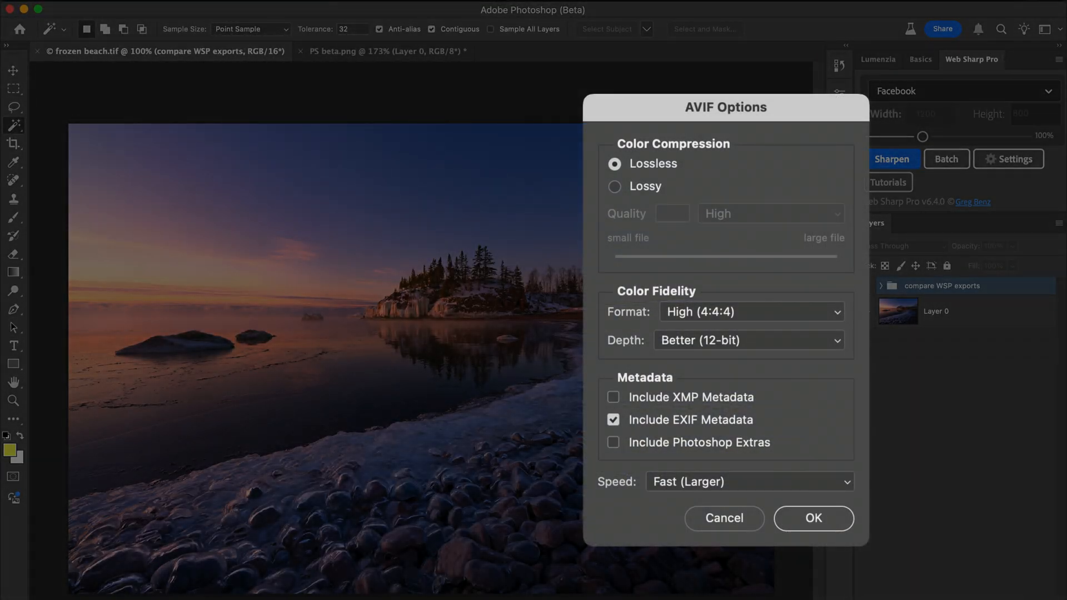
Dismiss the AVIF Options dialog and return to the frozen beach.tif document
left_click(813, 518)
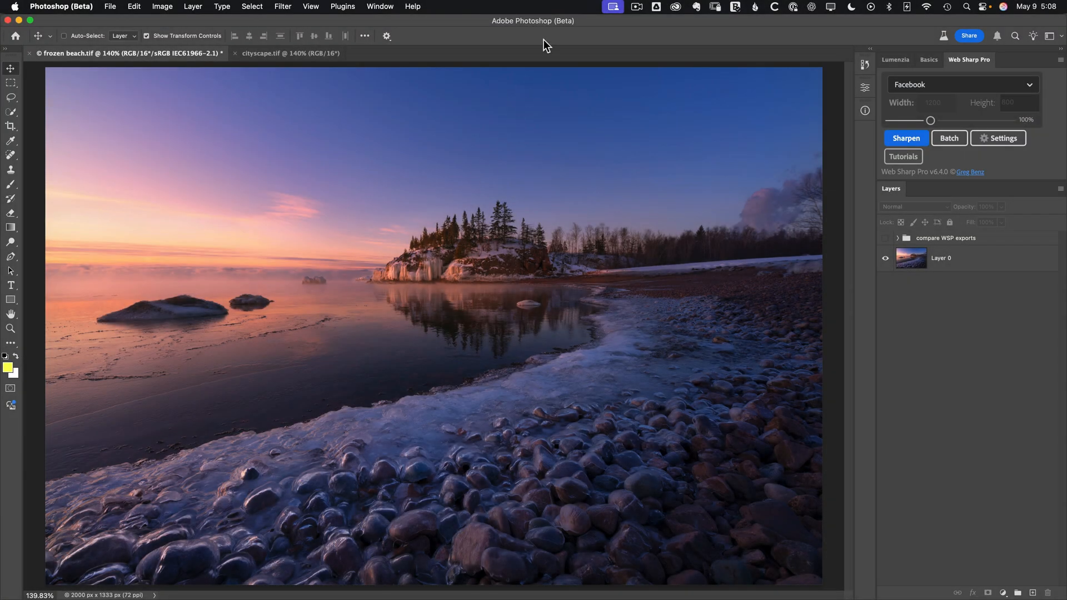
mouse_move(519, 33)
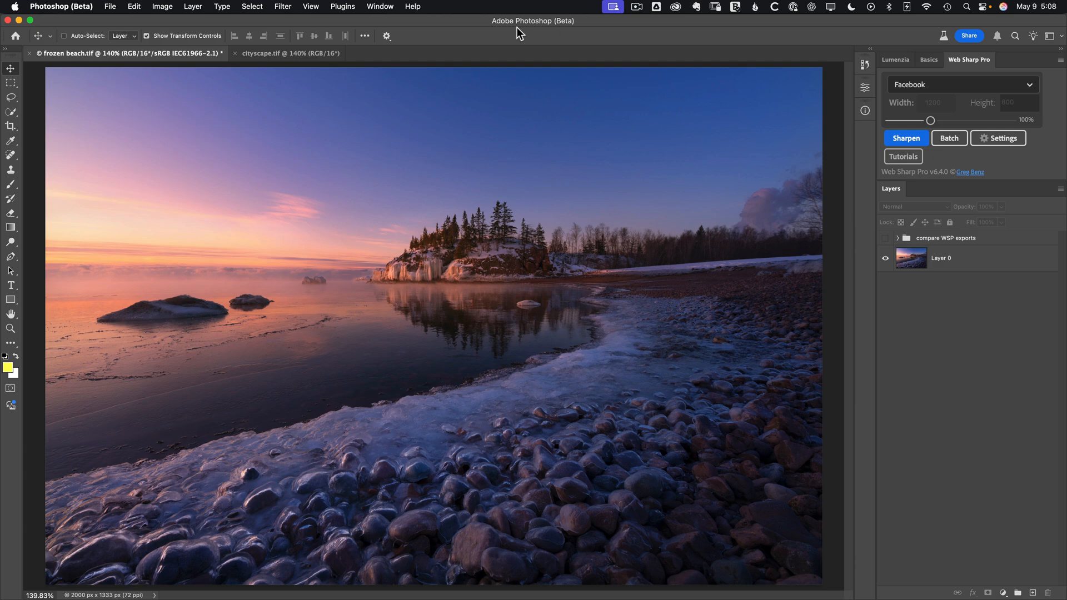
Save a copy of the photo as AVIF, keeping the name frozen beach.avif
left_click(109, 6)
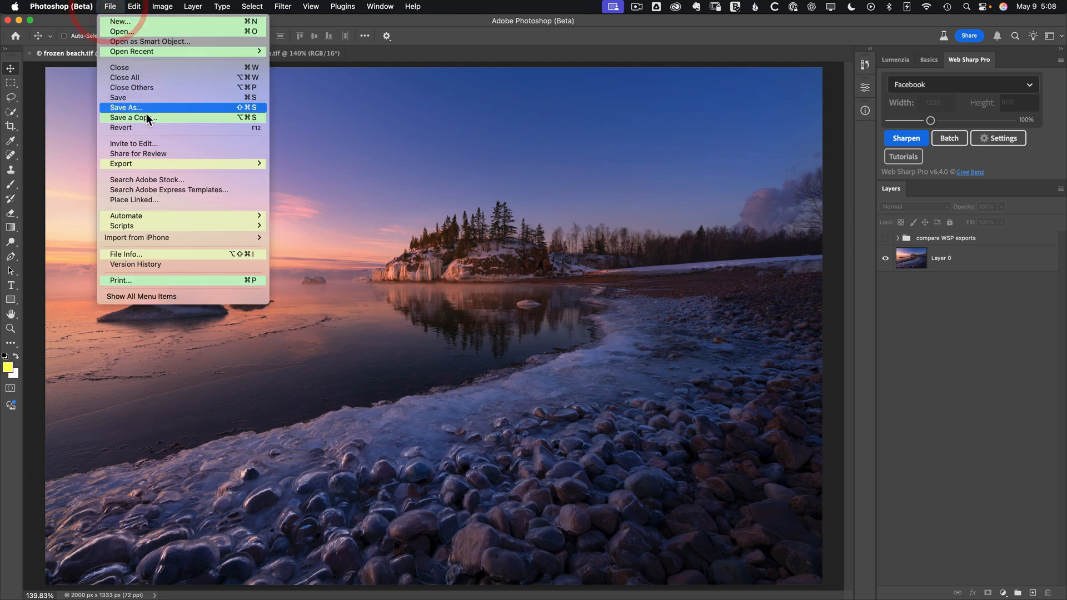
left_click(133, 118)
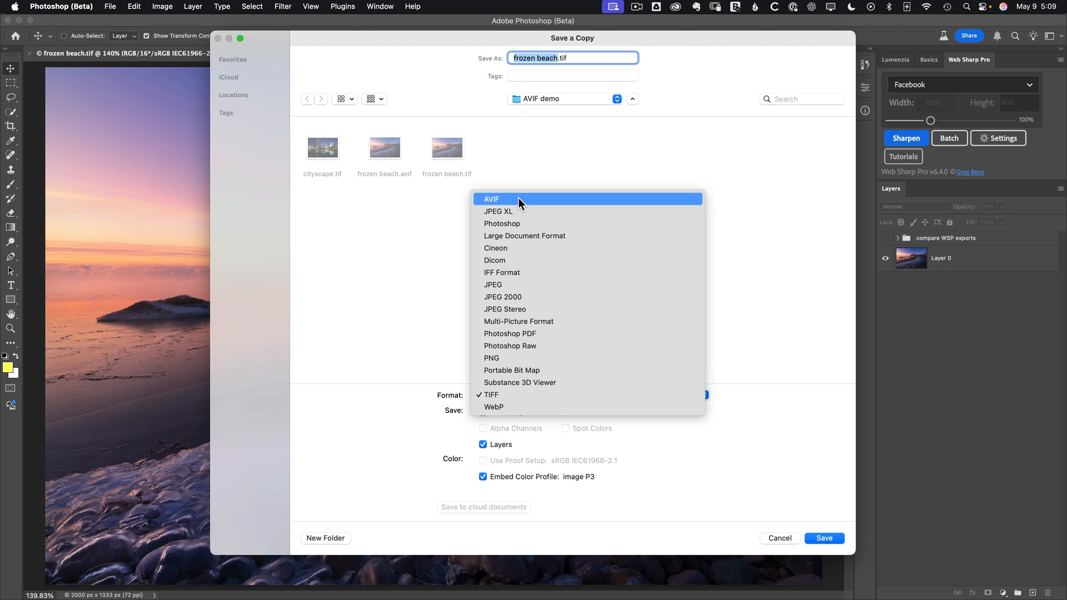
left_click(491, 199)
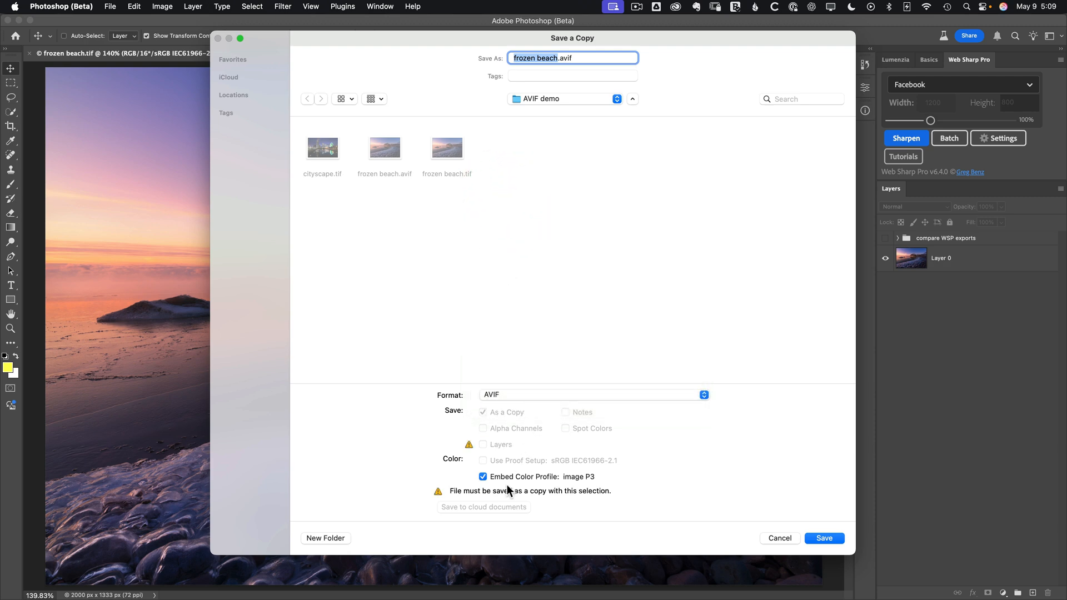
mouse_move(535, 485)
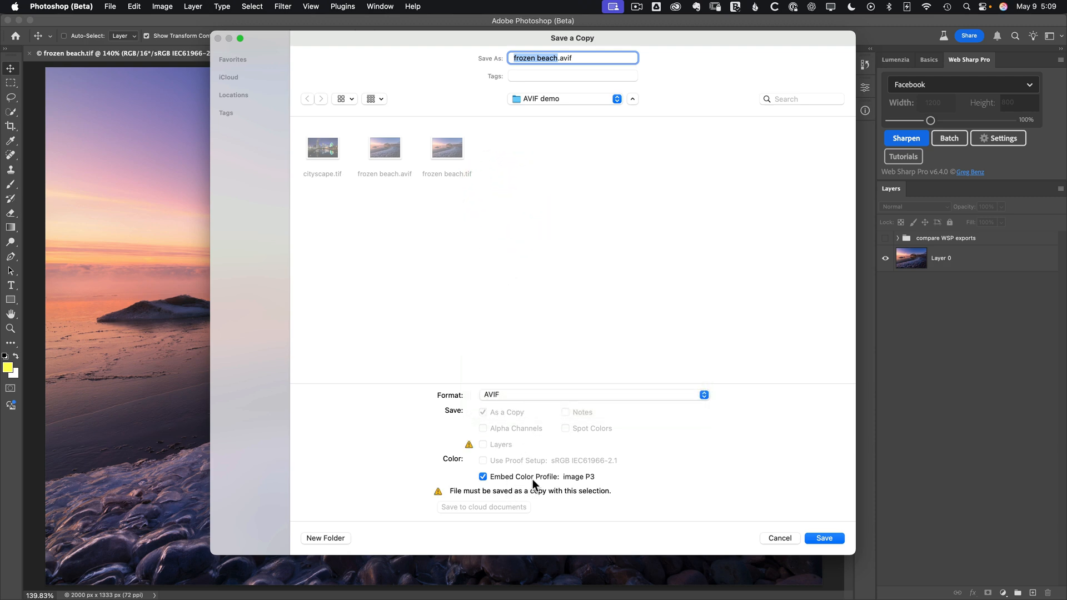
left_click(824, 538)
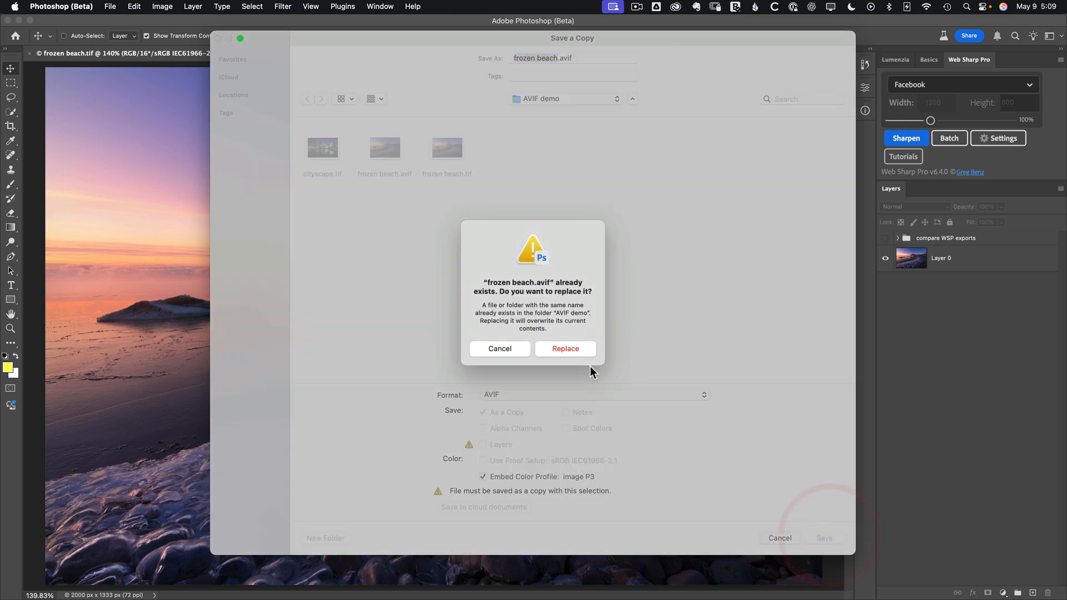
Replace the existing frozen beach.avif file, bringing up the AVIF Options dialog
left_click(564, 348)
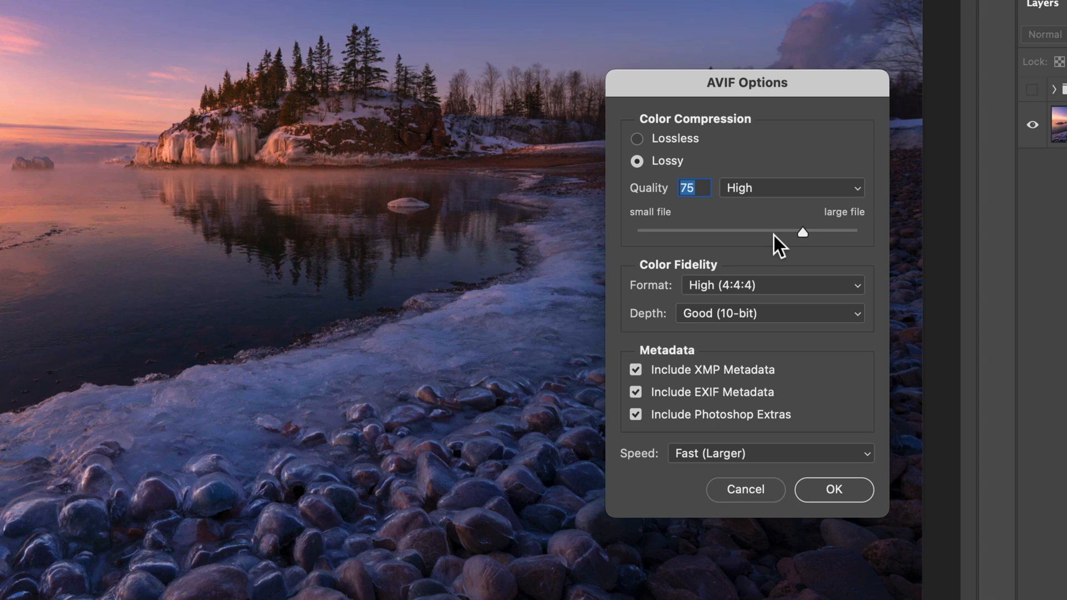
mouse_move(833, 351)
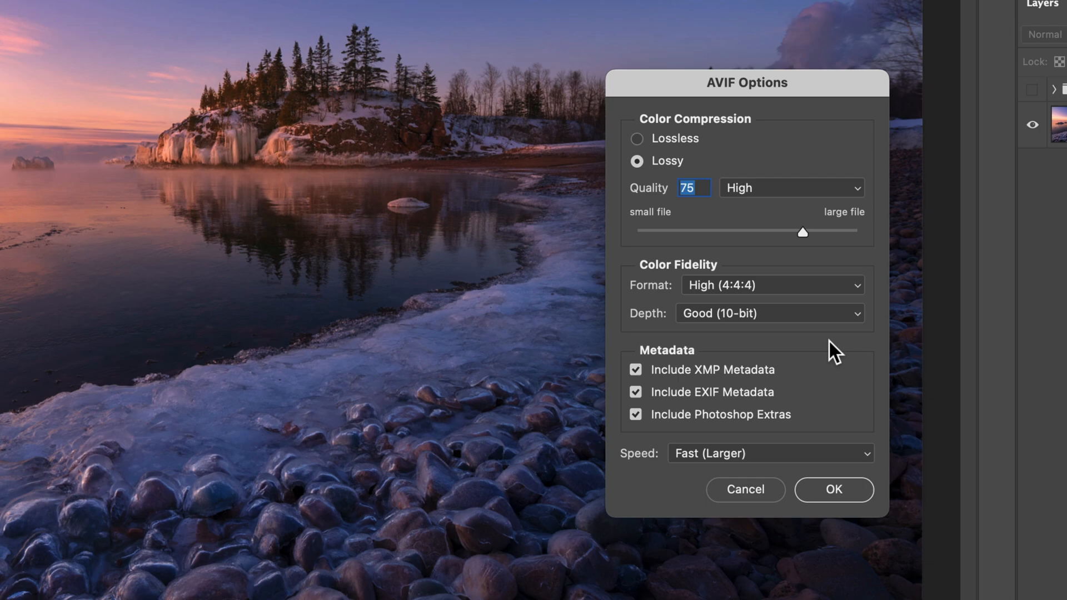
left_click(834, 489)
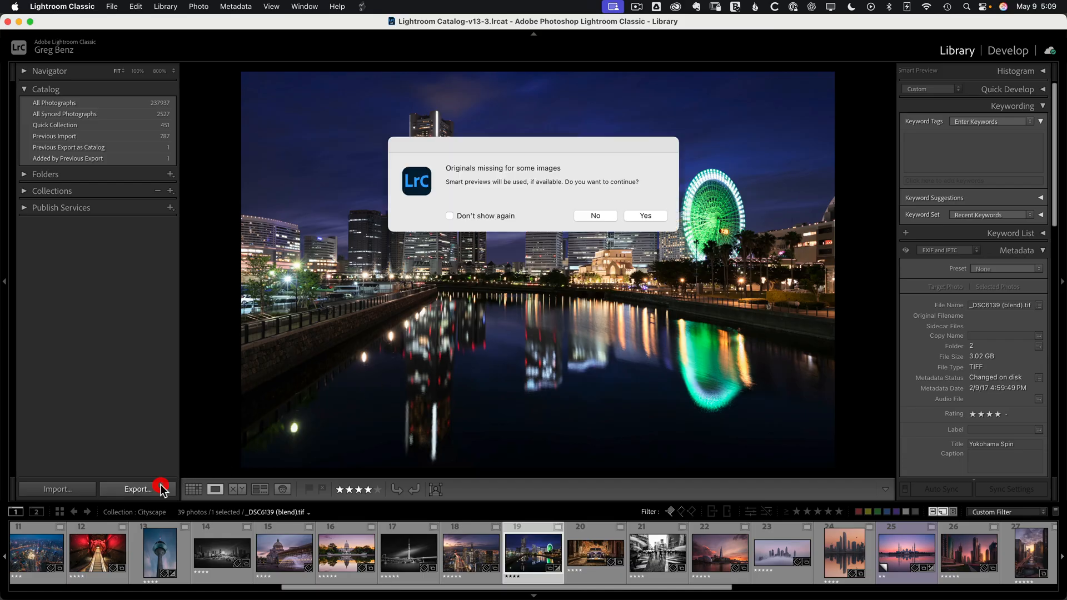
left_click(644, 215)
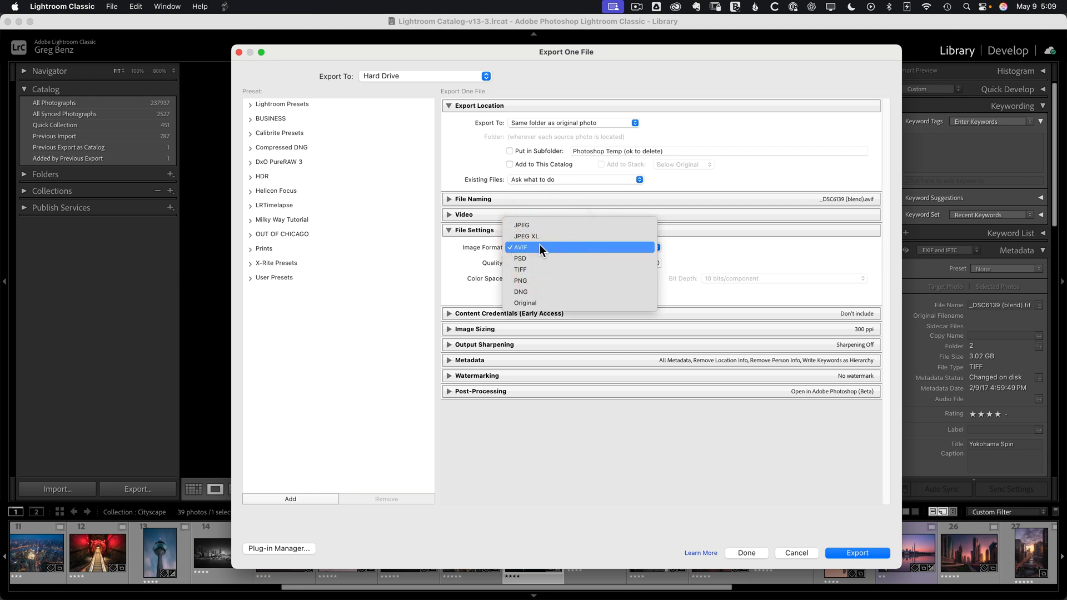
left_click(519, 247)
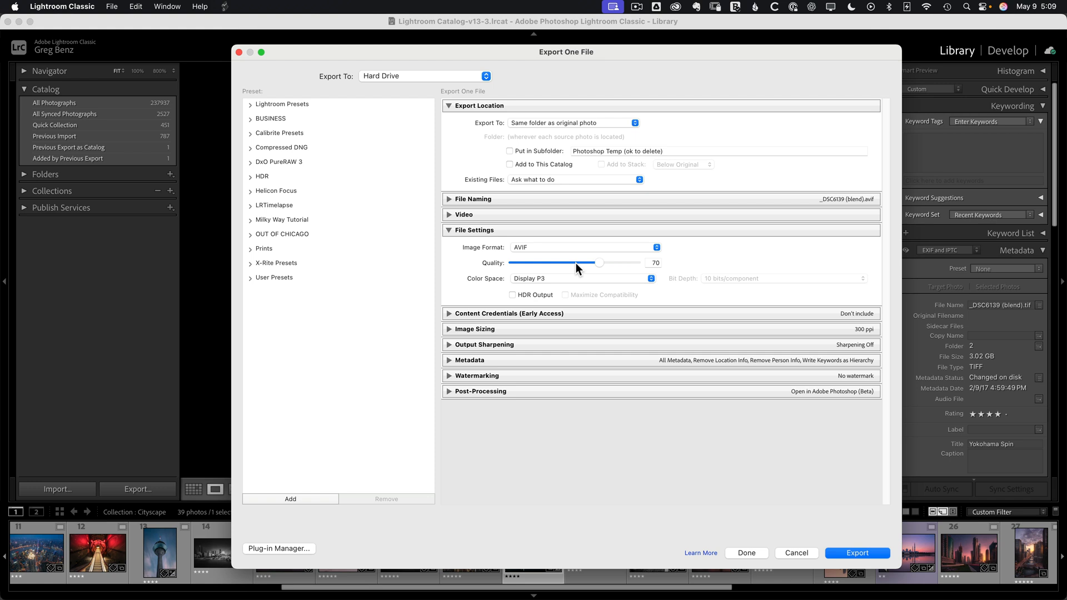
mouse_move(542, 281)
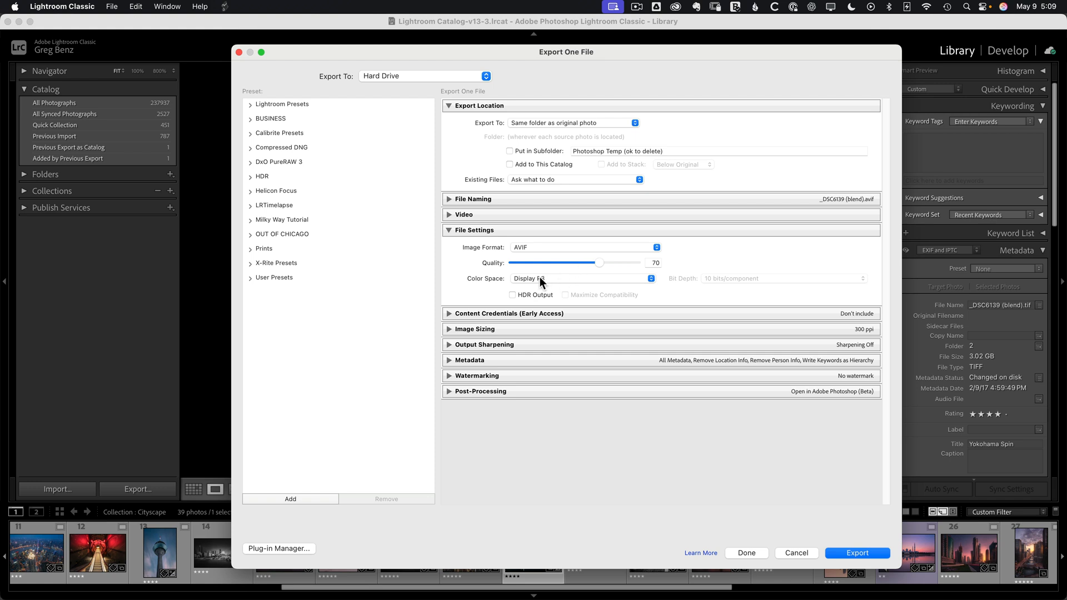
mouse_move(575, 280)
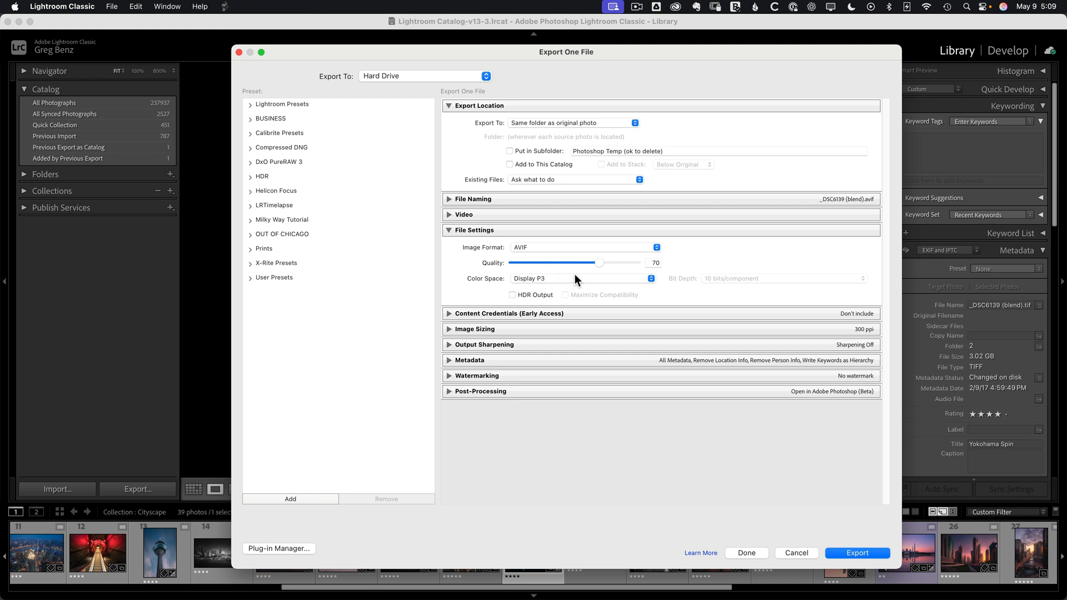
mouse_move(790, 540)
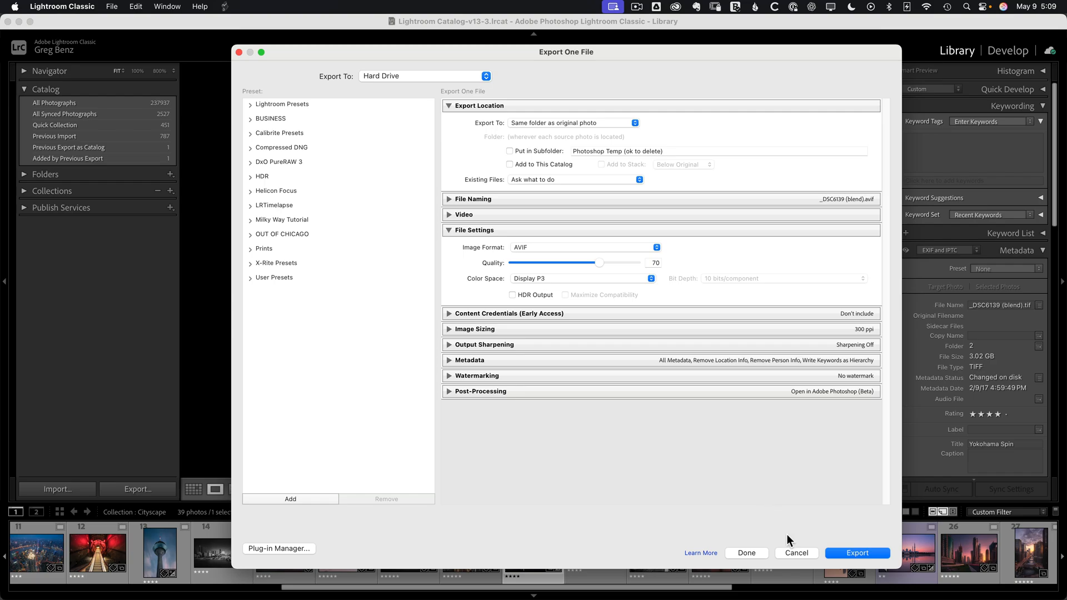
left_click(858, 552)
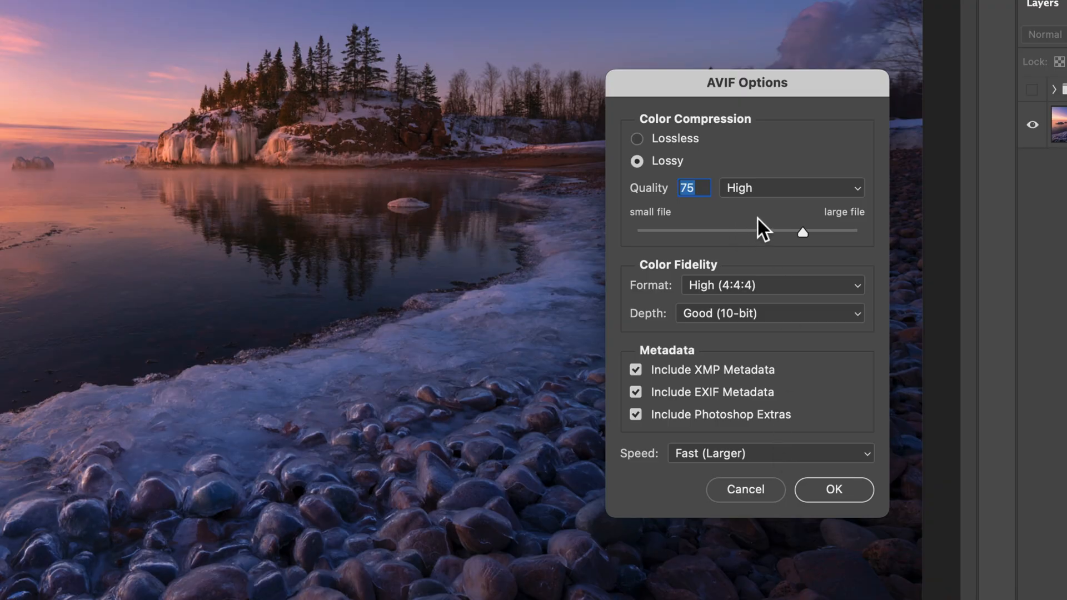
mouse_move(763, 352)
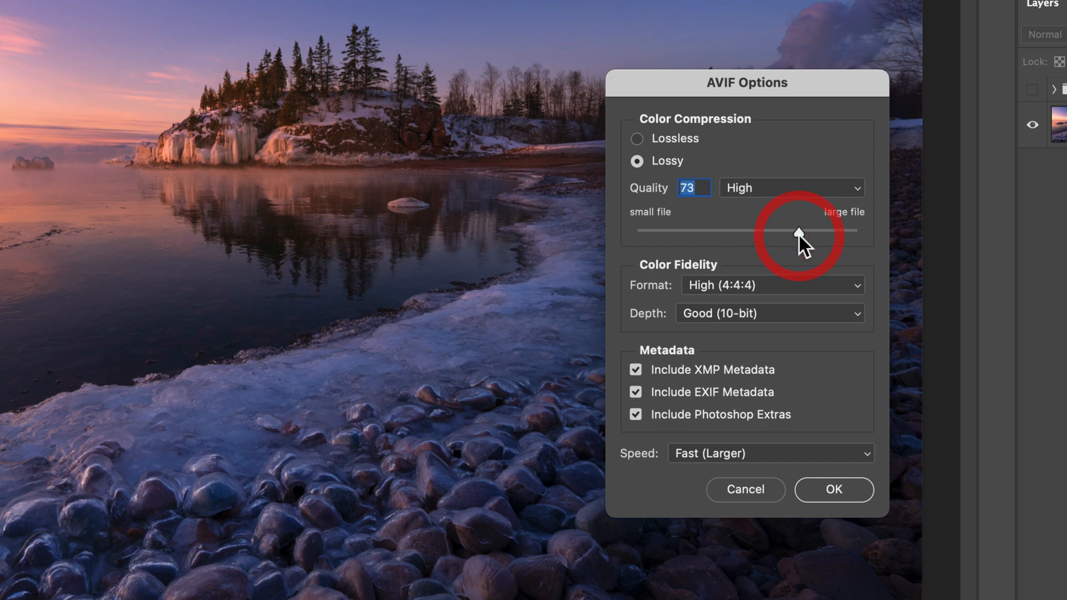
left_click(636, 138)
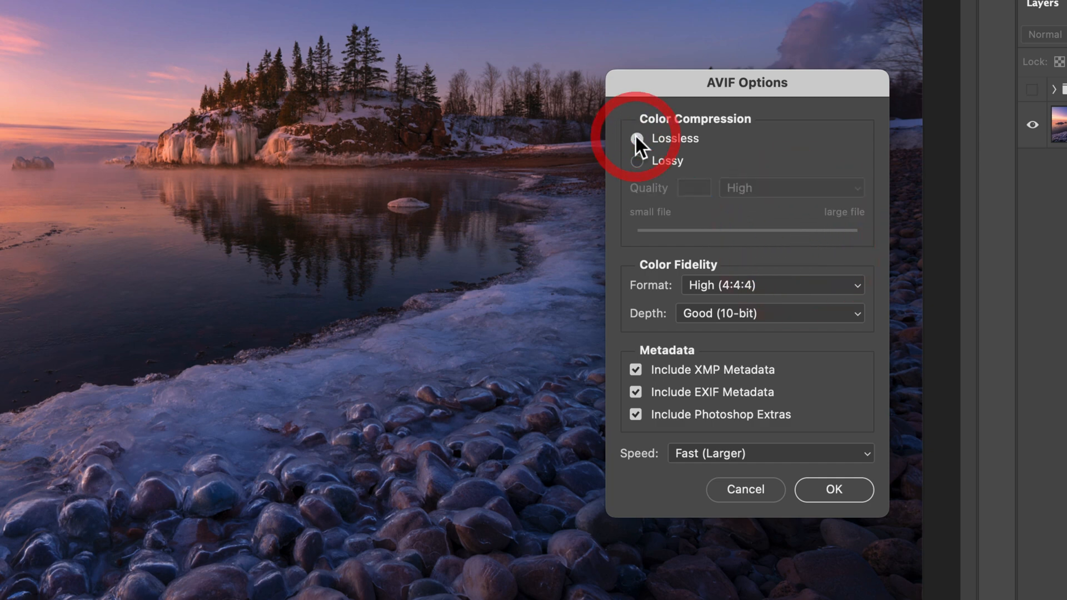
mouse_move(637, 139)
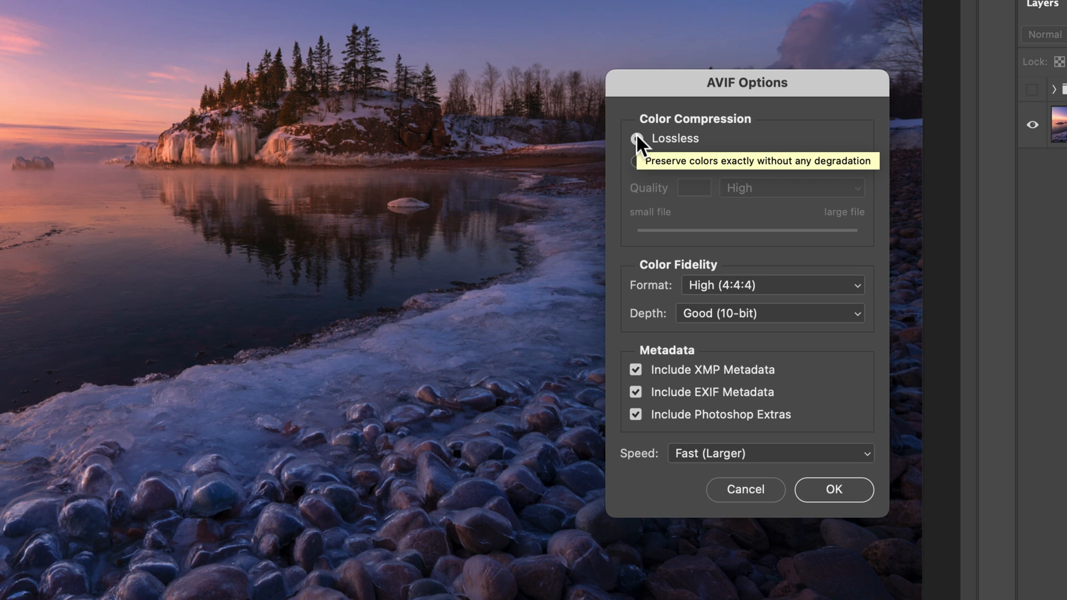
left_click(636, 138)
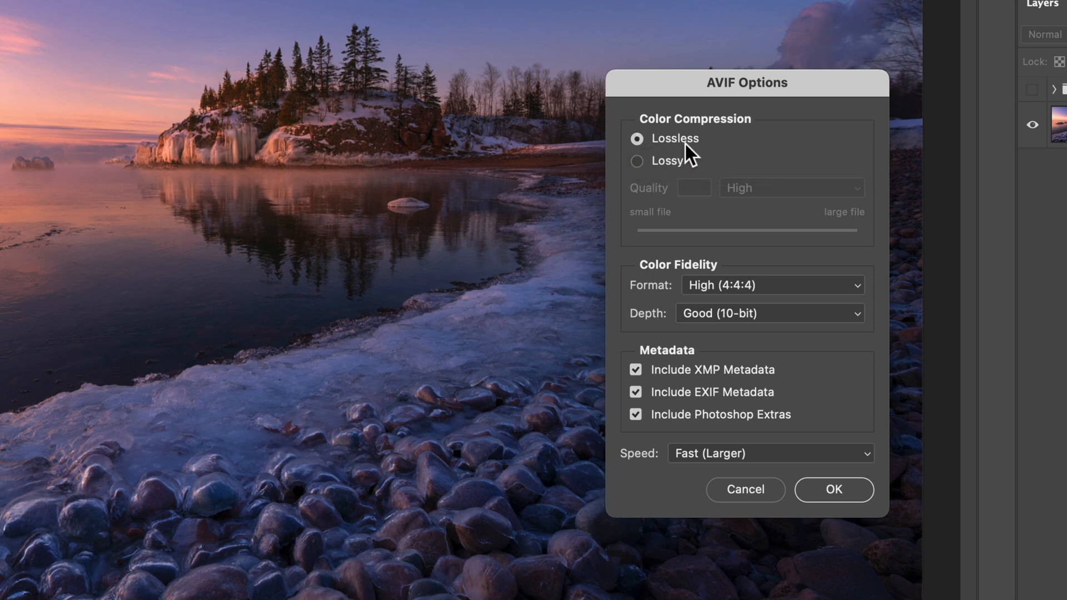
mouse_move(685, 143)
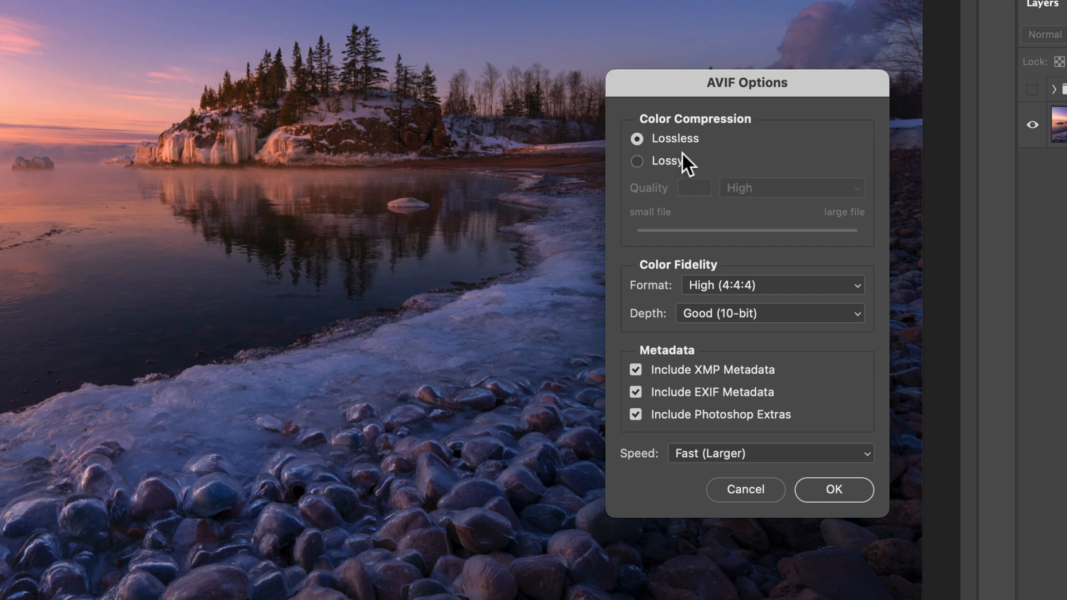
left_click(637, 161)
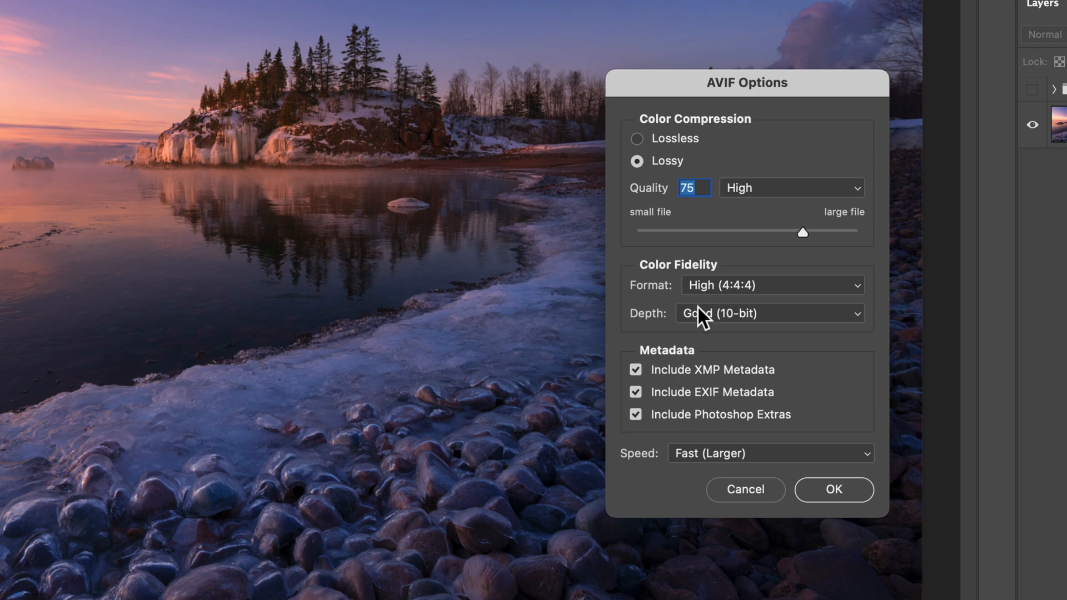
mouse_move(728, 294)
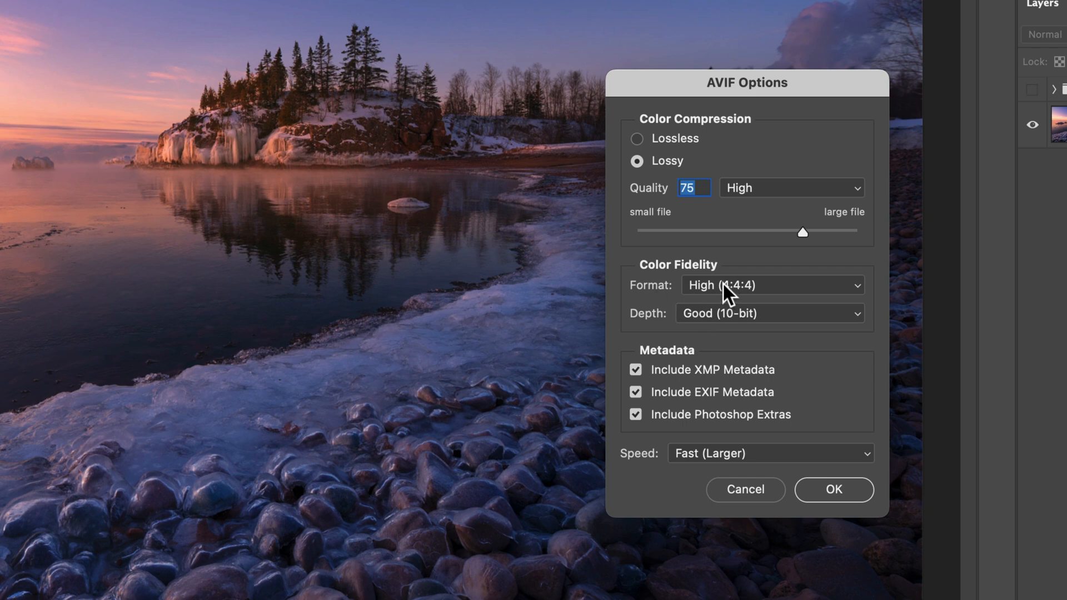
List the AVIF colour format choices, with High (4:4:4) currently checked
left_click(771, 285)
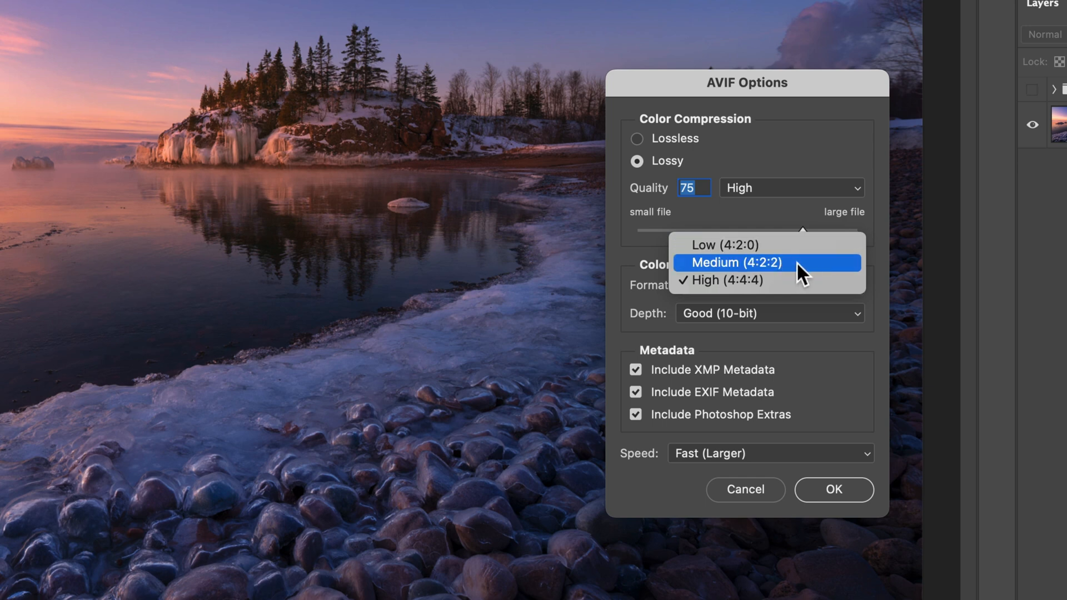
mouse_move(769, 280)
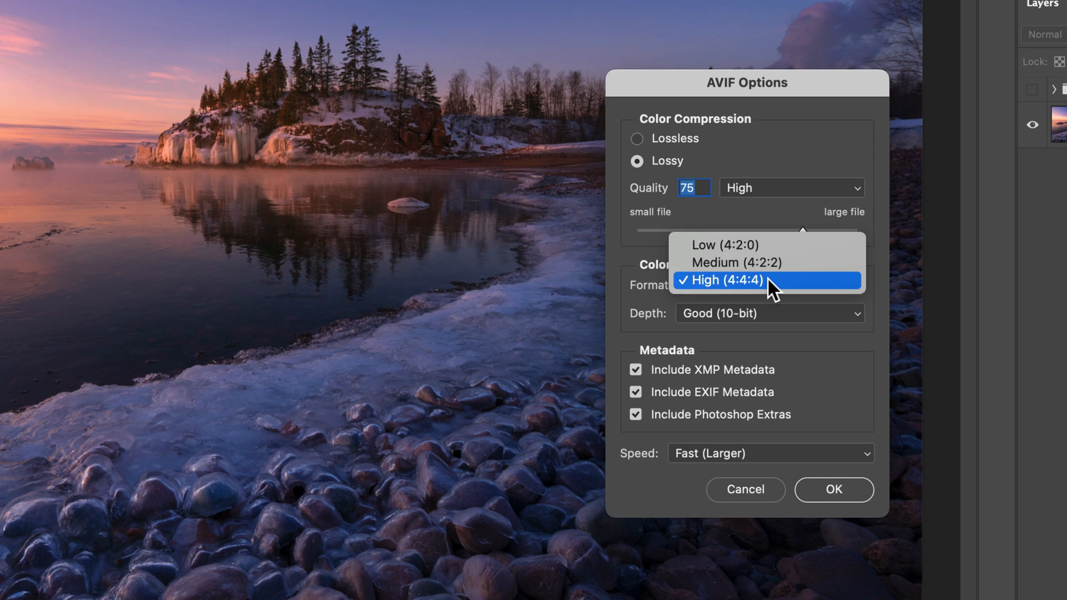
mouse_move(762, 296)
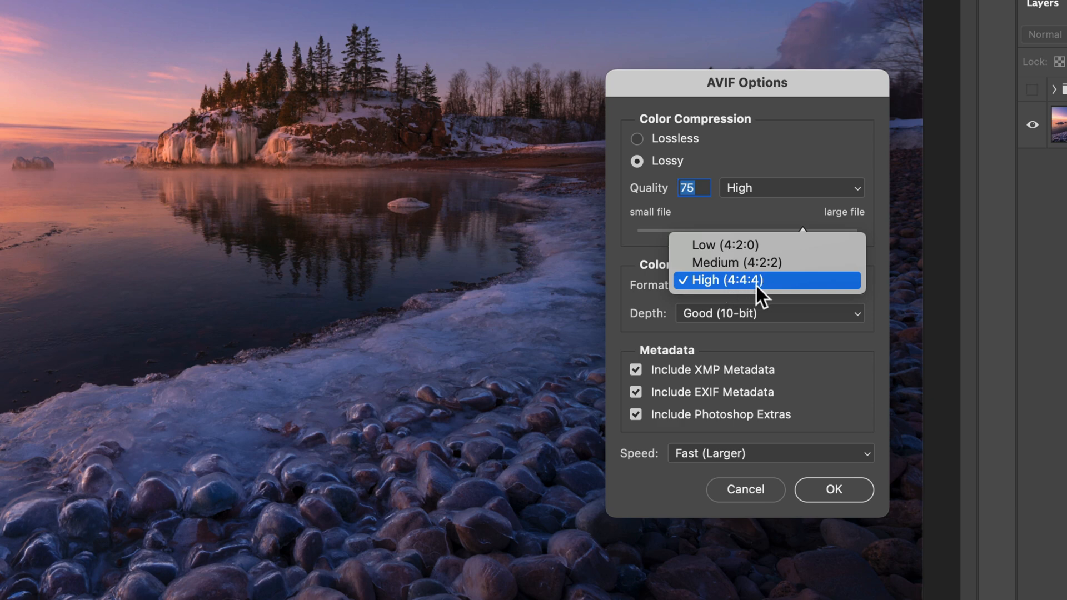
mouse_move(780, 289)
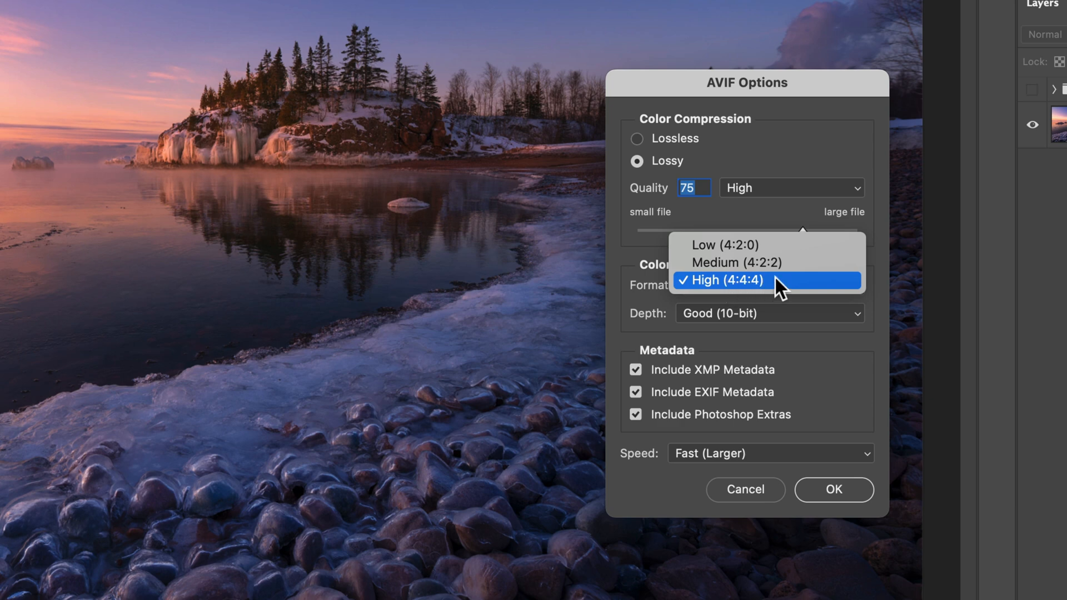
mouse_move(736, 263)
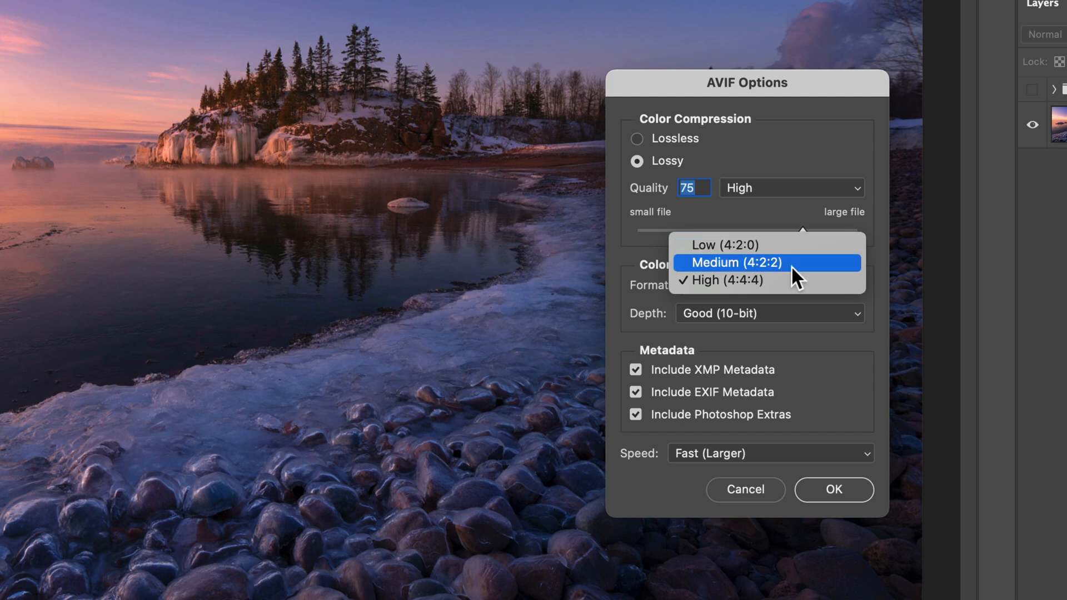
mouse_move(773, 272)
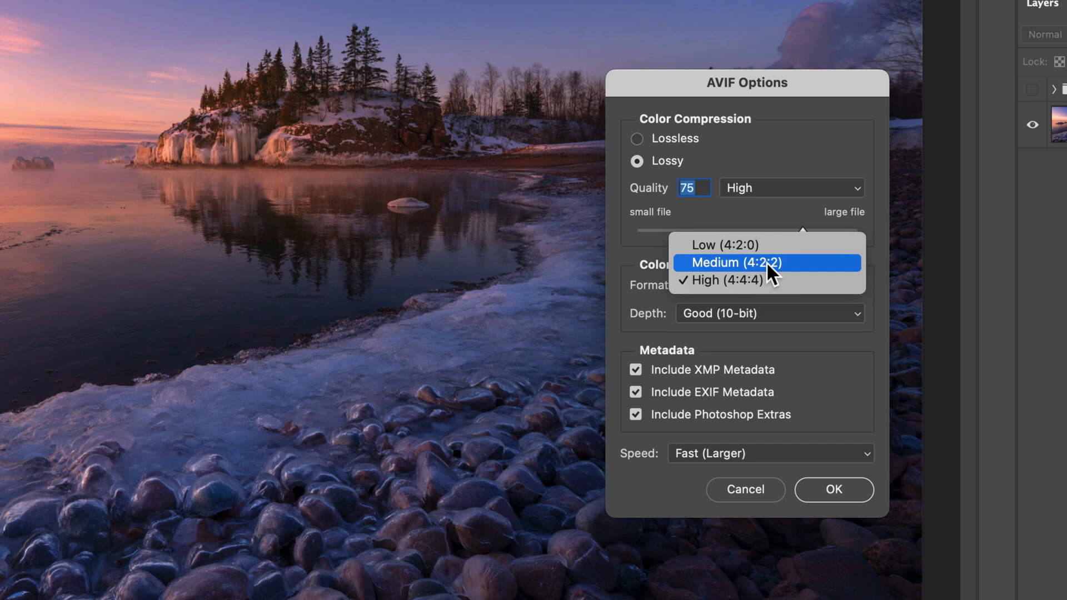
mouse_move(773, 279)
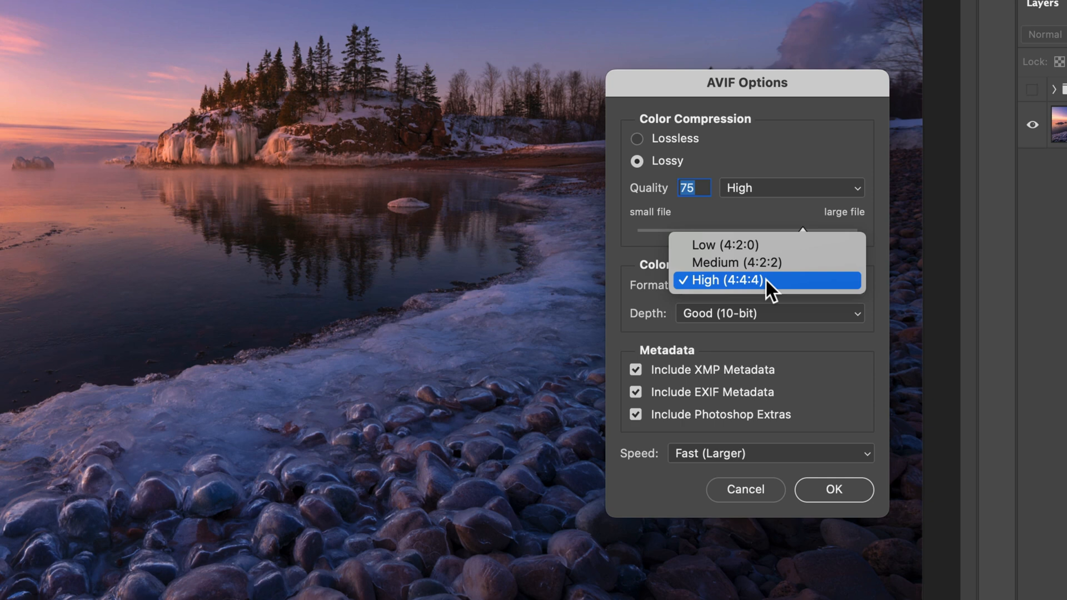
mouse_move(756, 263)
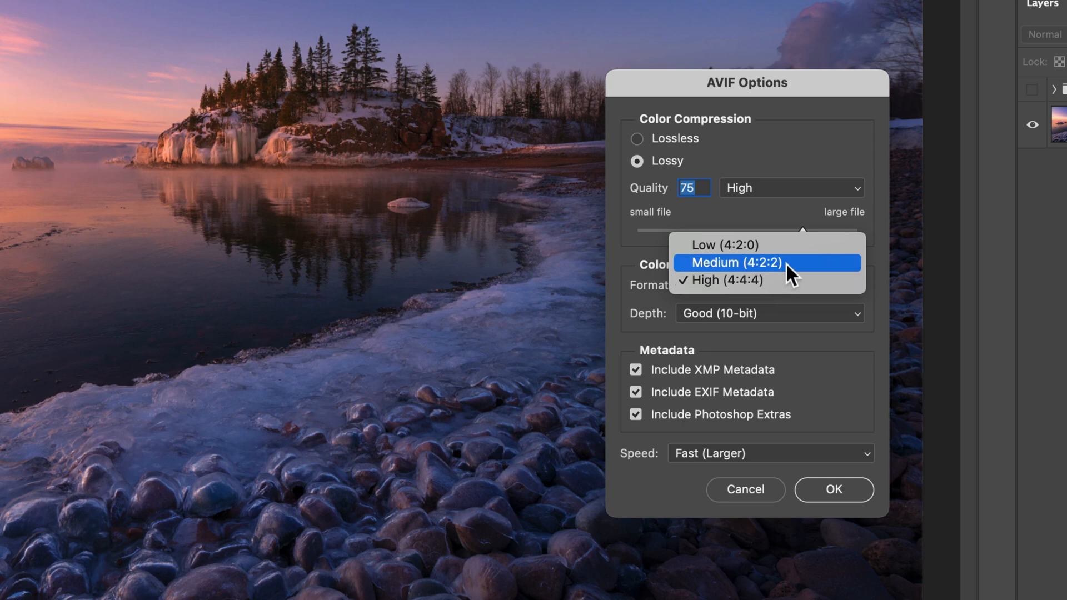
Choose Medium (4:2:2) colour format and keep the depth at Good (10-bit)
left_click(766, 263)
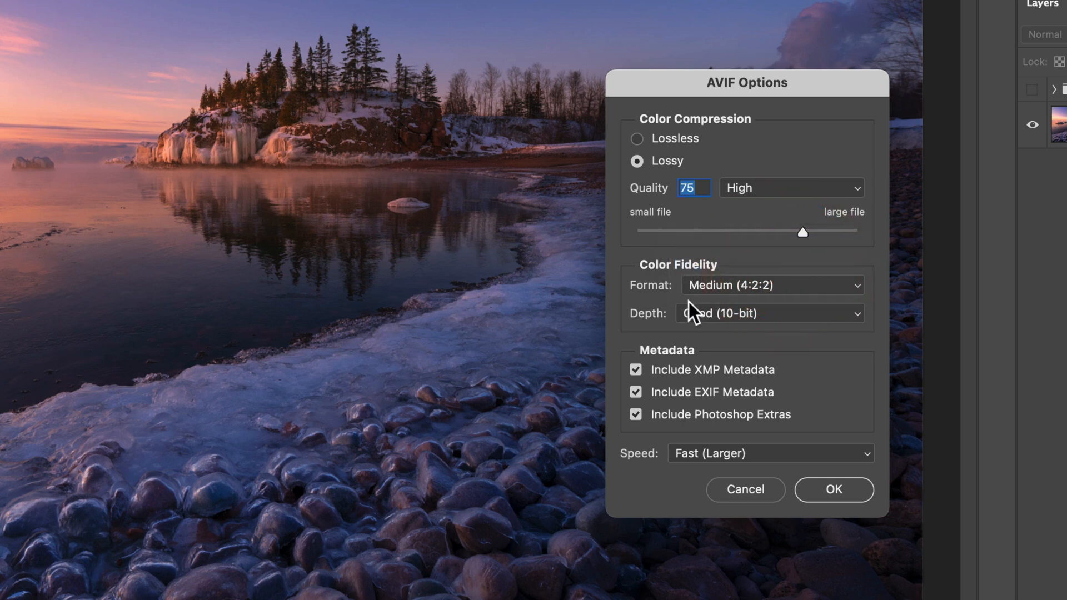
left_click(770, 313)
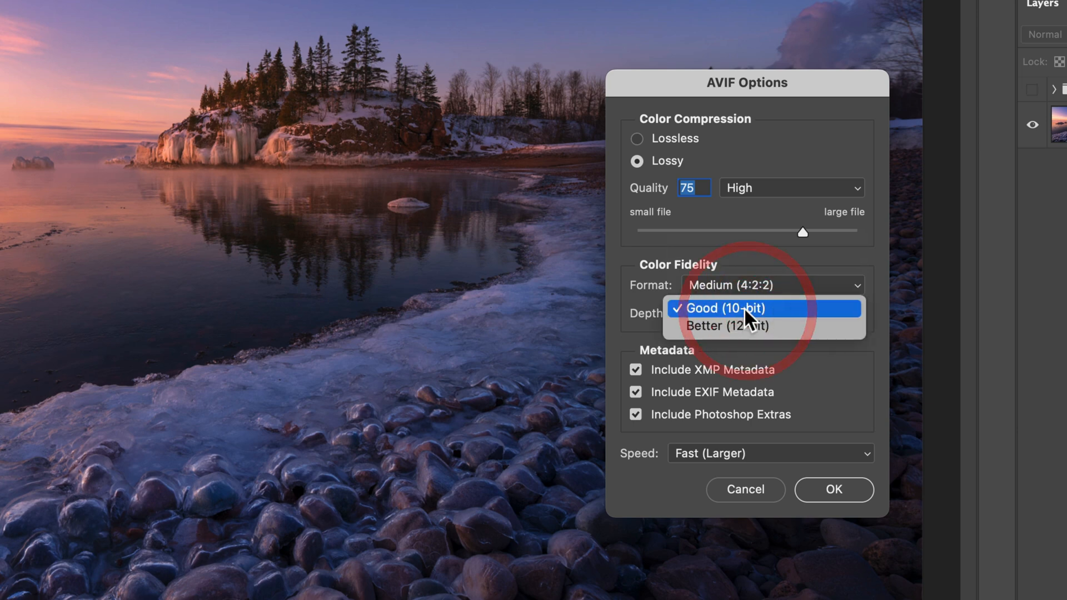
mouse_move(780, 315)
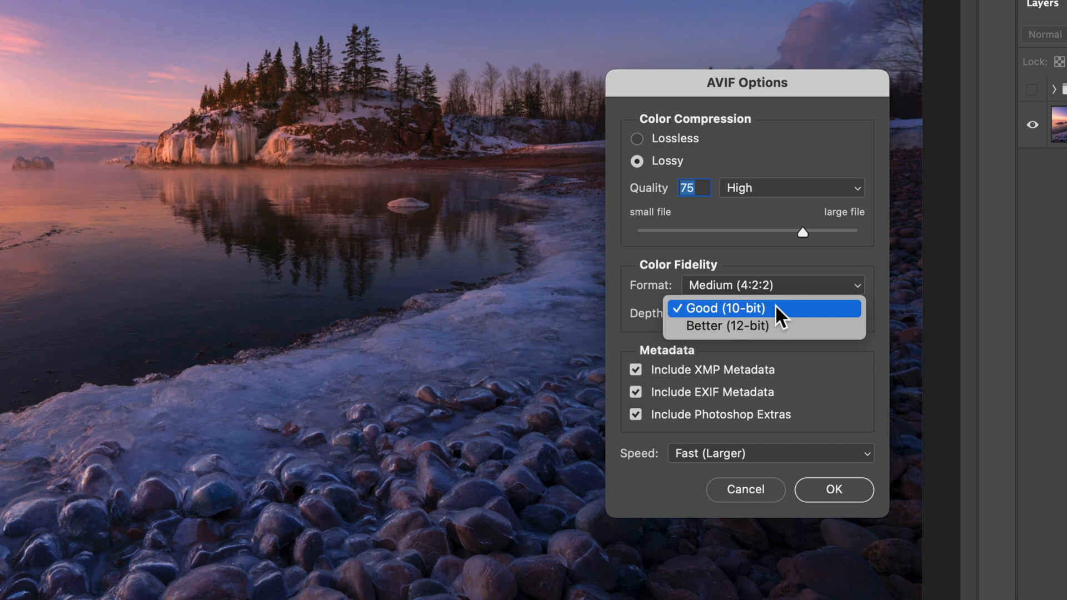
mouse_move(772, 327)
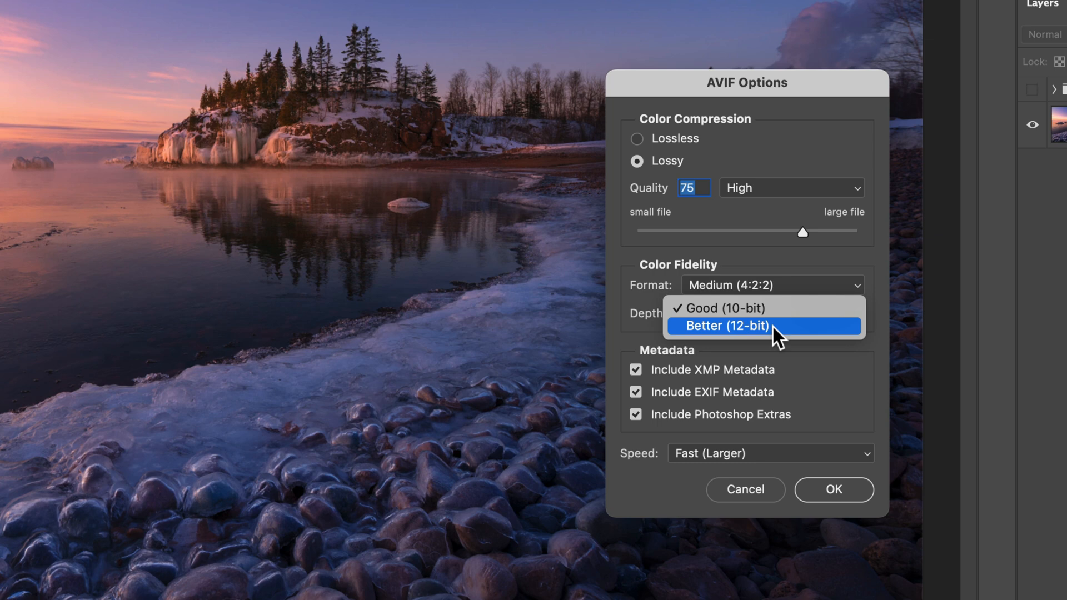
mouse_move(772, 334)
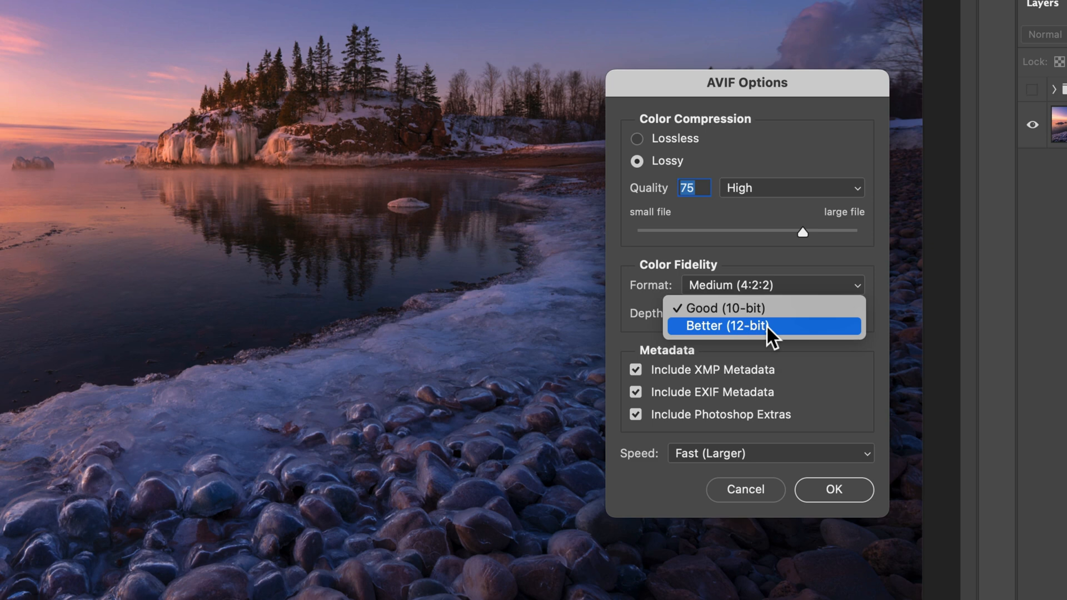
mouse_move(769, 308)
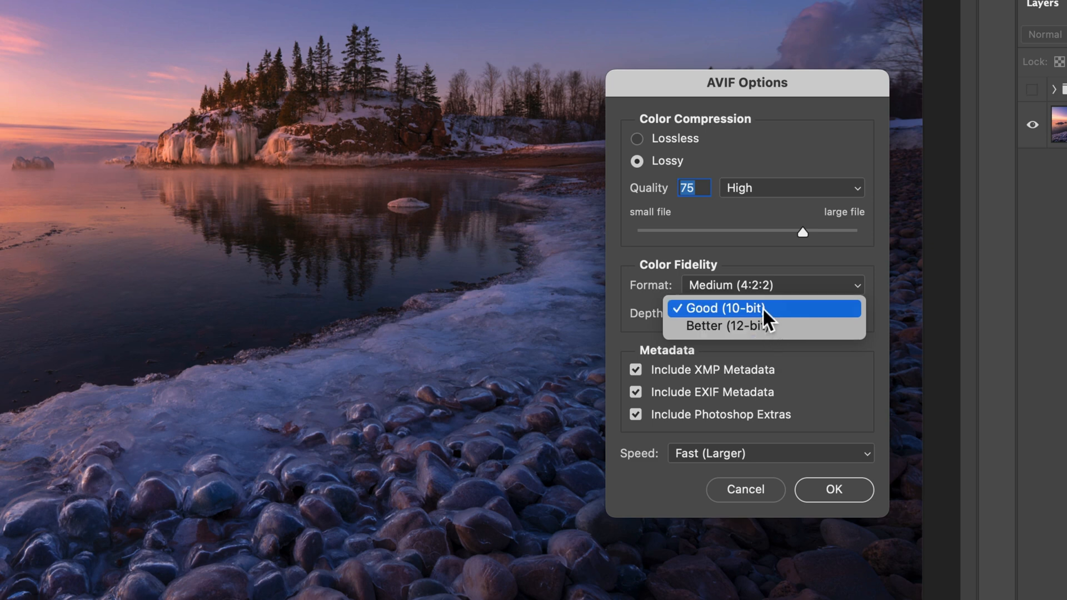
left_click(720, 308)
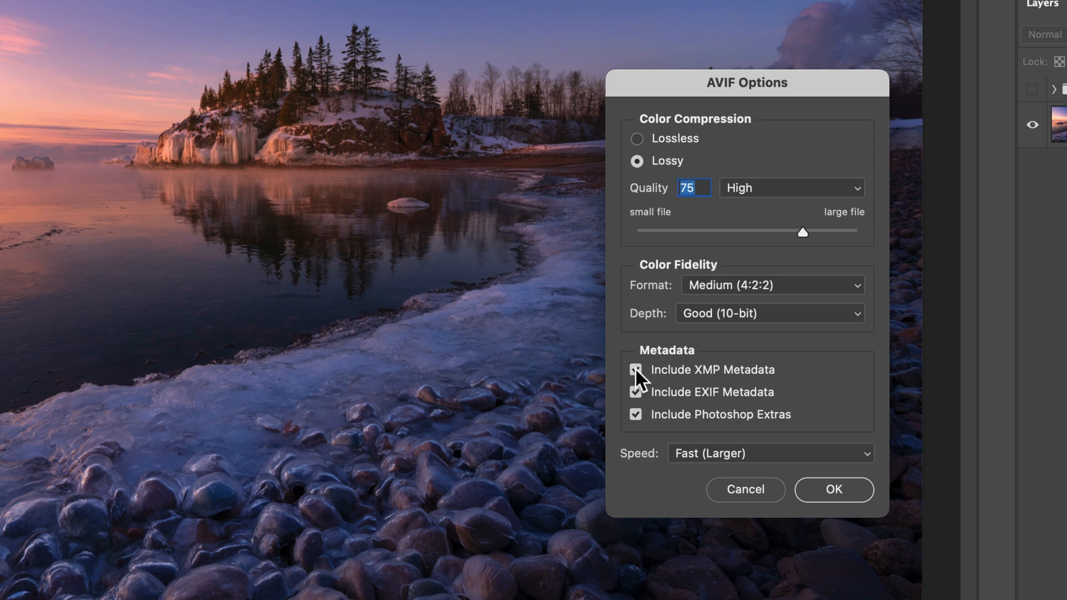
Drop XMP metadata from the export and keep the Fast (Larger) save speed
left_click(635, 369)
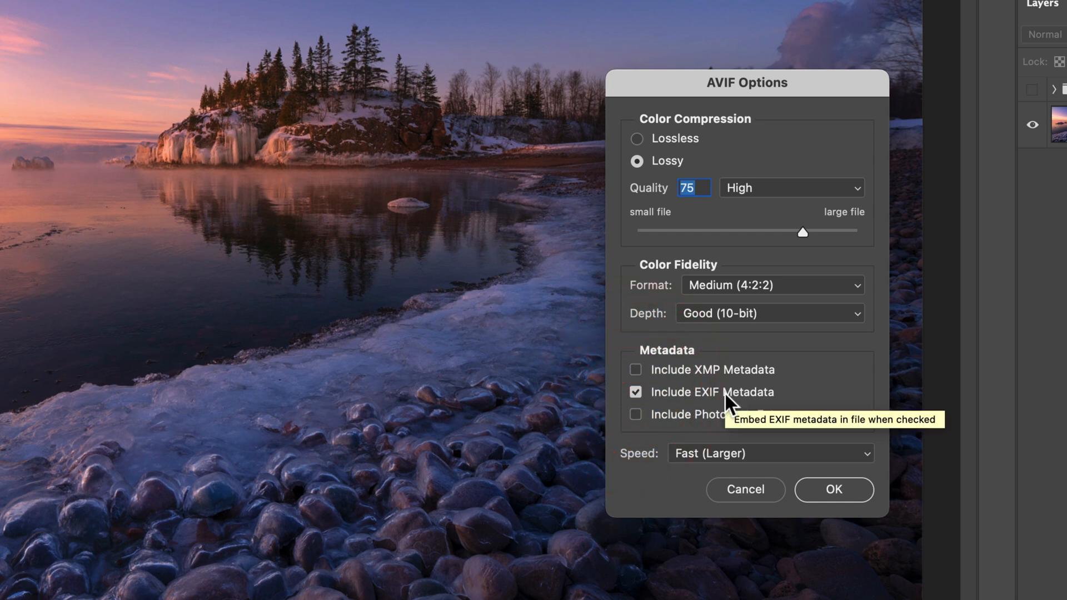
mouse_move(737, 380)
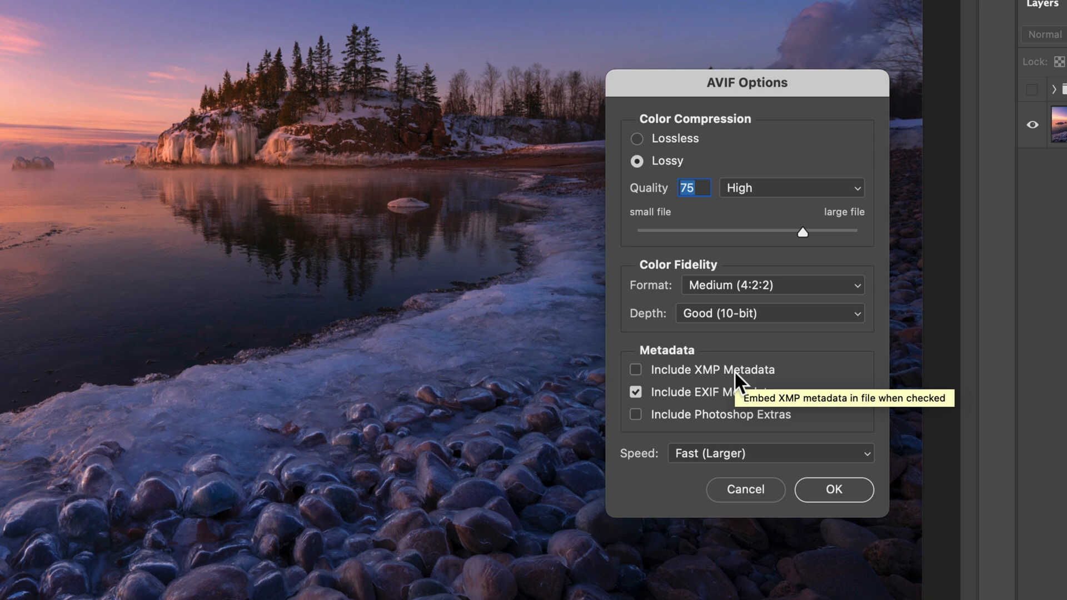
mouse_move(703, 465)
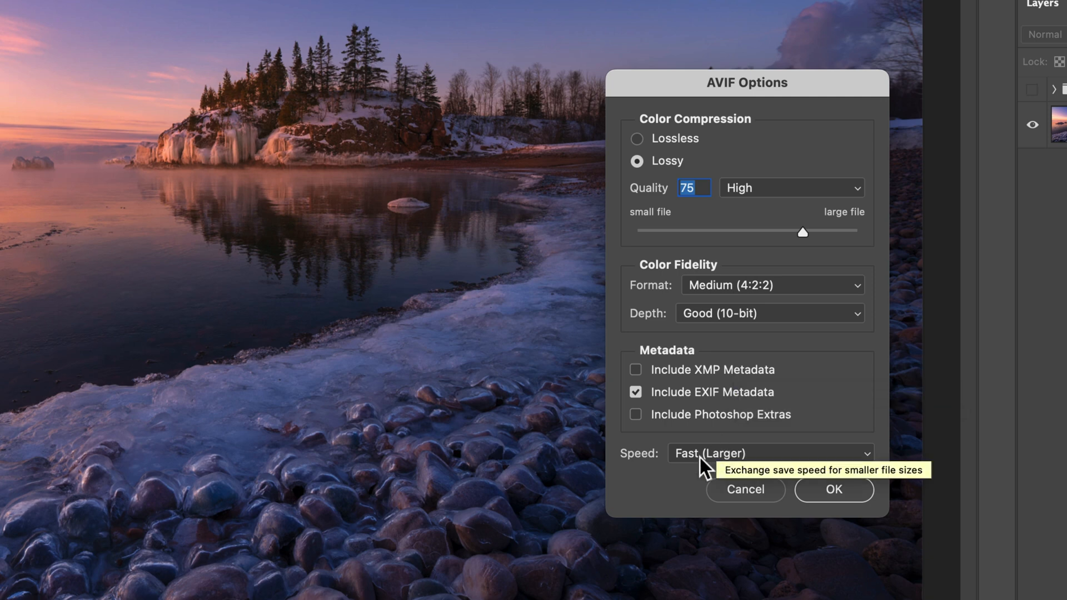
mouse_move(708, 467)
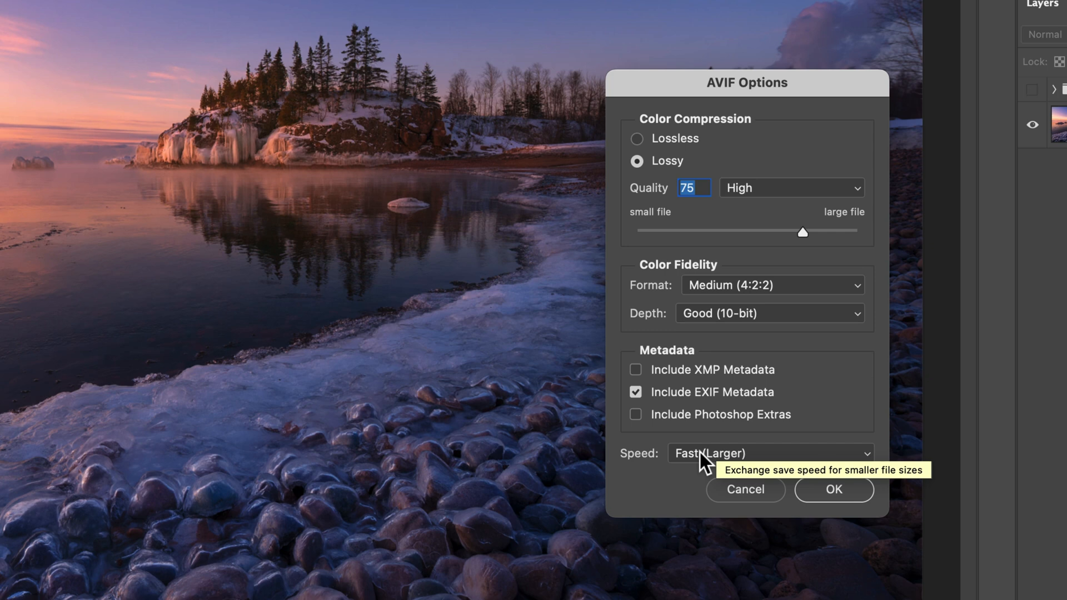
left_click(770, 453)
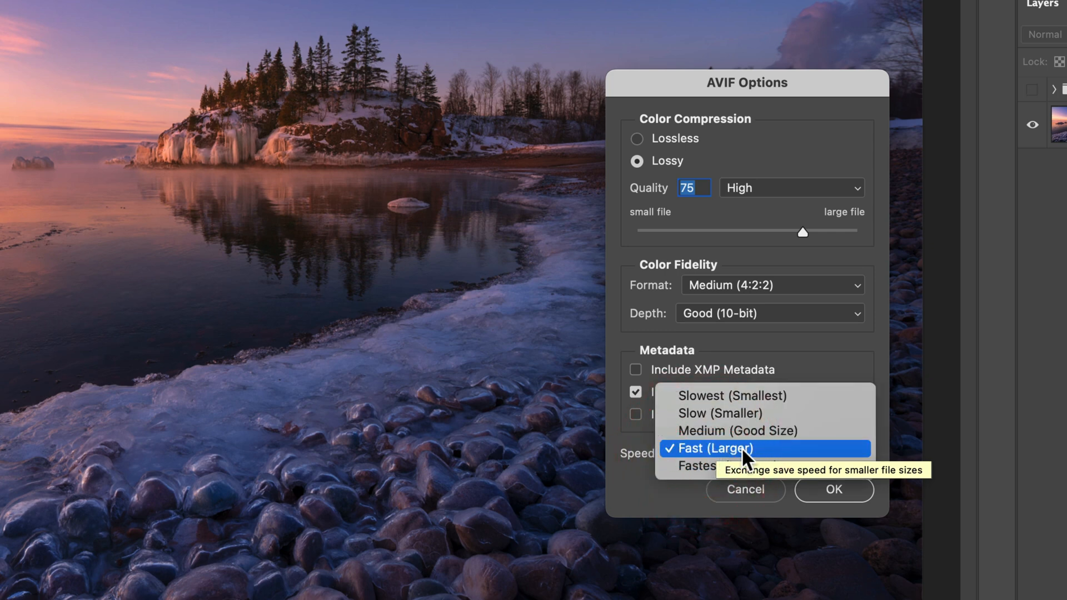
mouse_move(708, 467)
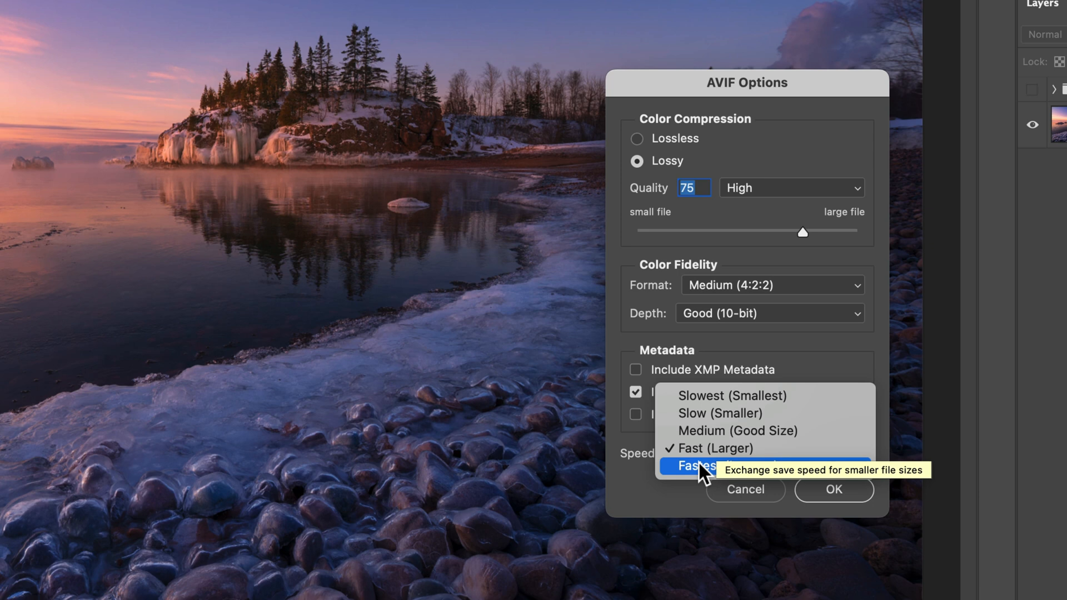
mouse_move(765, 396)
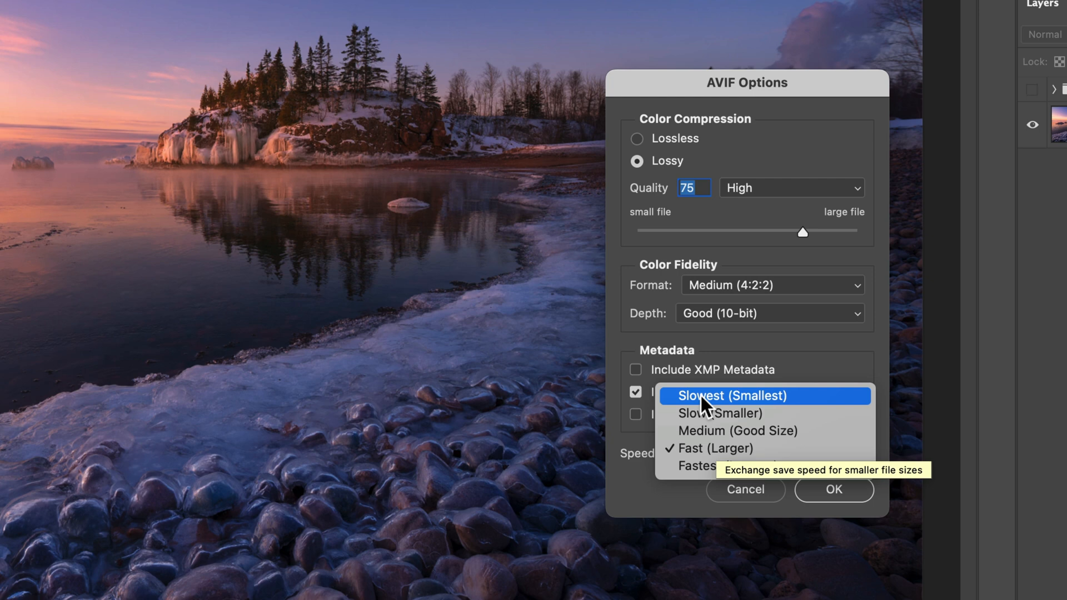
mouse_move(708, 413)
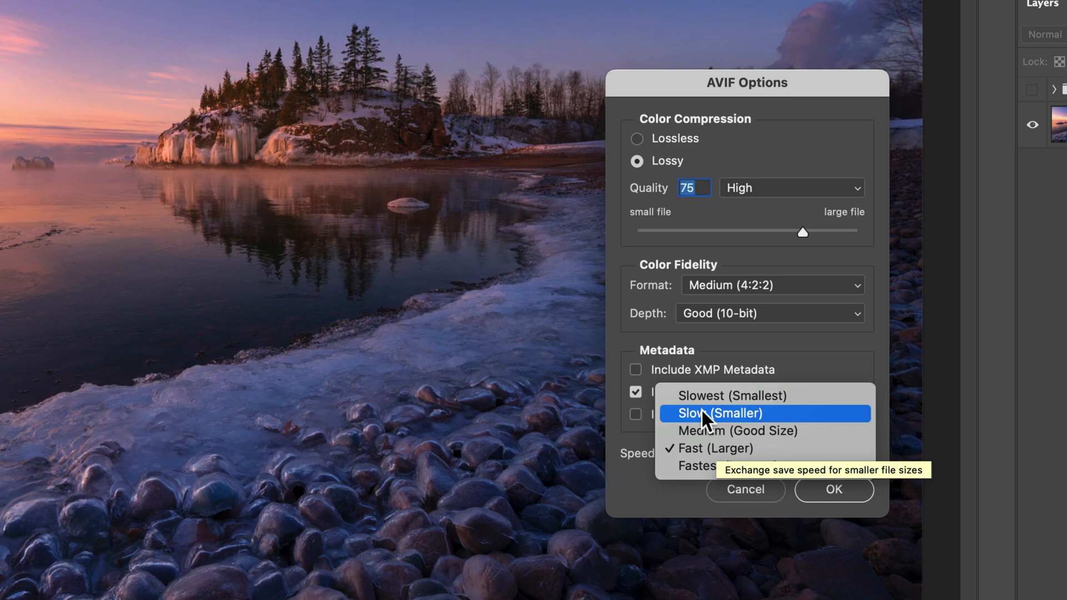
mouse_move(707, 458)
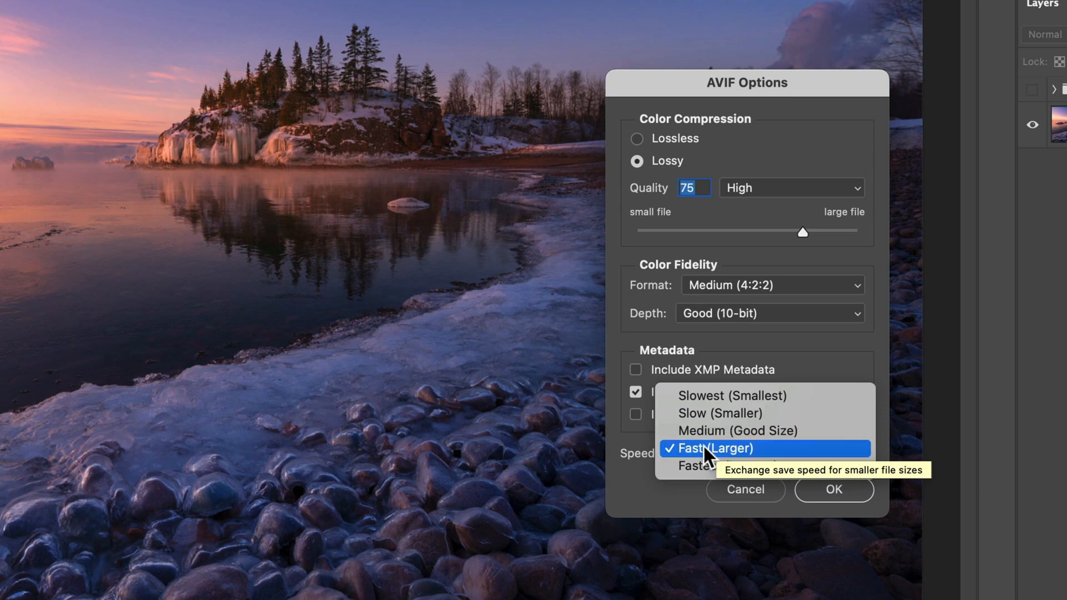
mouse_move(707, 439)
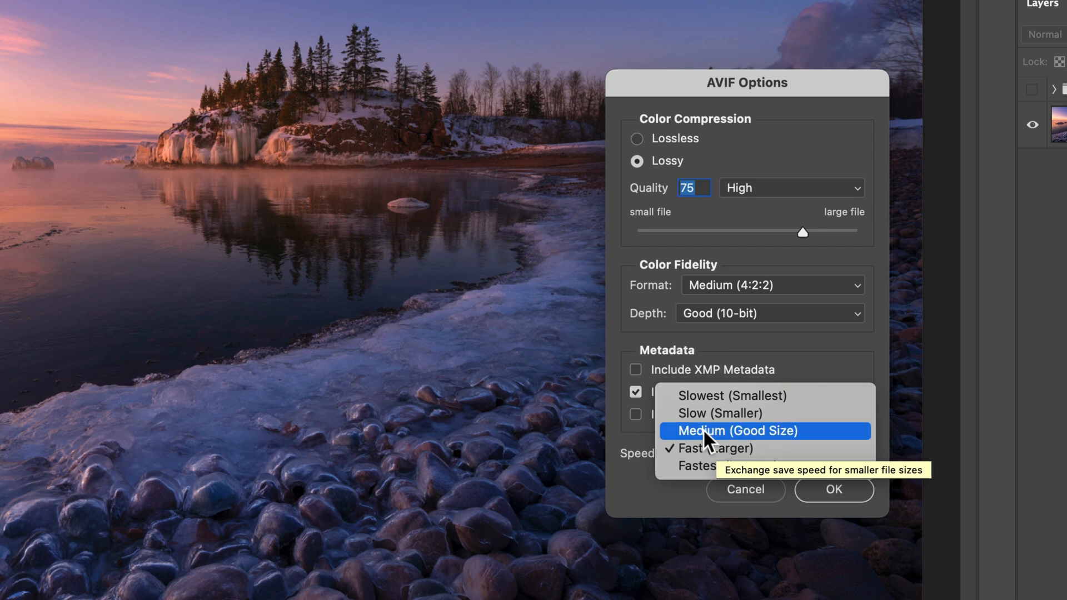
mouse_move(713, 448)
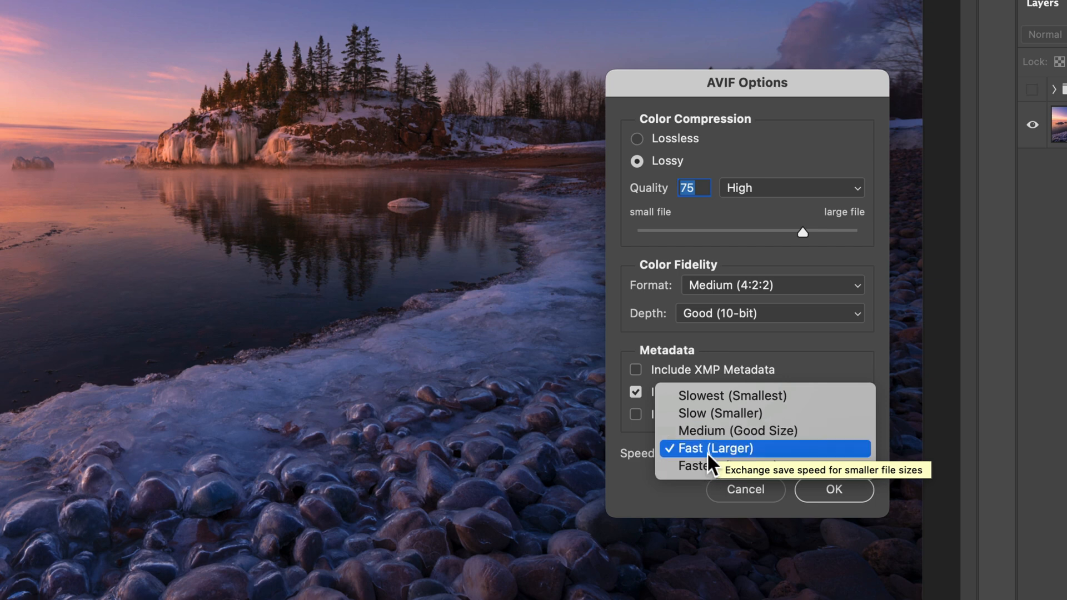
mouse_move(712, 408)
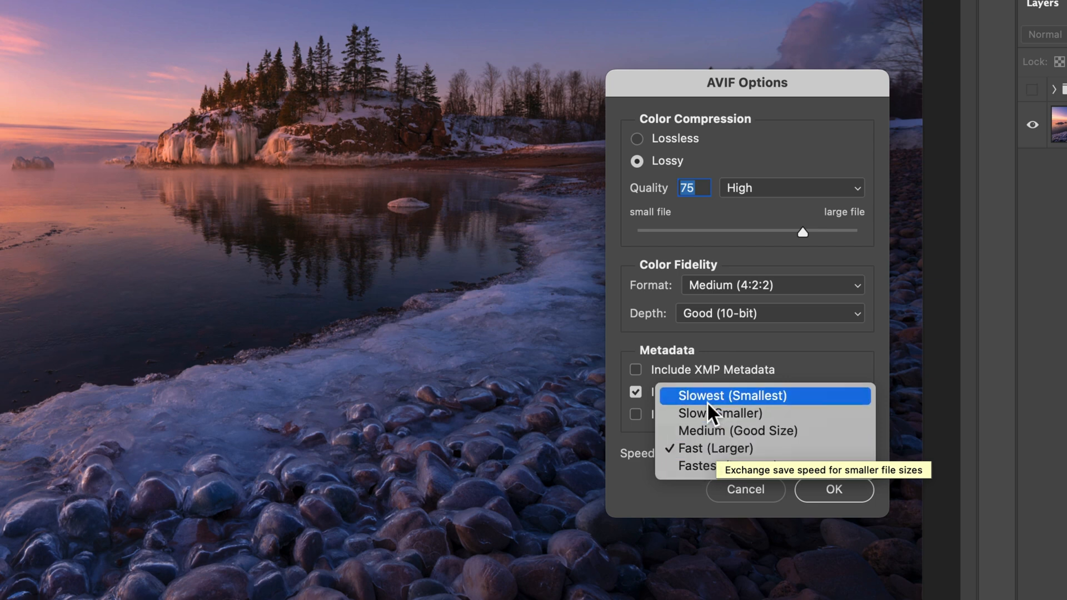
mouse_move(711, 448)
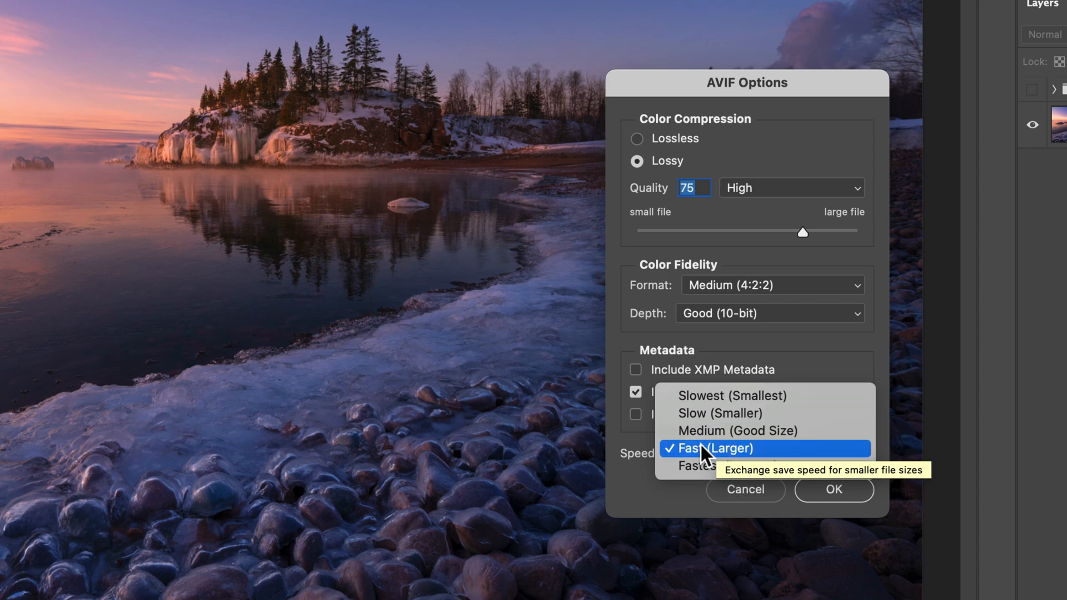
left_click(710, 454)
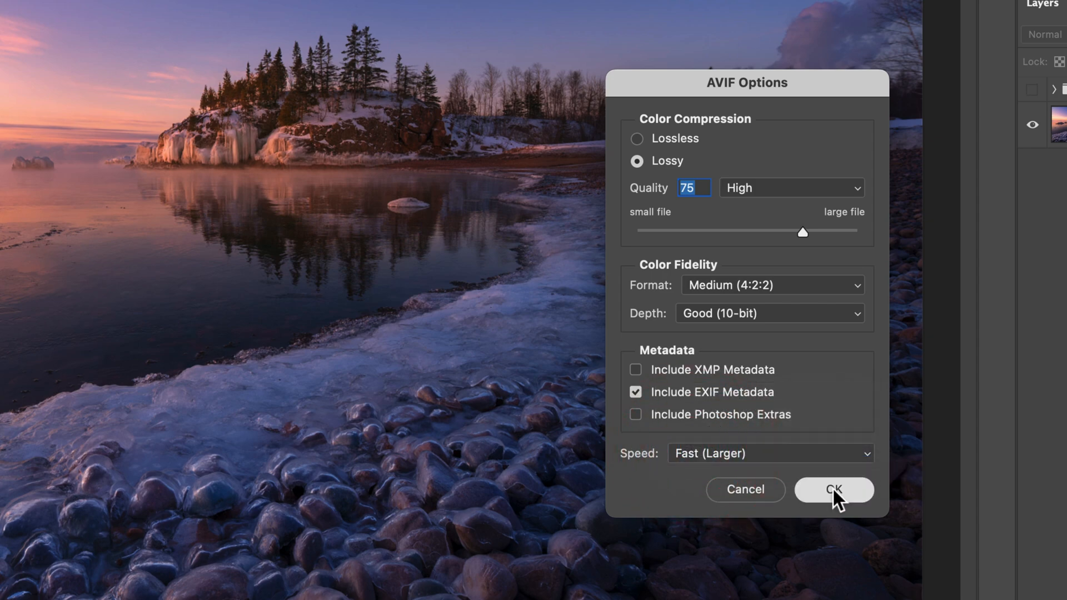
Confirm the AVIF options and check the new 274 KB frozen beach.avif in Finder
left_click(833, 491)
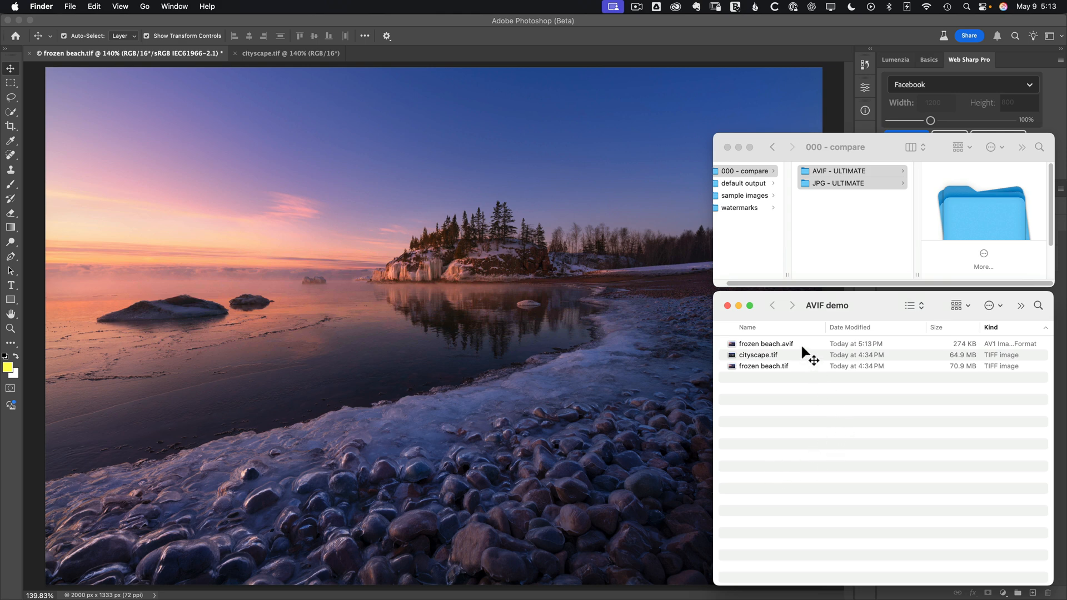
left_click(765, 344)
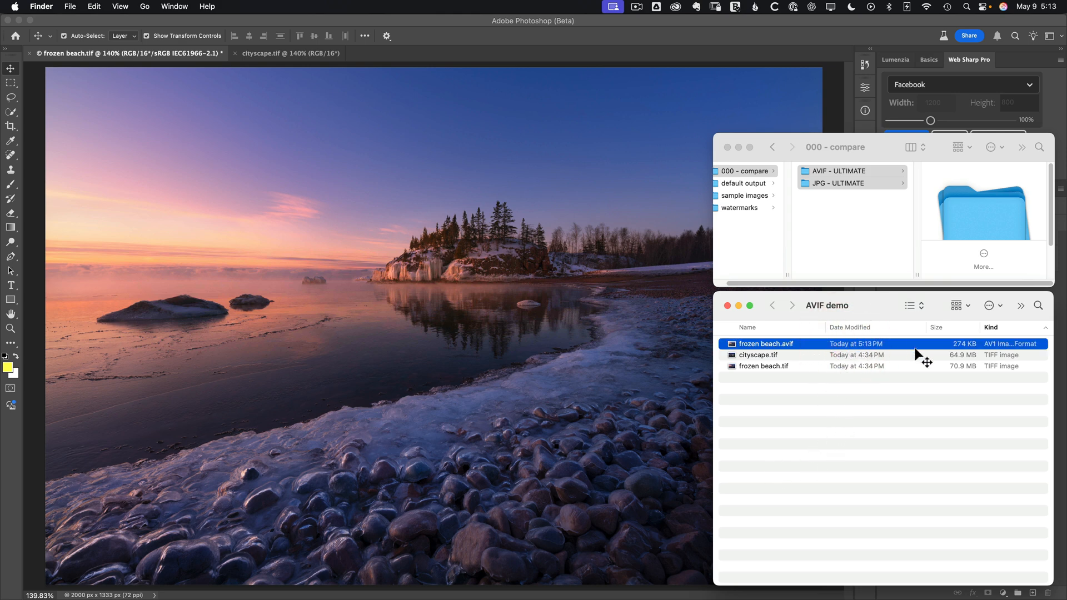
mouse_move(967, 358)
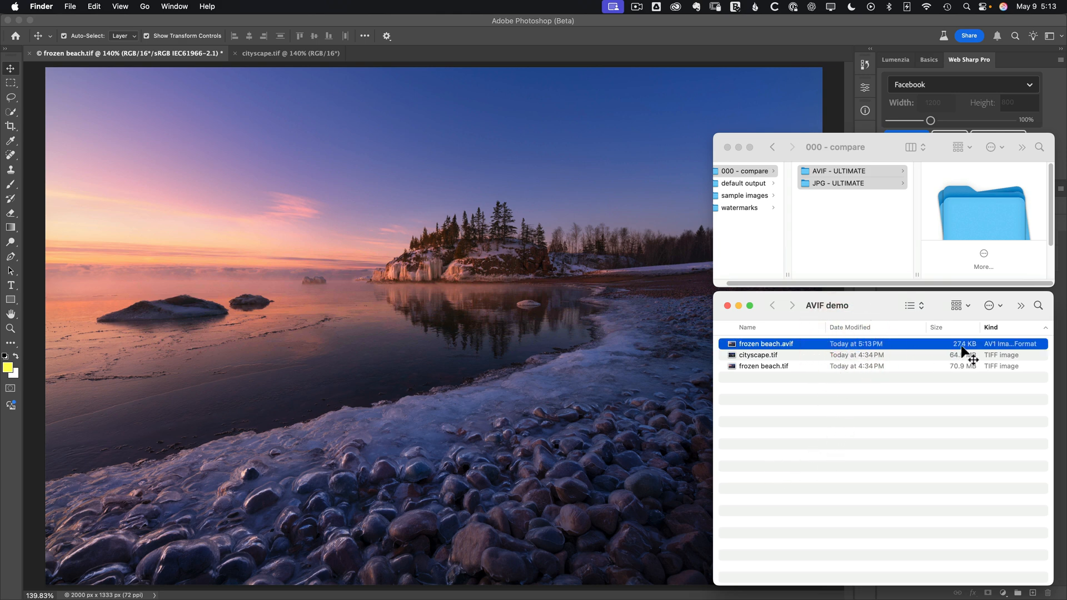
mouse_move(901, 334)
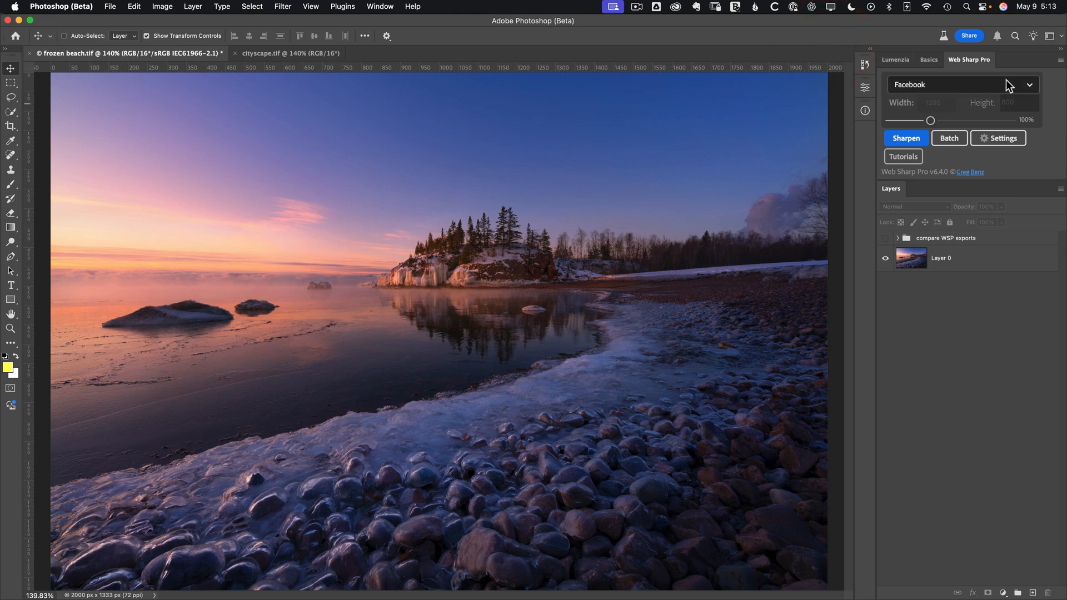
mouse_move(971, 87)
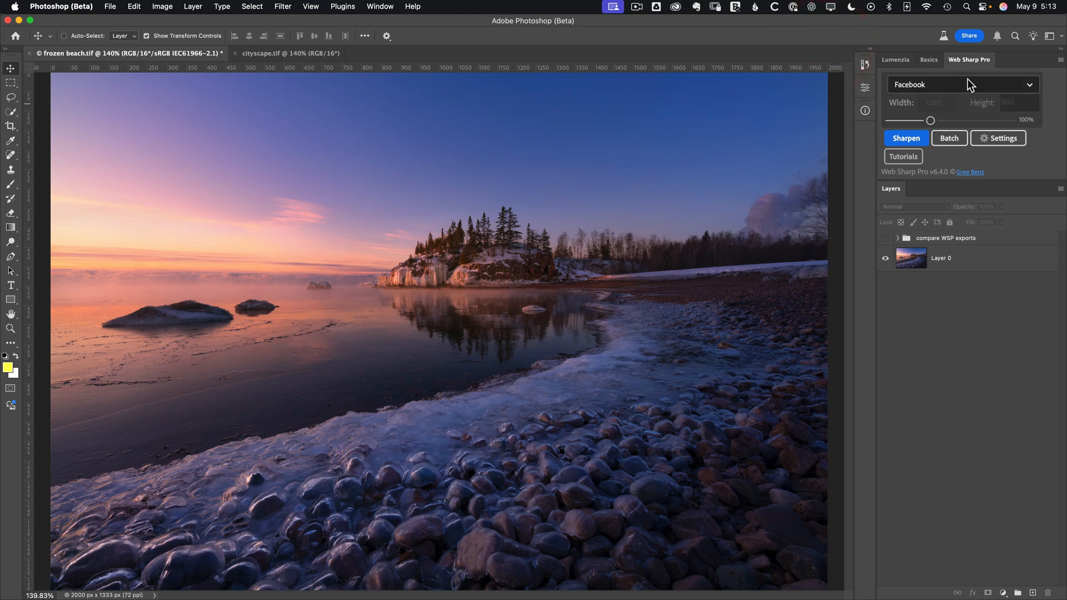
Set Web Sharp Pro to Ultimate quality with AVIF format and save the settings
left_click(998, 139)
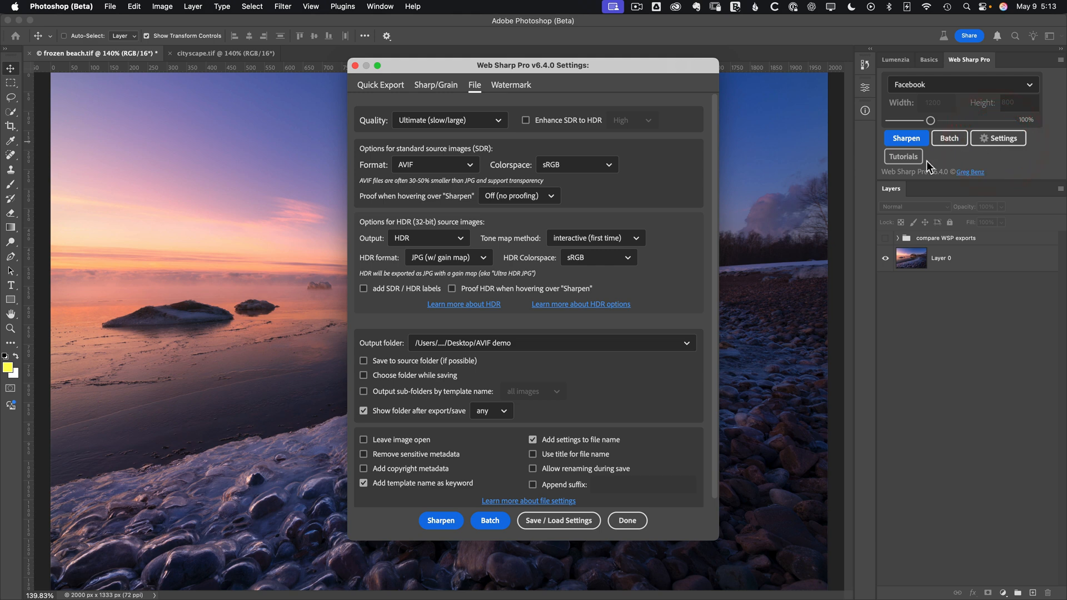
mouse_move(584, 127)
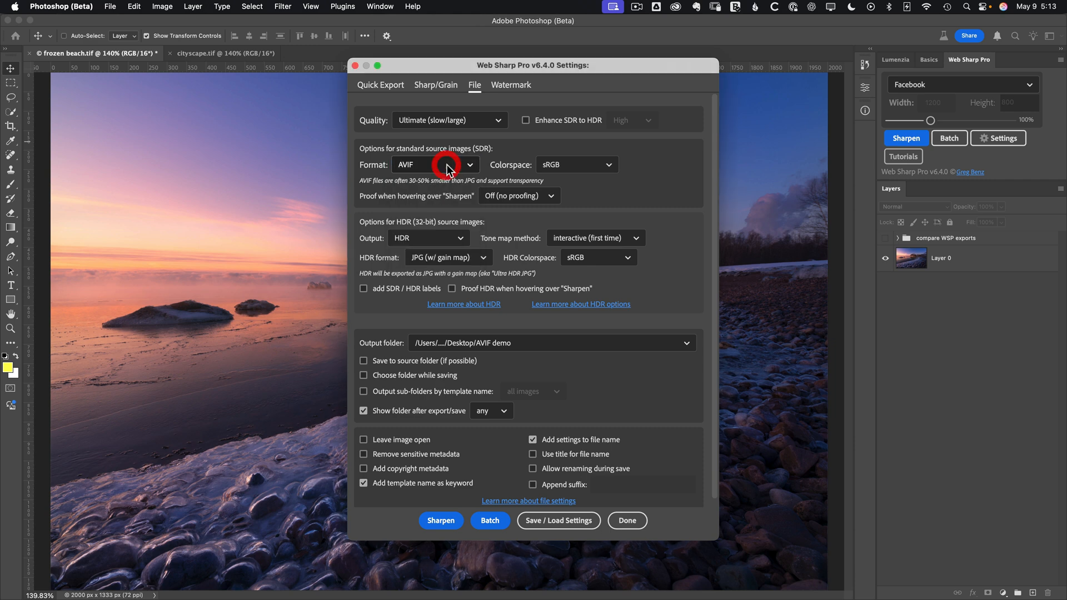
mouse_move(448, 141)
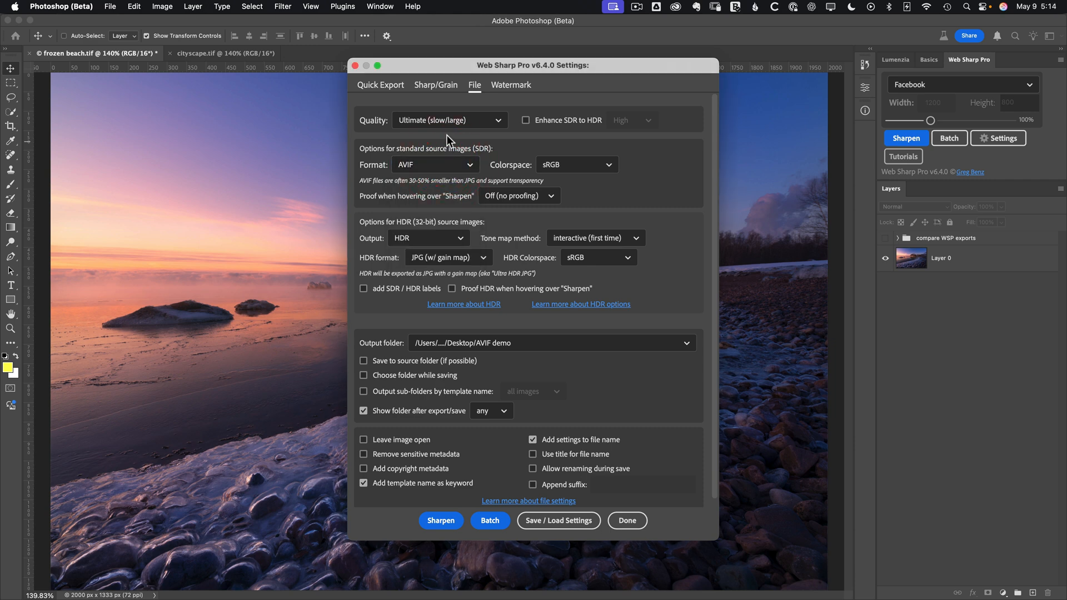
left_click(449, 120)
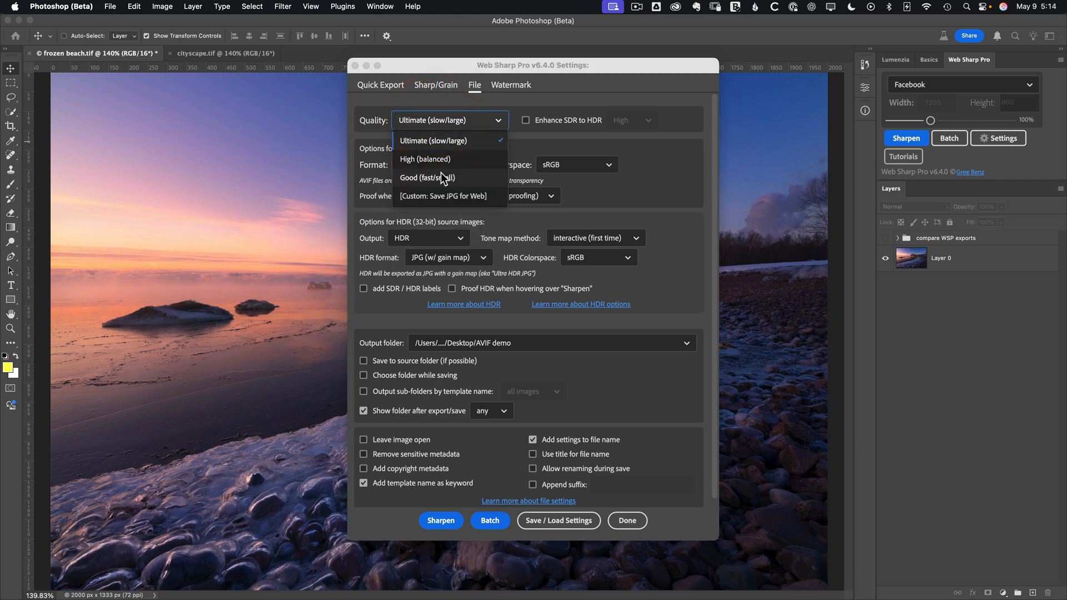
mouse_move(443, 140)
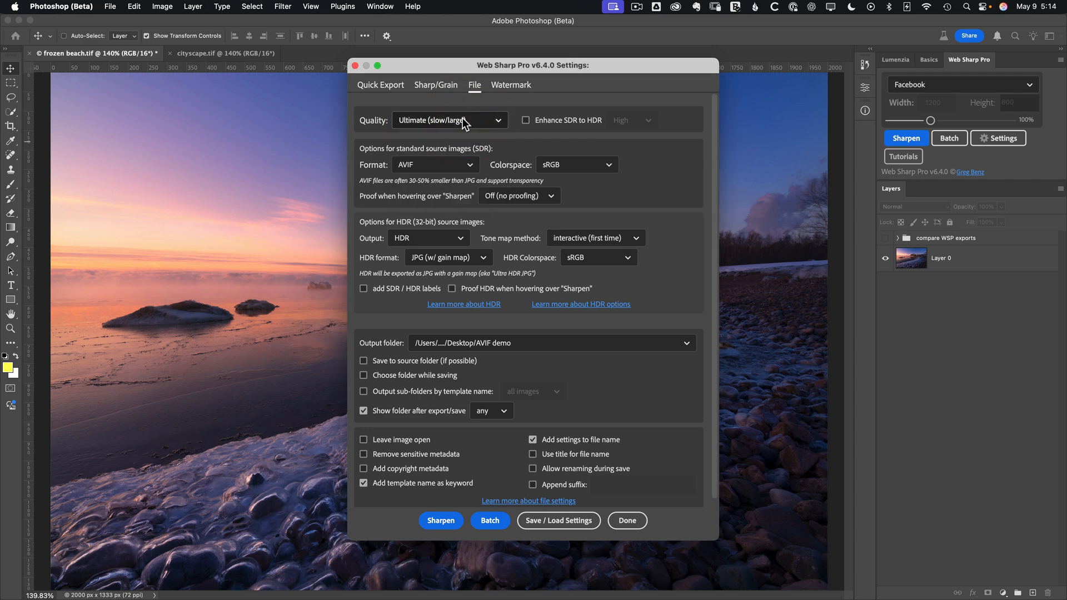
left_click(435, 164)
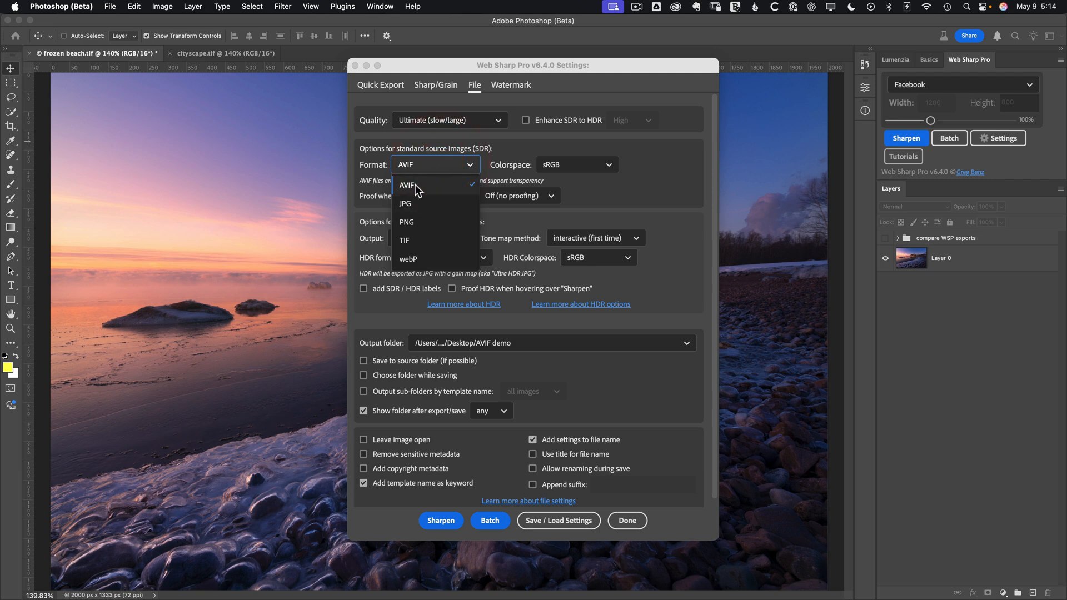
left_click(406, 184)
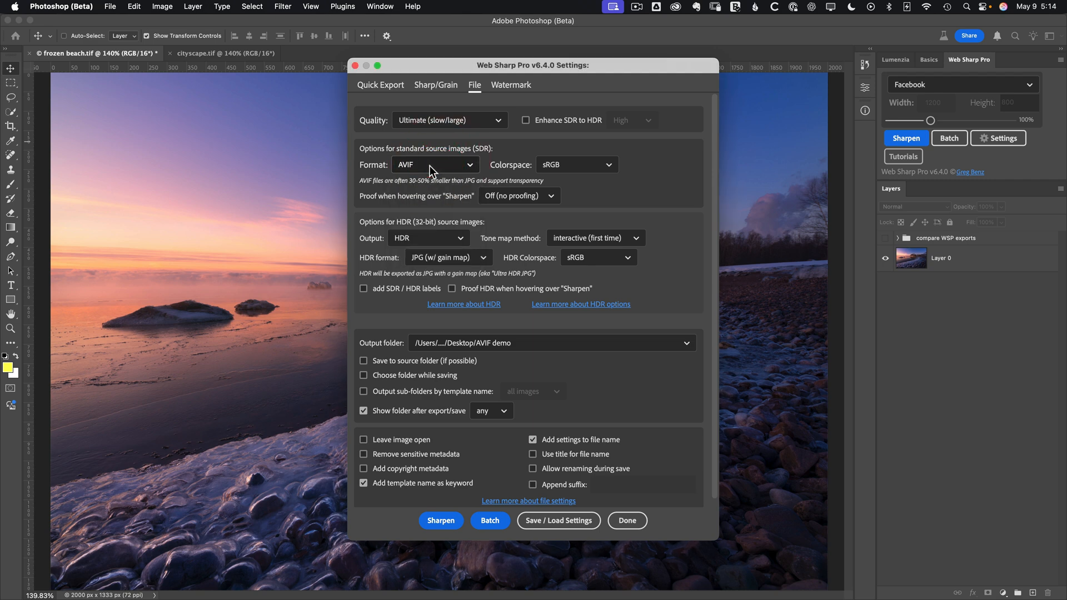
mouse_move(627, 521)
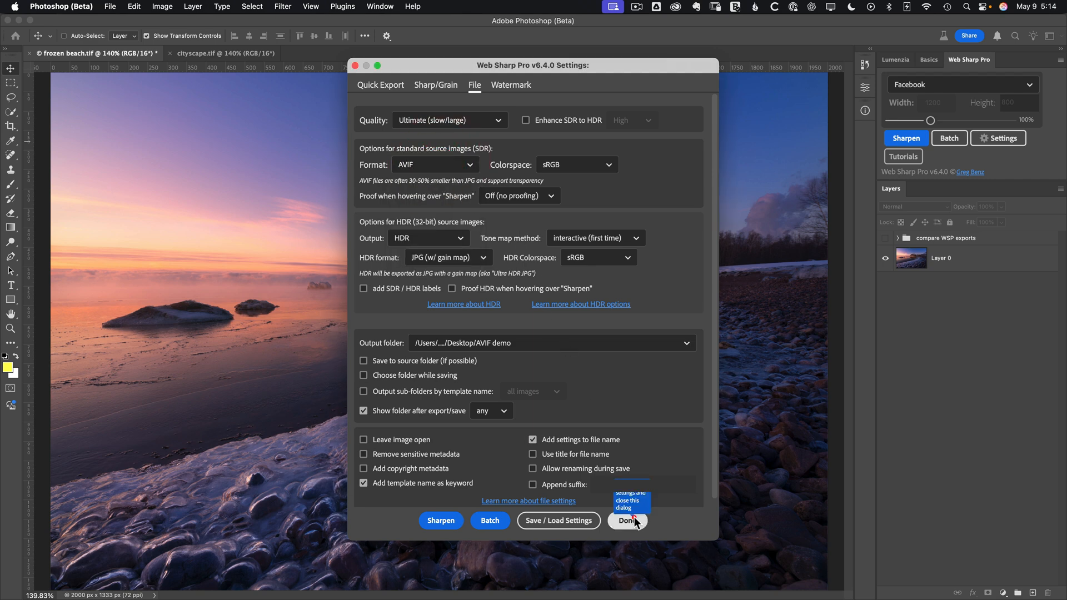
left_click(625, 521)
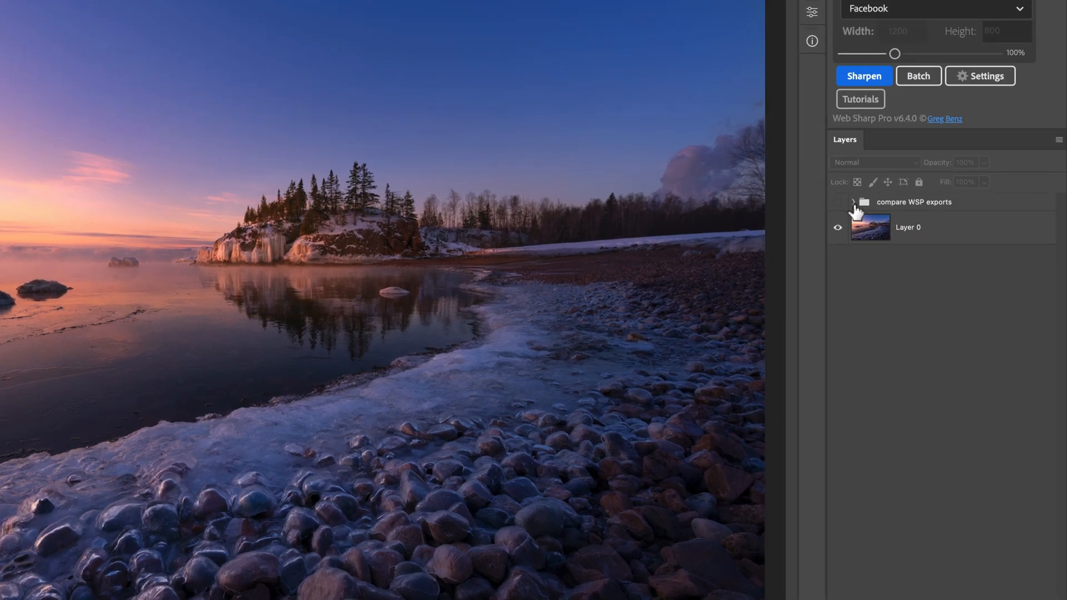
Expand the 'compare WSP exports' group to reveal the AVIF and JPG quality layers
left_click(854, 201)
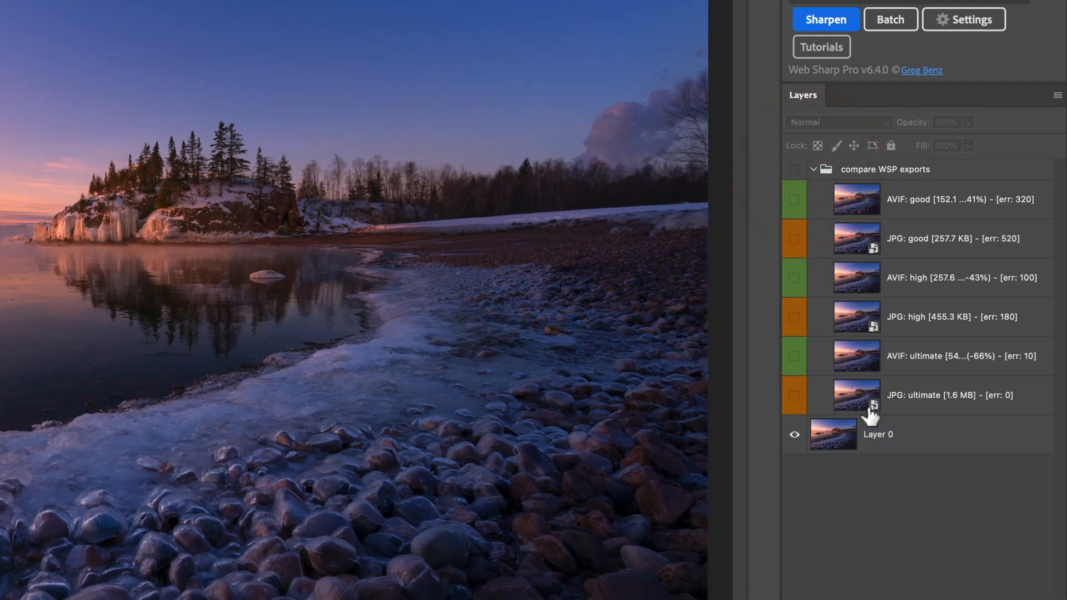
mouse_move(862, 402)
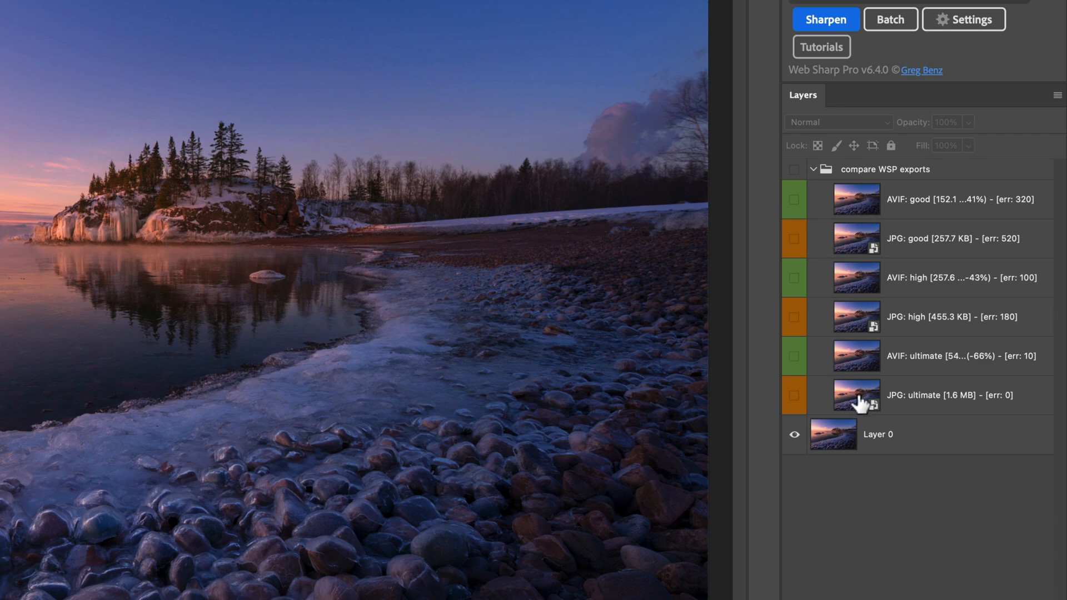
mouse_move(866, 404)
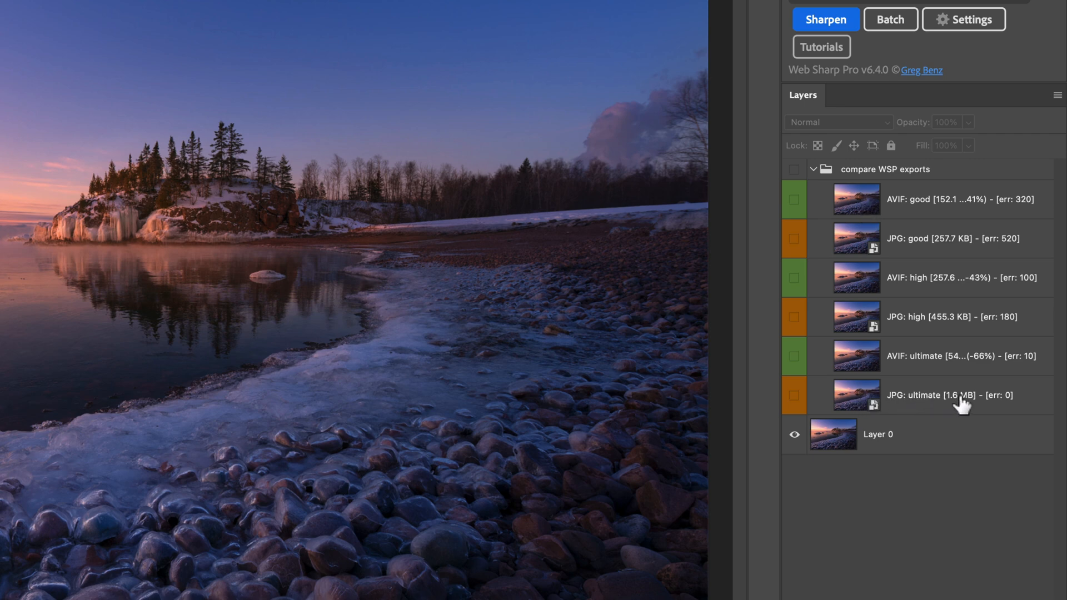
mouse_move(1000, 403)
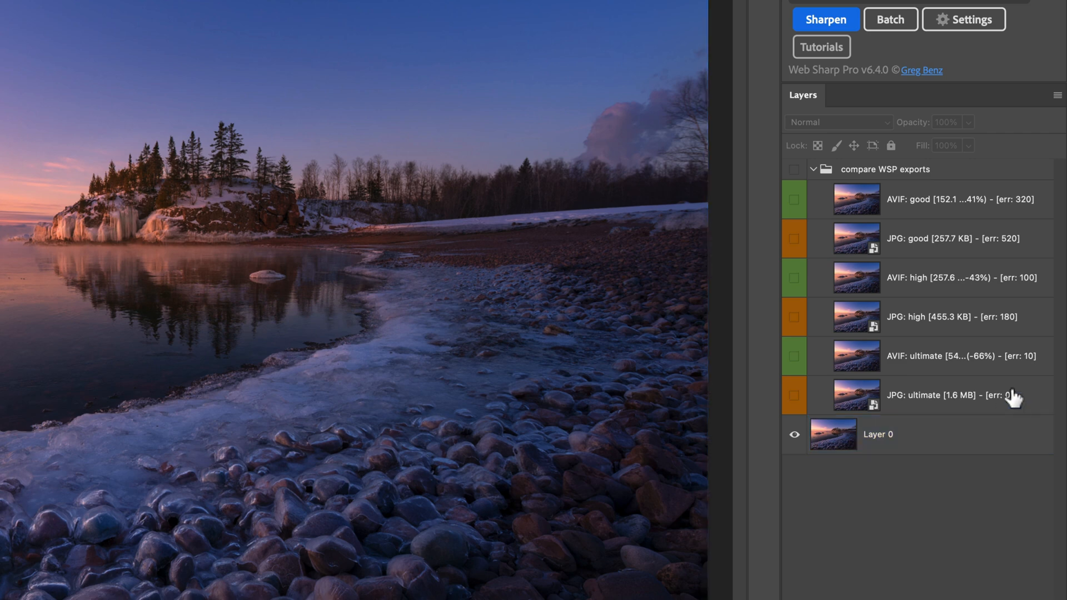
mouse_move(1014, 395)
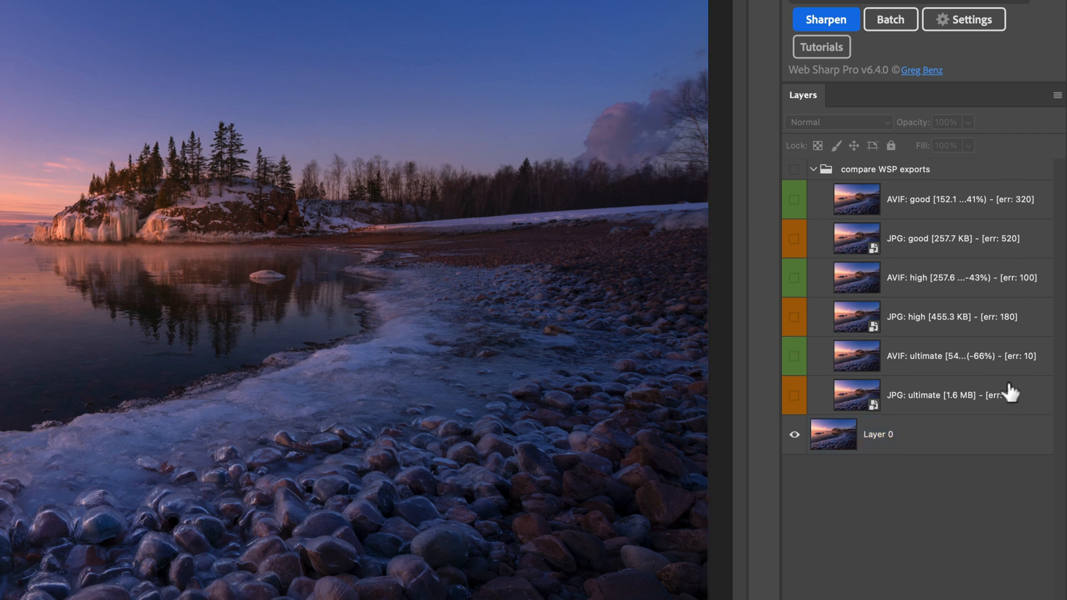
mouse_move(976, 408)
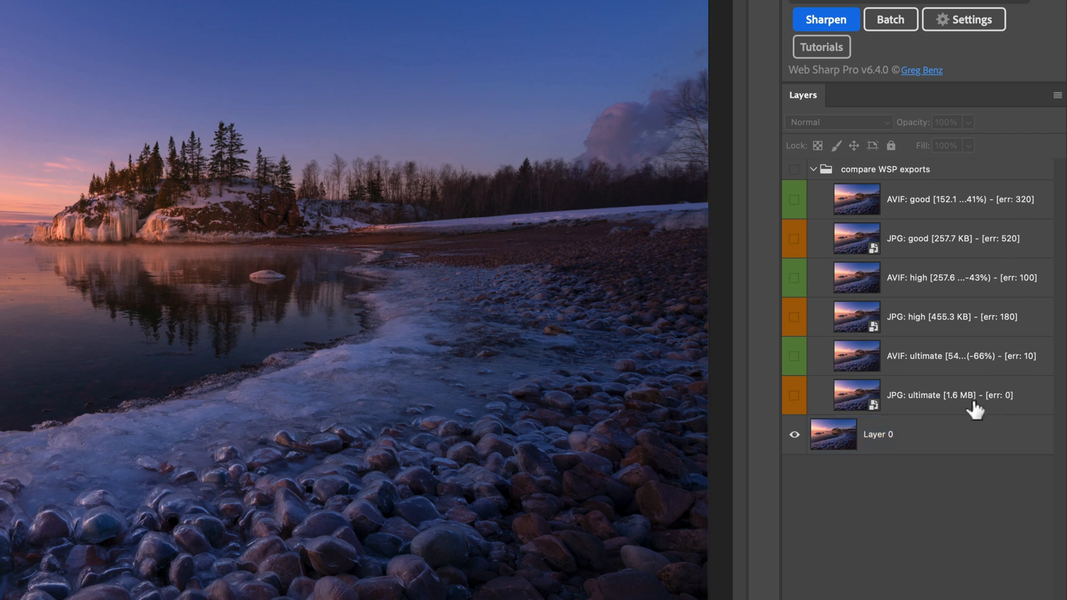
mouse_move(1028, 378)
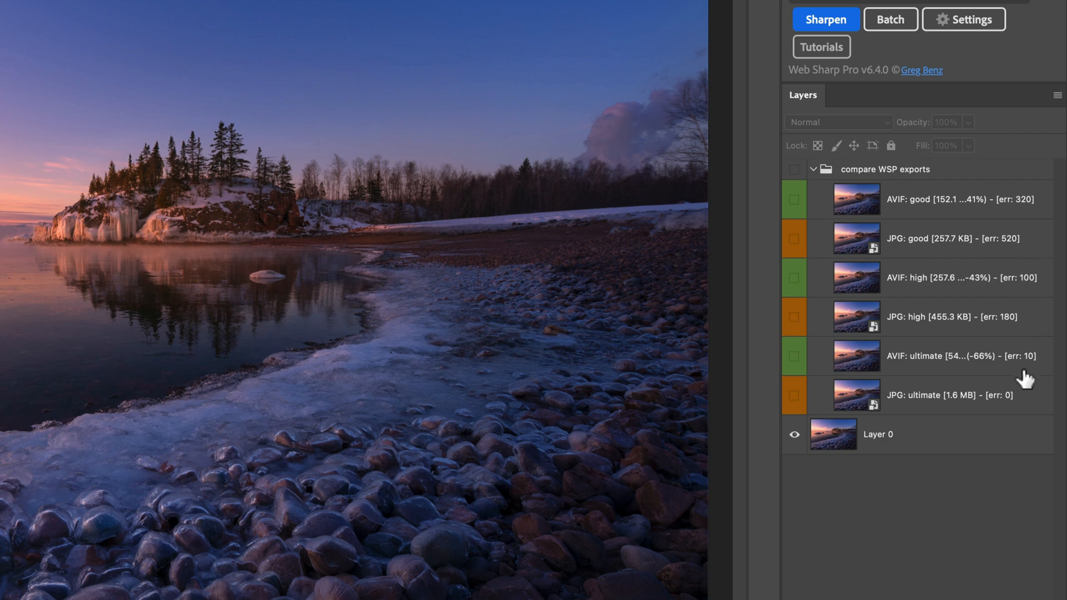
mouse_move(1024, 213)
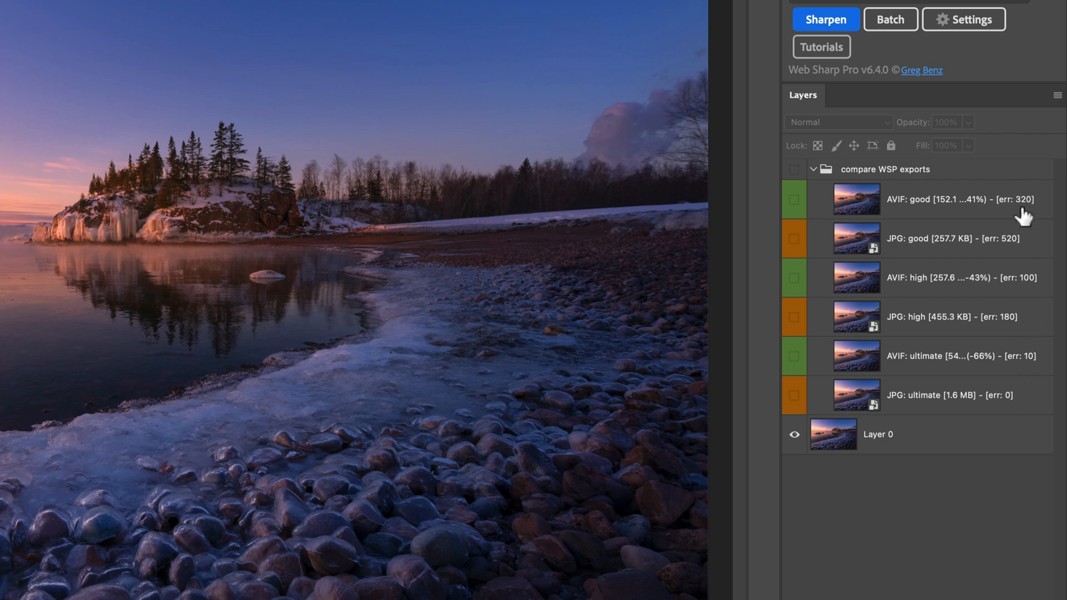
mouse_move(1020, 243)
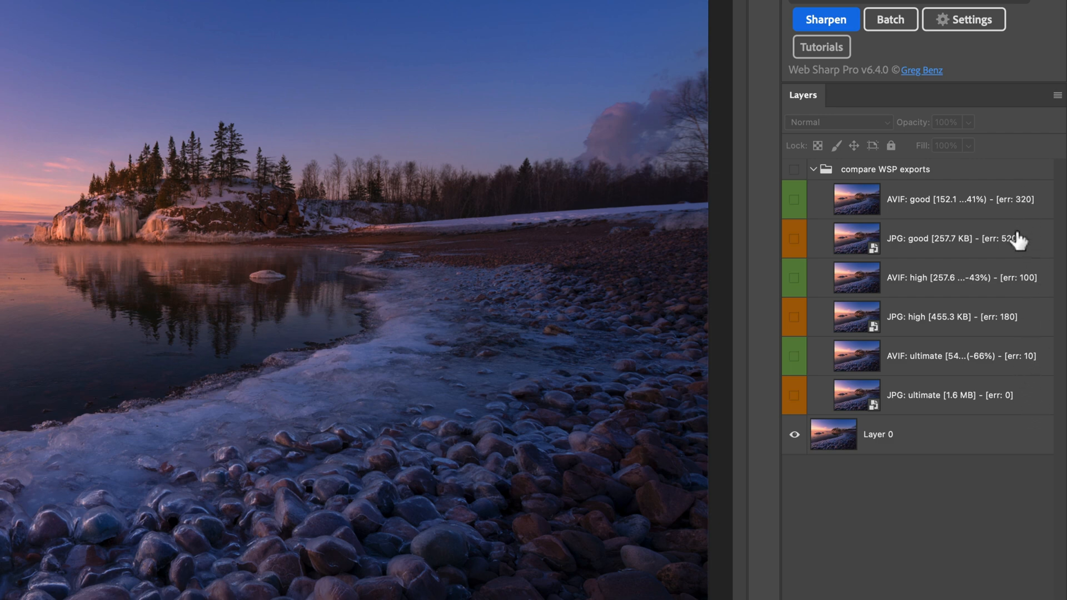
mouse_move(998, 245)
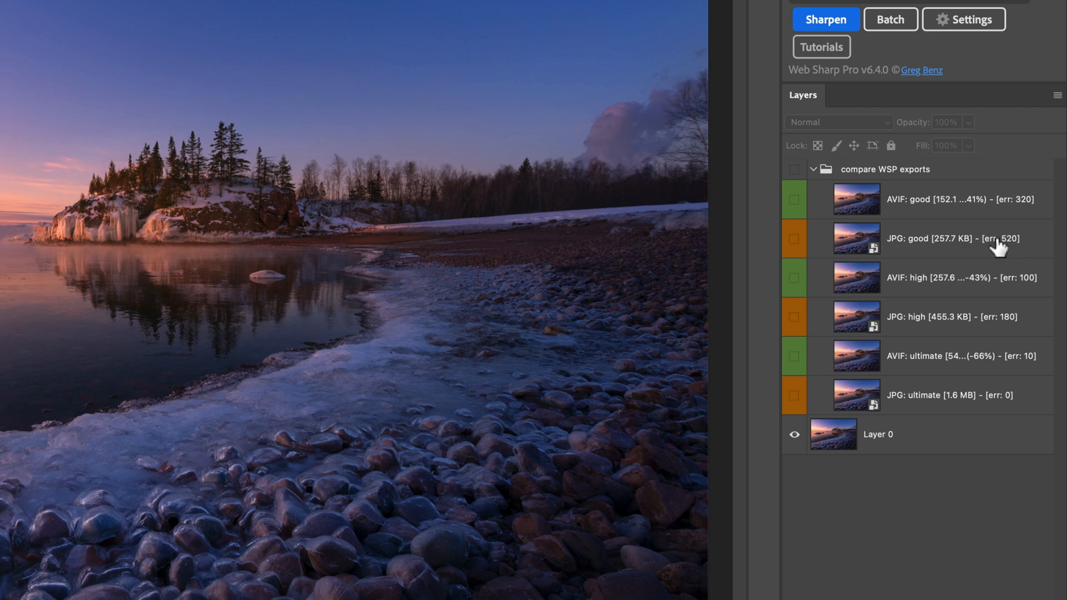
mouse_move(935, 391)
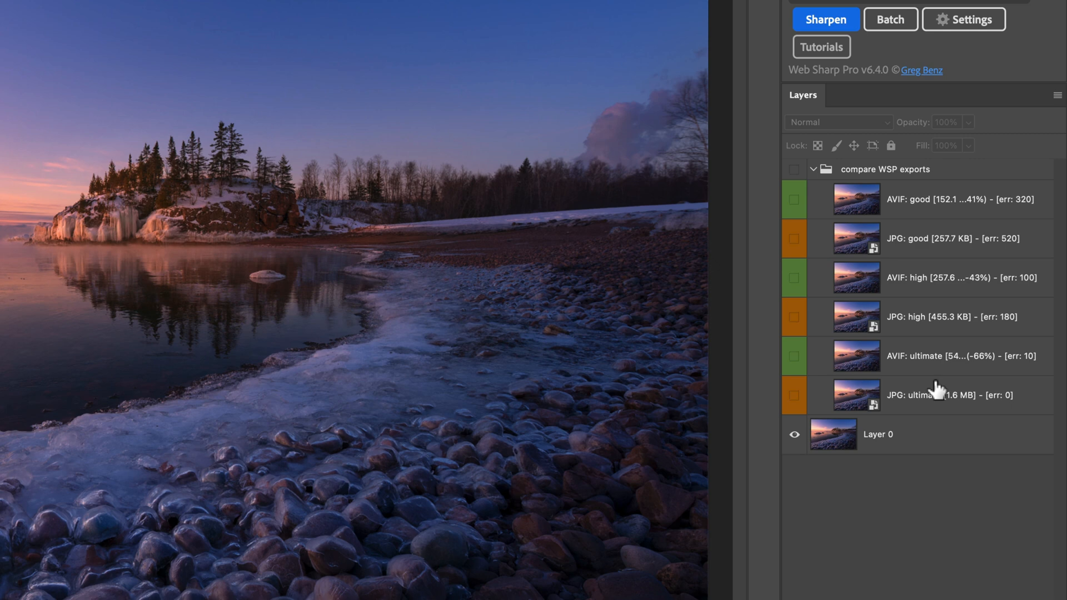
mouse_move(925, 315)
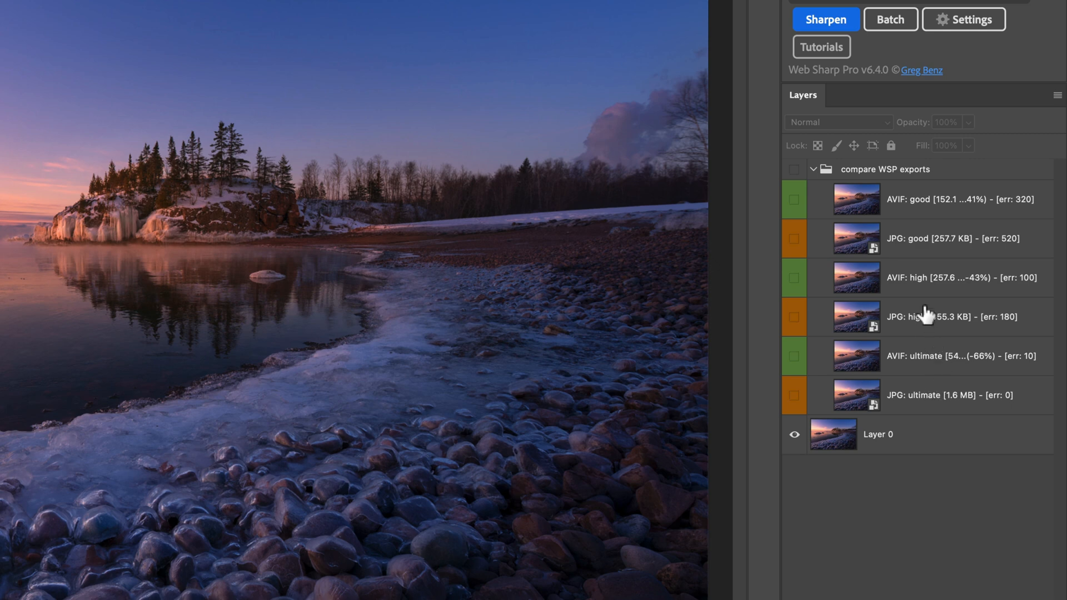
mouse_move(921, 246)
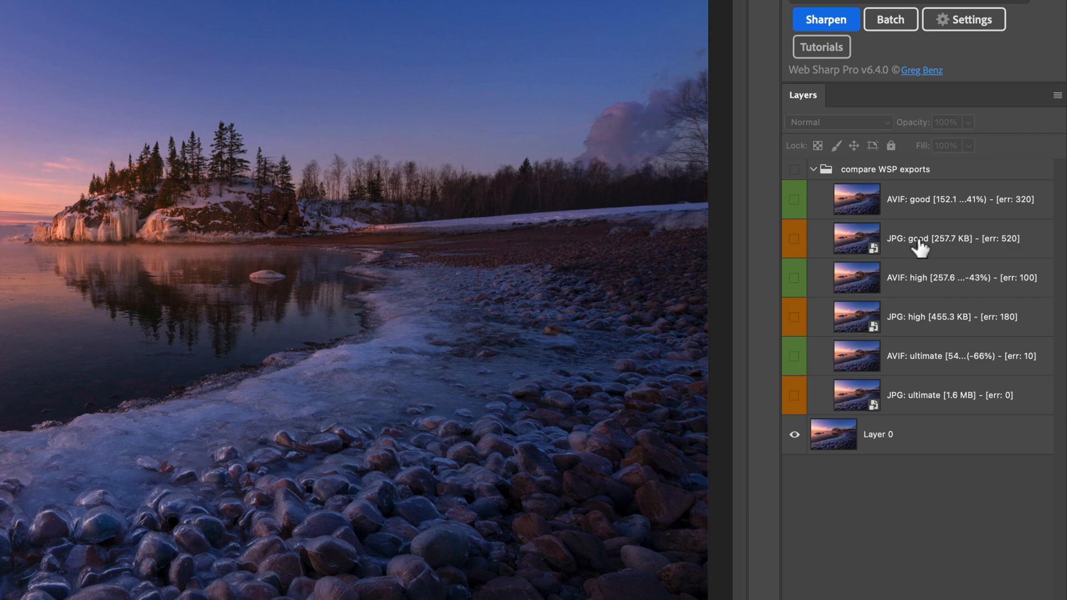
mouse_move(921, 236)
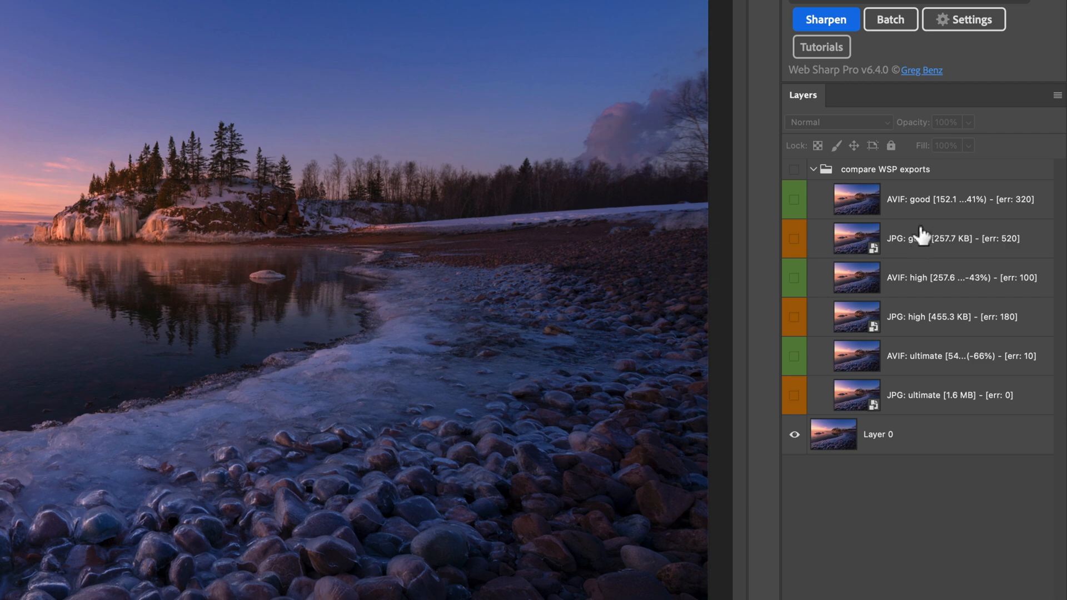
left_click(878, 434)
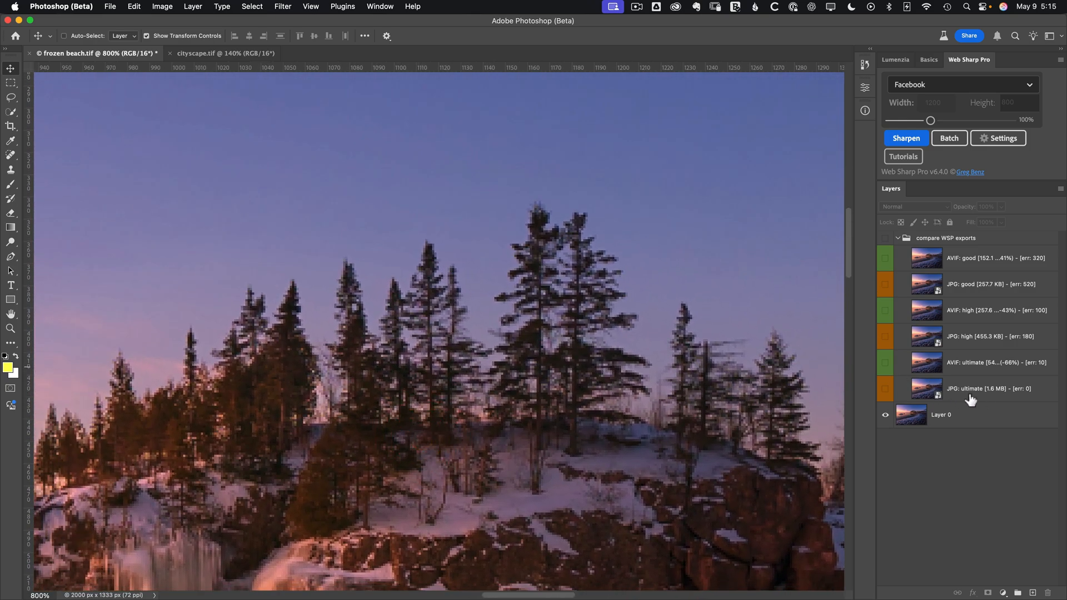
mouse_move(966, 397)
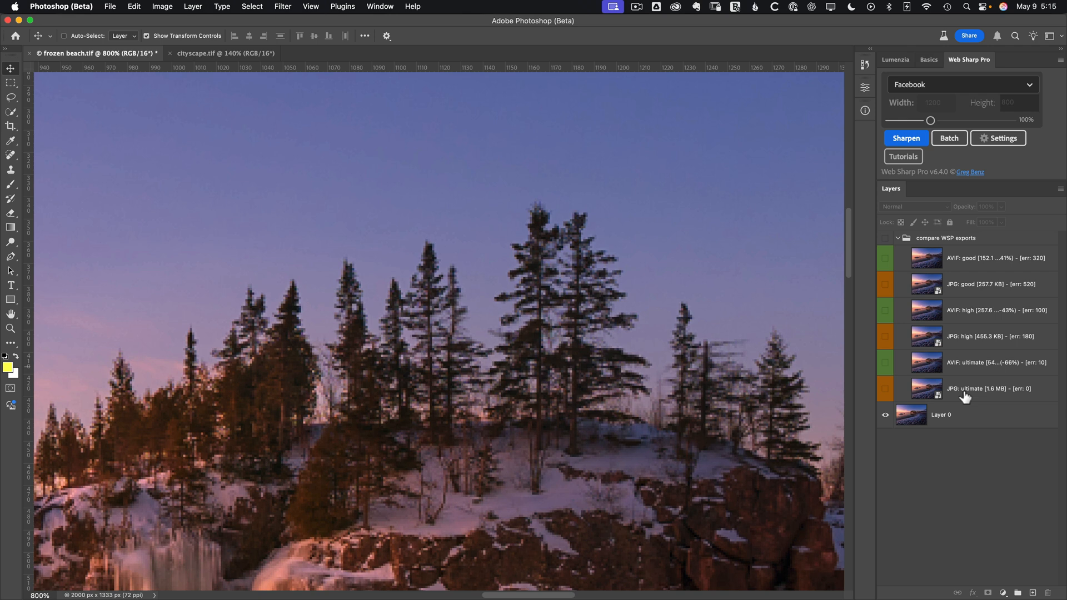
Show the JPG ultimate and AVIF ultimate layers to compare tree detail
left_click(886, 388)
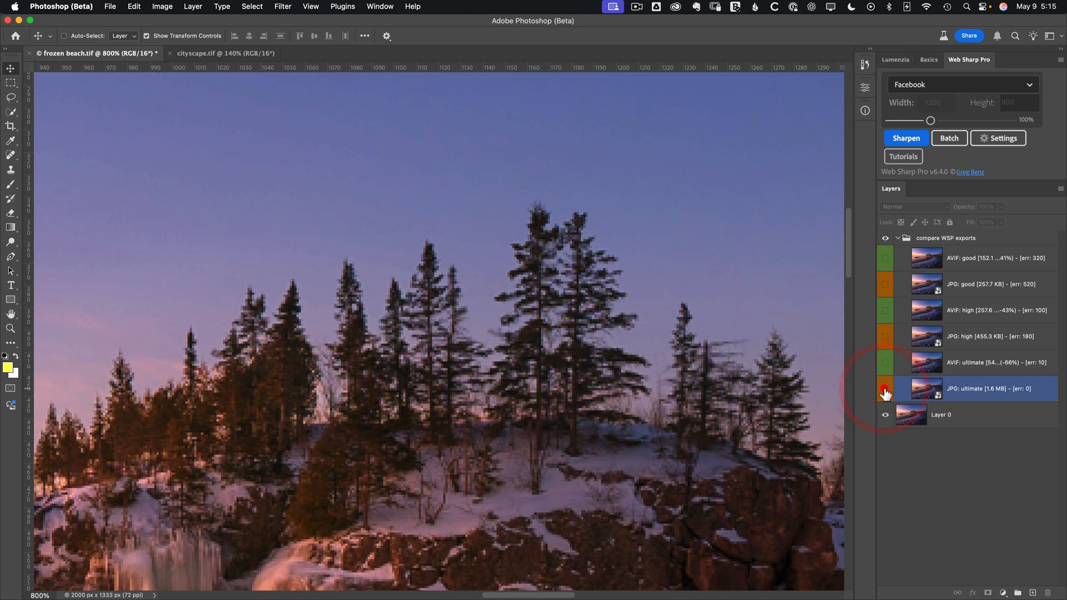
left_click(885, 394)
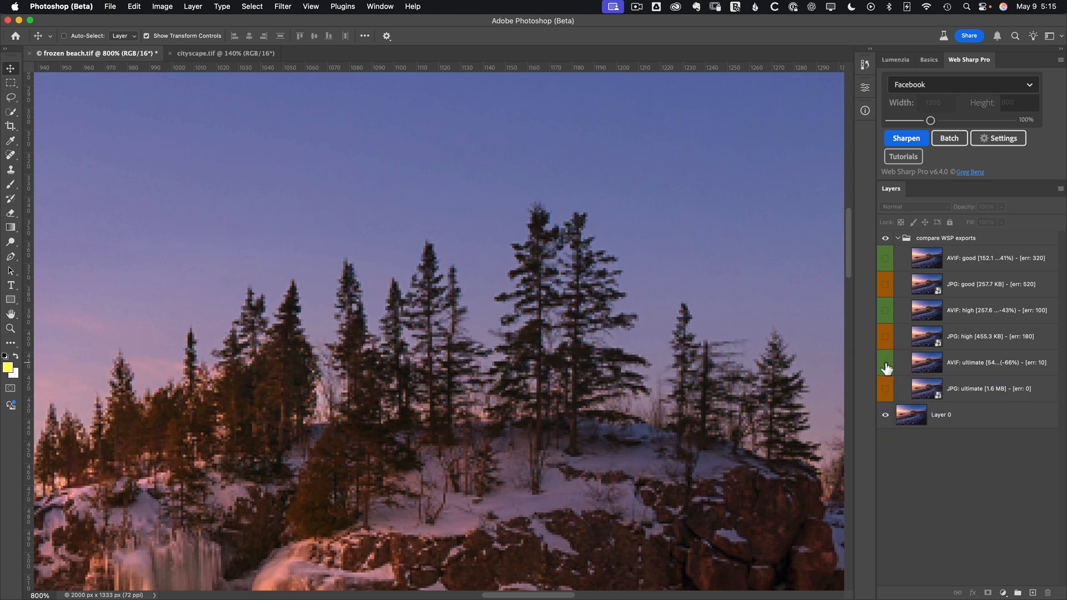
left_click(886, 363)
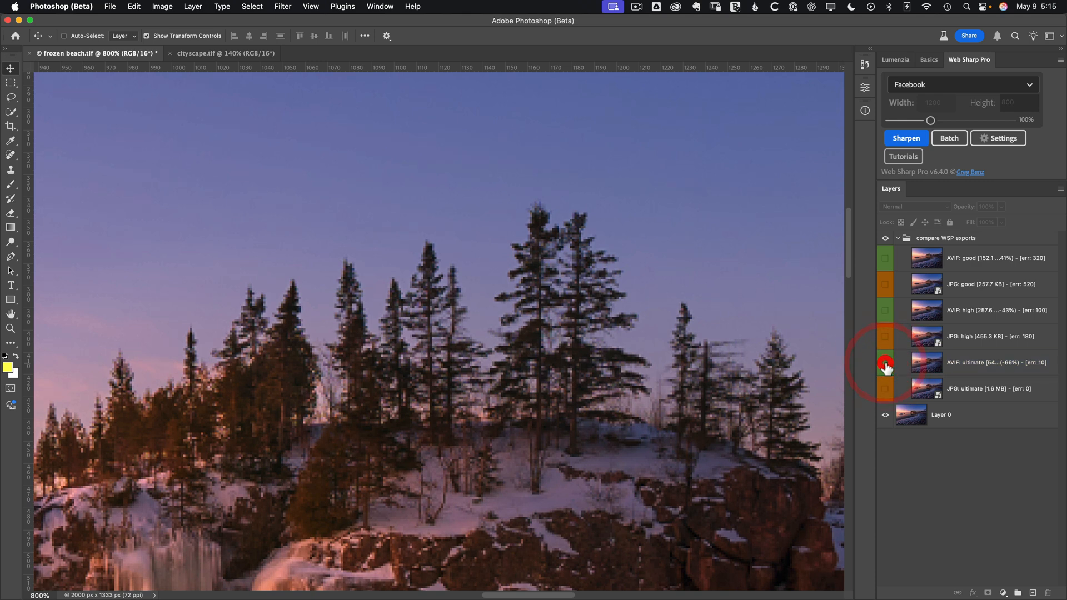
mouse_move(885, 362)
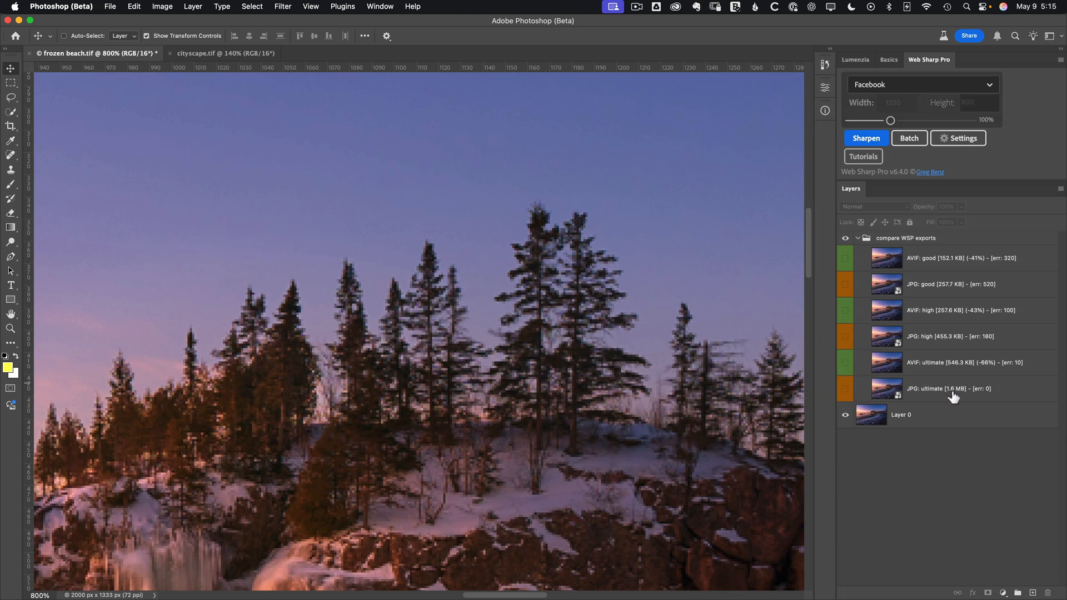
mouse_move(958, 386)
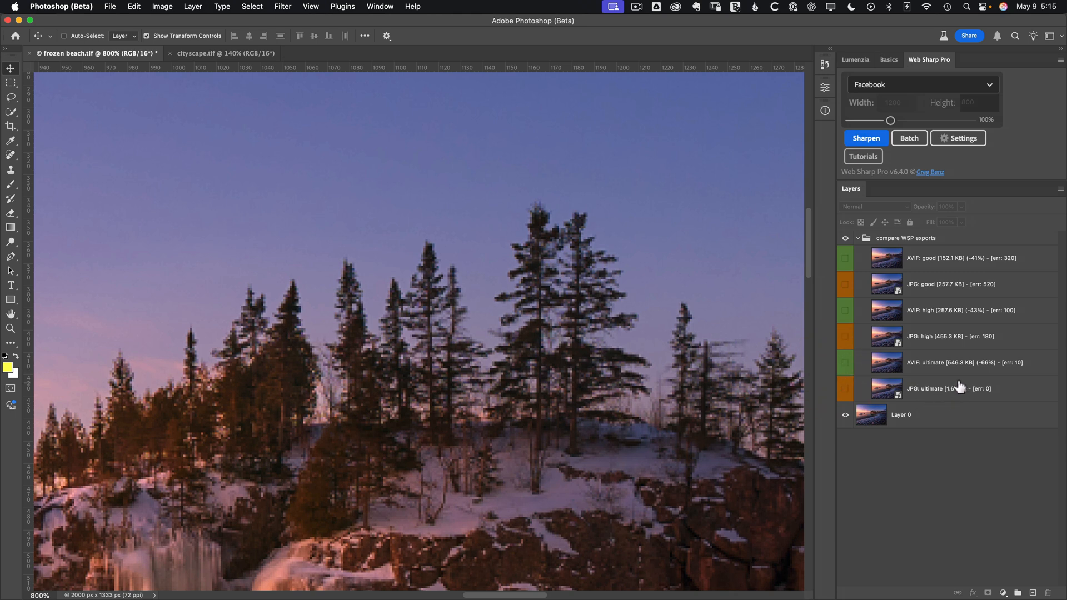
mouse_move(962, 375)
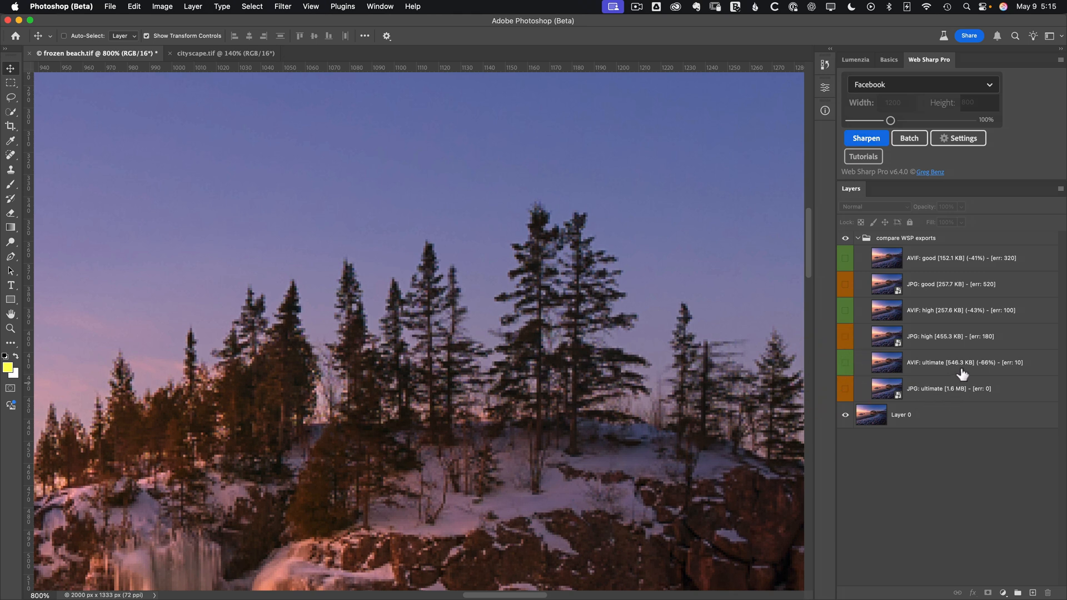
mouse_move(950, 388)
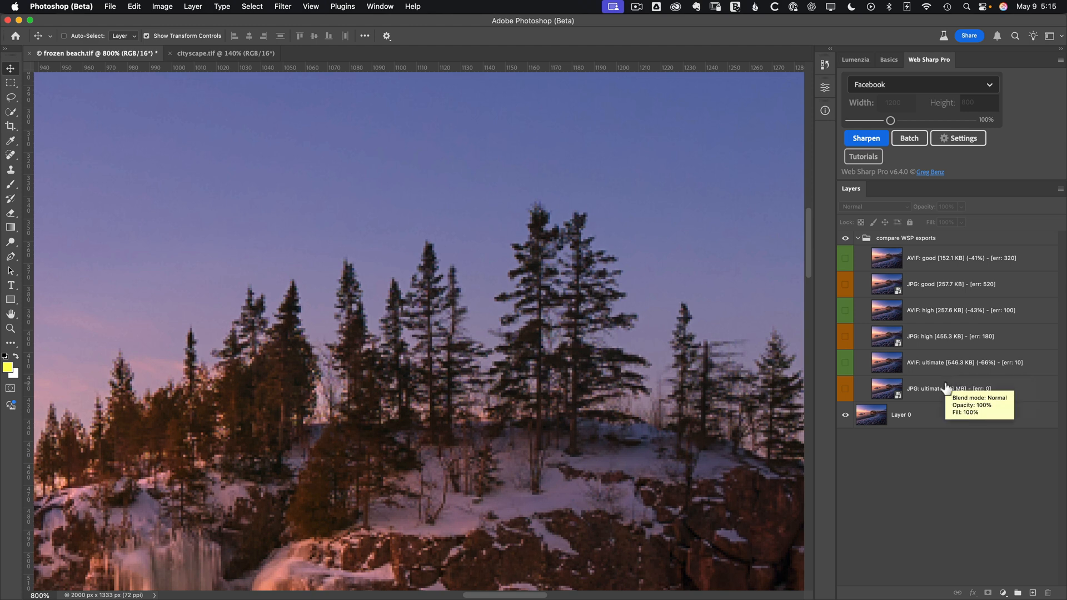
Hide the ultimate export layers again, leaving AVIF: ultimate selected
left_click(846, 388)
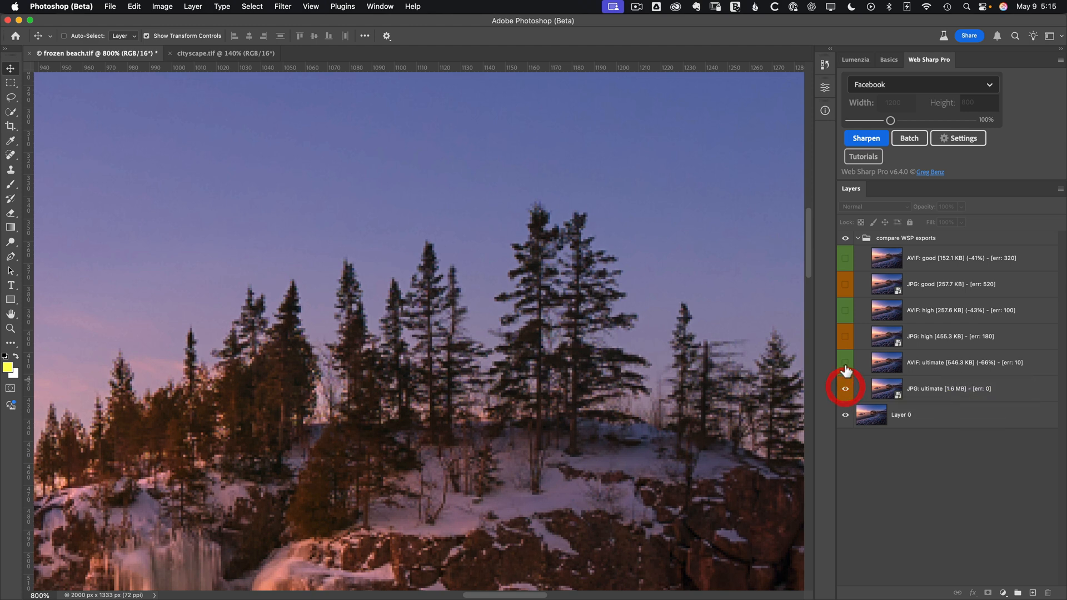
left_click(946, 362)
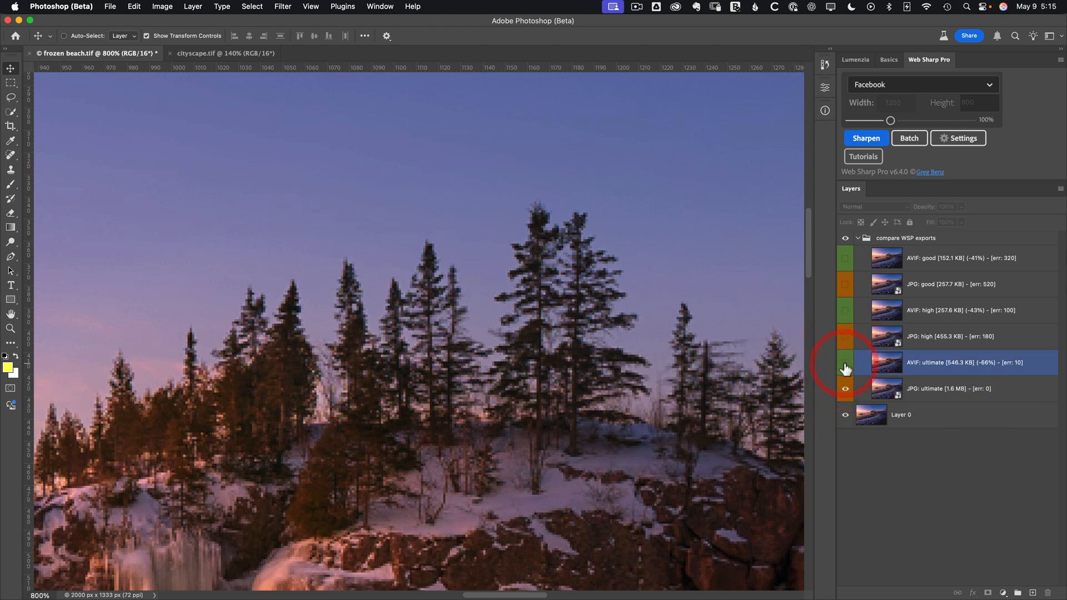
left_click(846, 362)
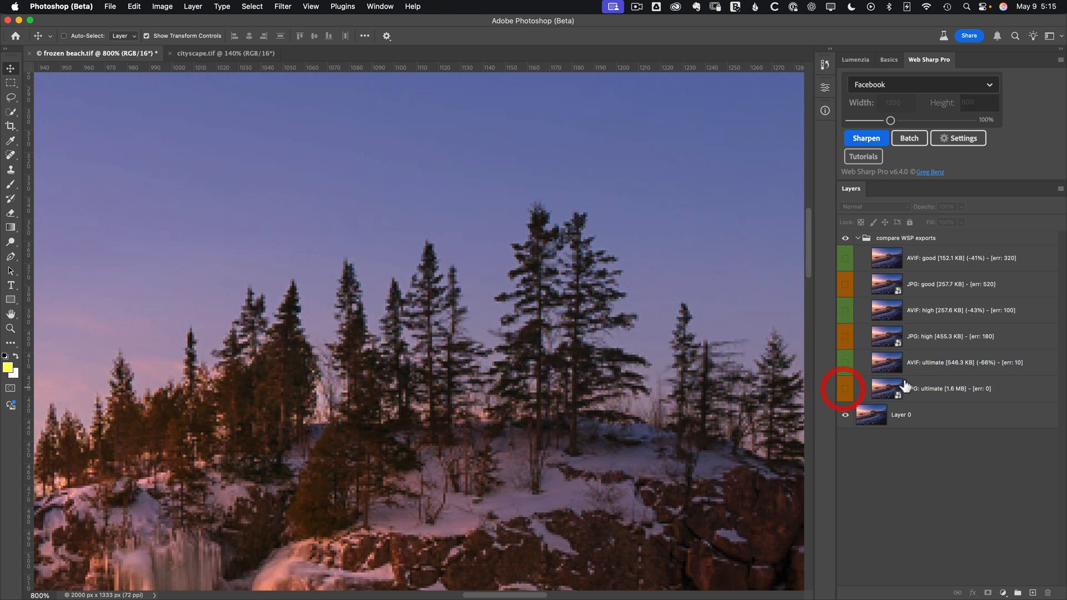
mouse_move(938, 372)
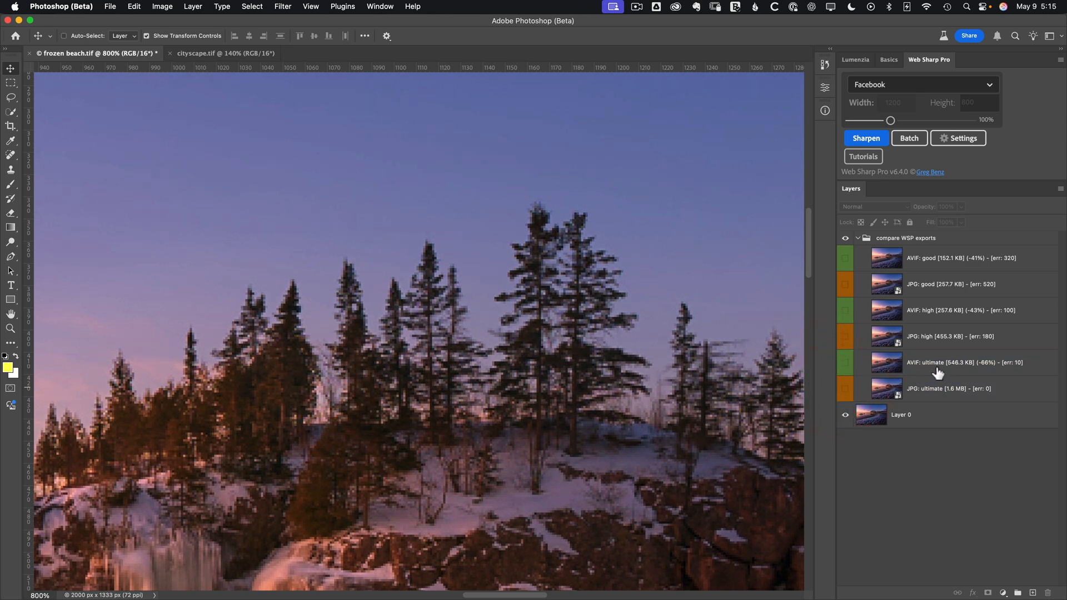
mouse_move(938, 372)
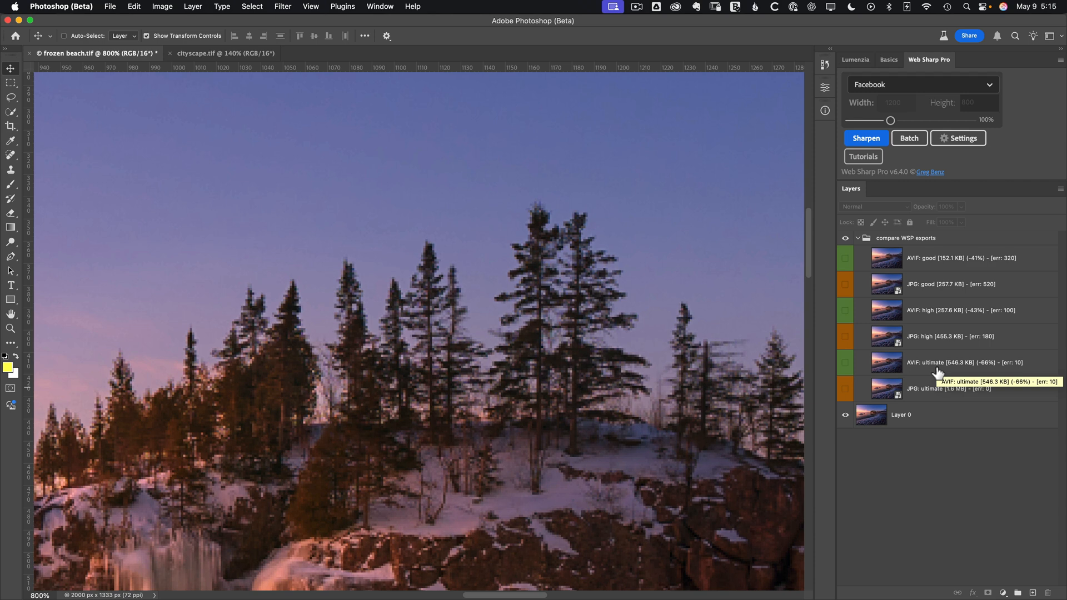
mouse_move(938, 373)
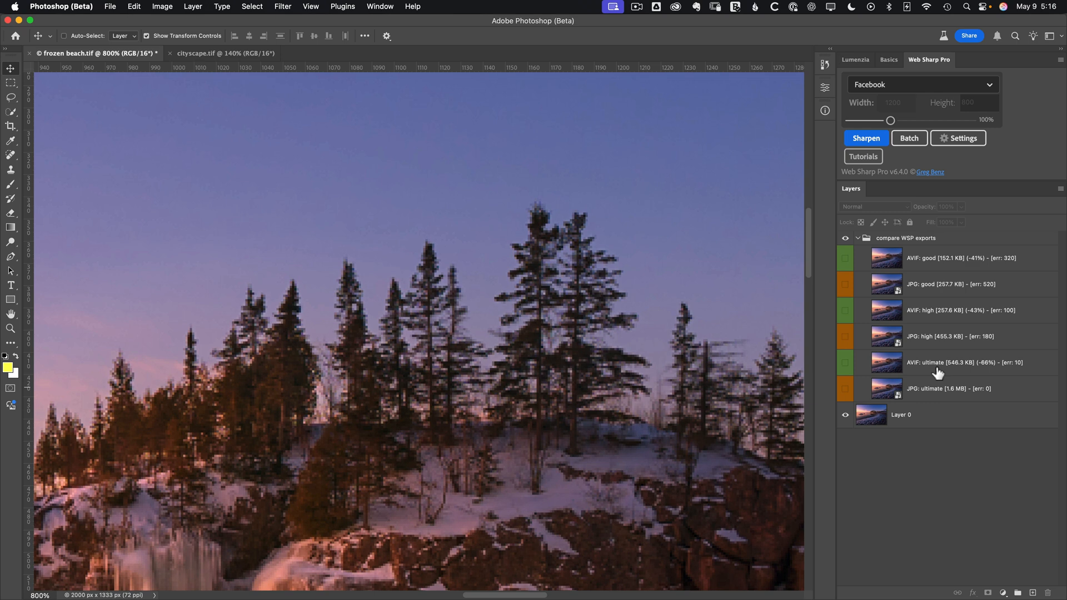
mouse_move(927, 338)
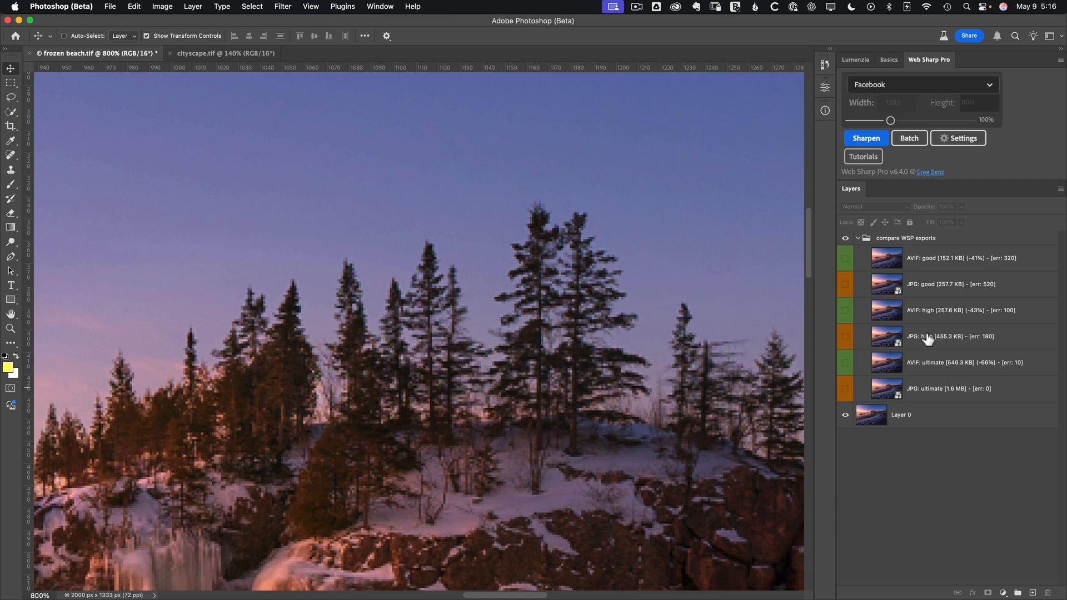
mouse_move(927, 338)
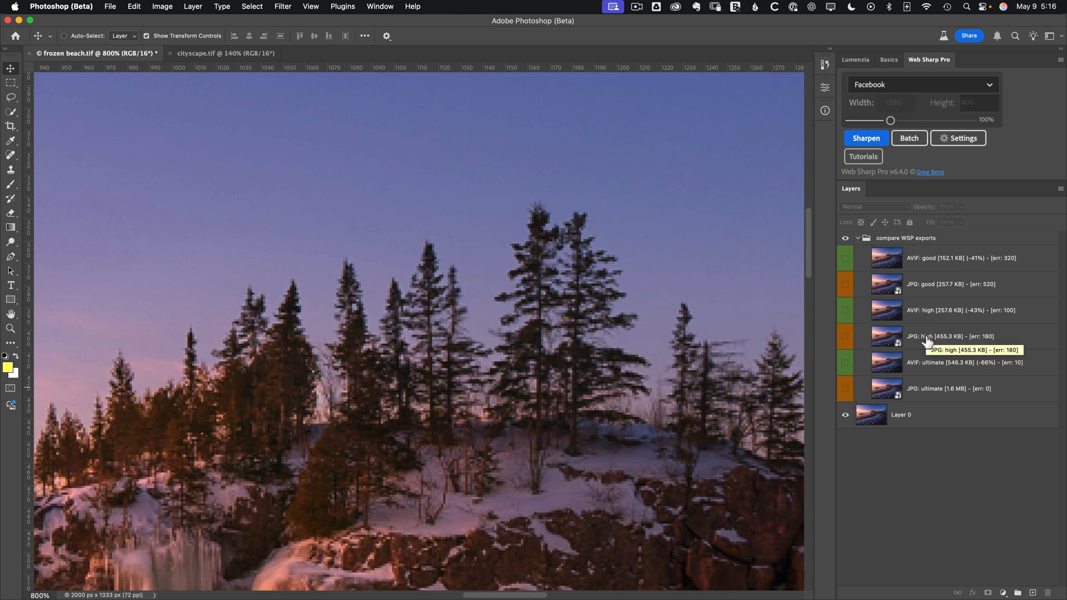
Toggle the JPG: high layer on and off over the tree scene, leaving it visible
left_click(953, 336)
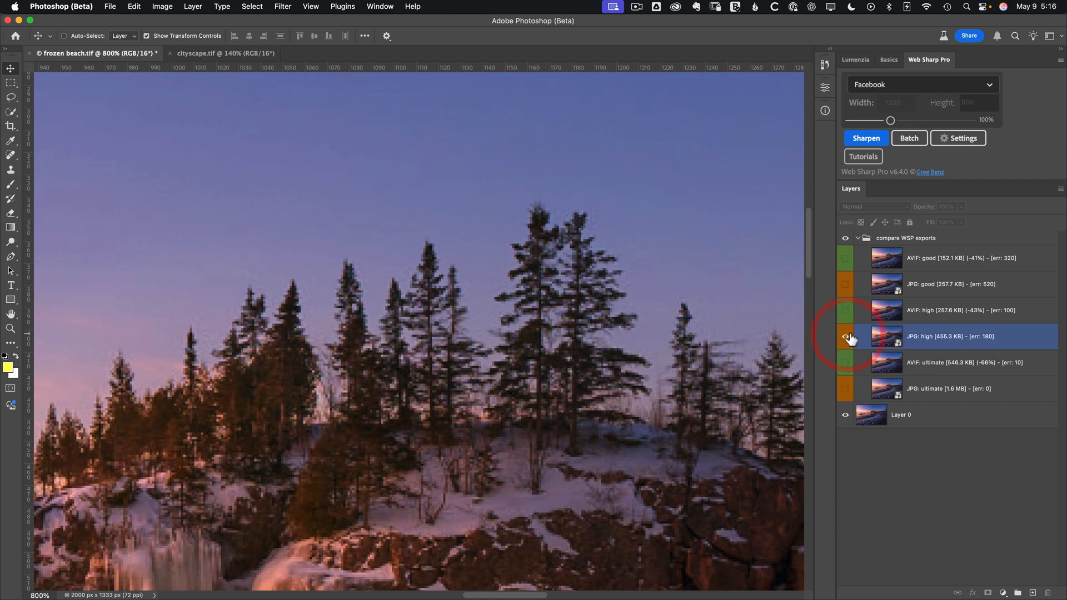
left_click(846, 336)
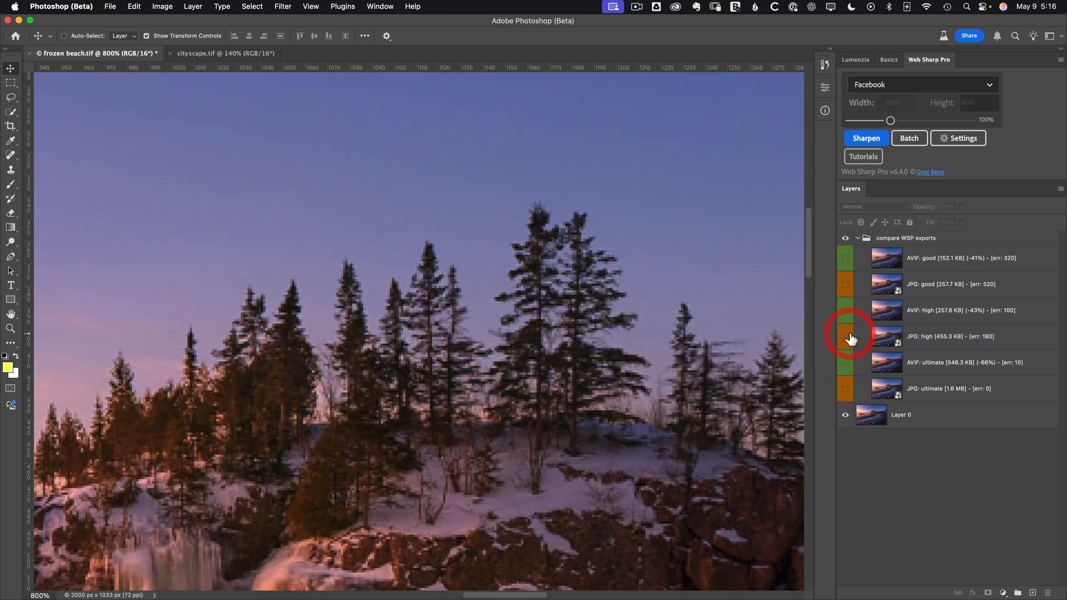
left_click(947, 337)
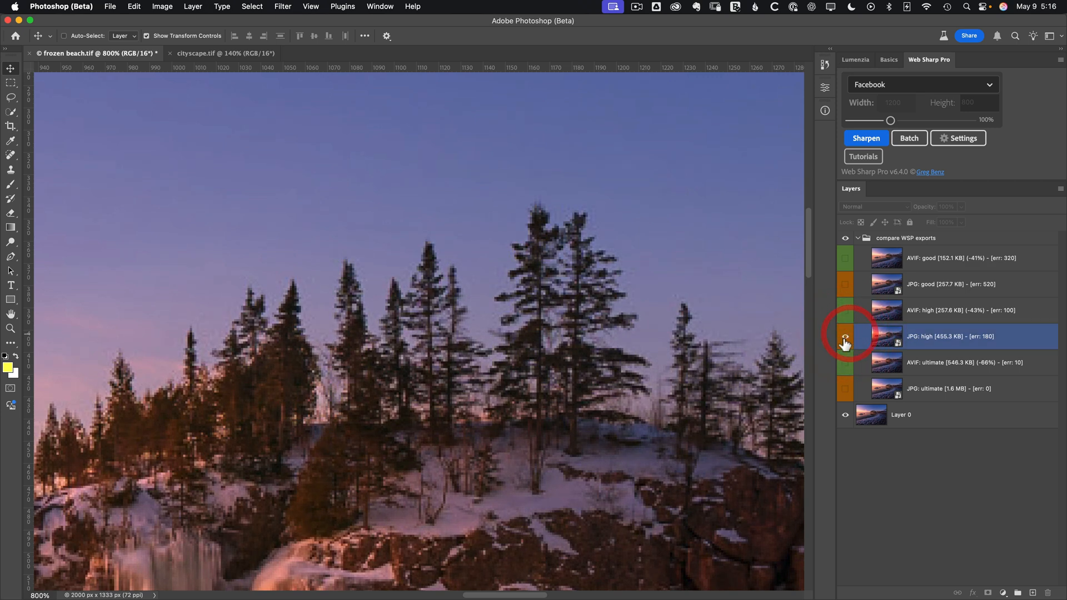
left_click(846, 336)
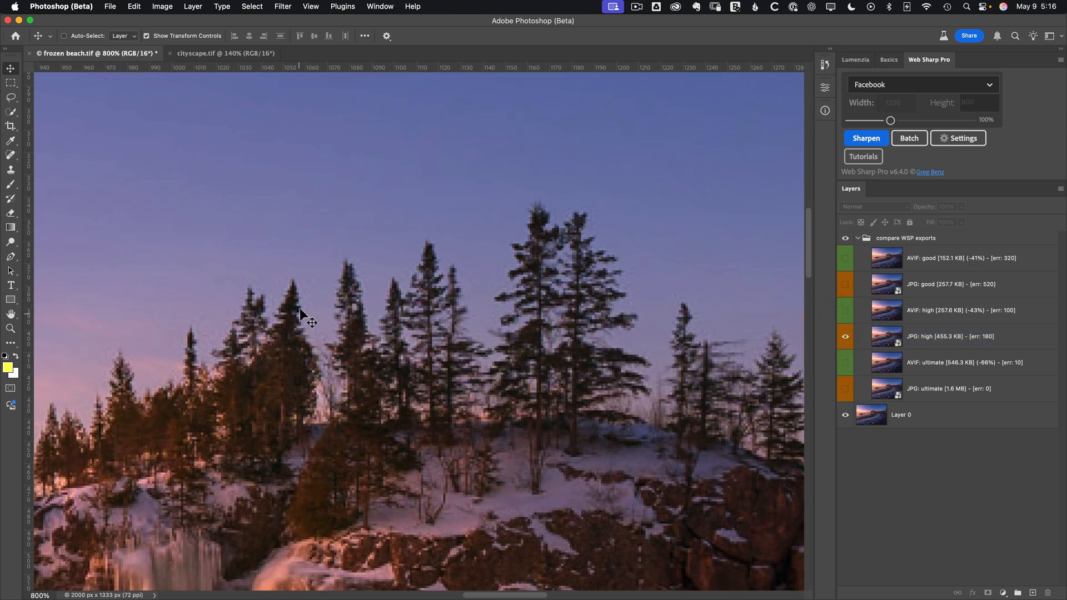
mouse_move(212, 339)
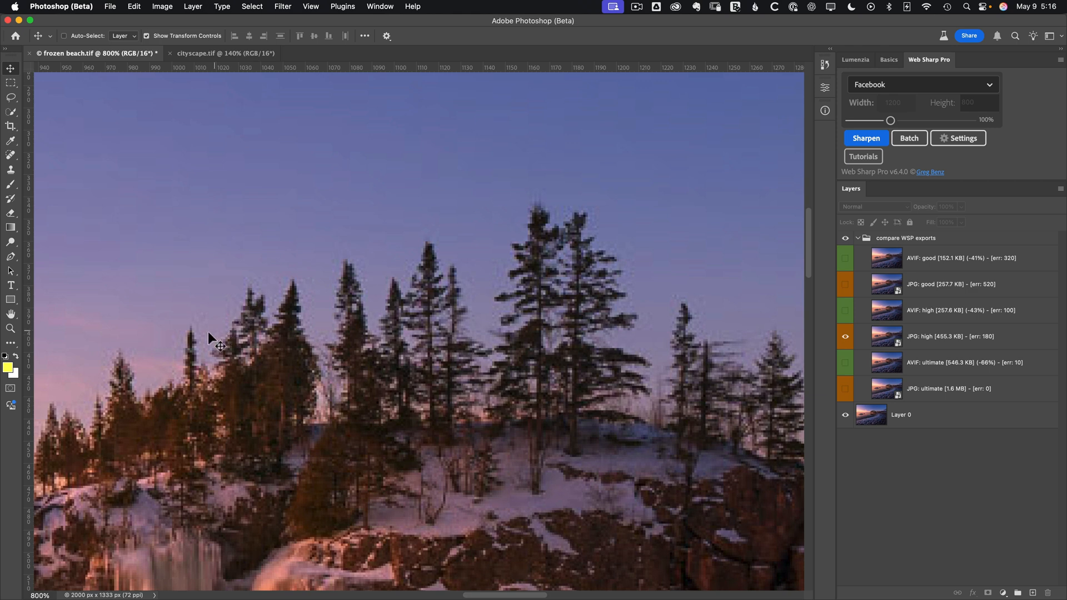
mouse_move(270, 300)
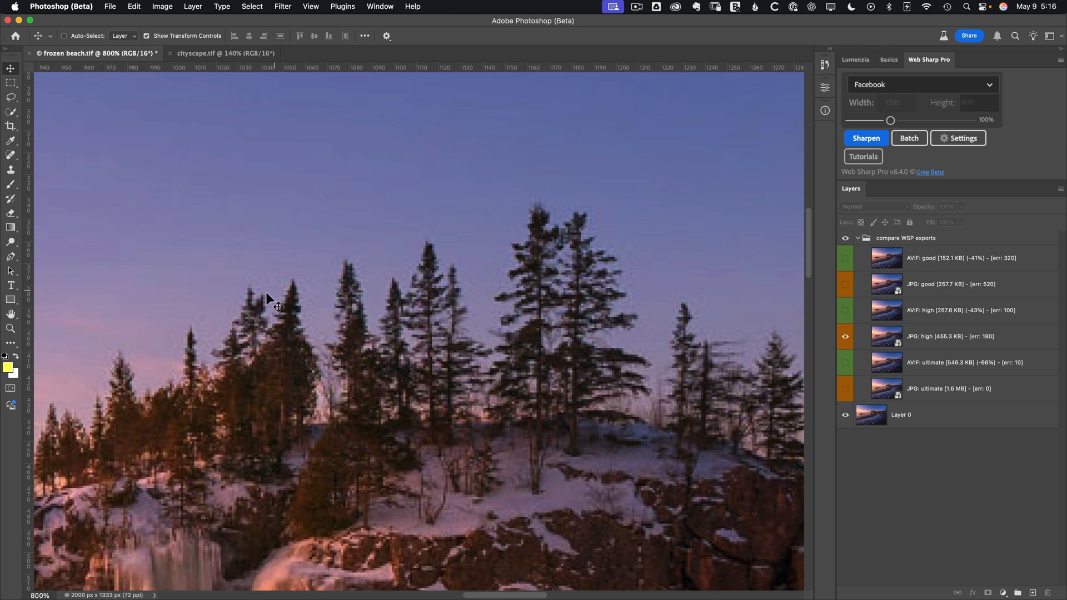
mouse_move(275, 313)
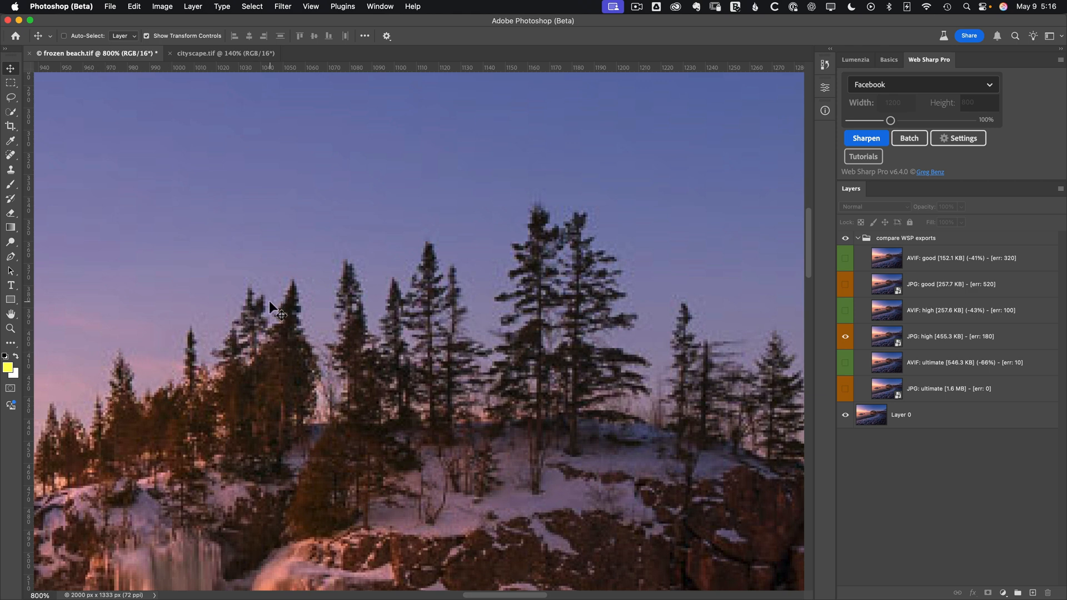
mouse_move(170, 378)
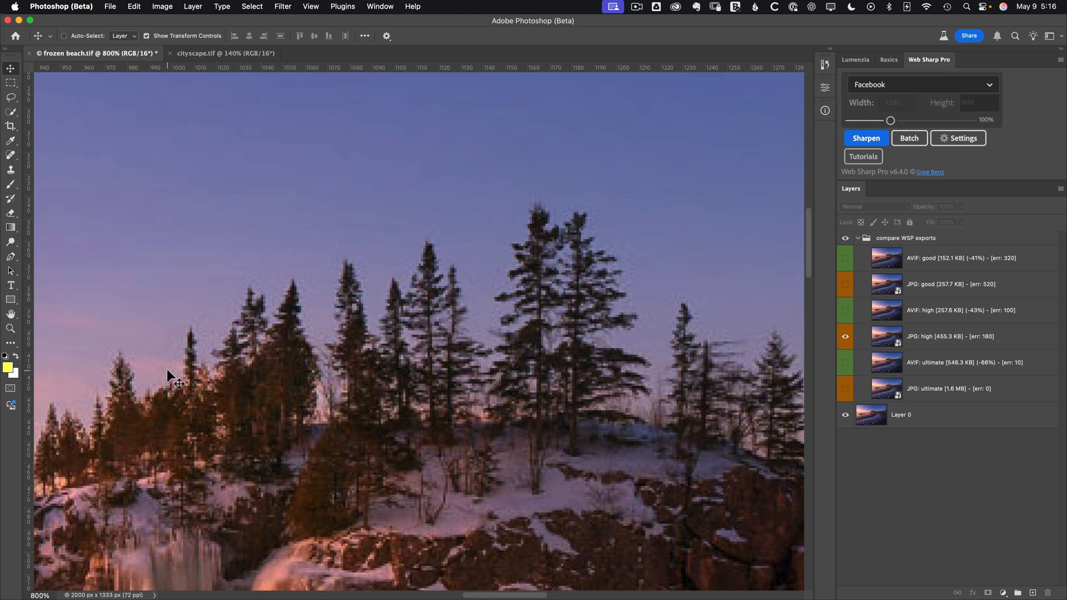
left_click(846, 336)
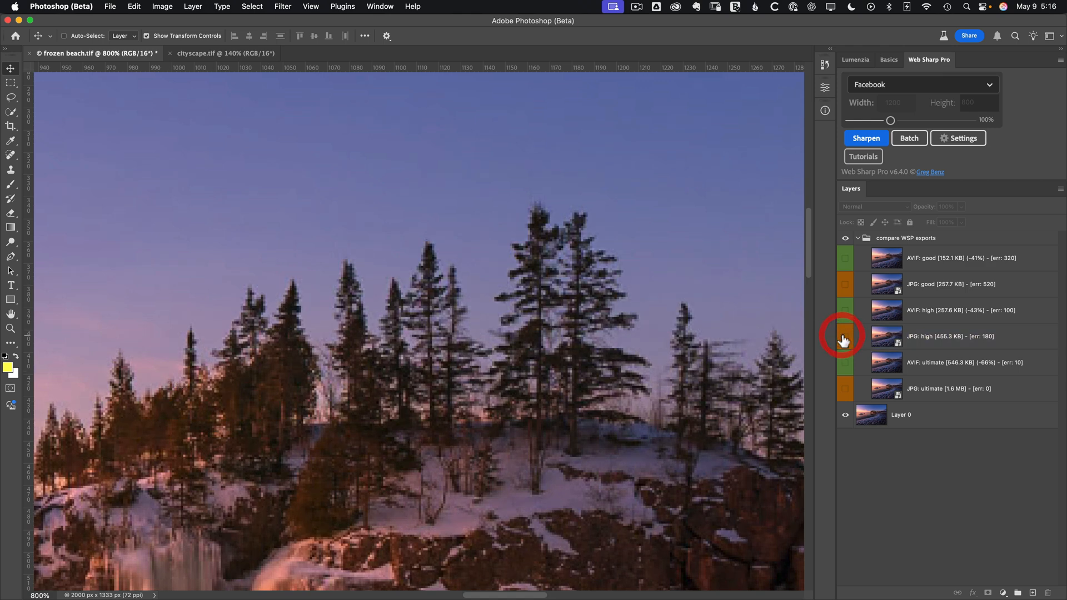
left_click(949, 336)
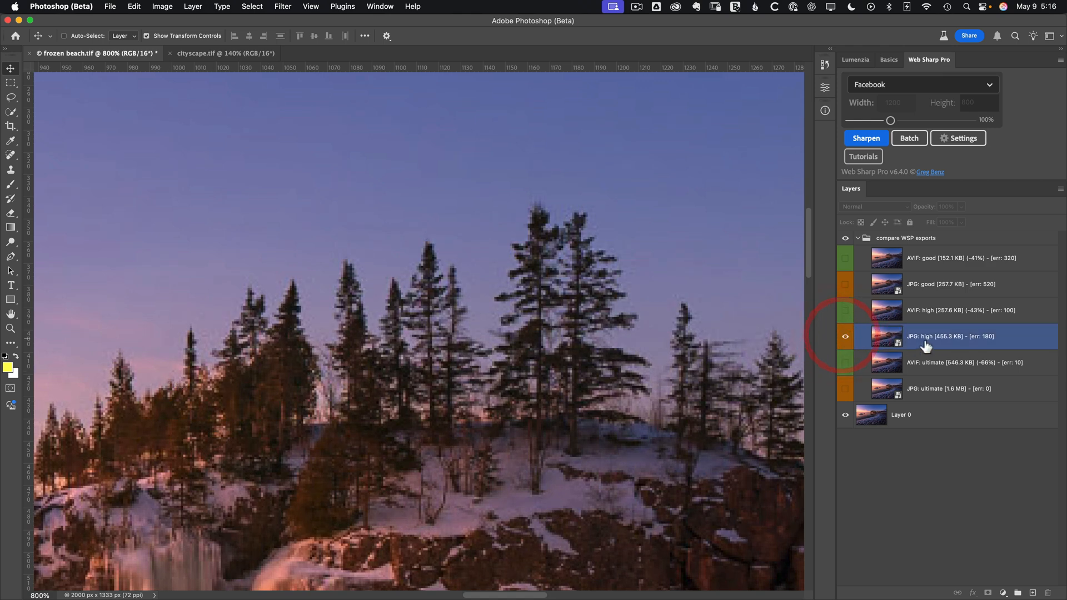
mouse_move(949, 349)
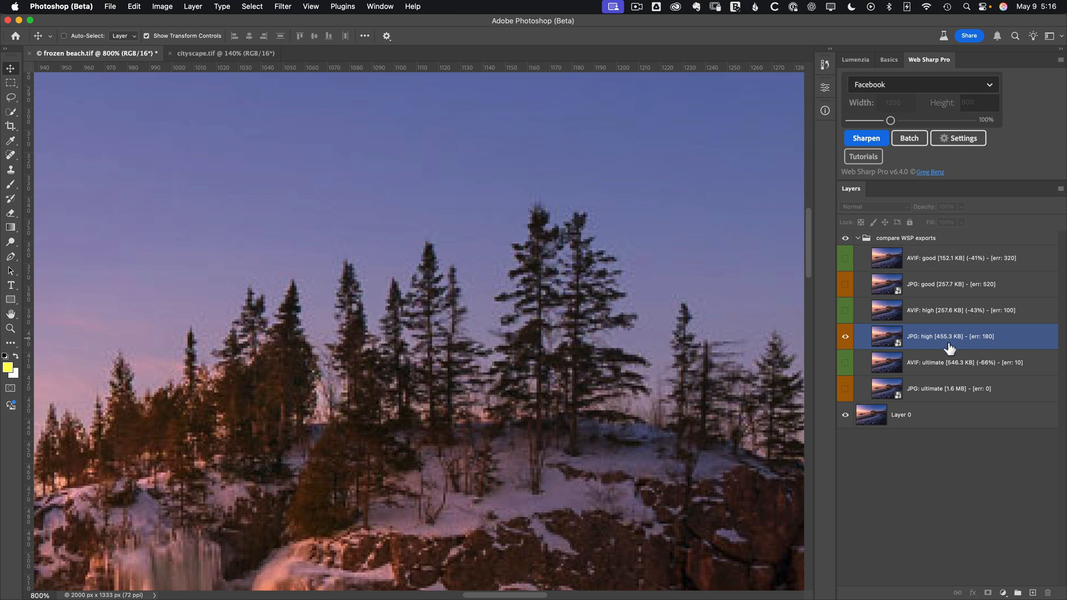
mouse_move(949, 348)
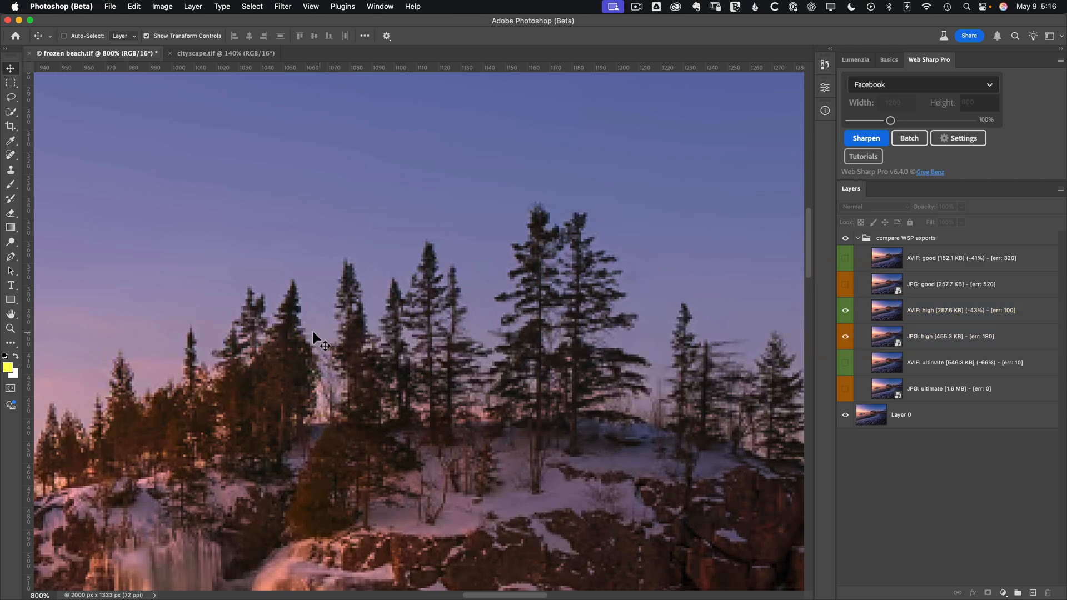
mouse_move(169, 377)
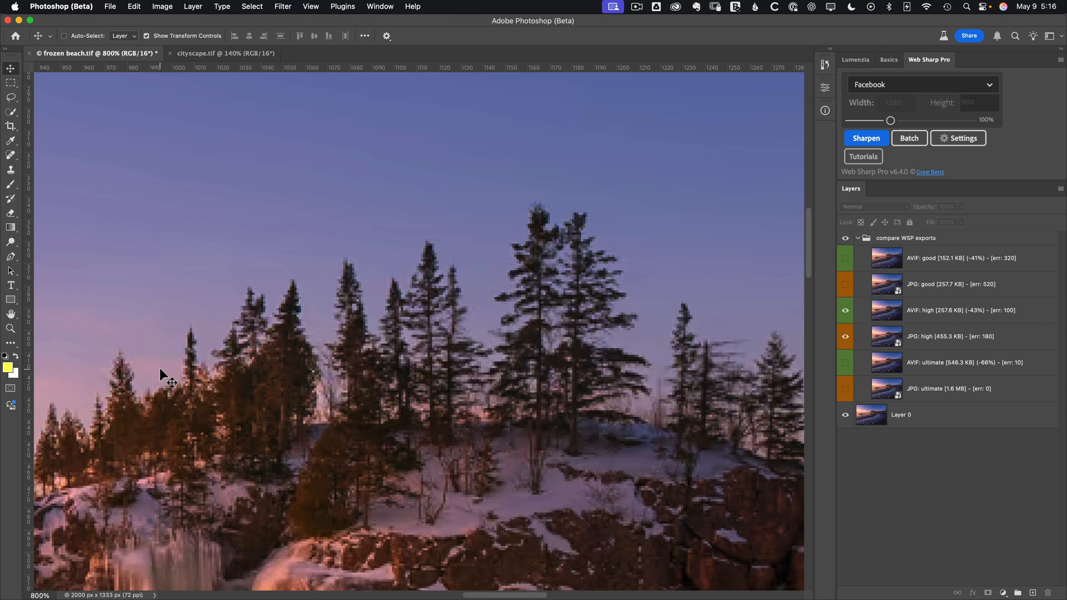
mouse_move(344, 333)
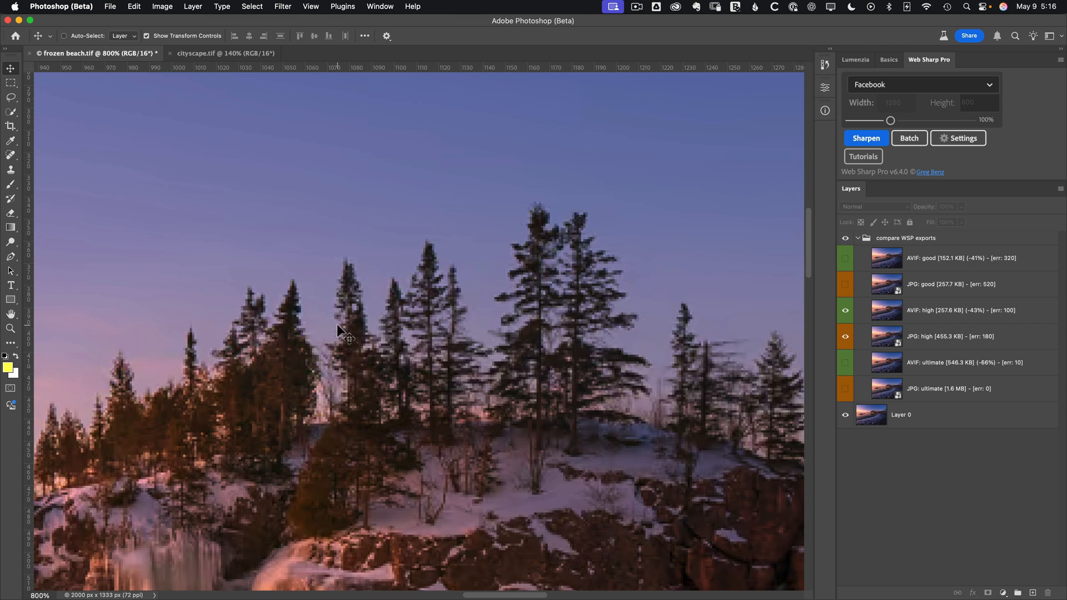
mouse_move(307, 308)
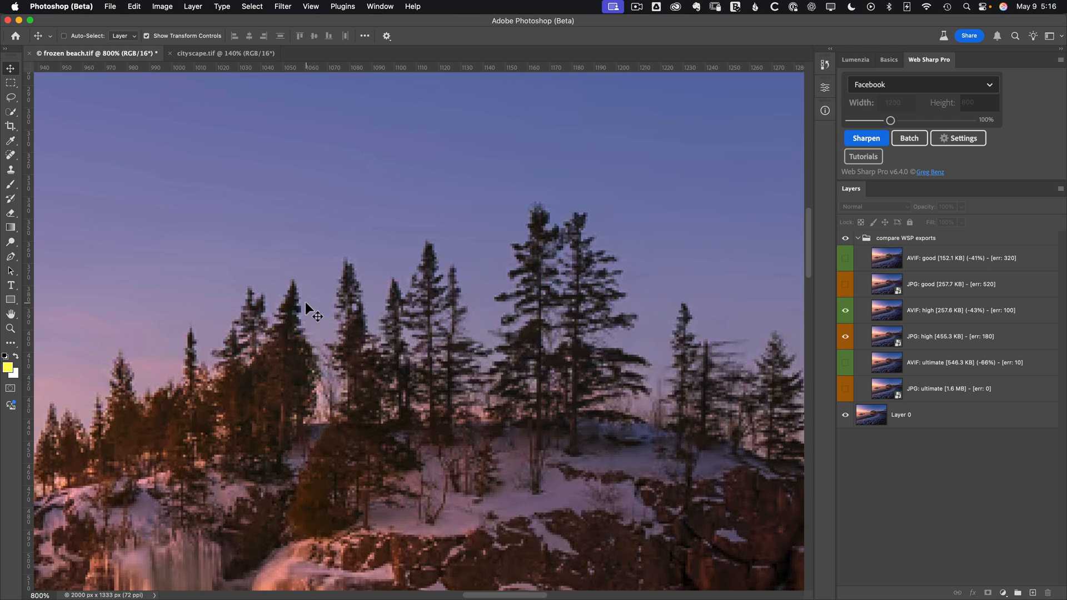
mouse_move(271, 321)
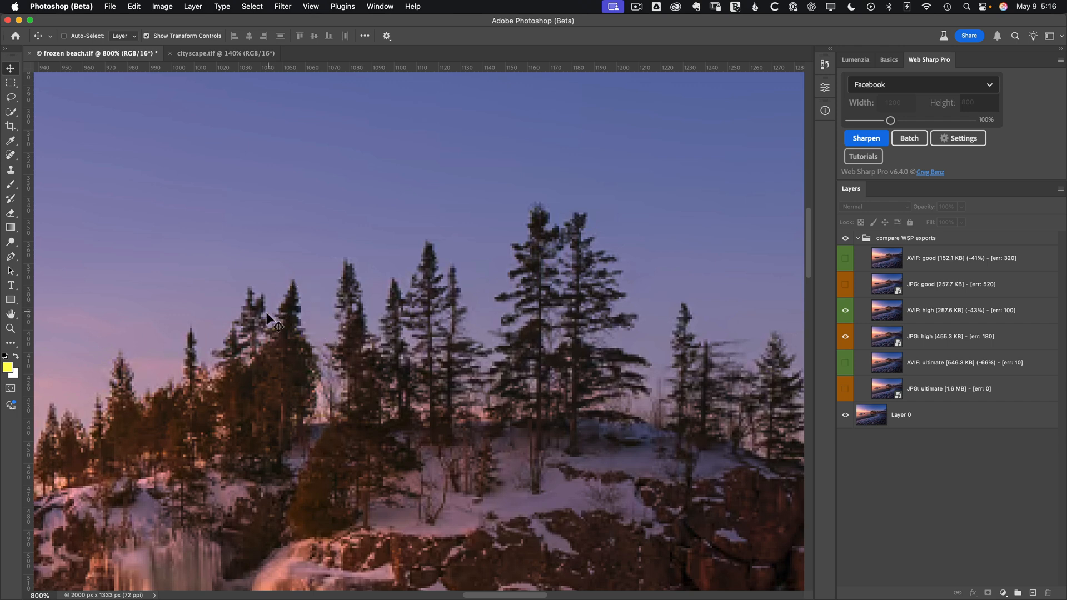
mouse_move(898, 329)
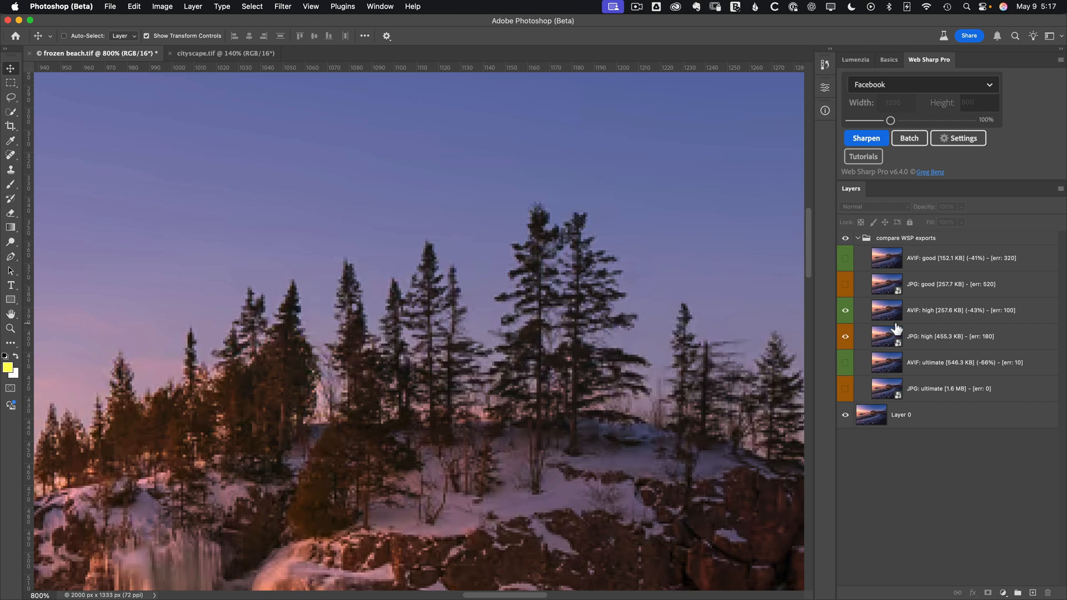
Select the AVIF: high layer and then the JPG: high layer for comparison
left_click(953, 310)
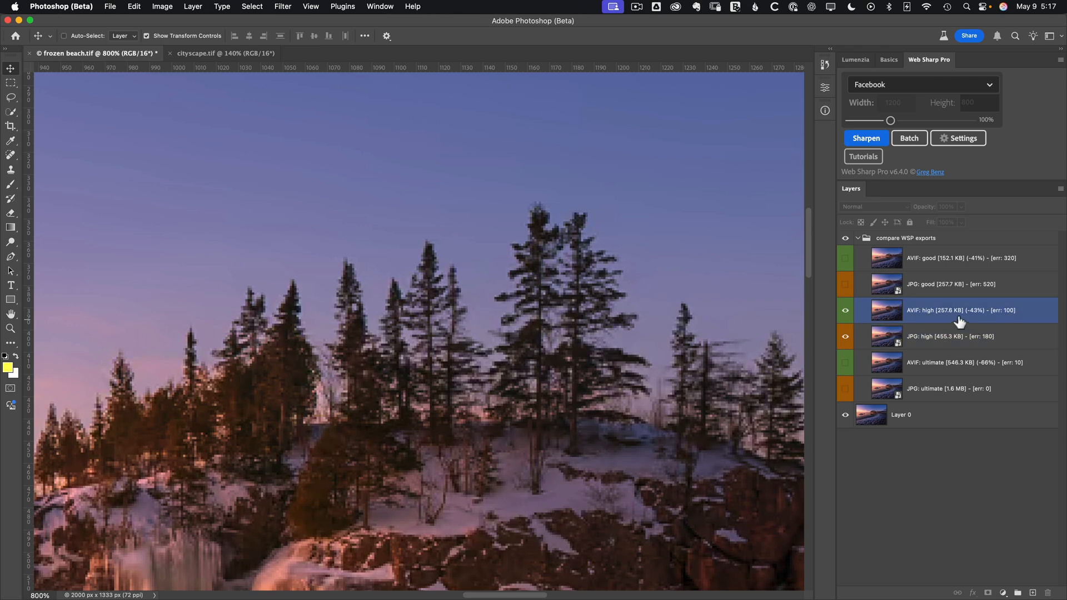
left_click(953, 336)
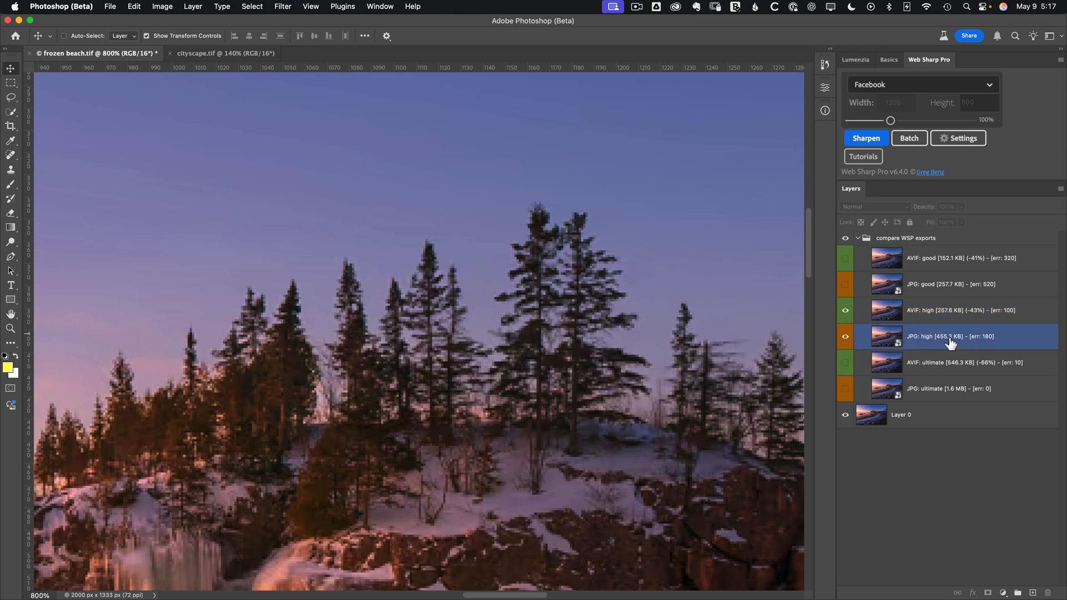
mouse_move(976, 330)
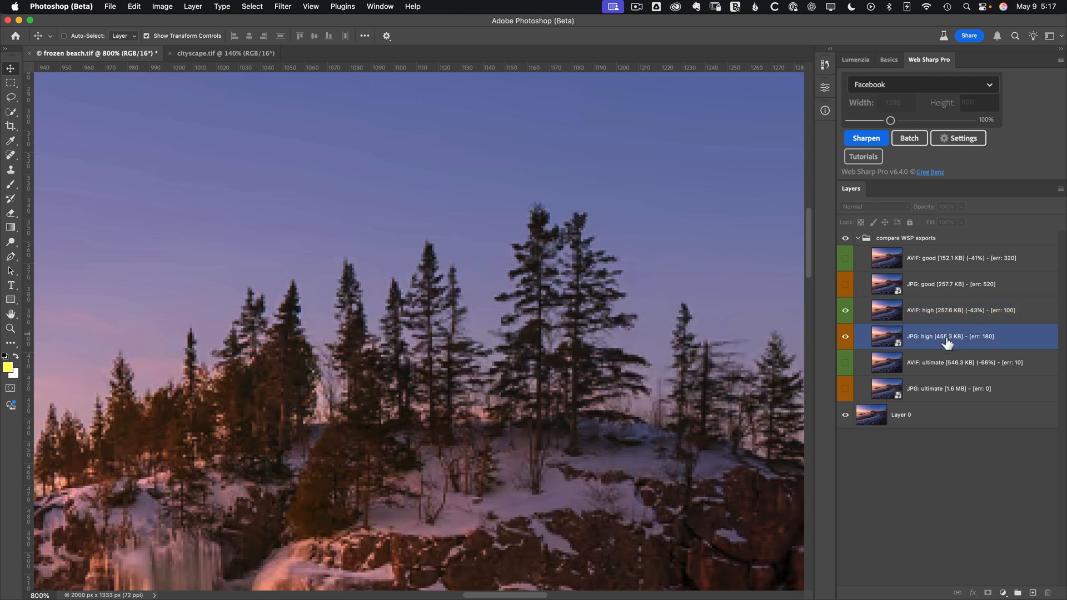
mouse_move(946, 343)
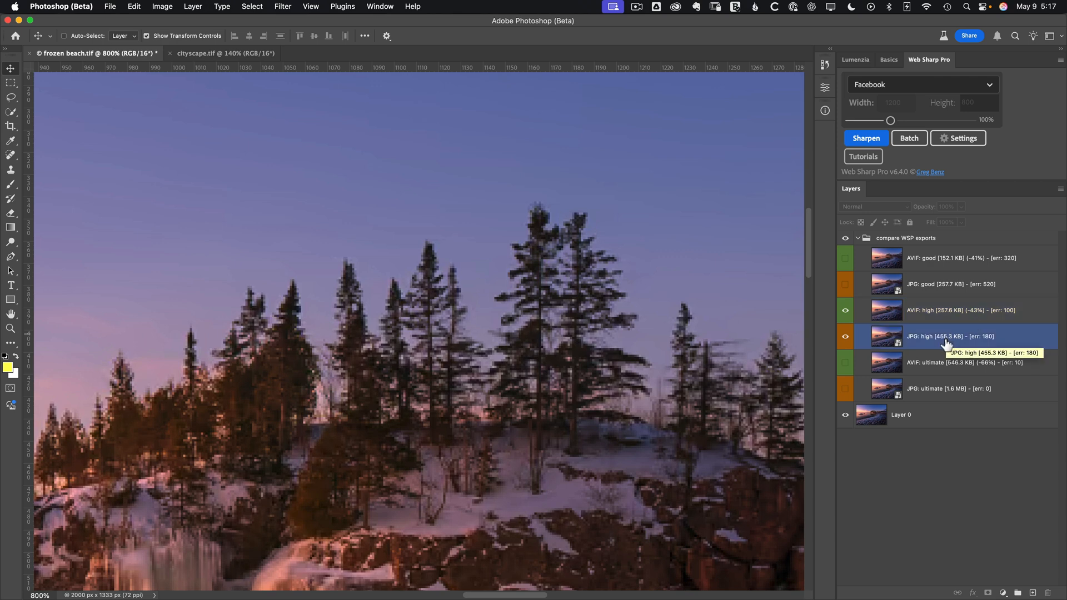
Toggle the AVIF: high layer off and on over the treeline close-up, leaving it shown and selected
left_click(846, 310)
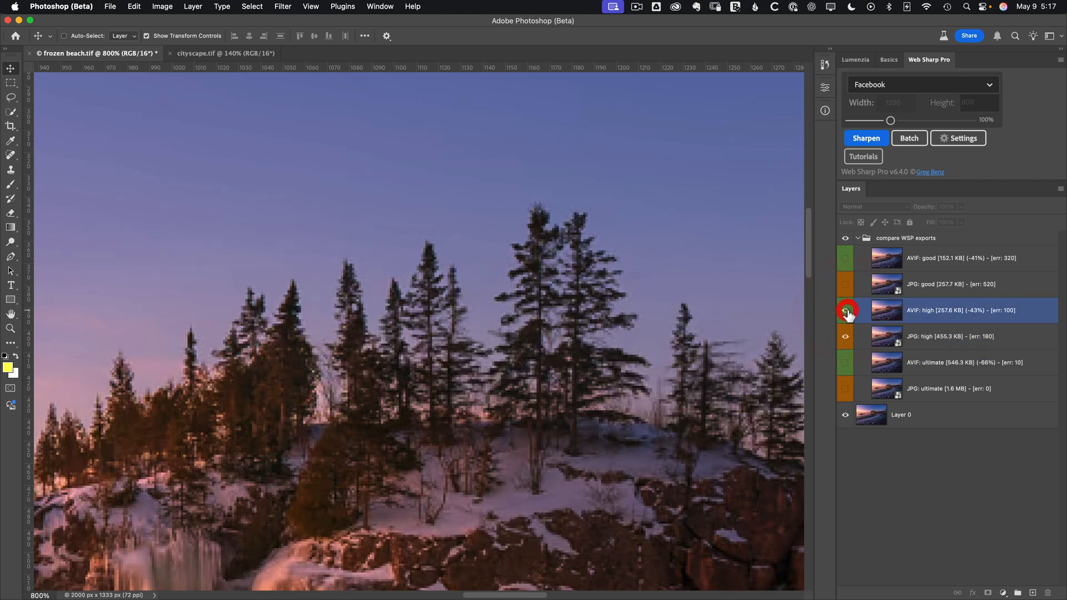
left_click(846, 310)
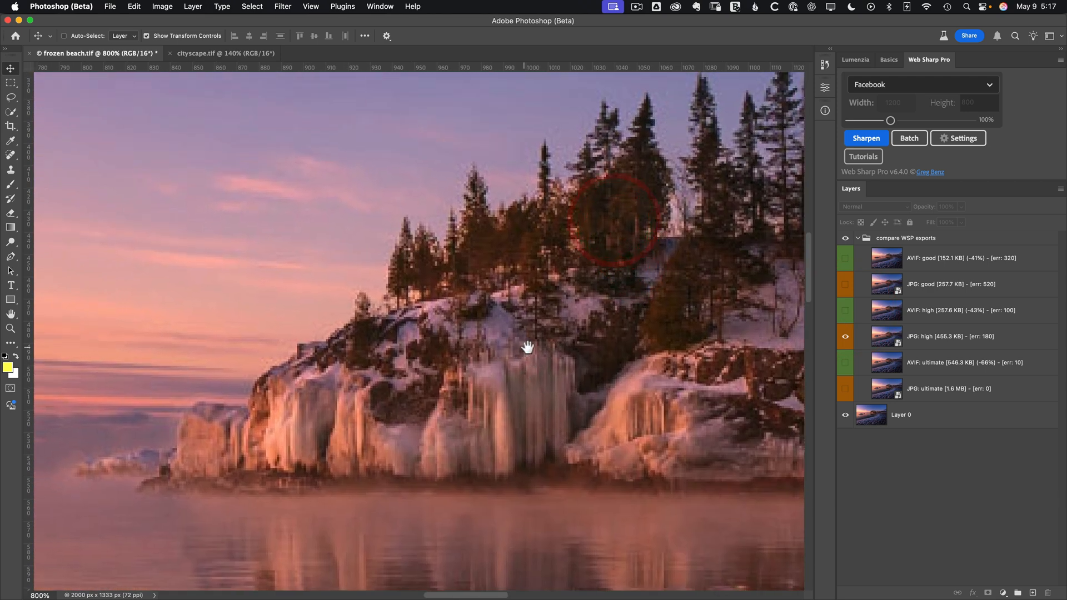
left_click(960, 310)
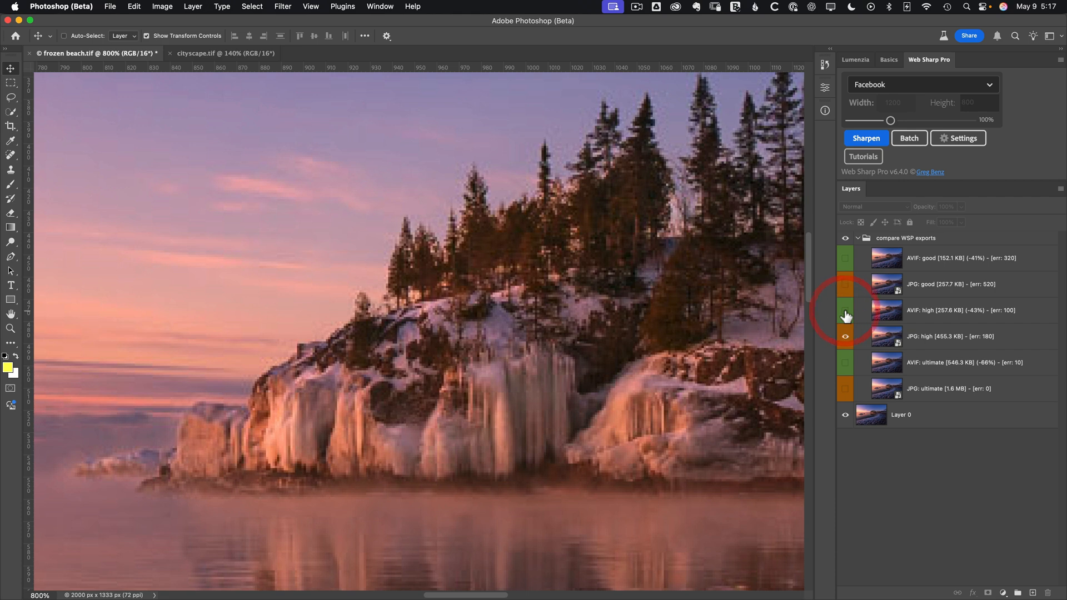
left_click(846, 316)
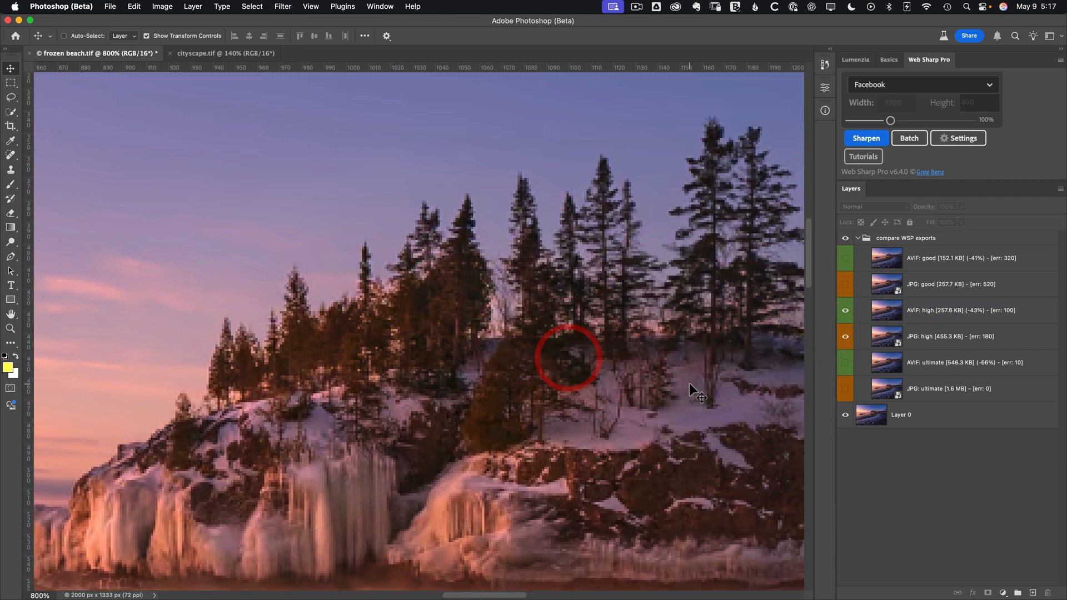
left_click(960, 311)
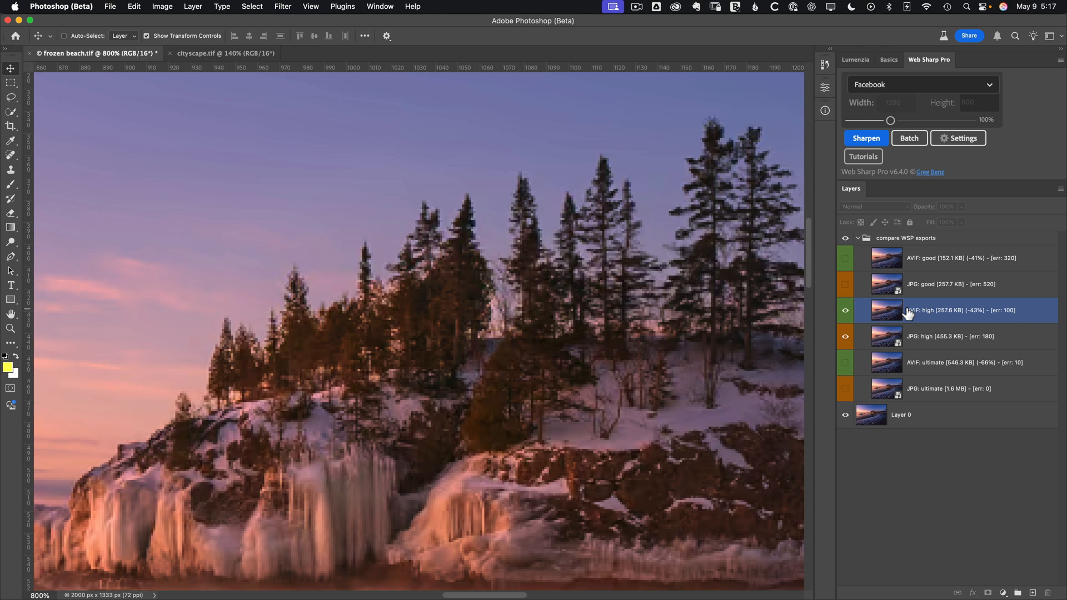
mouse_move(907, 314)
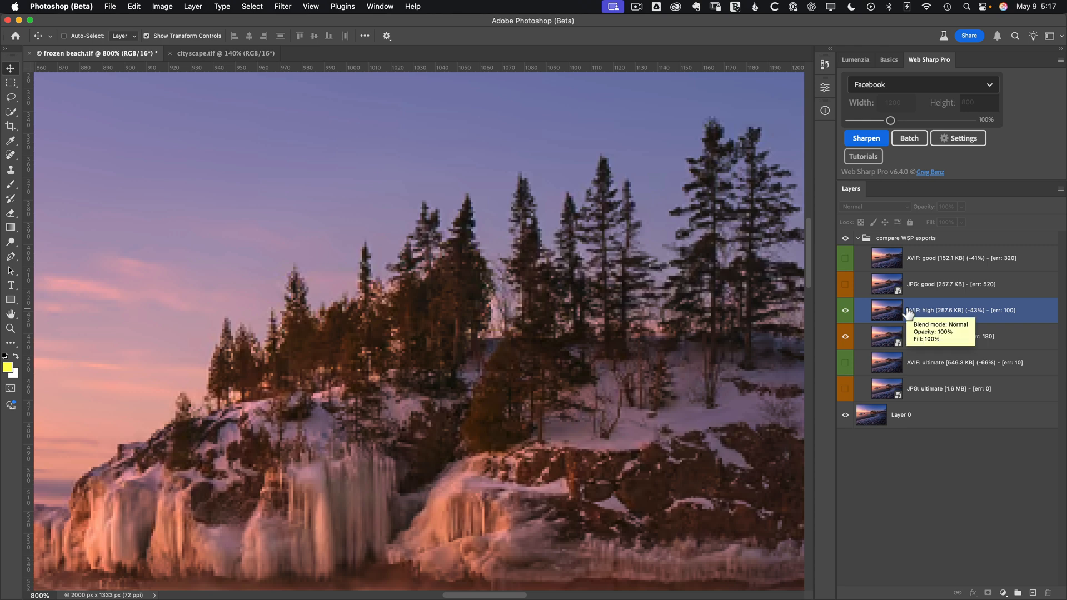
mouse_move(661, 345)
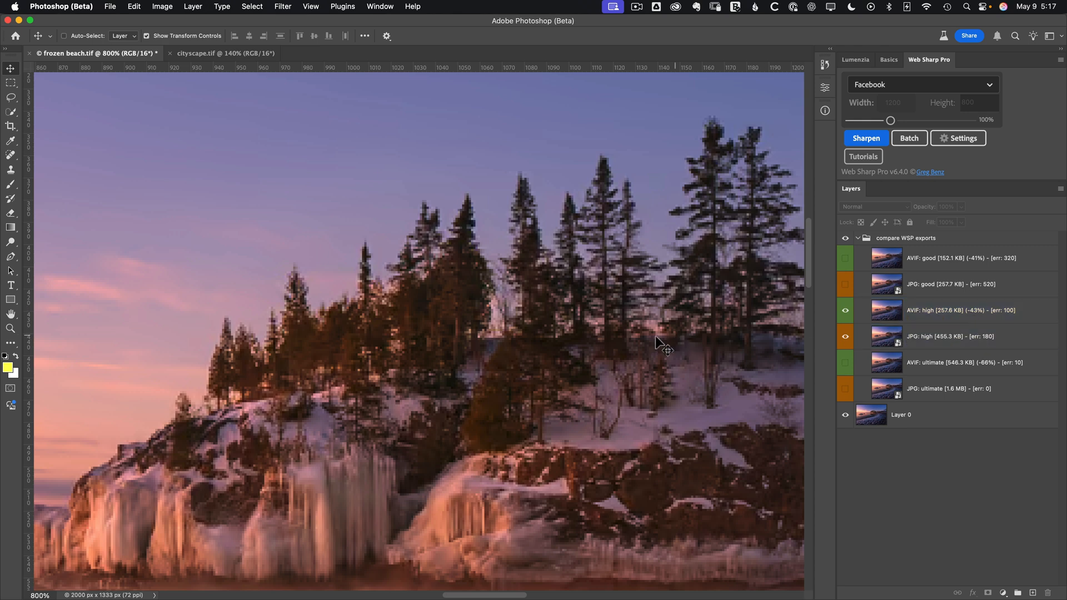
mouse_move(531, 366)
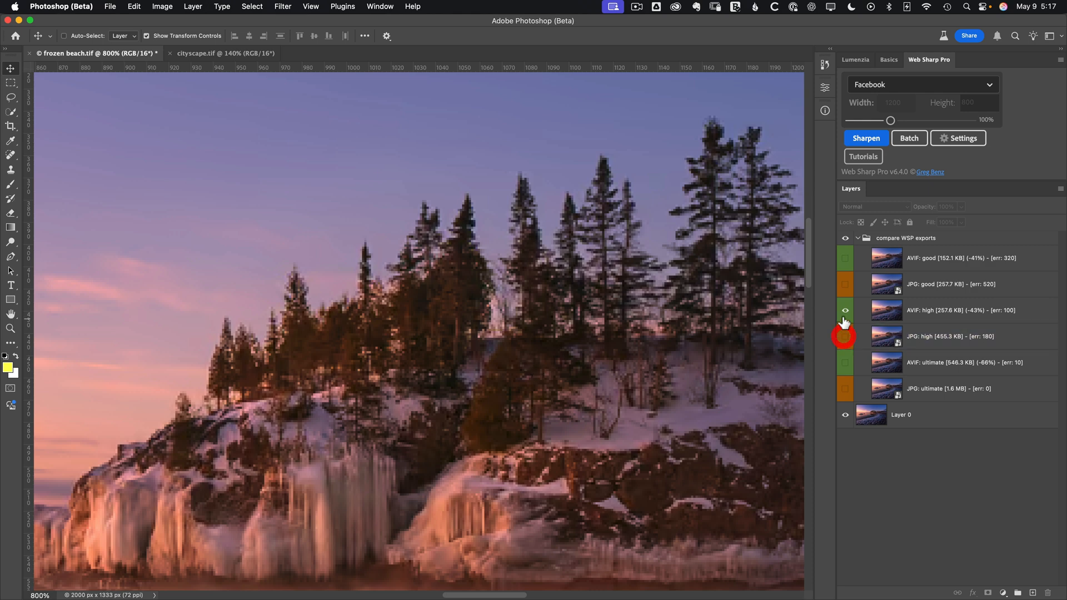
Hide AVIF: high and show the AVIF: good layer above JPG: good, selecting it
left_click(846, 311)
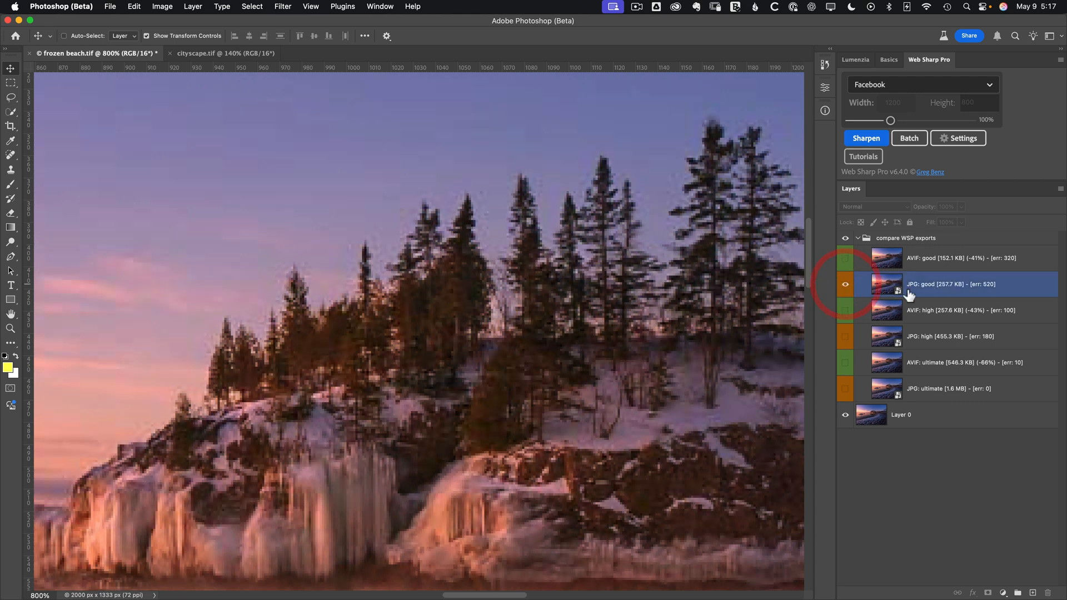
mouse_move(946, 293)
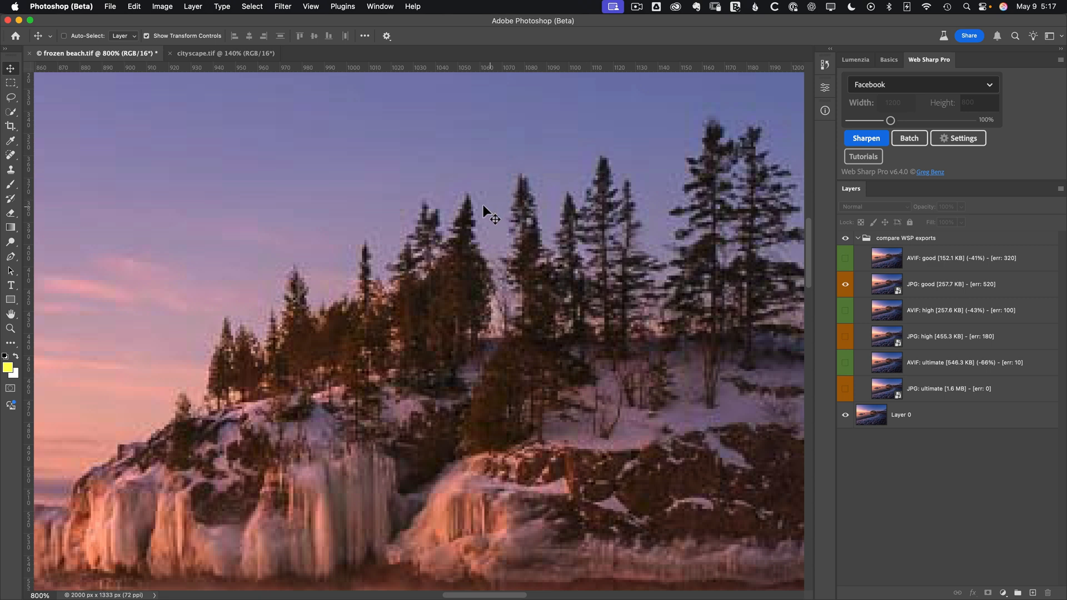
mouse_move(33, 594)
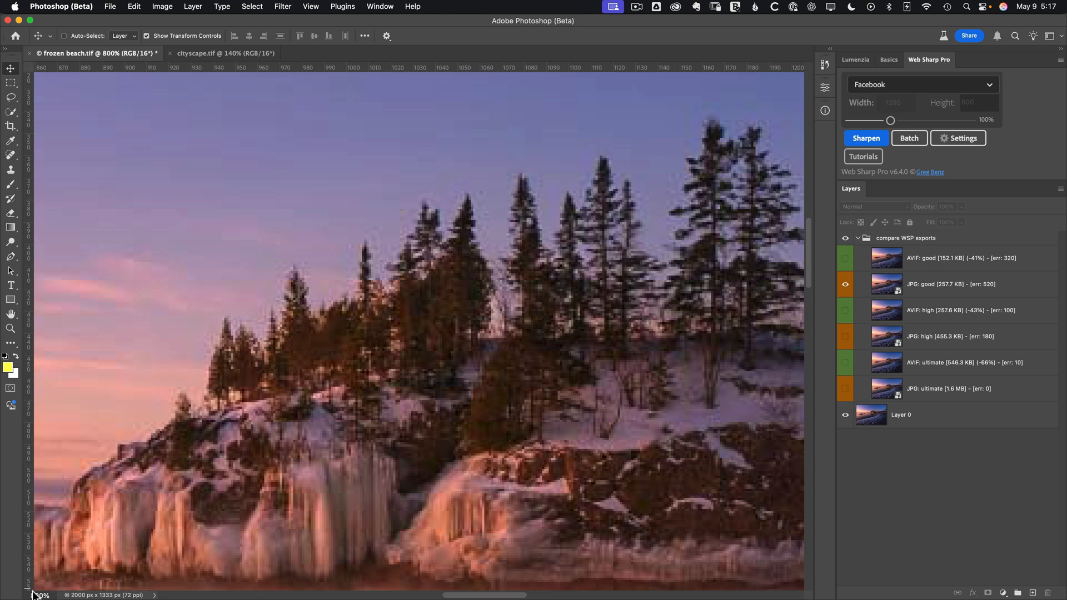
mouse_move(266, 391)
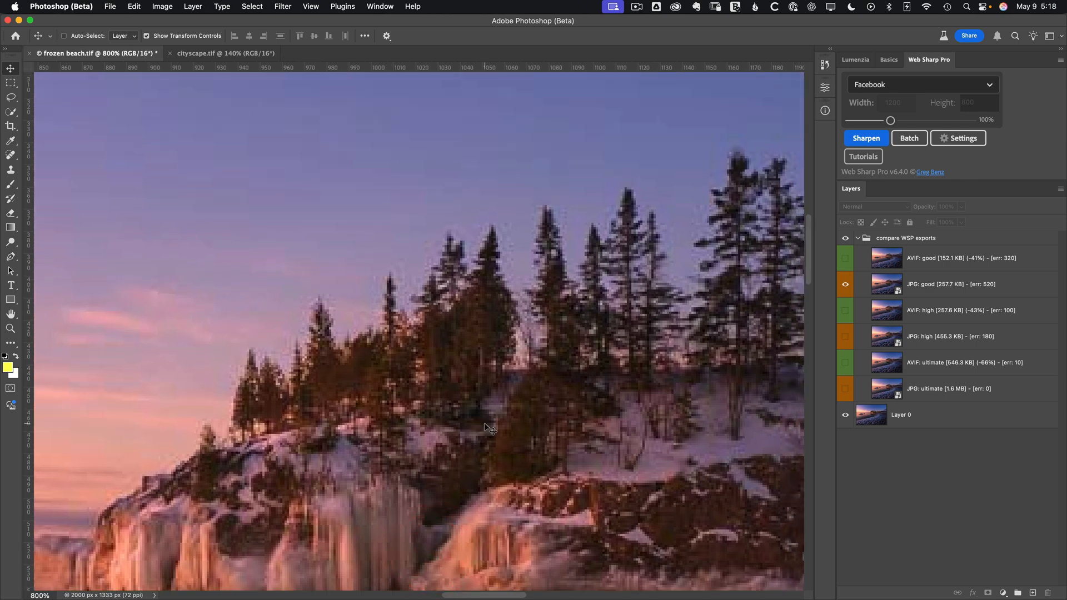
mouse_move(517, 374)
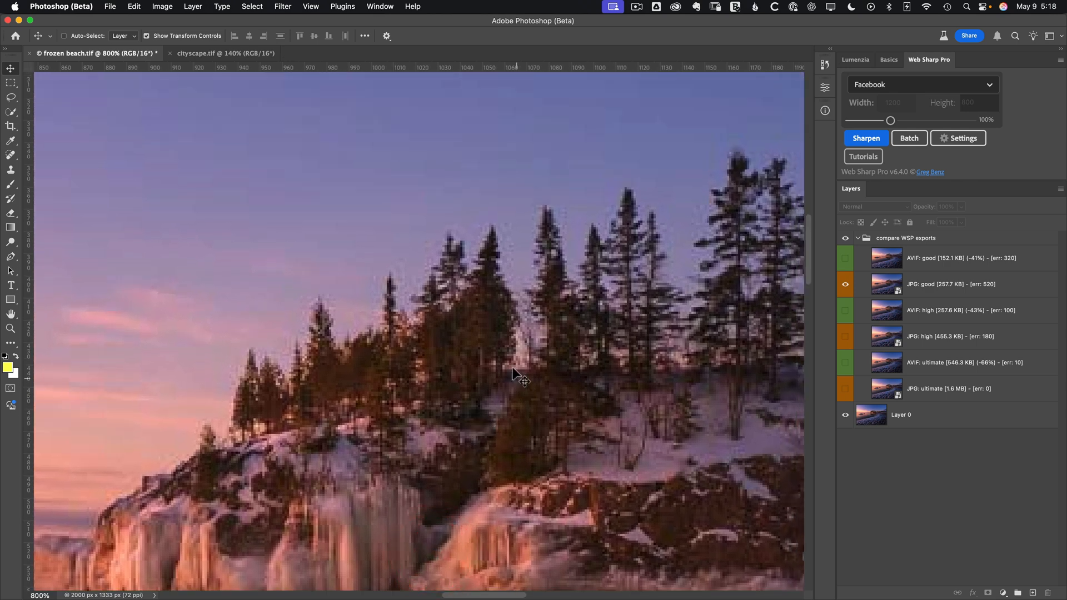
mouse_move(523, 298)
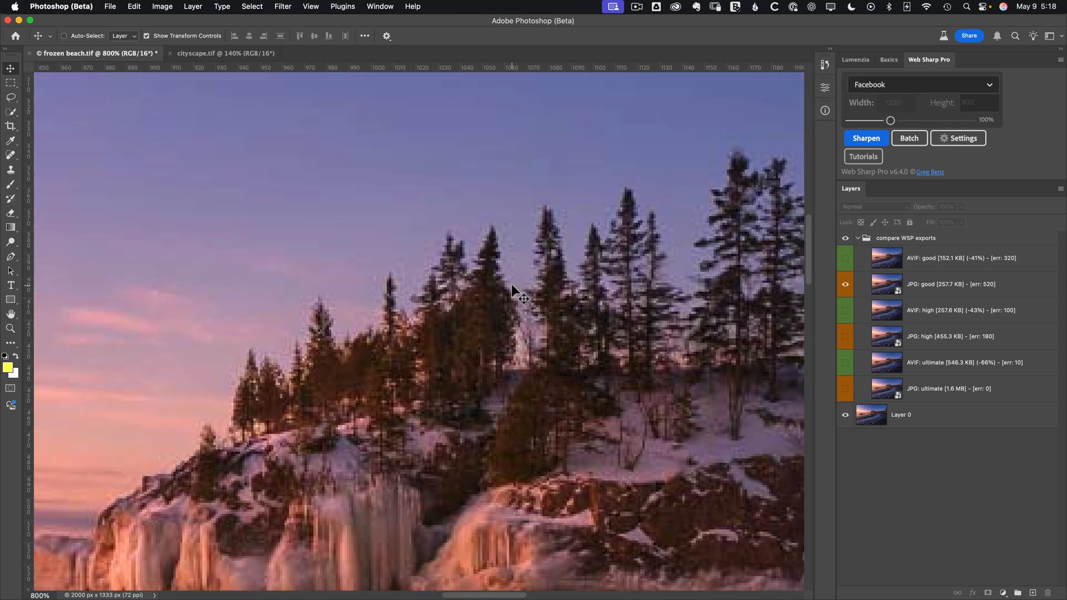
left_click(846, 264)
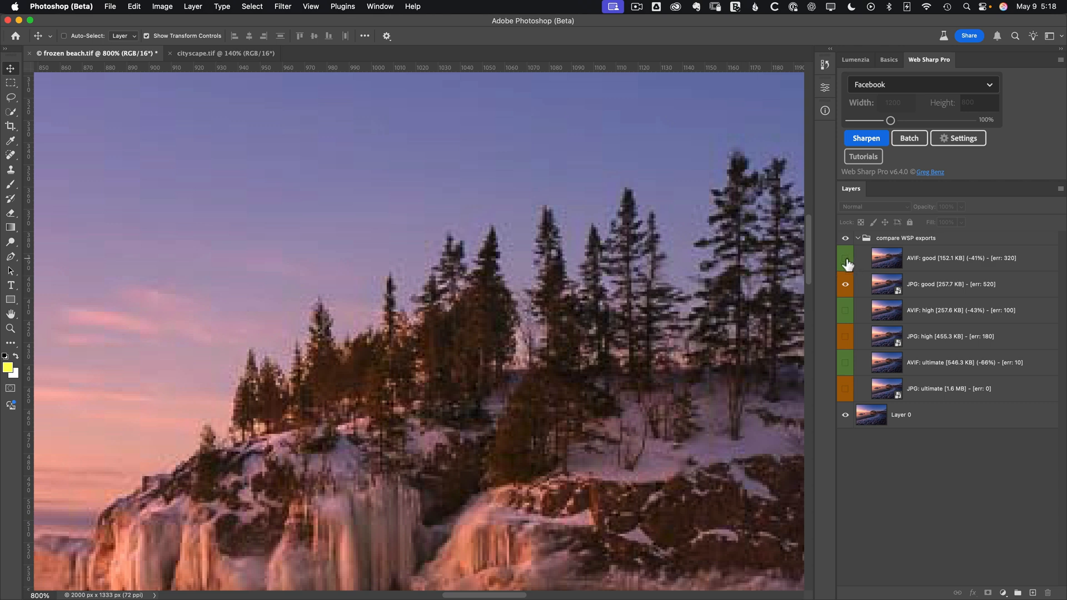
left_click(845, 258)
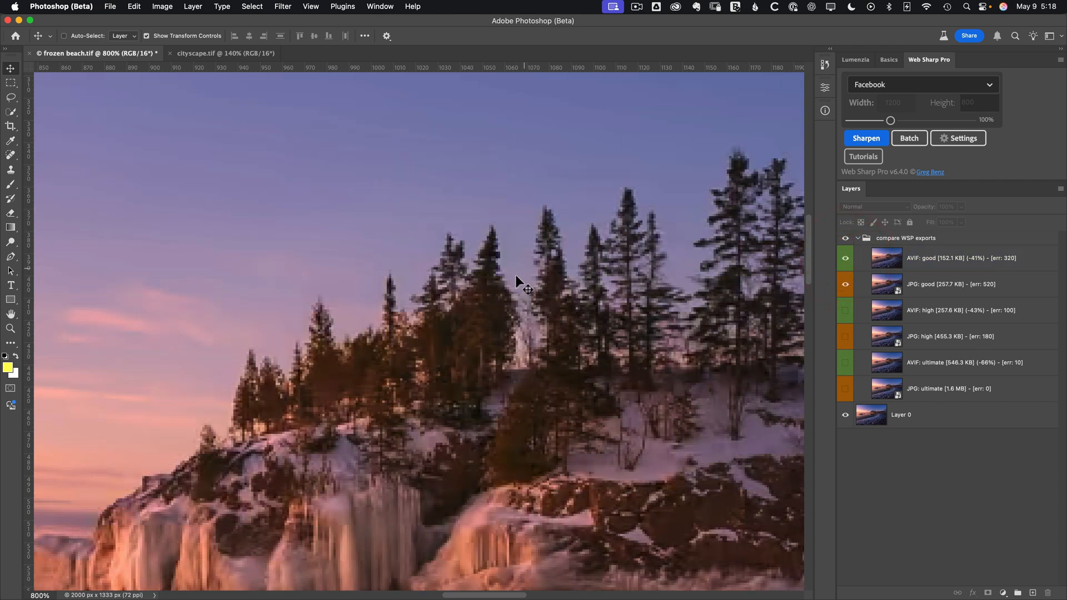
mouse_move(327, 340)
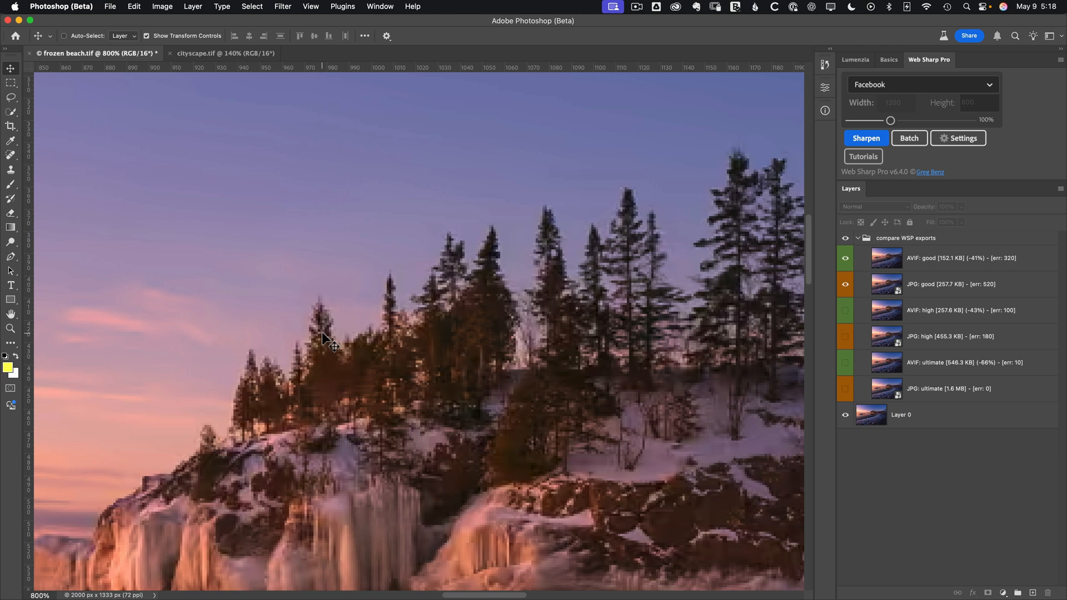
left_click(960, 258)
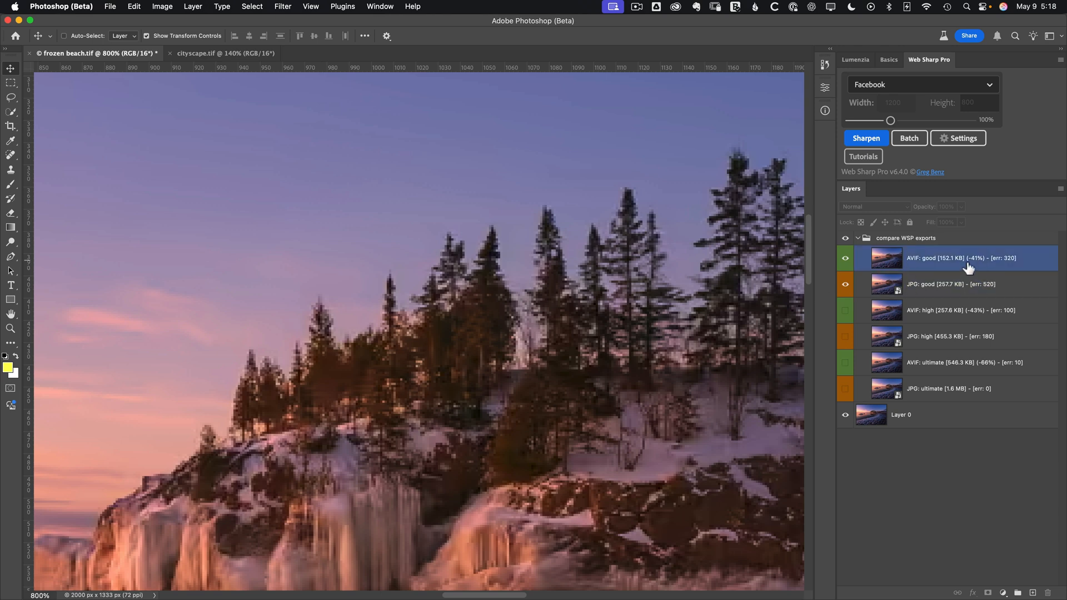
mouse_move(967, 267)
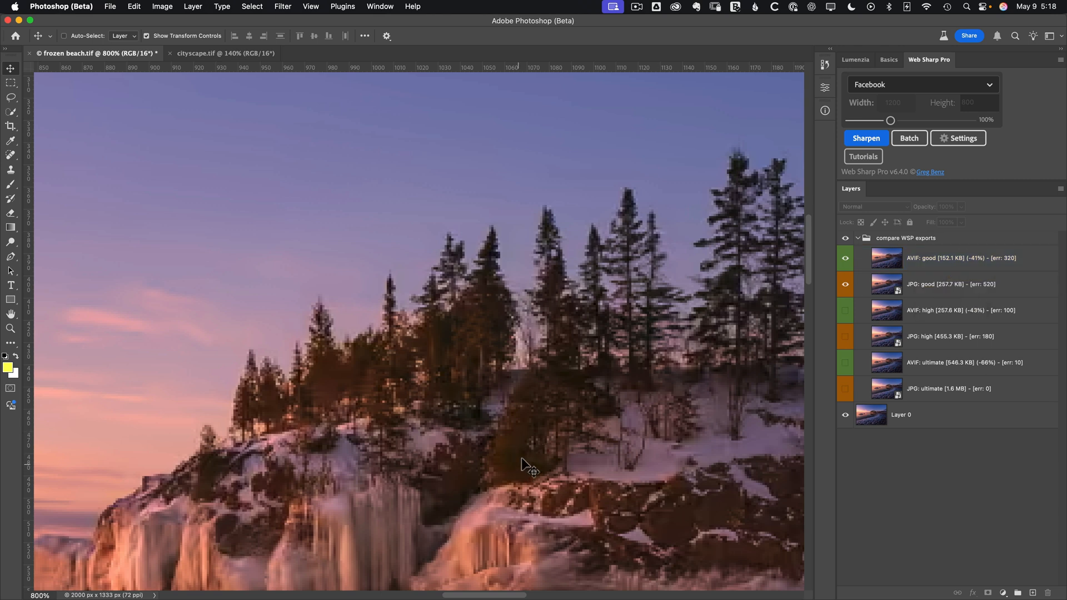
Toggle AVIF: good on and off against JPG: good on the trees, ending visible and selected
left_click(846, 258)
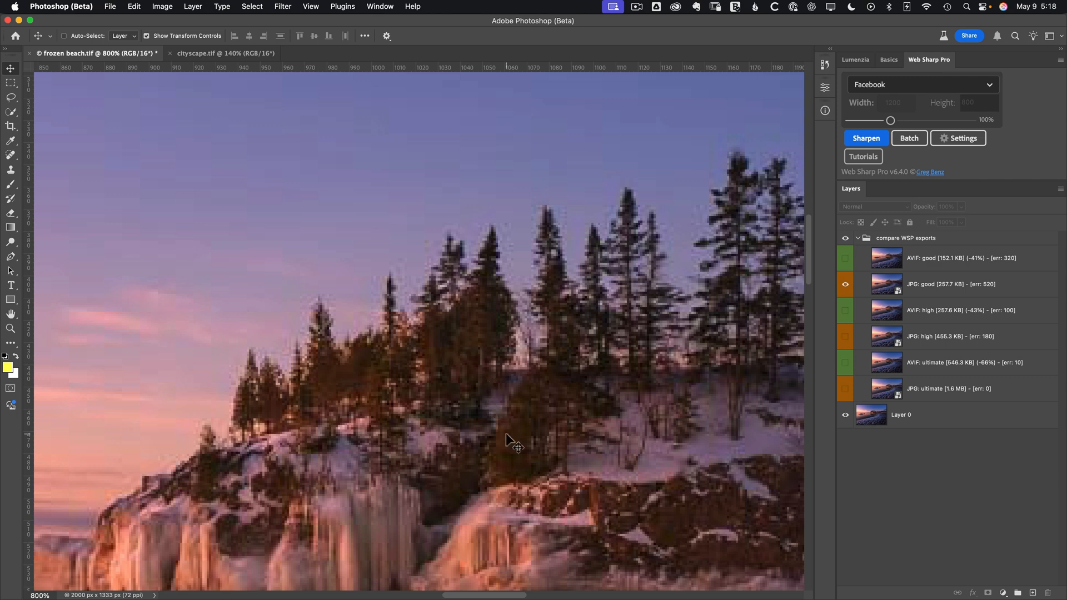
left_click(846, 260)
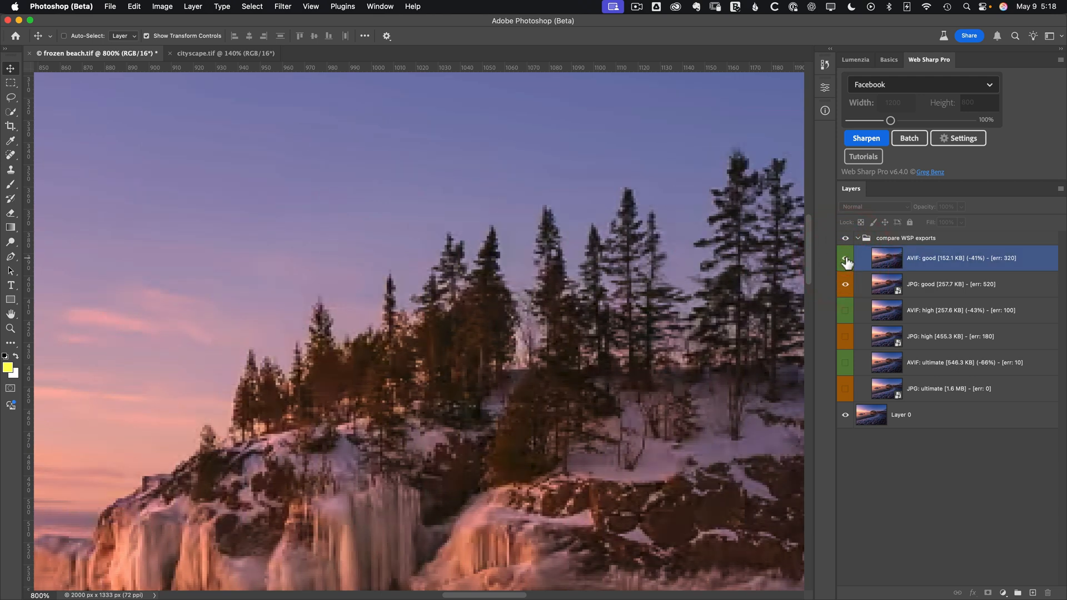
mouse_move(846, 261)
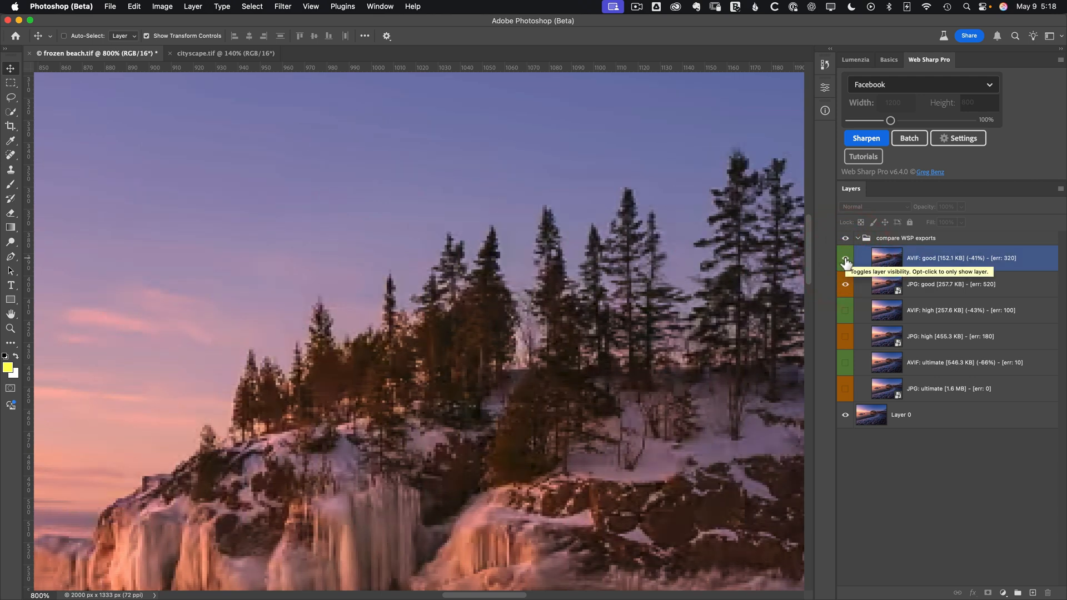
left_click(846, 261)
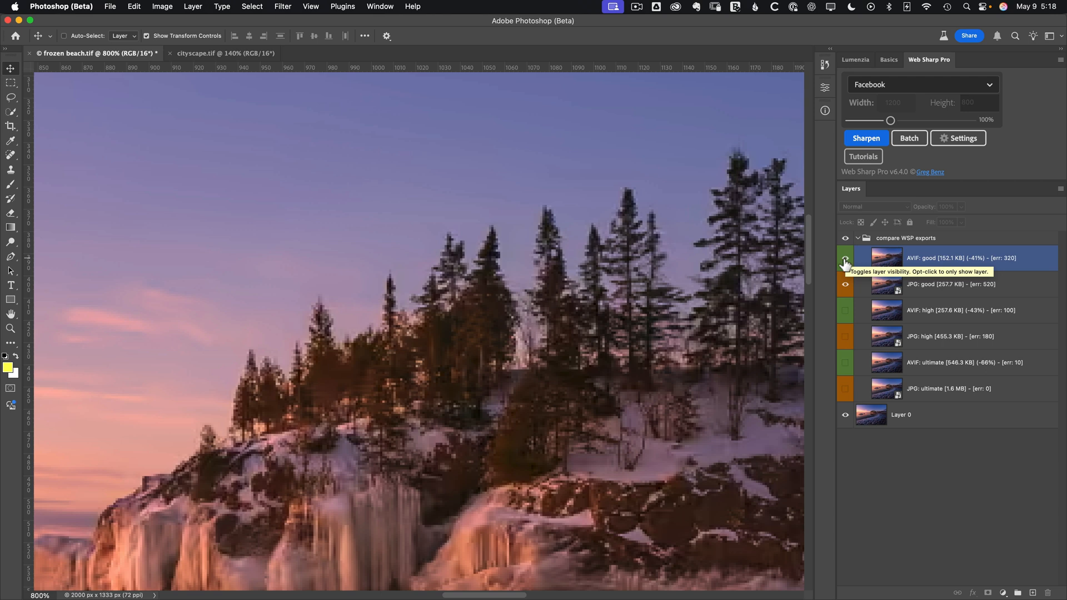
left_click(846, 258)
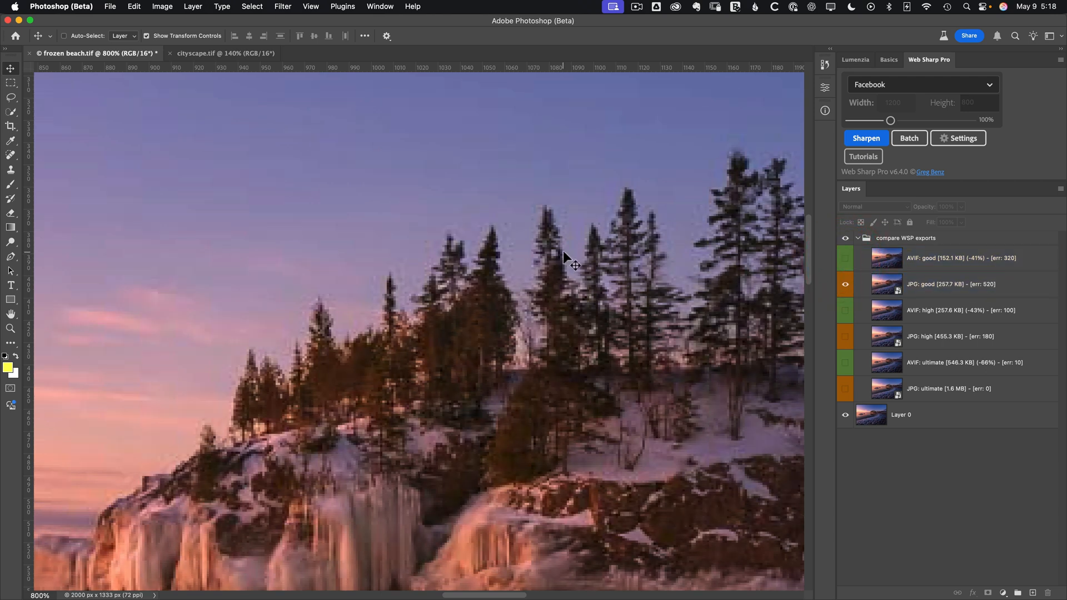
mouse_move(475, 281)
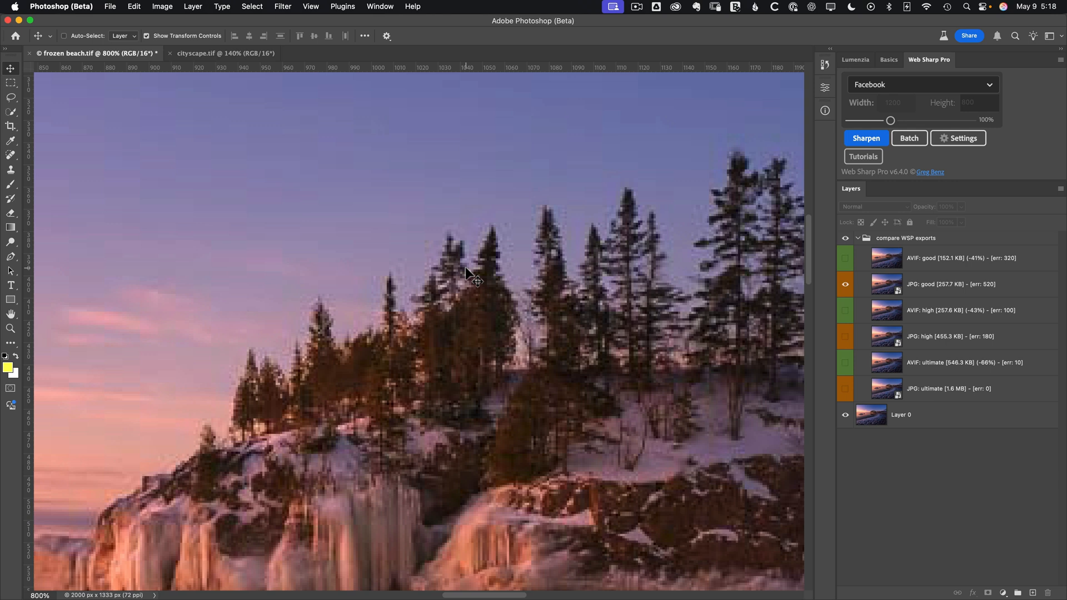
mouse_move(504, 263)
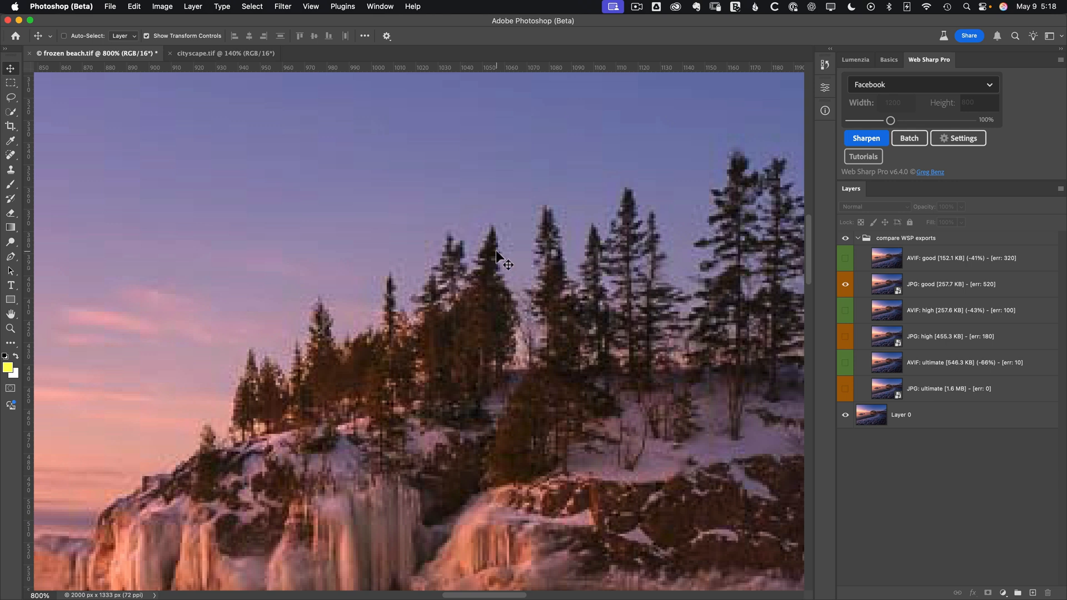
left_click(847, 257)
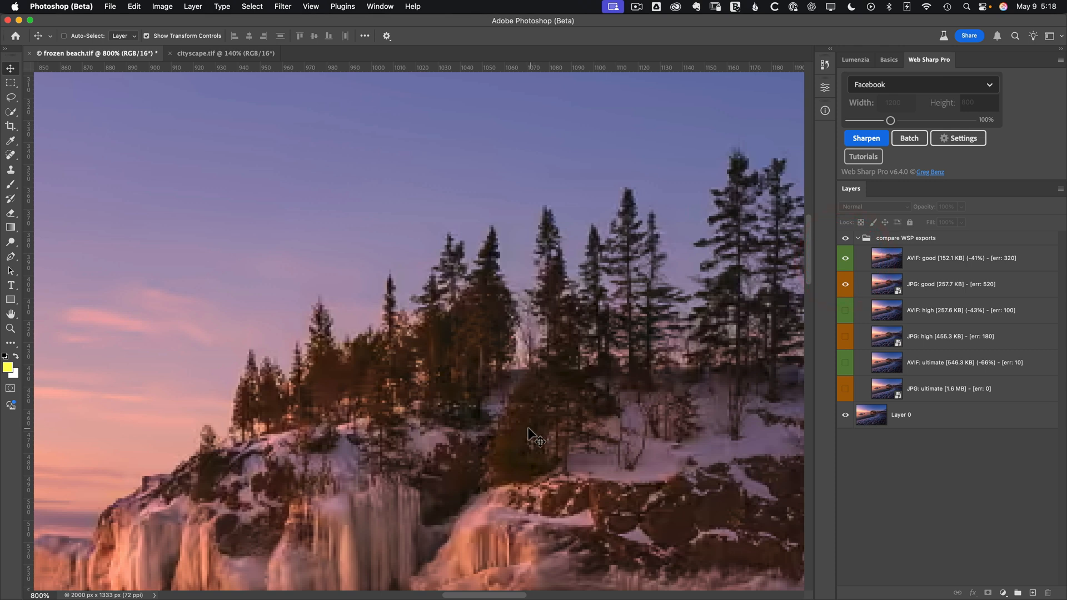
mouse_move(516, 464)
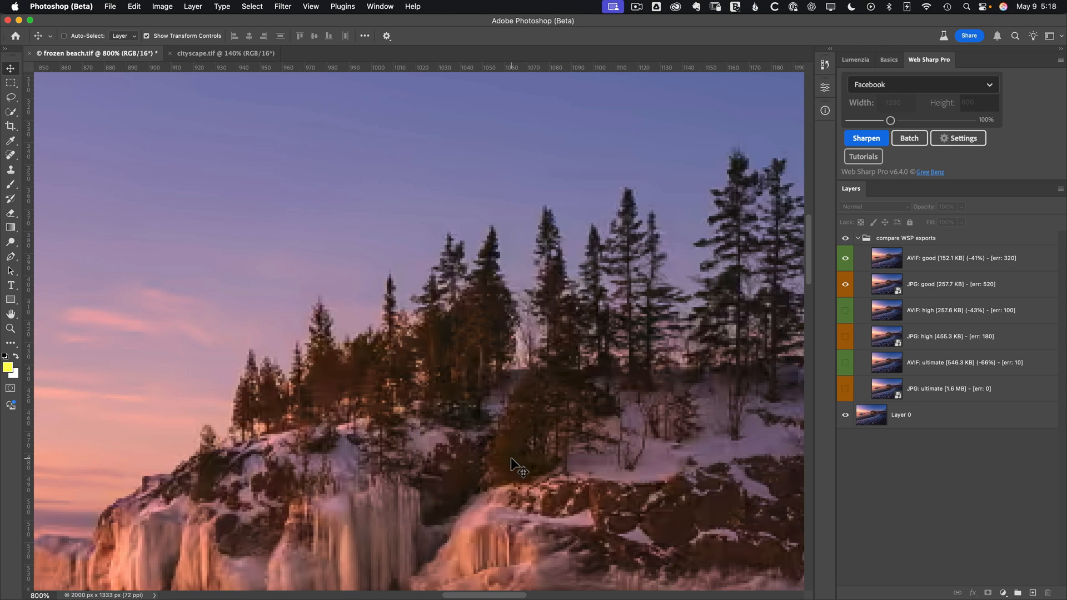
left_click(953, 258)
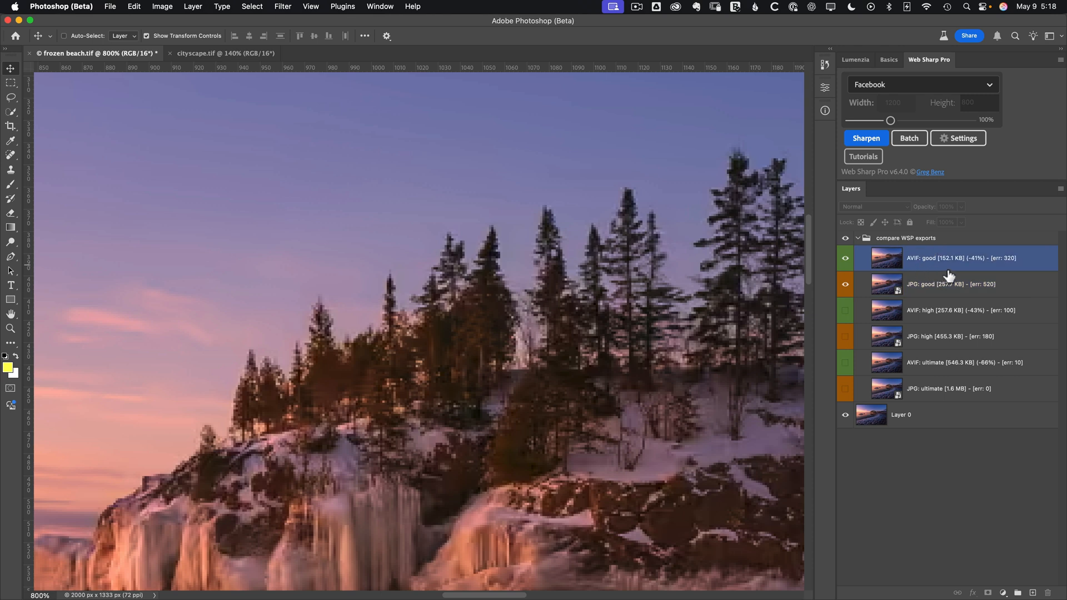
mouse_move(950, 276)
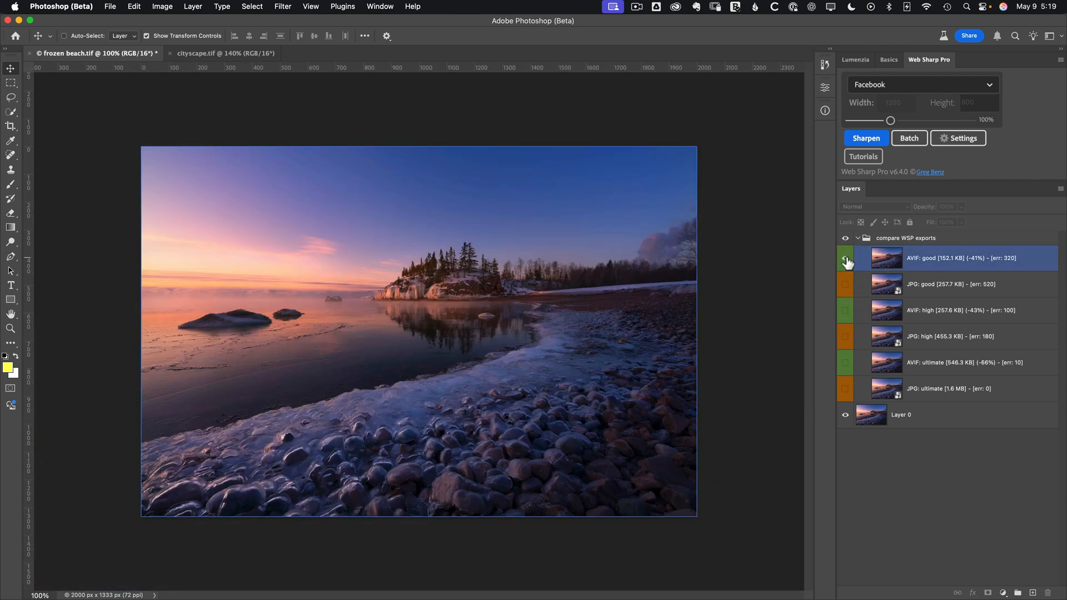
Toggle AVIF: good once more, then switch to the cityscape.tif document
left_click(846, 258)
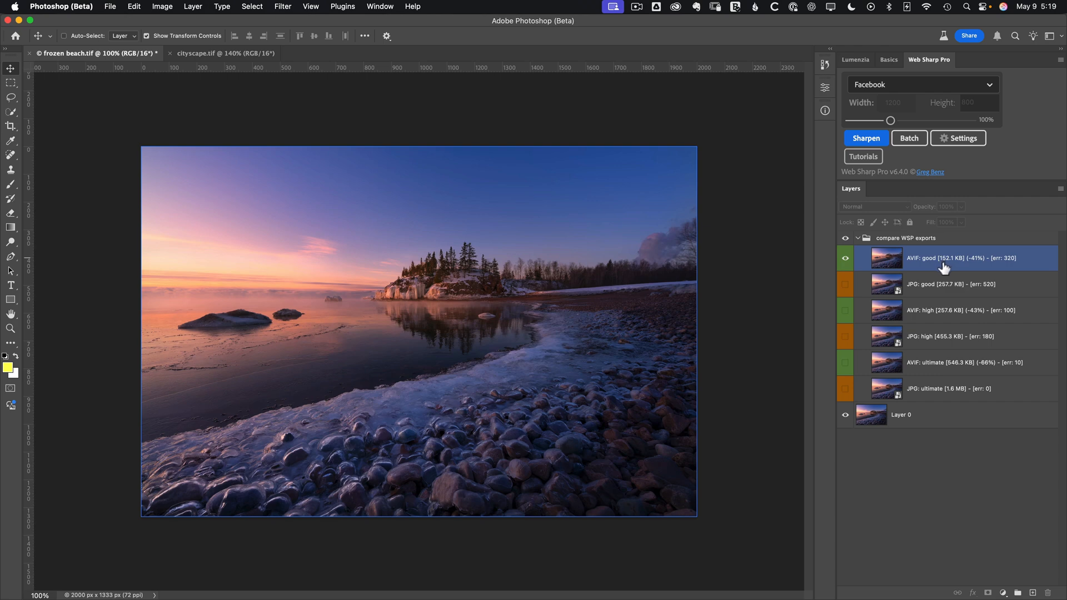
mouse_move(938, 271)
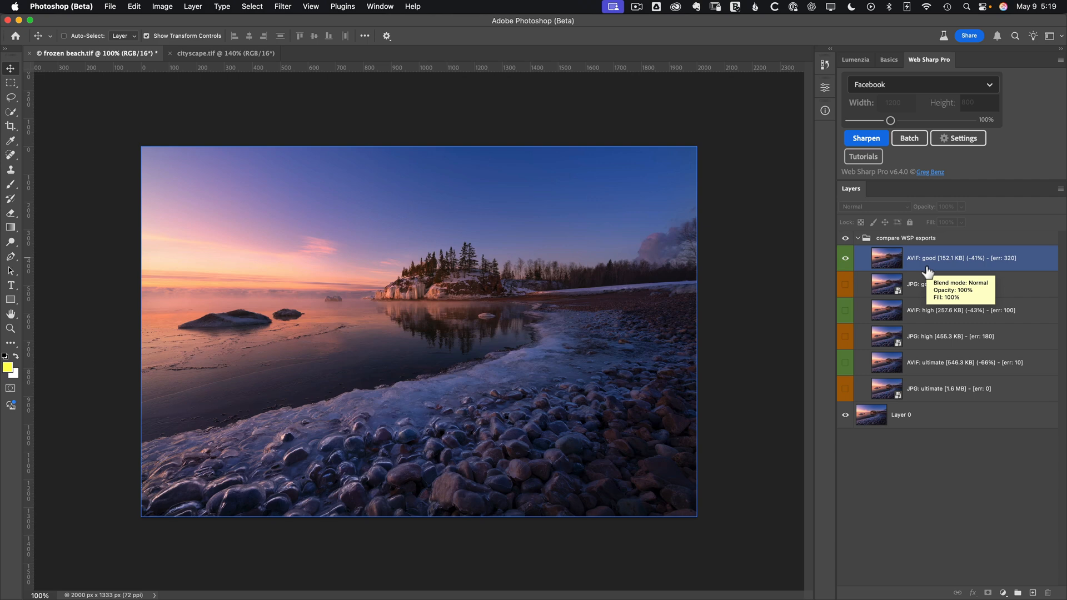
left_click(200, 54)
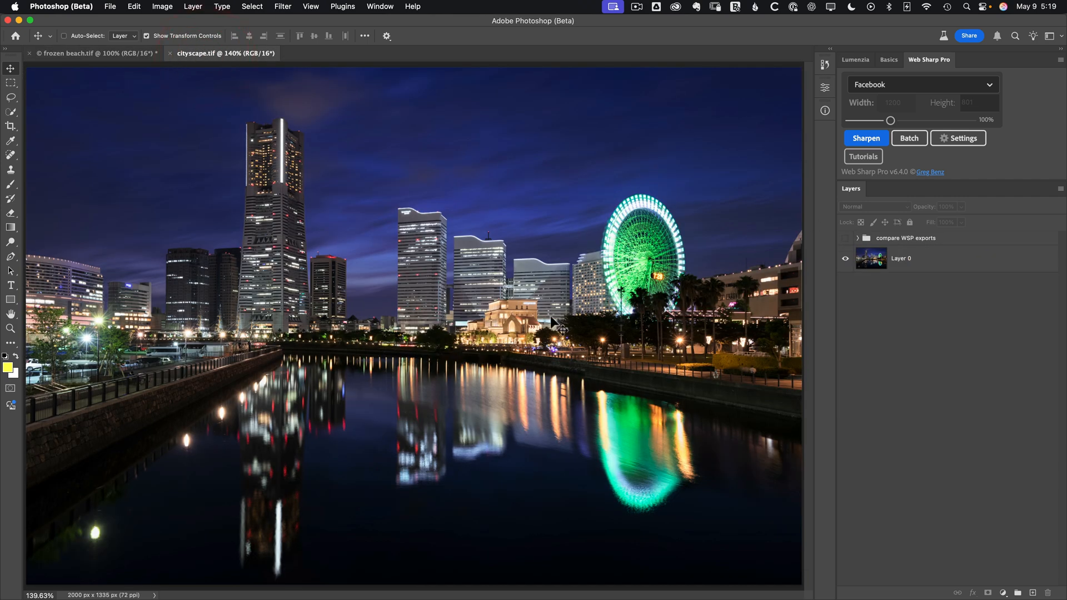
mouse_move(792, 354)
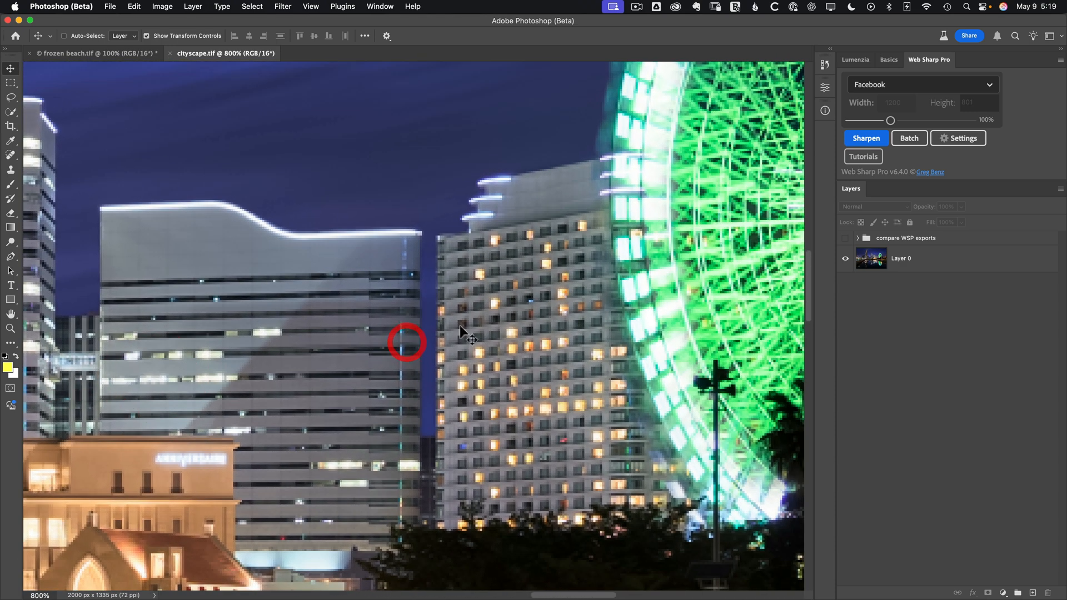
mouse_move(538, 317)
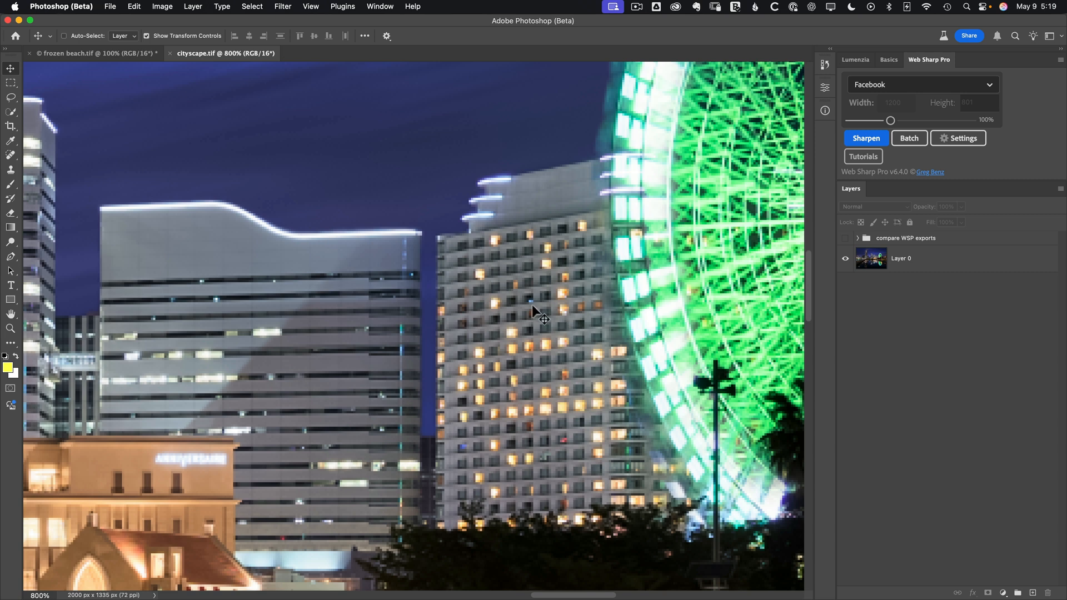
Expand the compare WSP exports group and switch it on over the cityscape
left_click(858, 237)
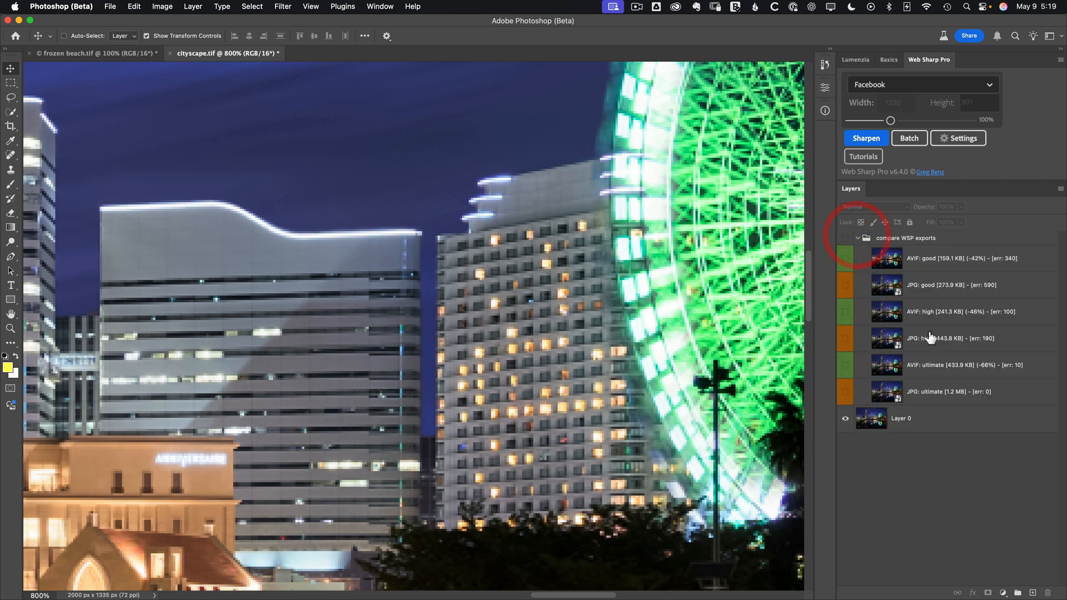
left_click(845, 393)
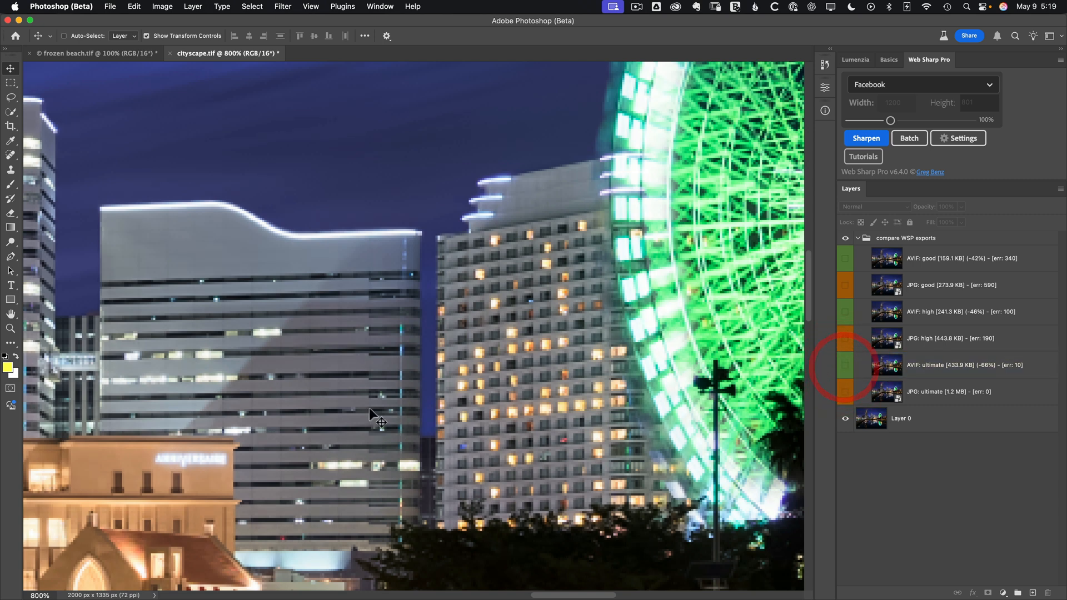
mouse_move(837, 395)
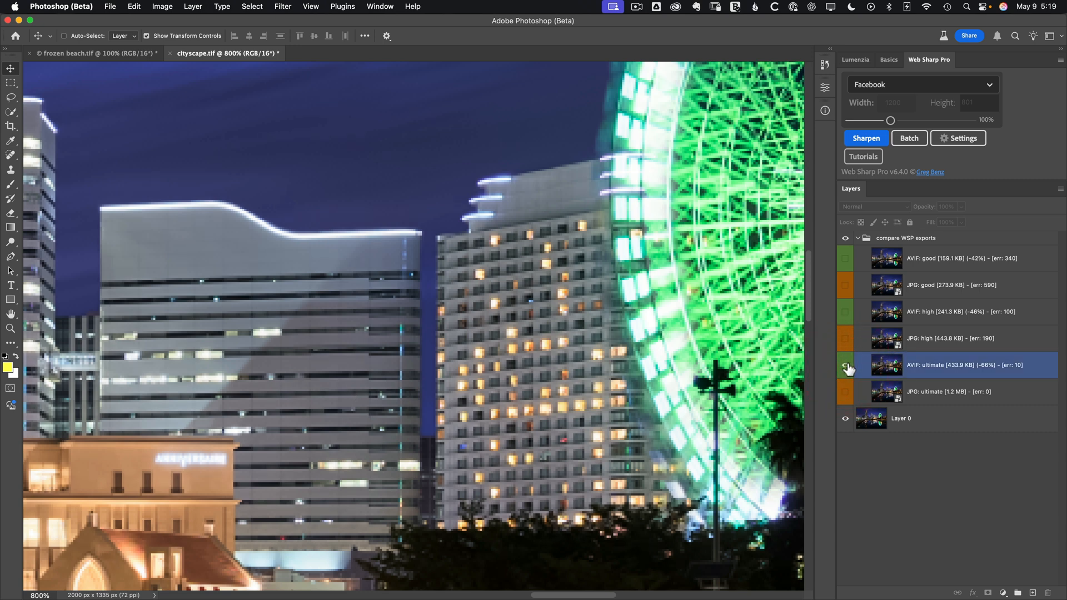
Hide AVIF: ultimate and toggle JPG: high repeatedly against the original buildings, leaving it on
left_click(846, 366)
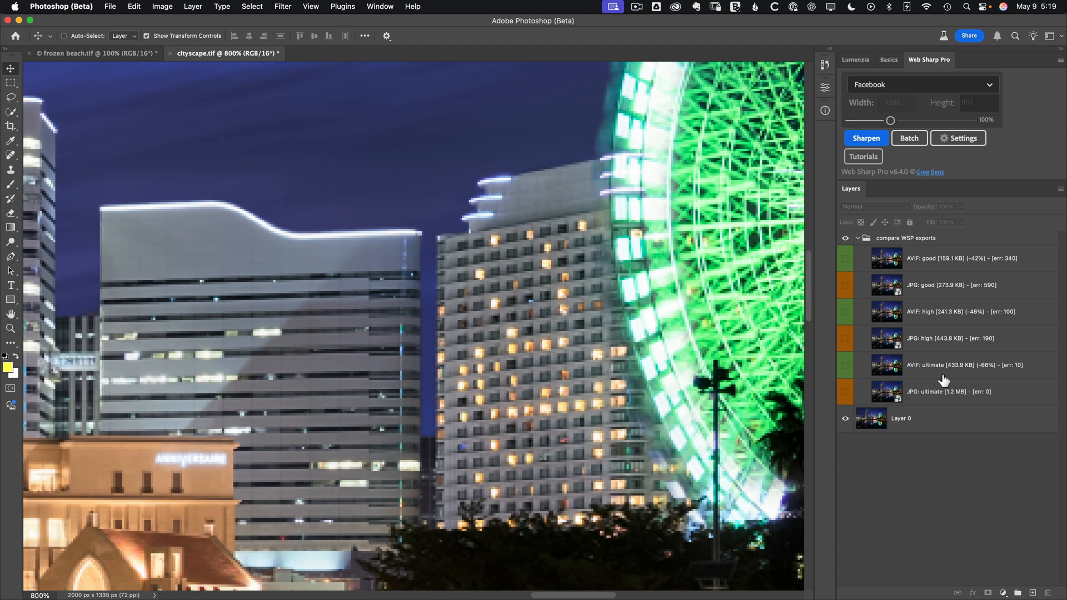
mouse_move(849, 340)
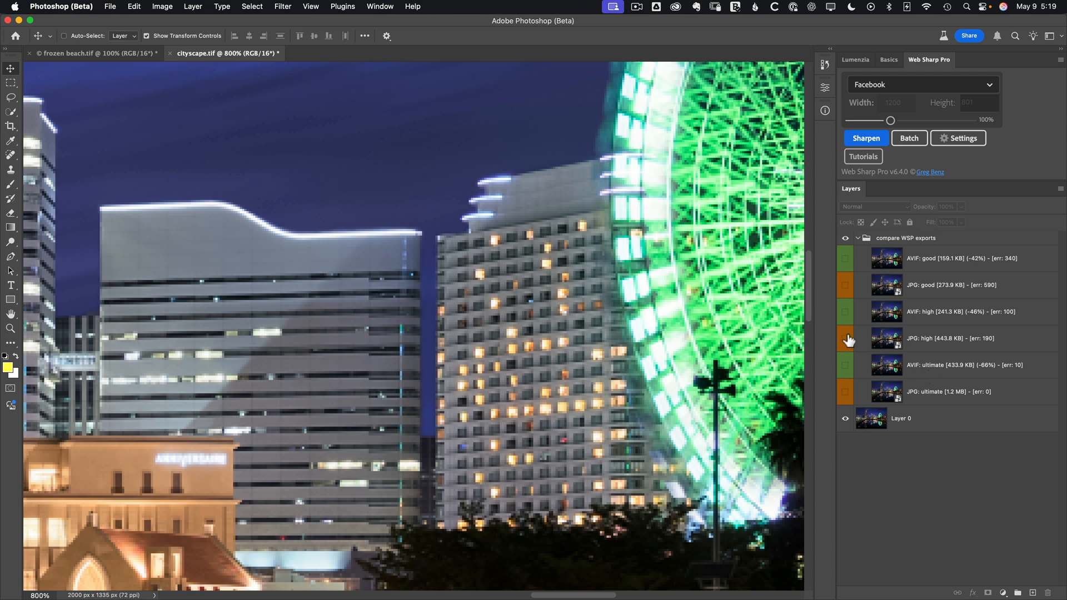
left_click(846, 338)
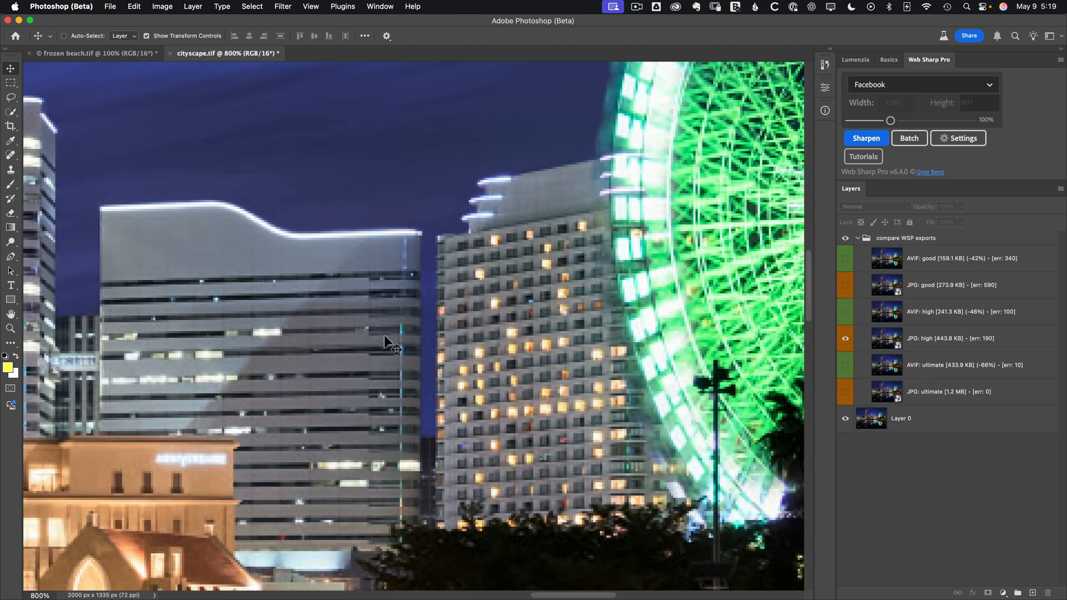
left_click(846, 339)
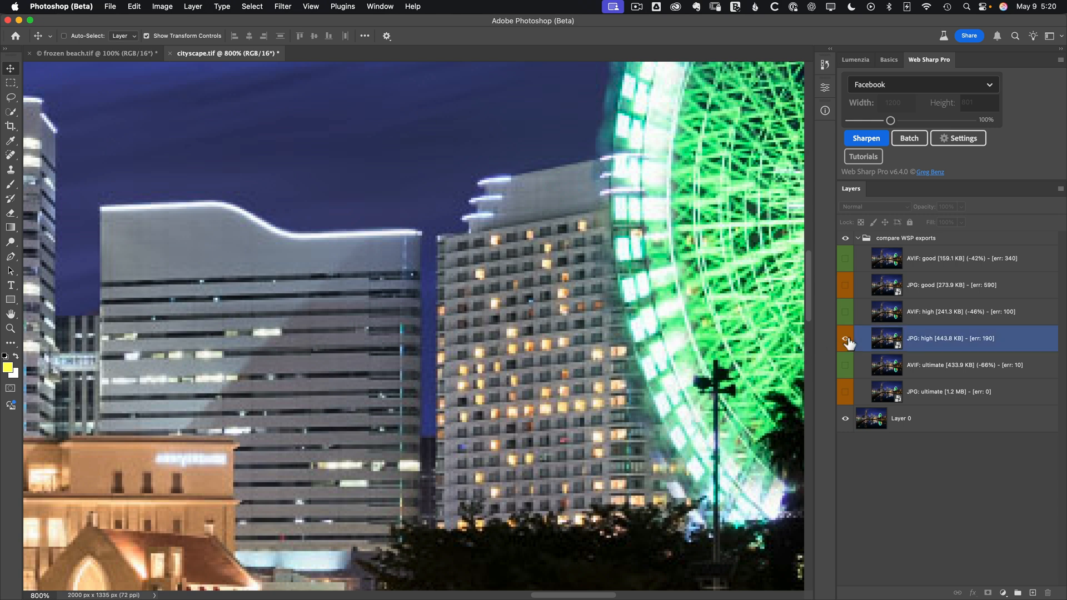
left_click(846, 339)
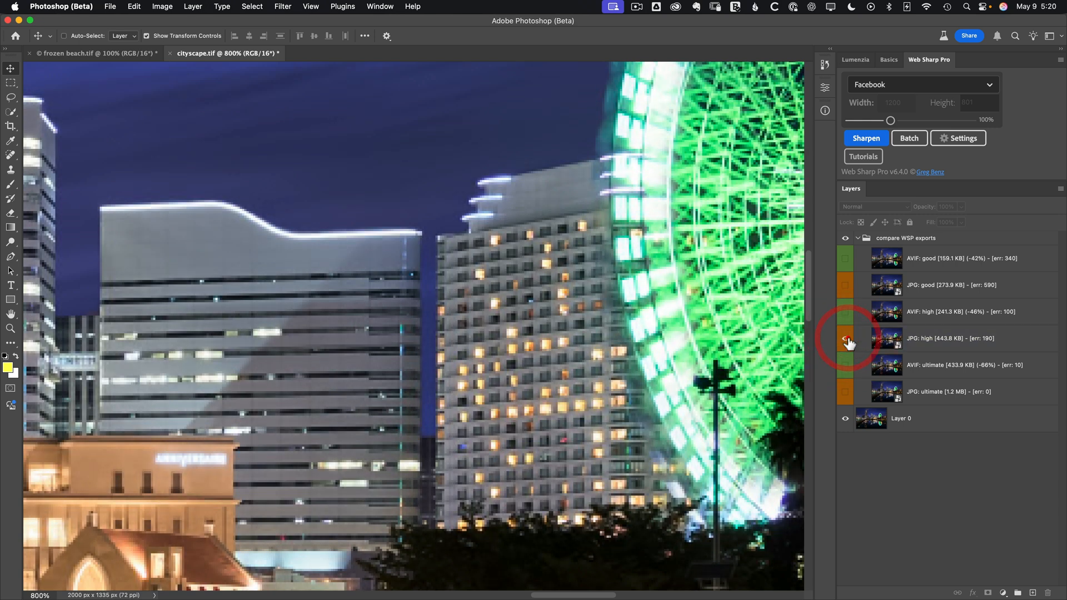
left_click(846, 339)
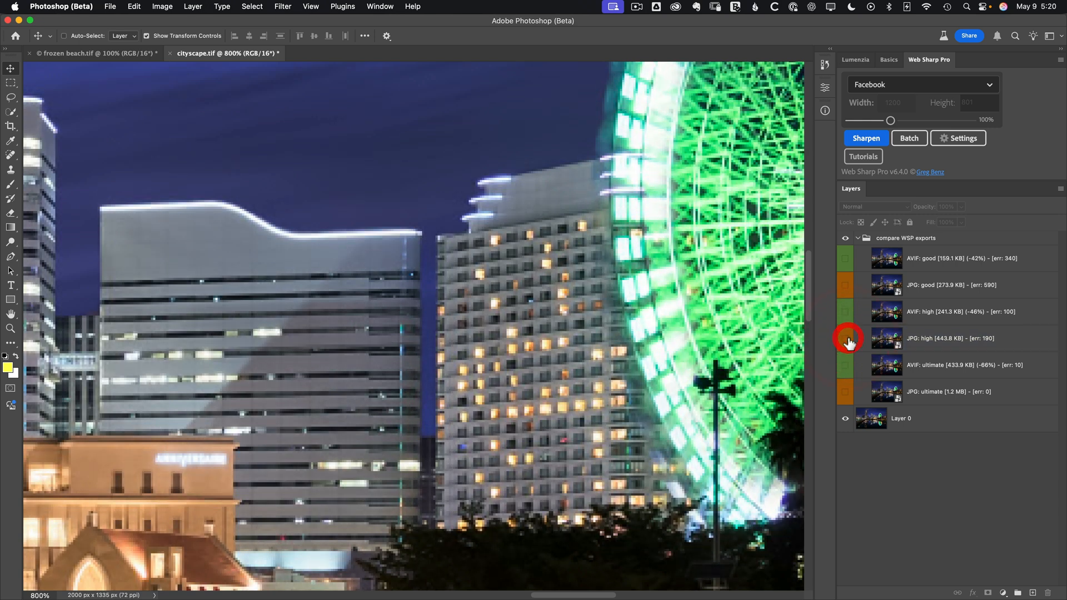
left_click(847, 339)
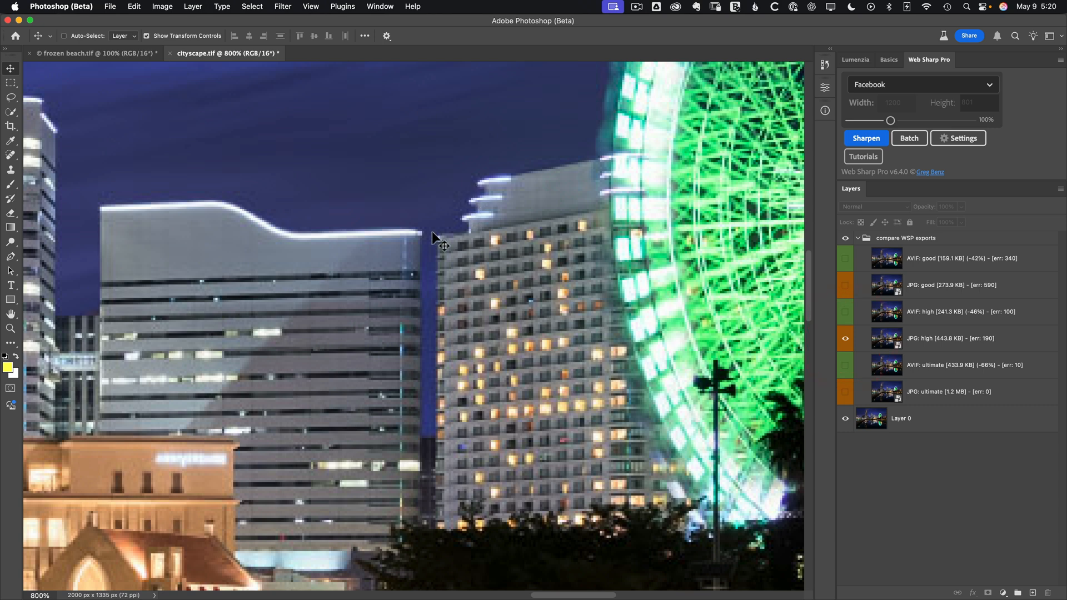
mouse_move(438, 280)
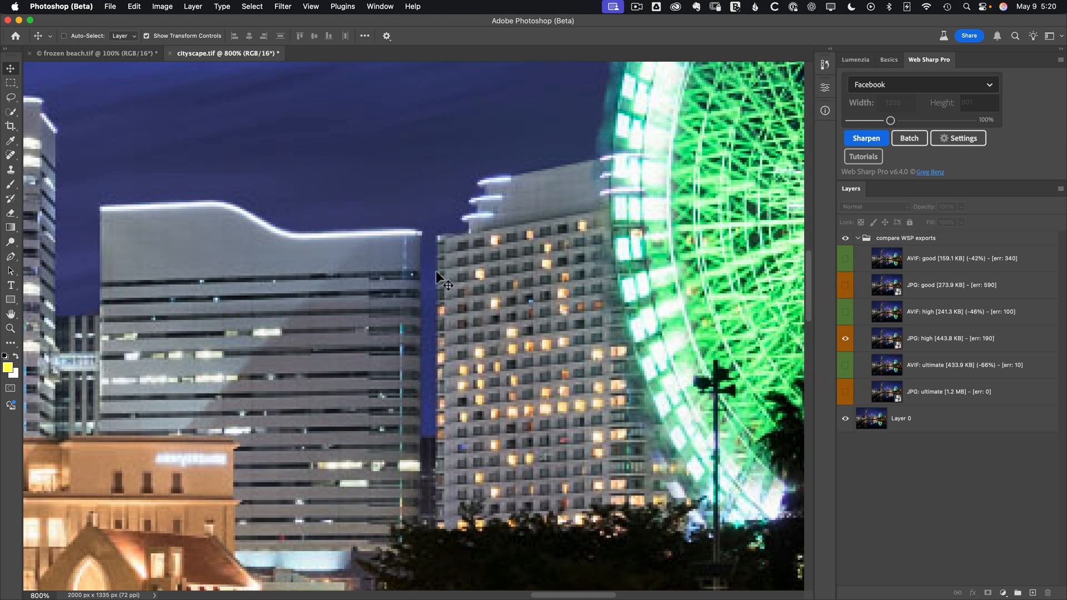
mouse_move(876, 360)
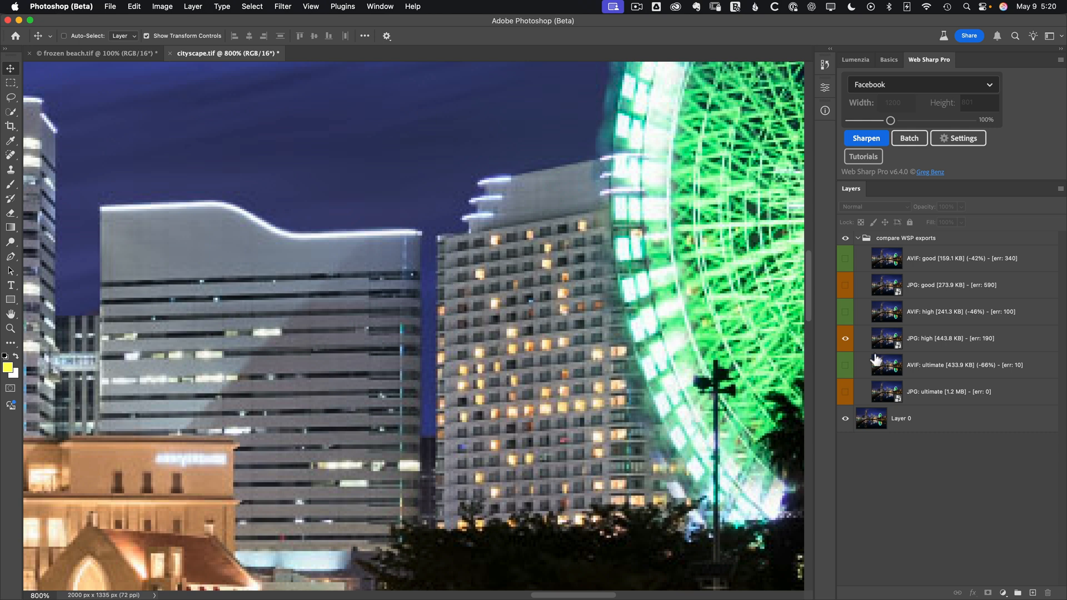
mouse_move(906, 329)
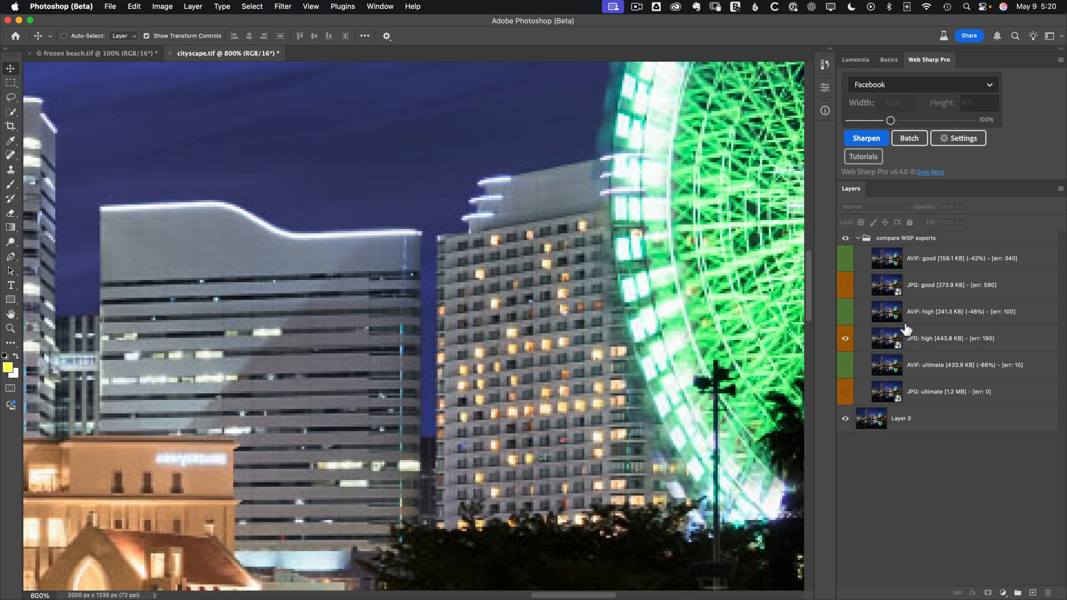
Select AVIF: high and toggle it on and off above JPG: high several times, ending visible
left_click(960, 312)
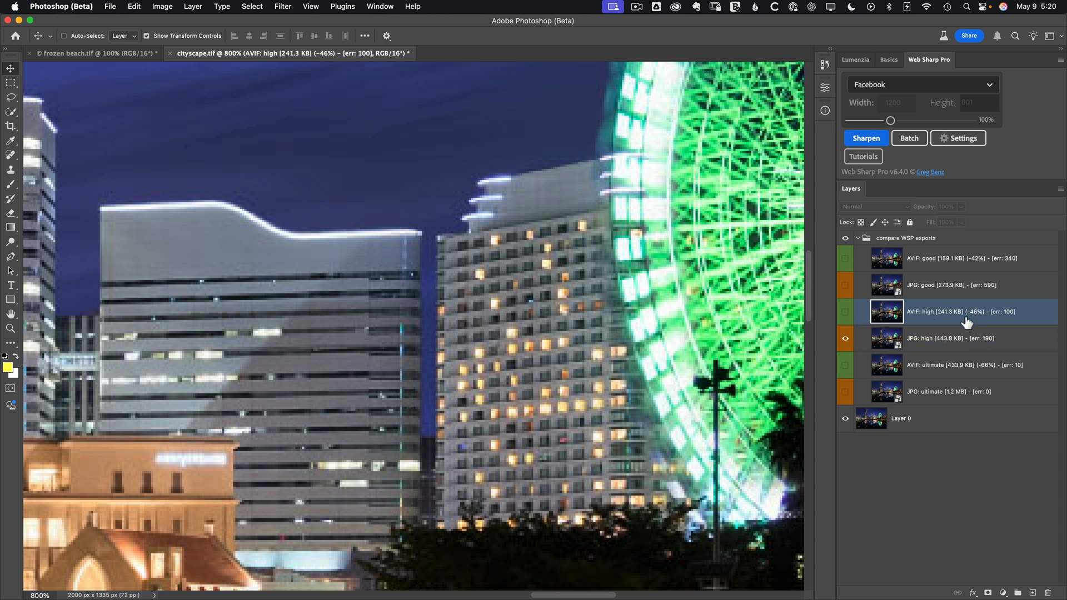
left_click(846, 315)
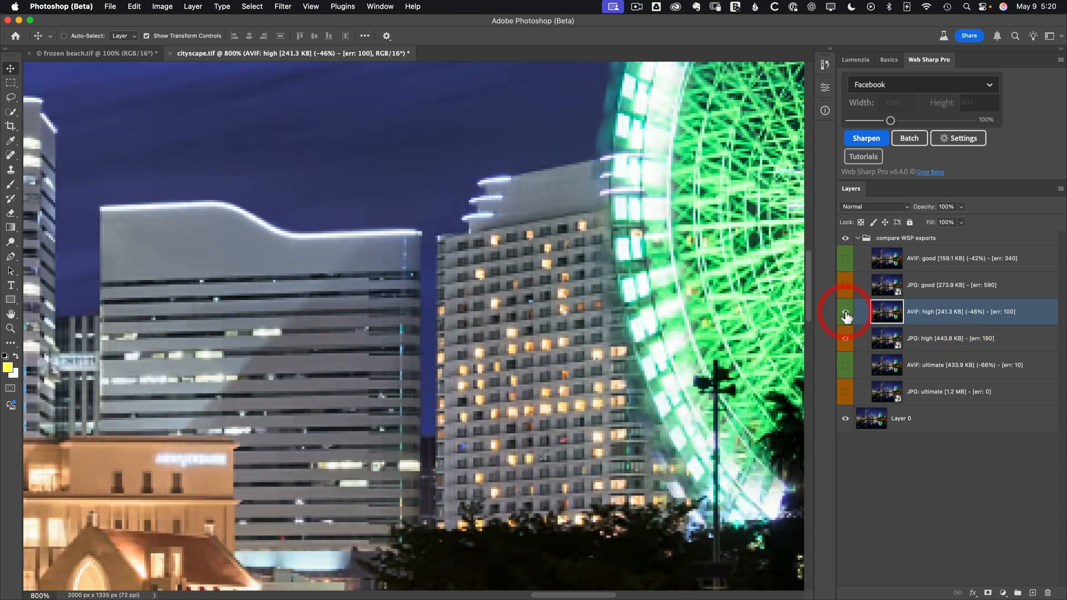
left_click(846, 311)
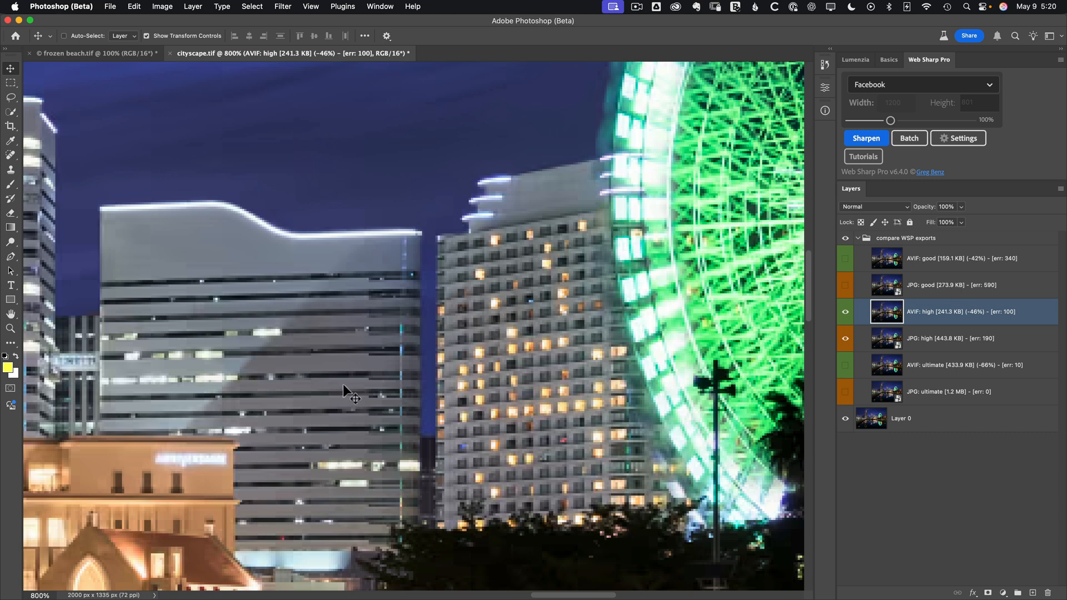
left_click(846, 312)
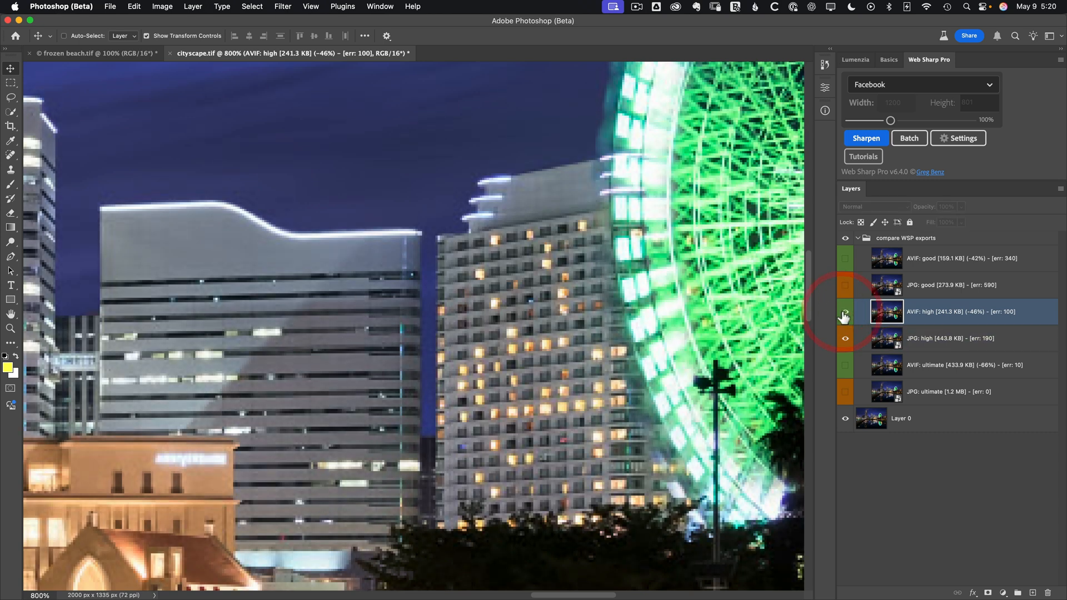
left_click(846, 311)
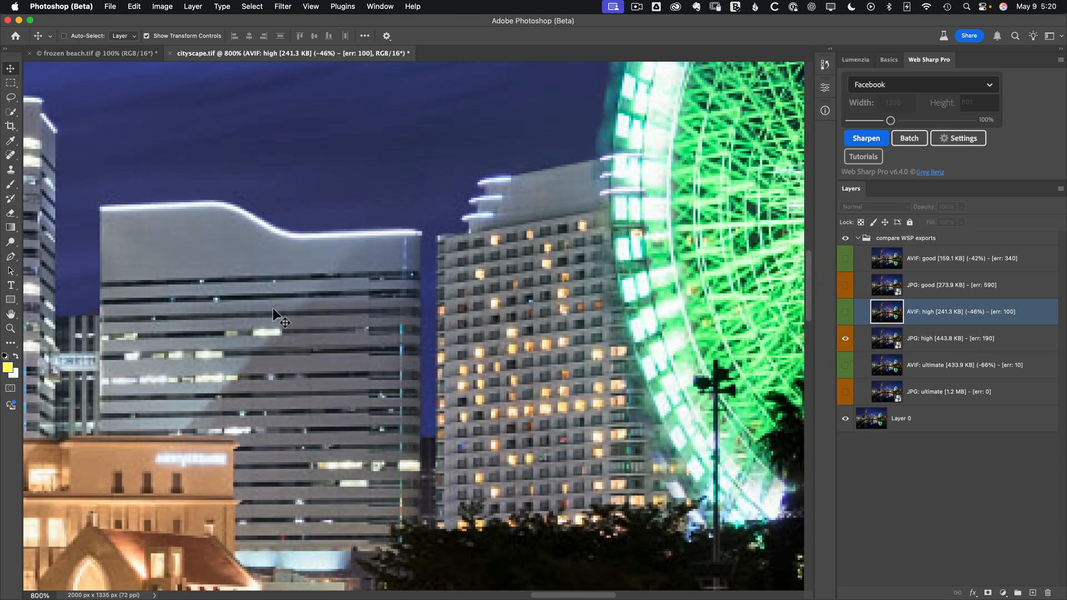
left_click(846, 342)
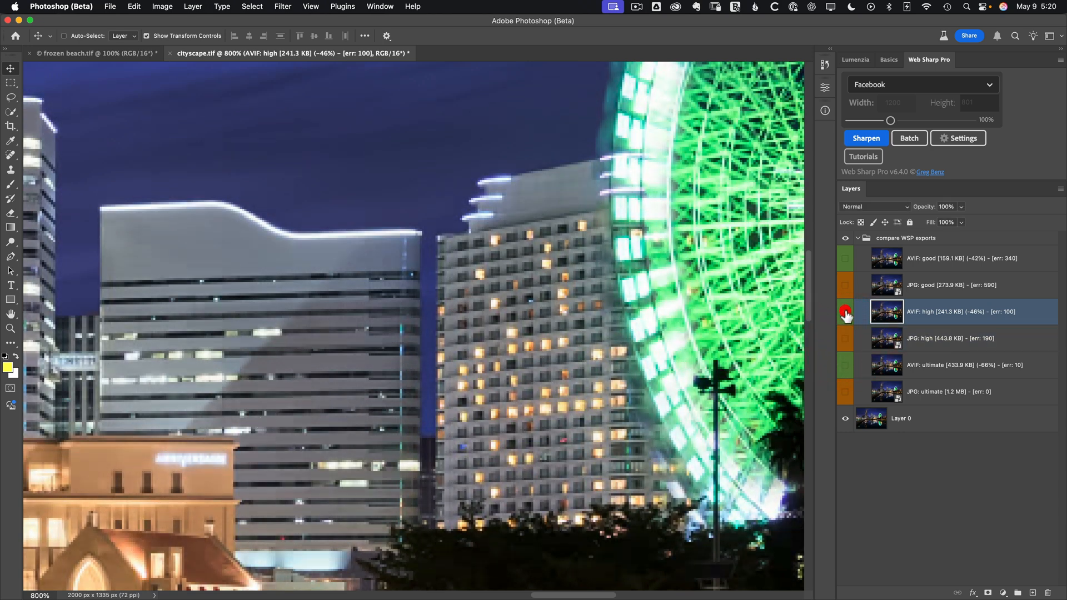
left_click(846, 312)
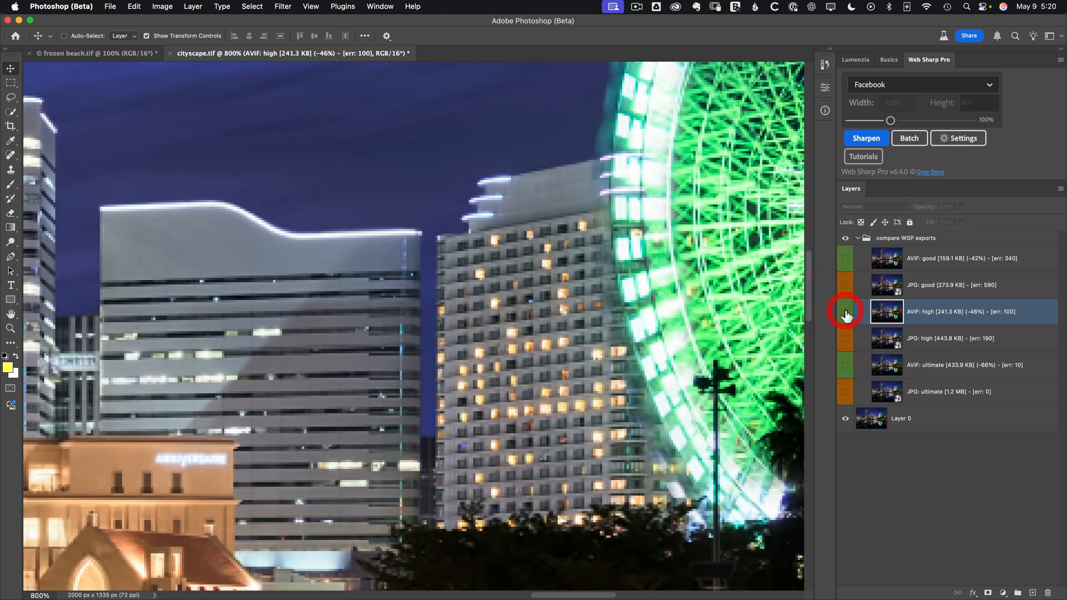
left_click(846, 311)
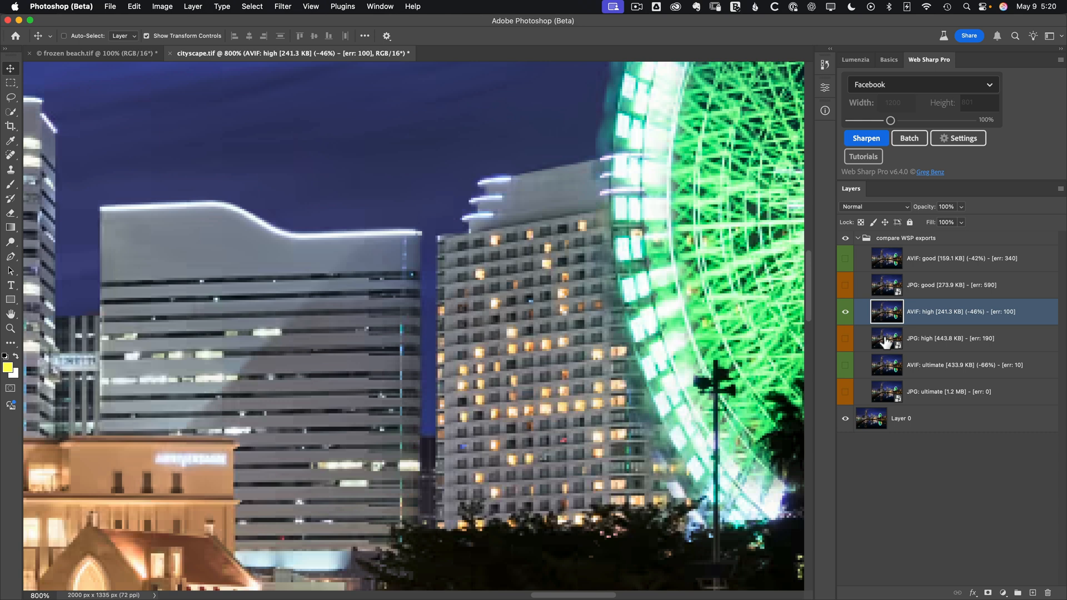
mouse_move(460, 211)
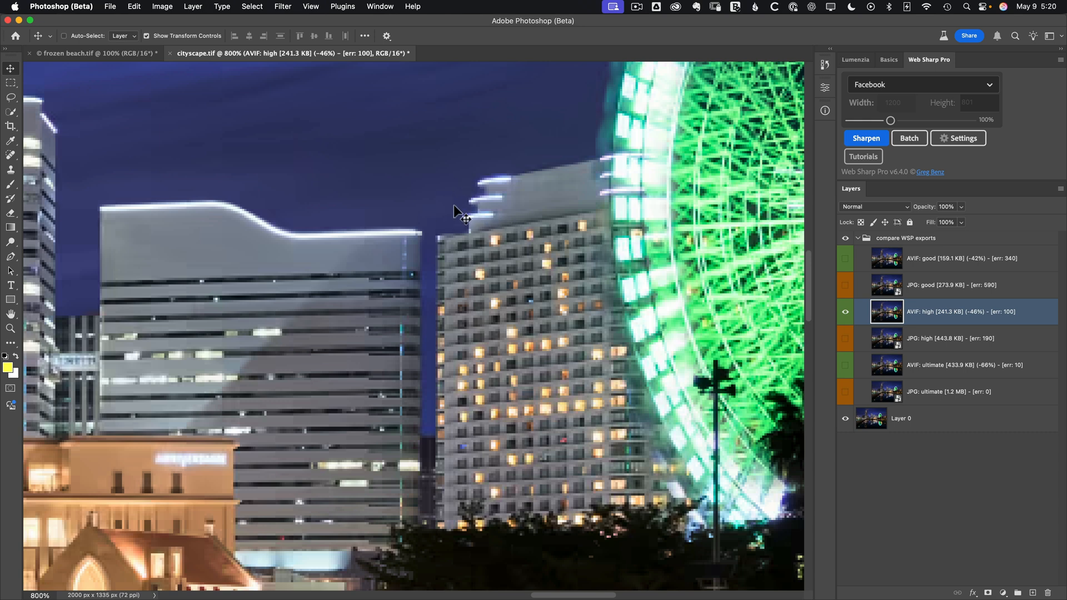
mouse_move(343, 310)
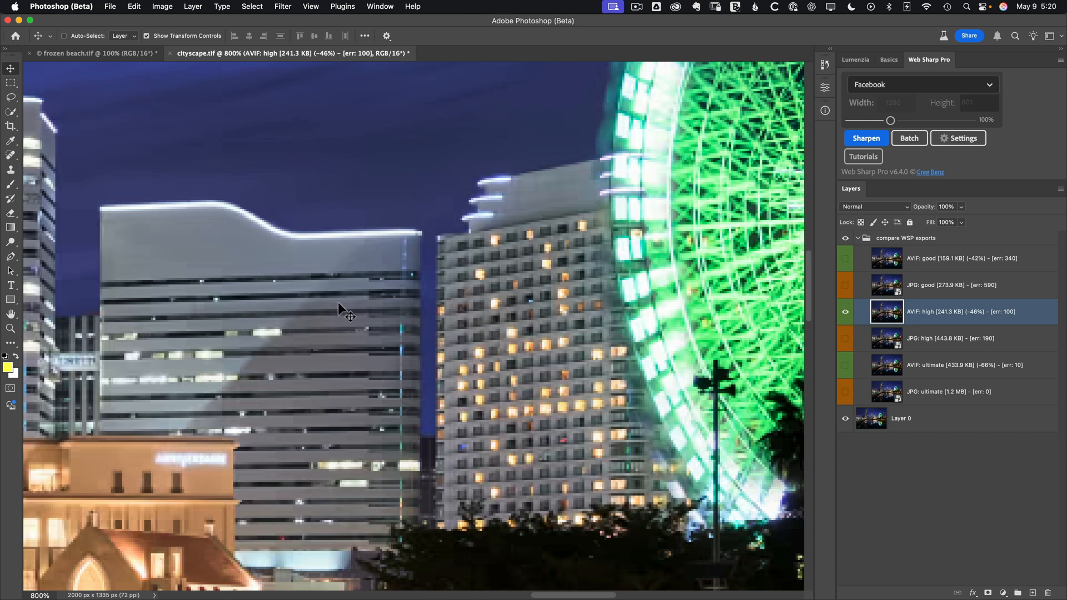
mouse_move(303, 355)
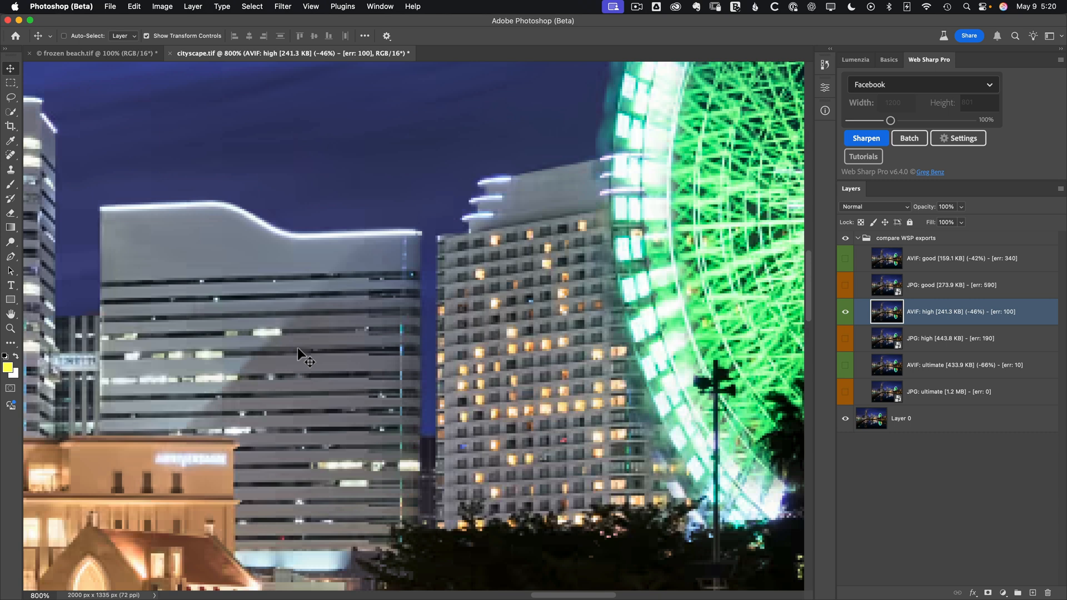
mouse_move(333, 389)
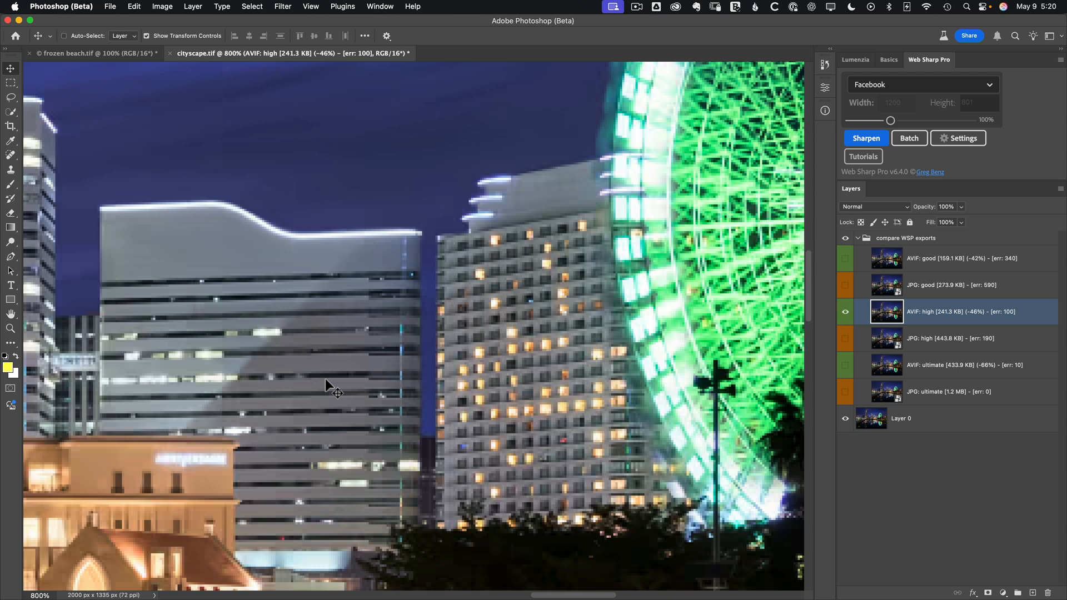
left_click(846, 311)
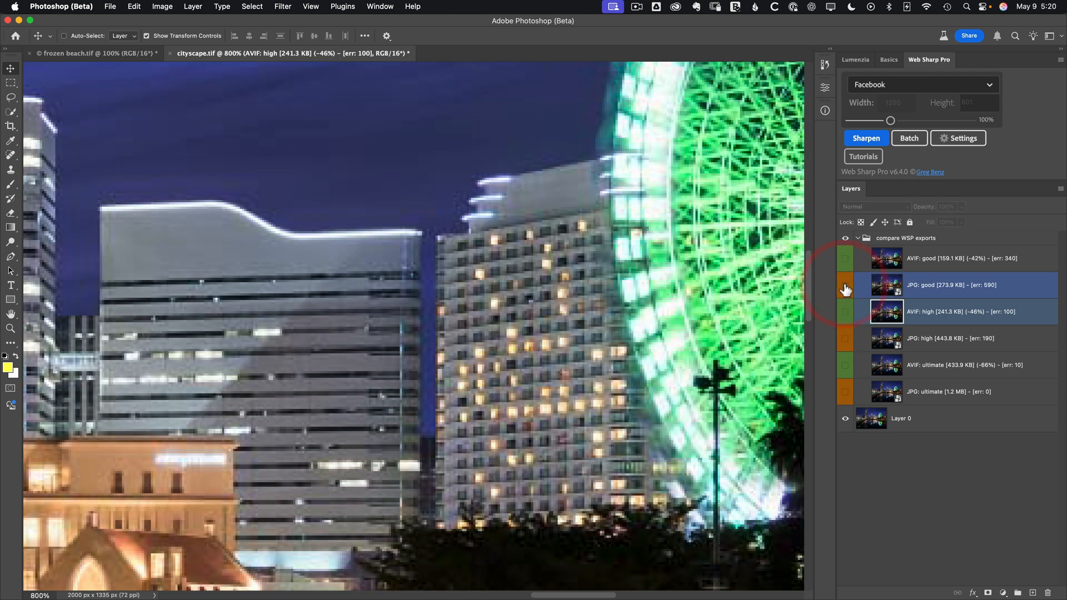
left_click(846, 284)
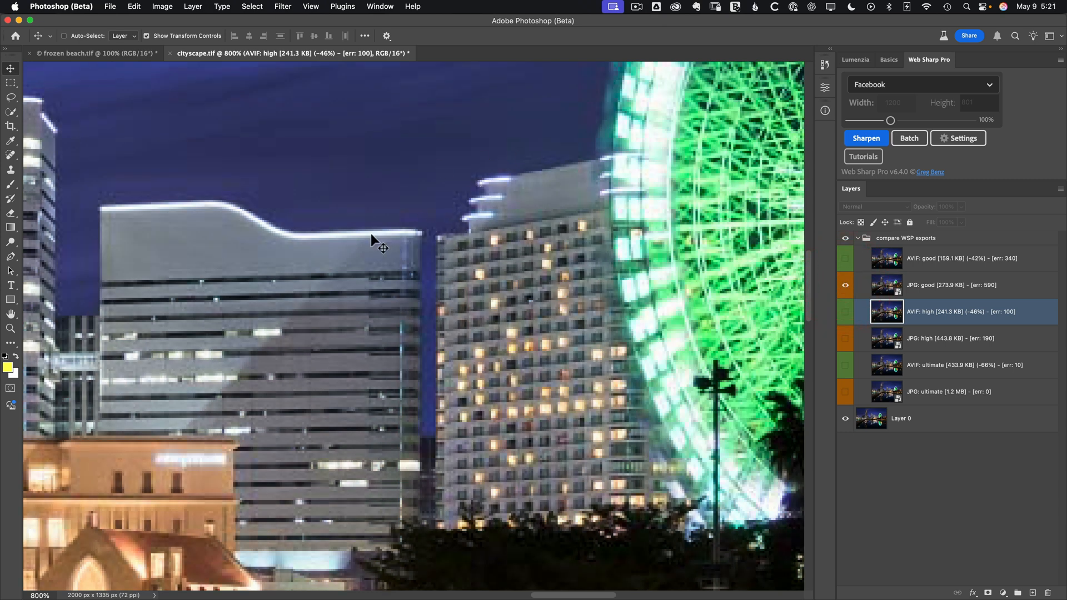
mouse_move(378, 246)
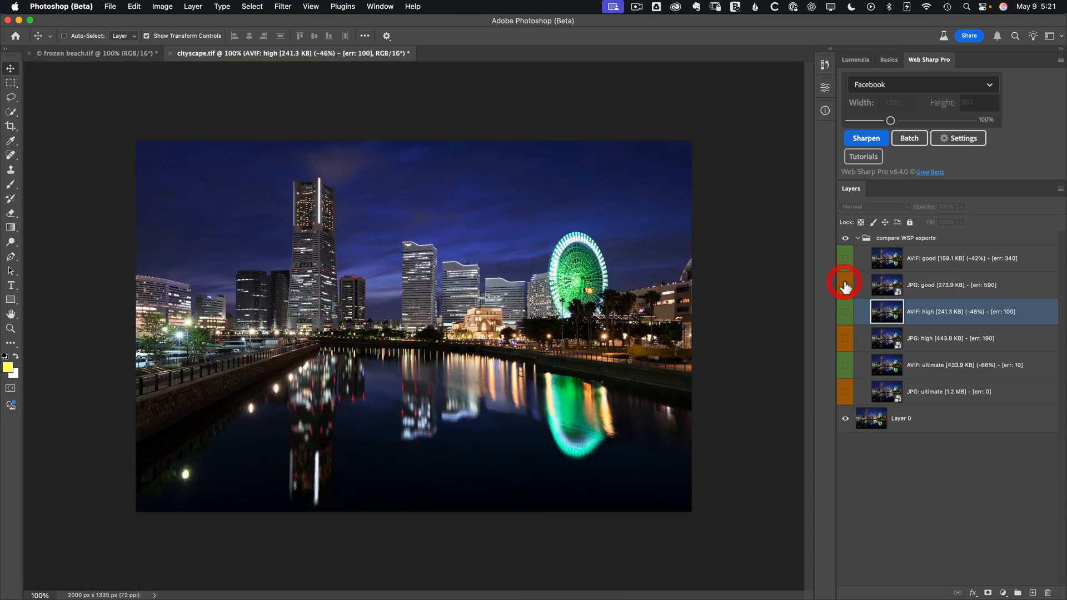
mouse_move(855, 302)
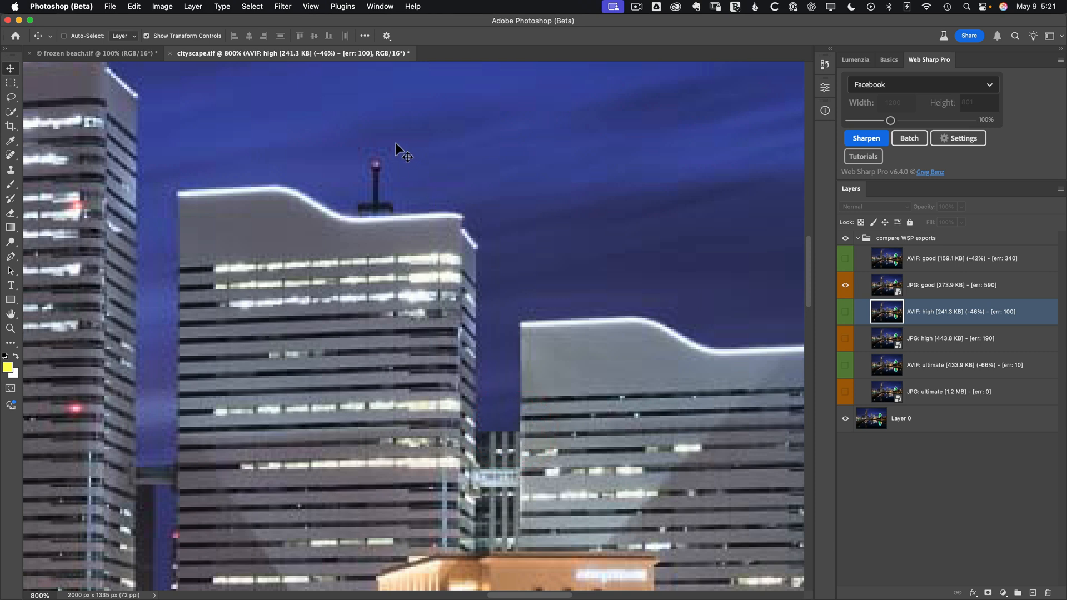
mouse_move(384, 160)
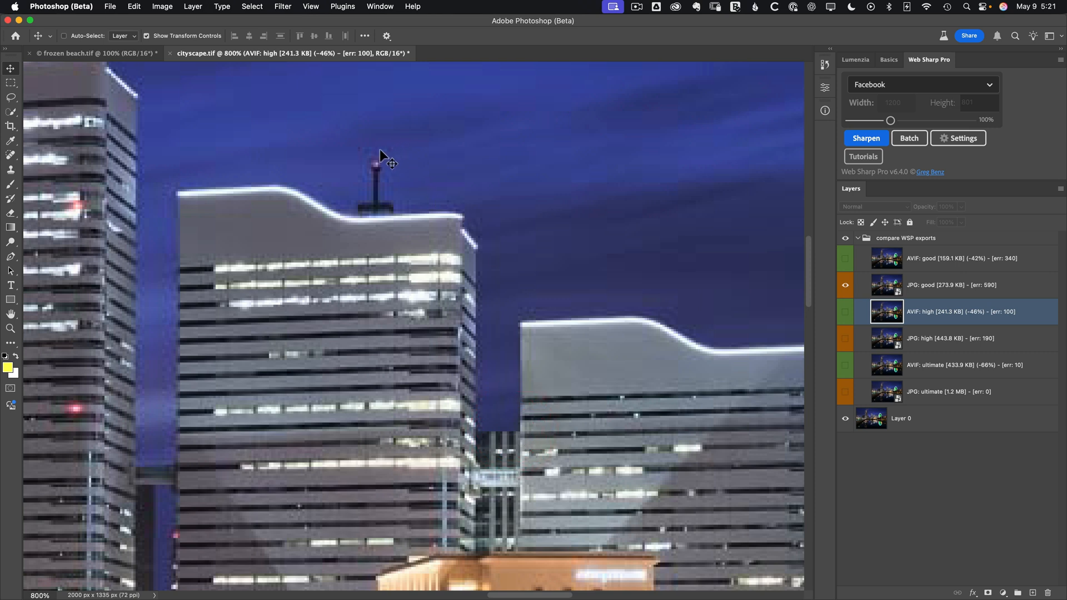
mouse_move(414, 147)
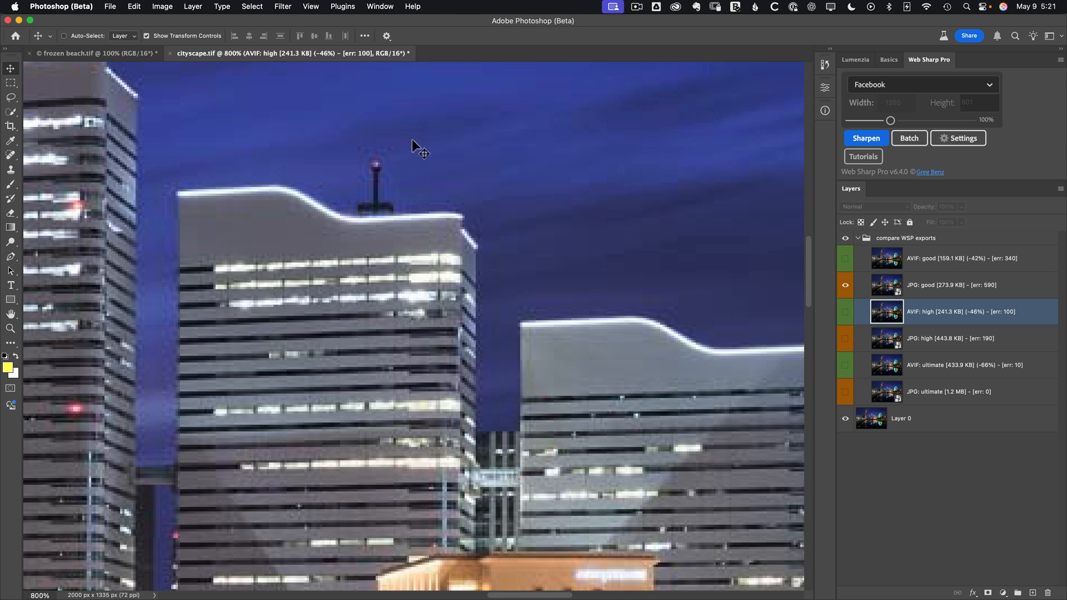
mouse_move(360, 173)
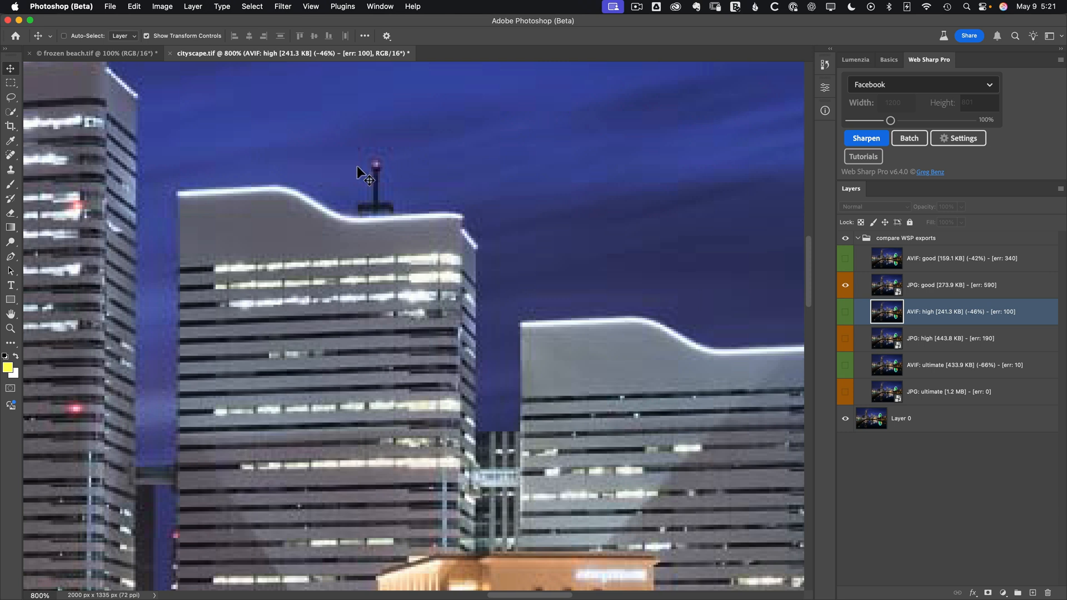
mouse_move(387, 161)
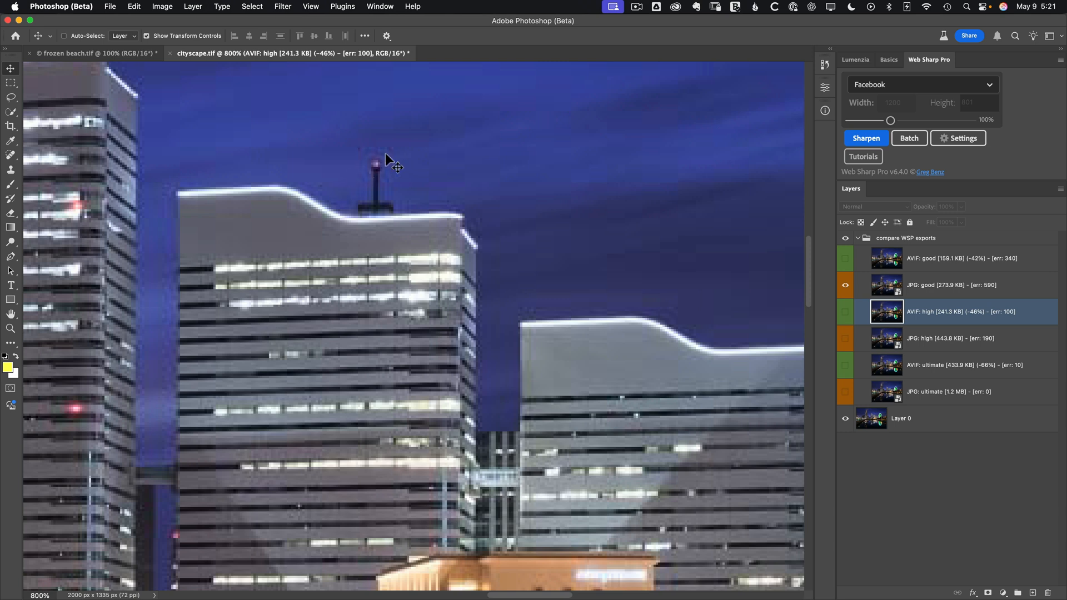
mouse_move(854, 267)
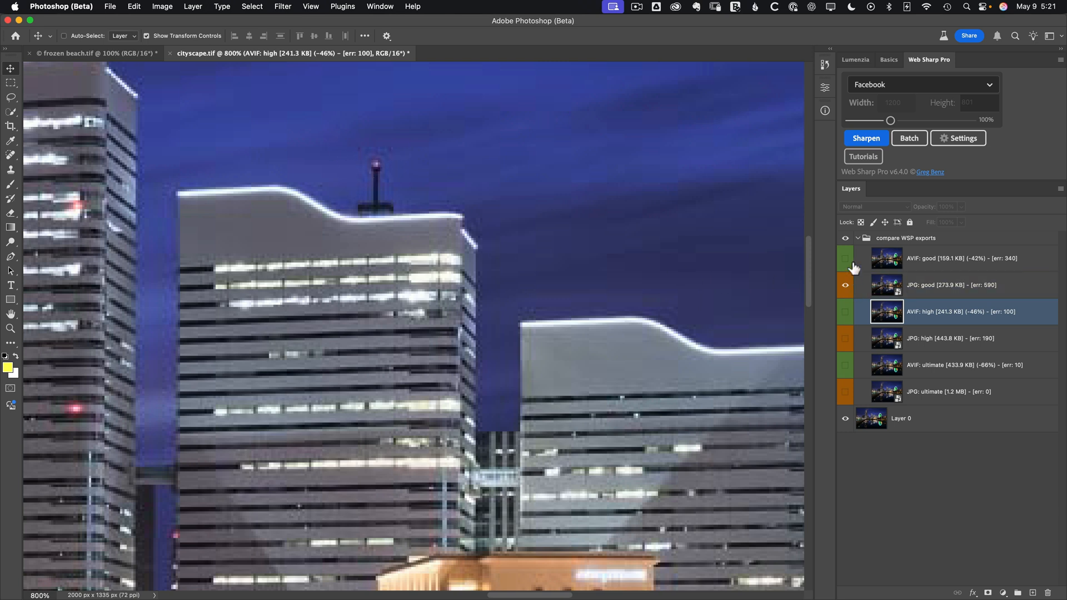
left_click(846, 262)
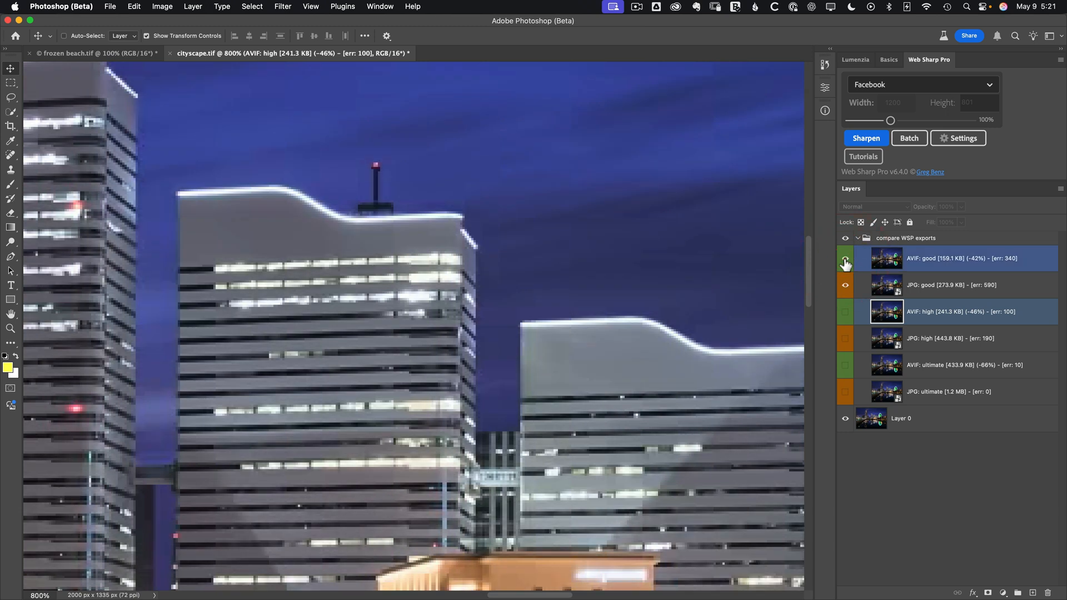
left_click(846, 258)
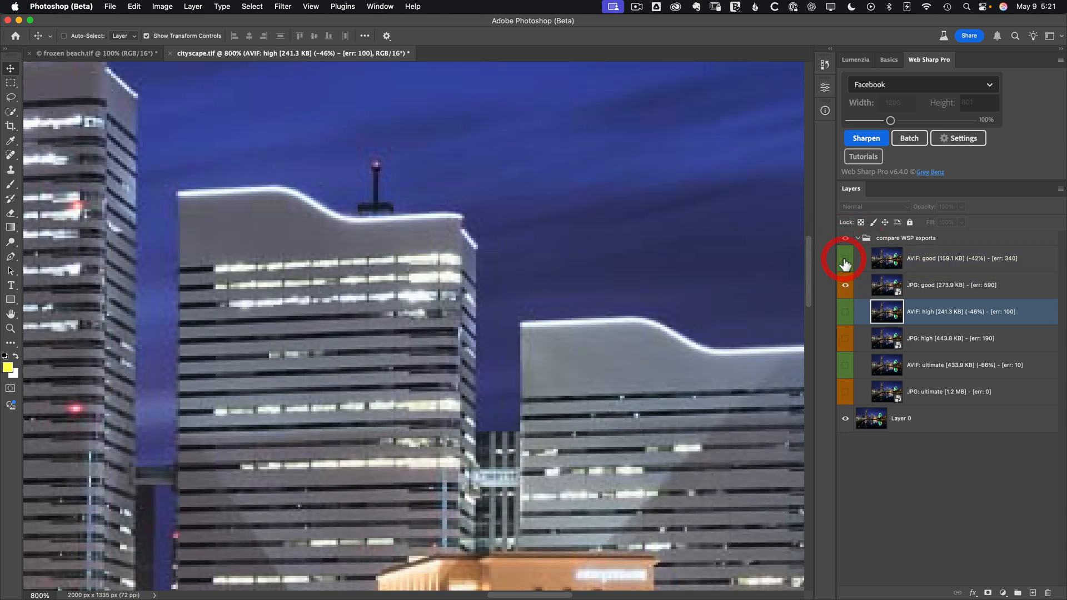
left_click(846, 258)
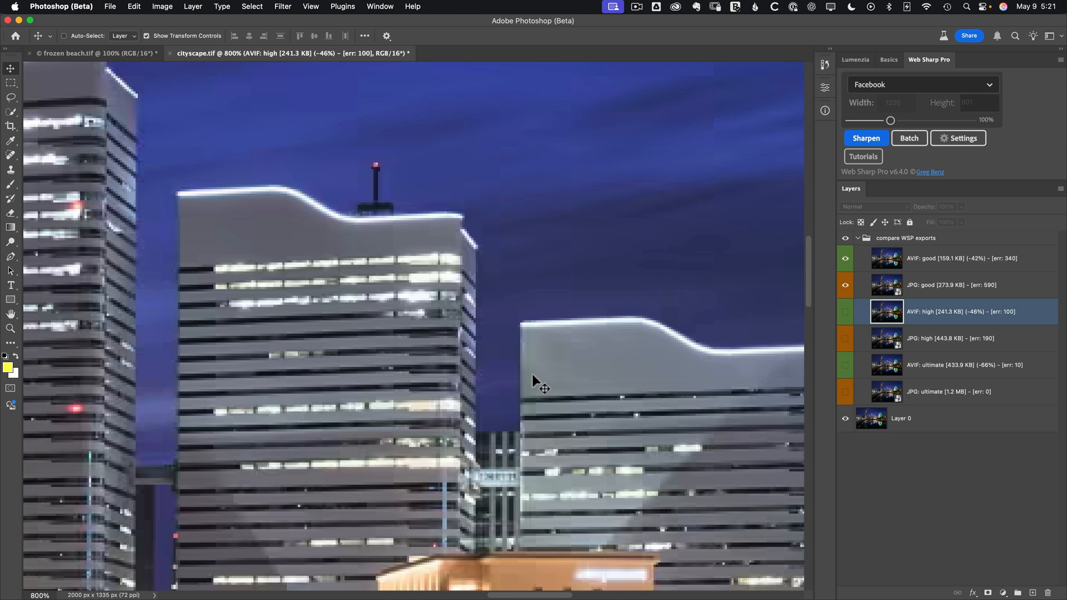
left_click(847, 257)
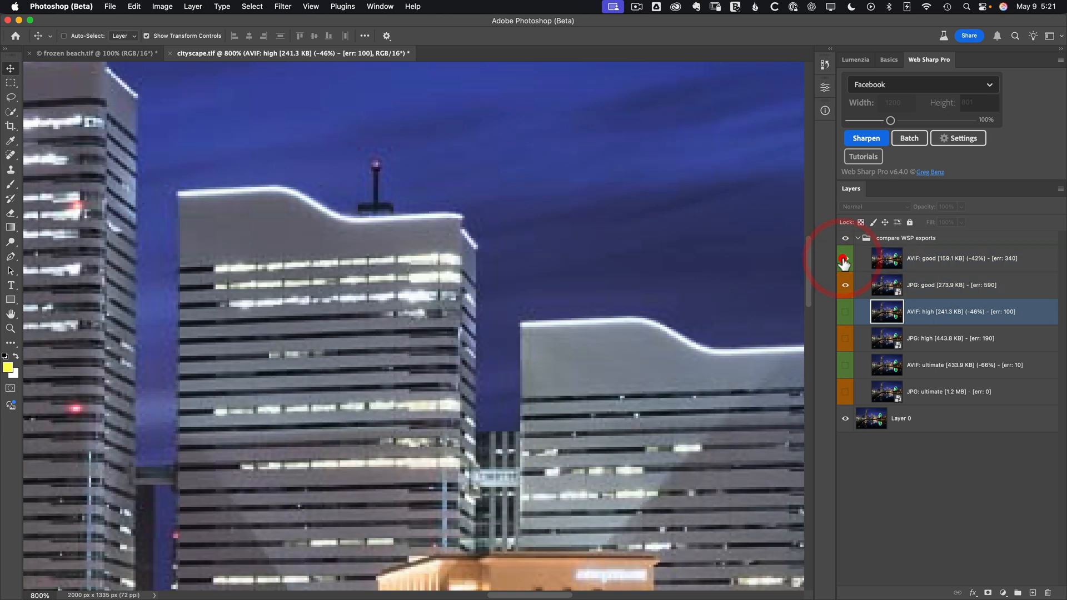
left_click(845, 263)
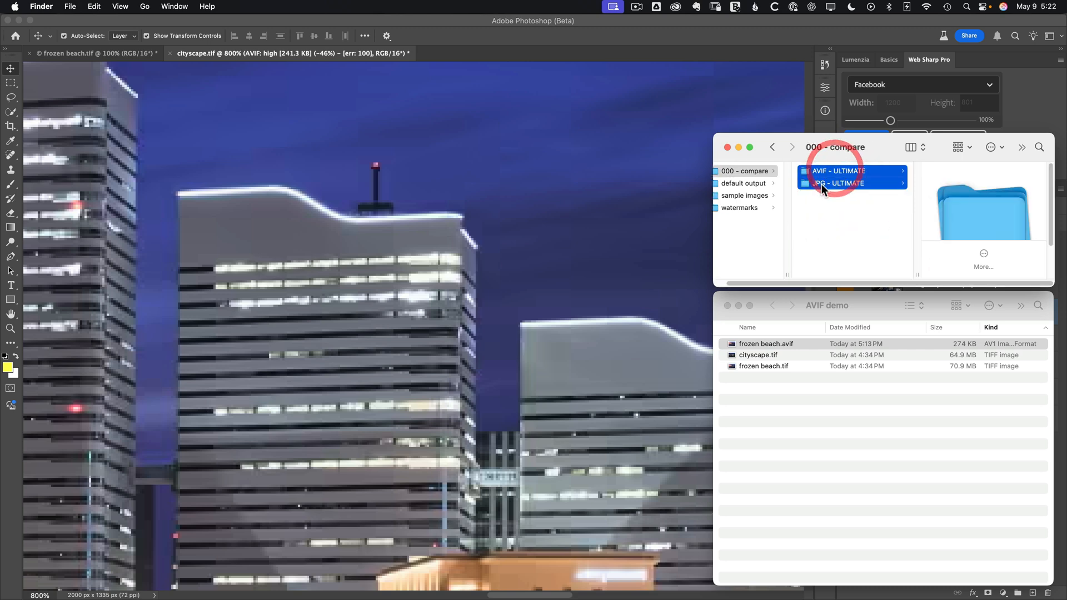
Get Info on both ULTIMATE folders, showing AVIF at 31.7 MB and JPG at 100.1 MB
right_click(839, 184)
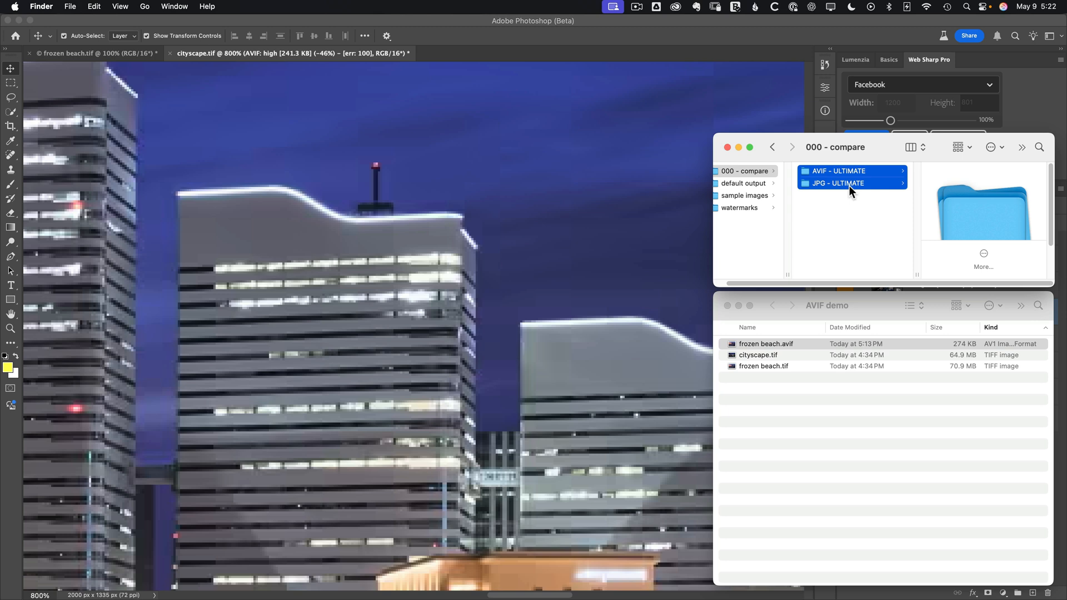
mouse_move(849, 179)
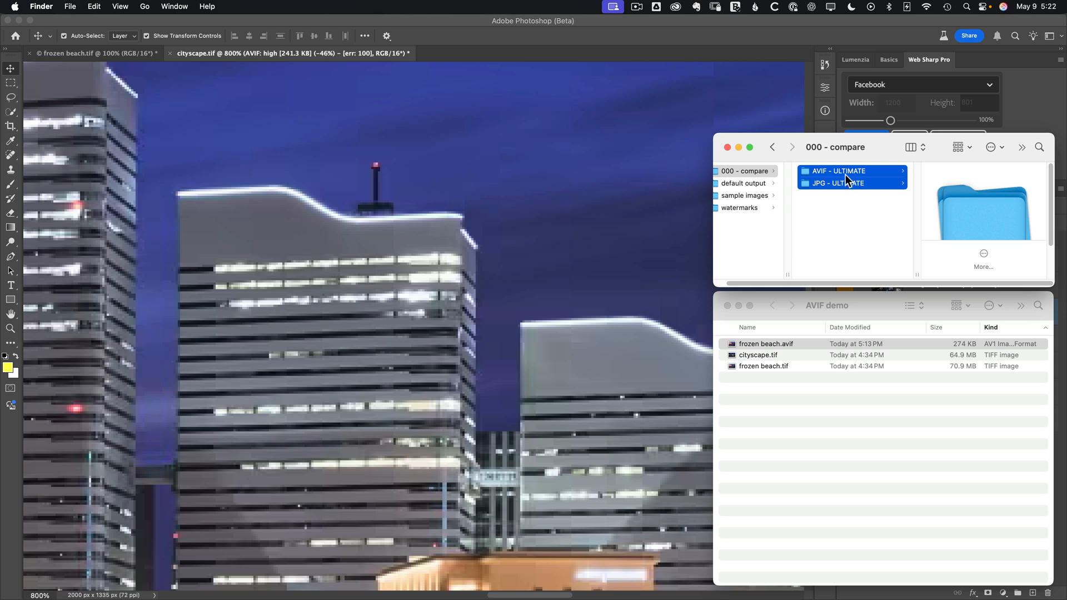
right_click(849, 179)
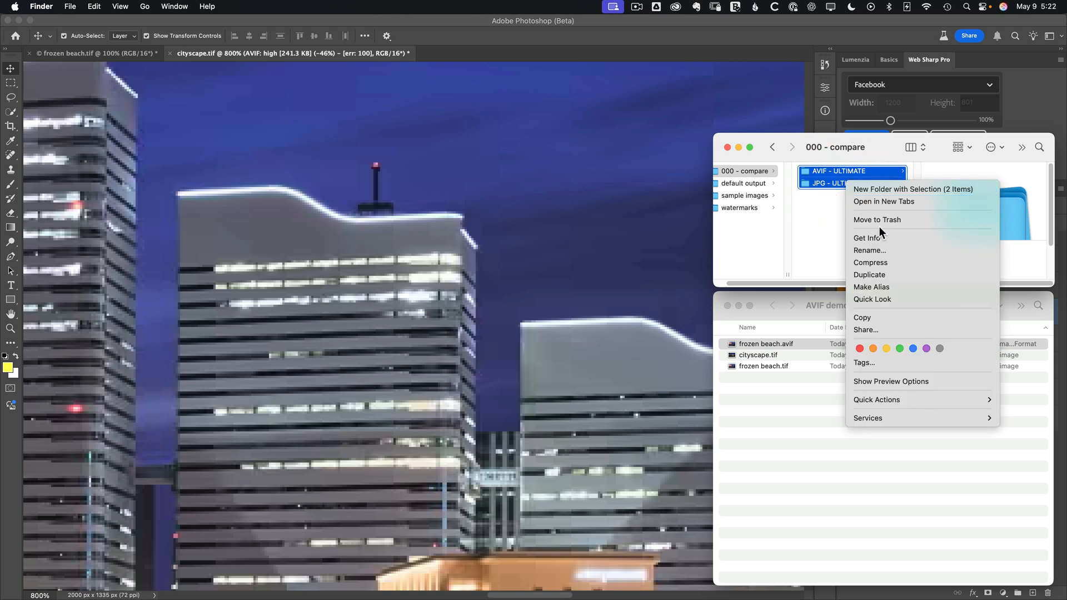
left_click(868, 238)
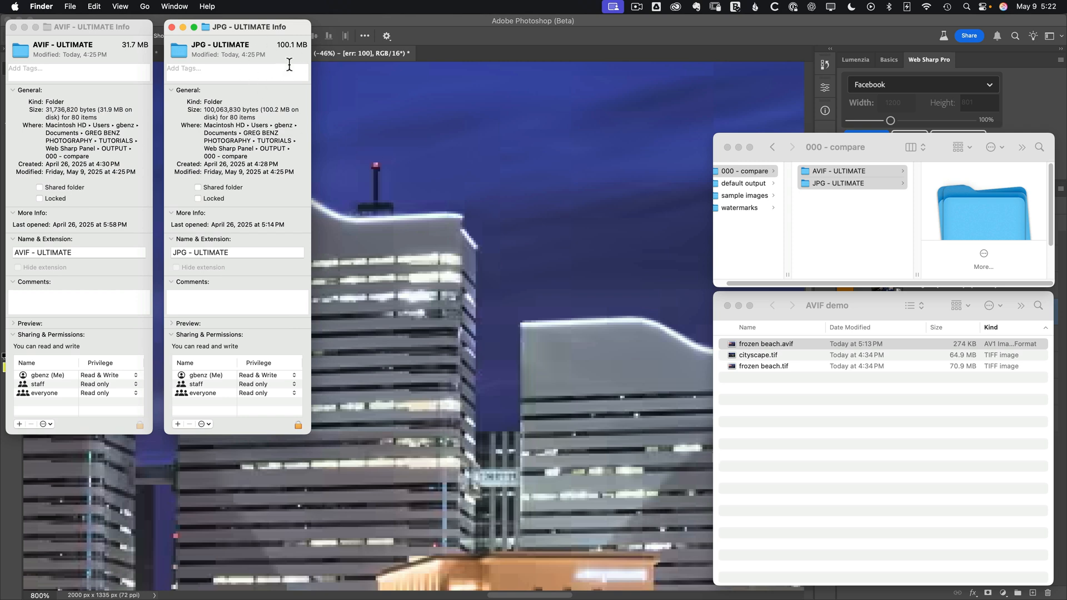
mouse_move(125, 54)
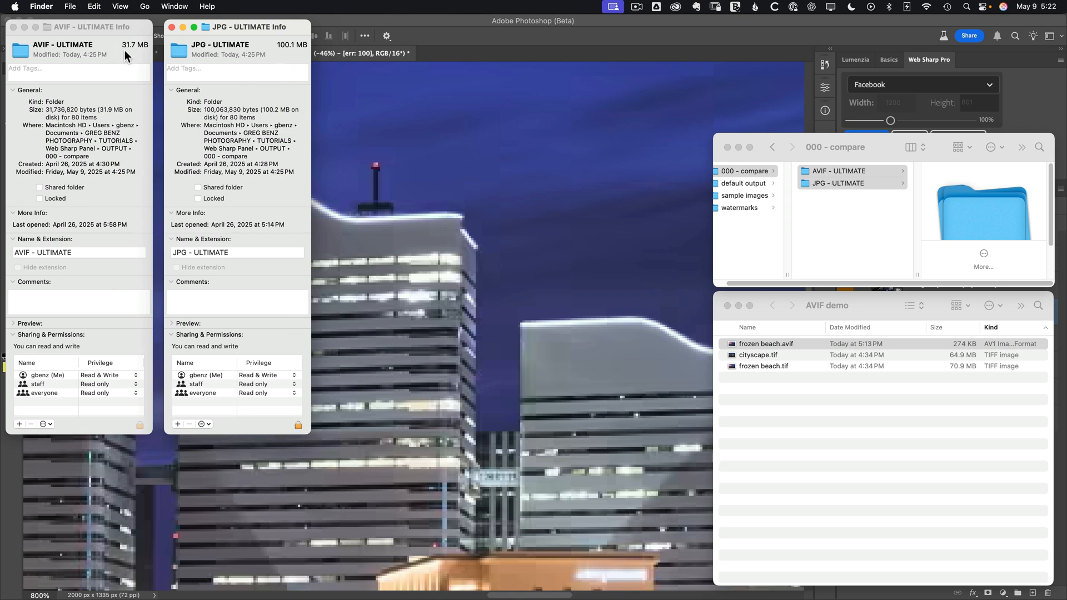
mouse_move(137, 53)
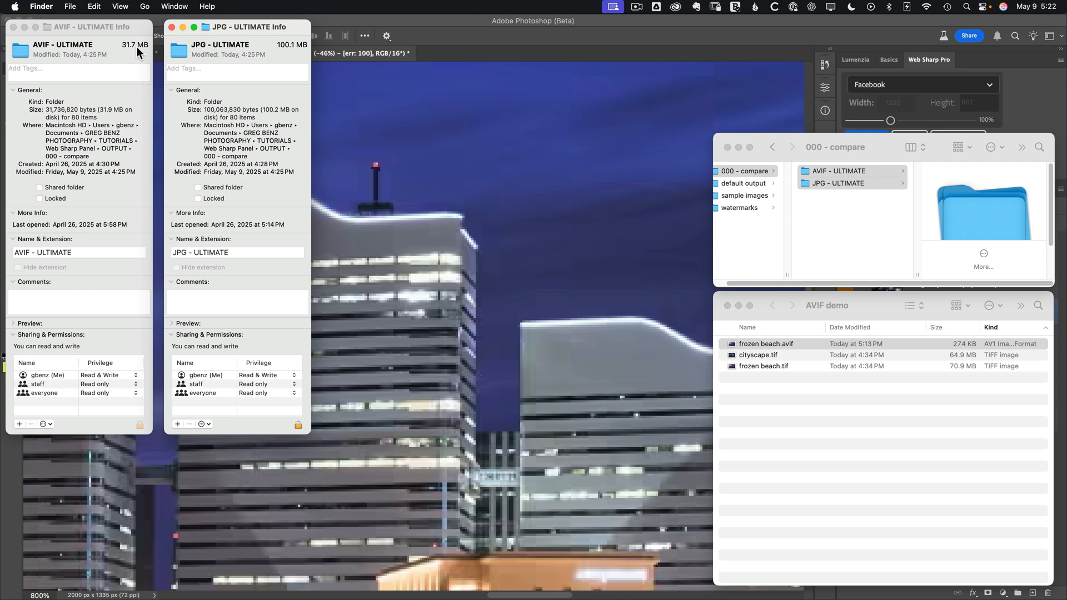
mouse_move(125, 61)
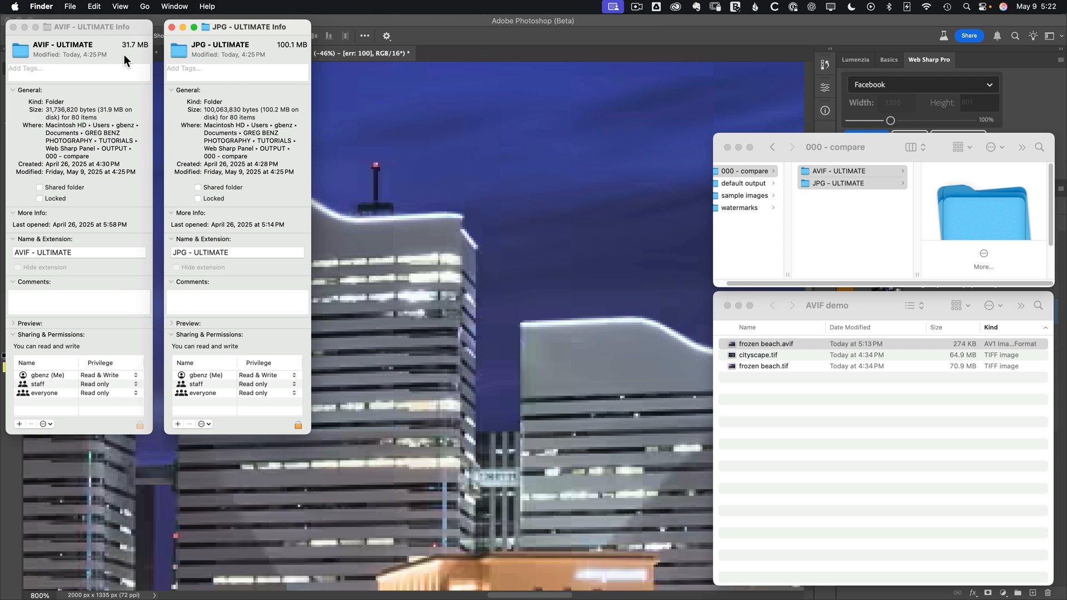
mouse_move(419, 208)
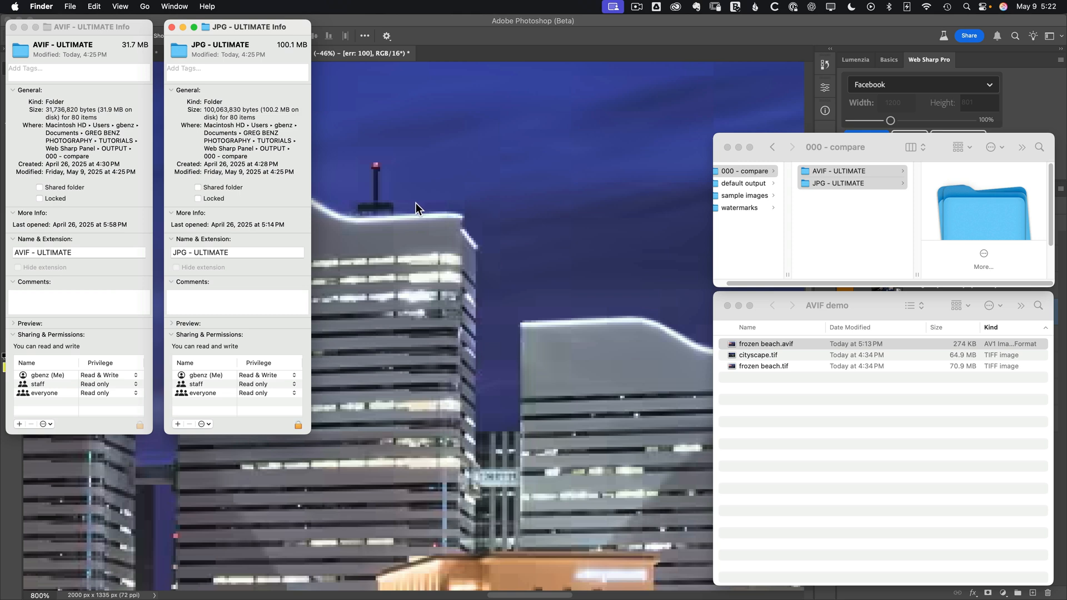
mouse_move(192, 73)
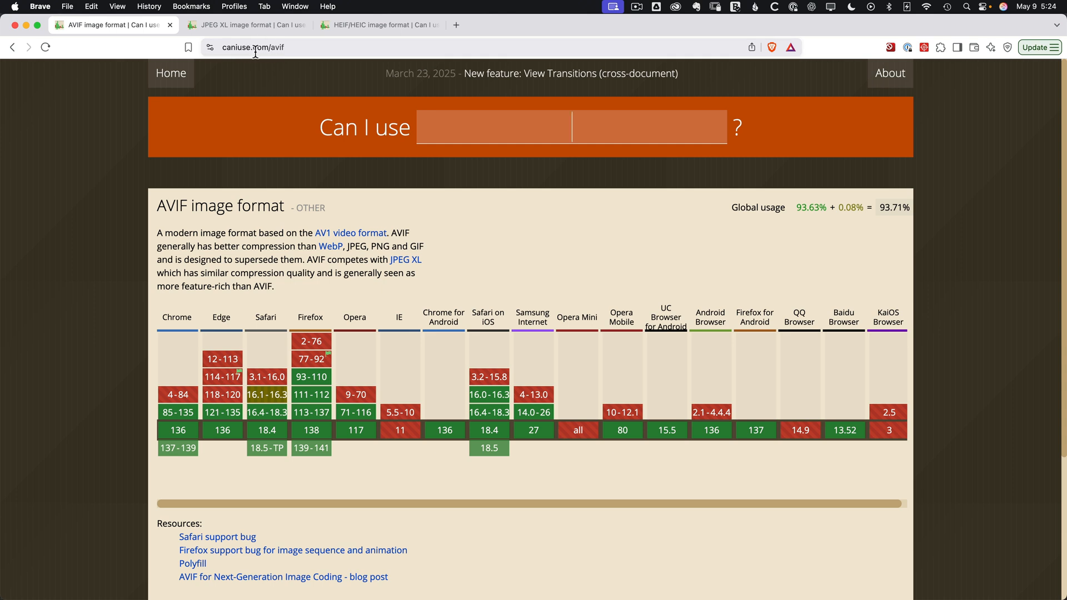
mouse_move(245, 38)
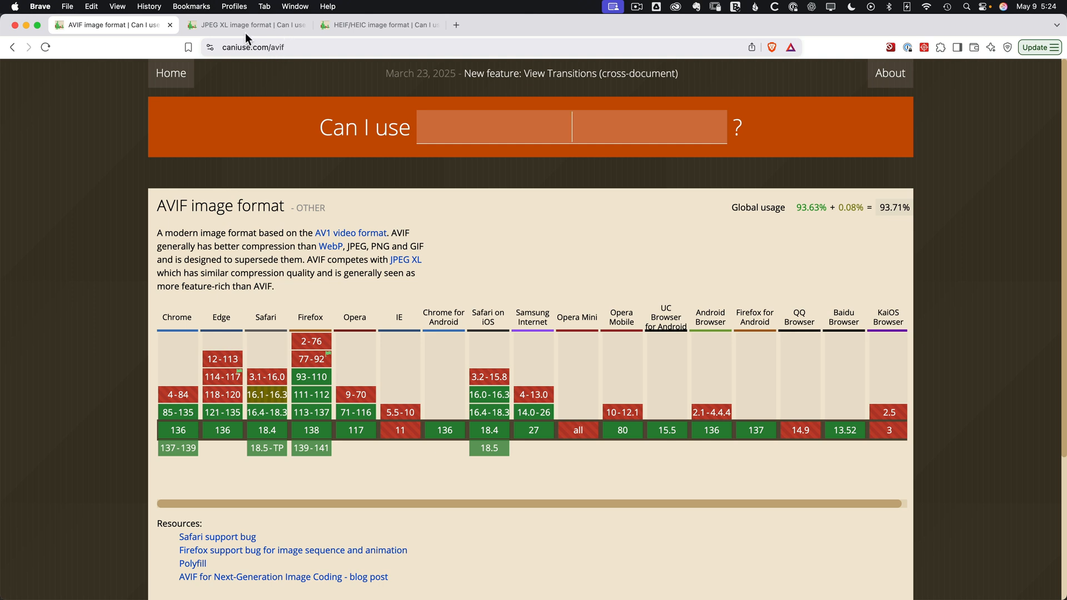
mouse_move(245, 25)
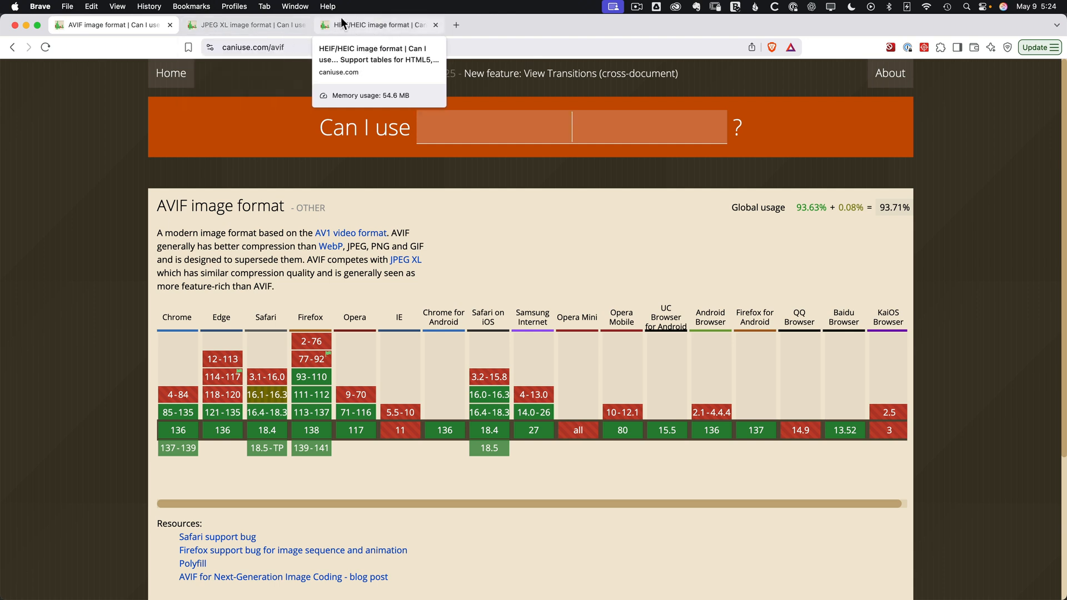
mouse_move(357, 30)
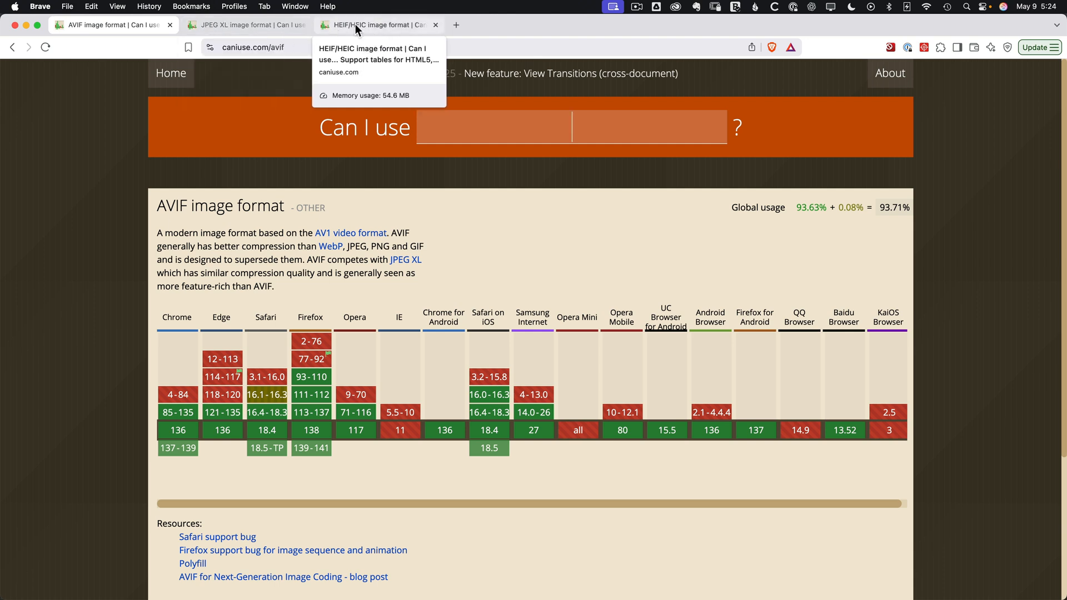
mouse_move(360, 272)
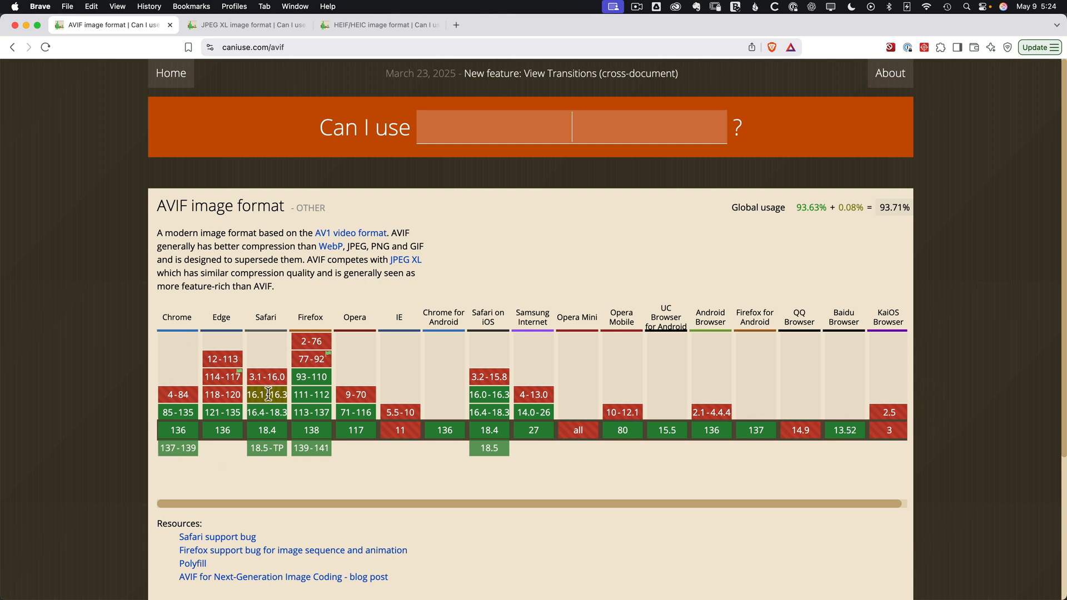
mouse_move(373, 432)
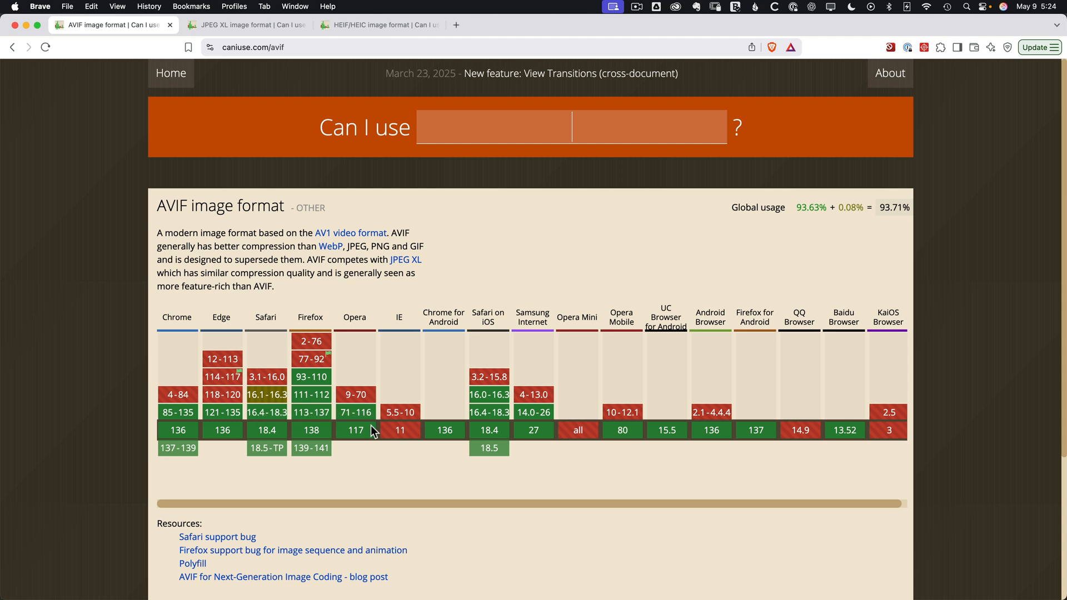
mouse_move(375, 449)
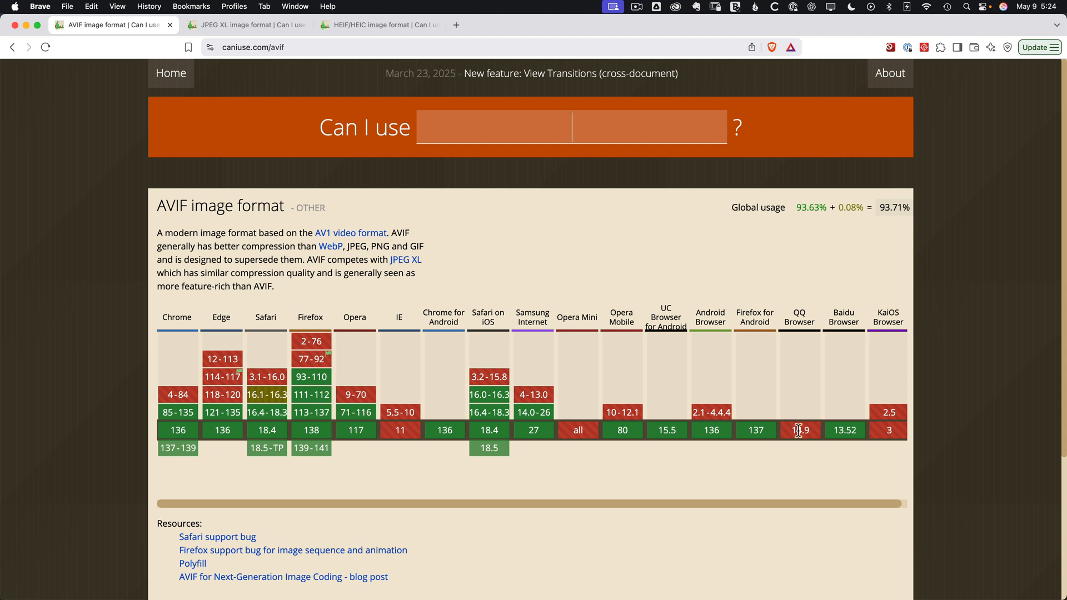
mouse_move(740, 455)
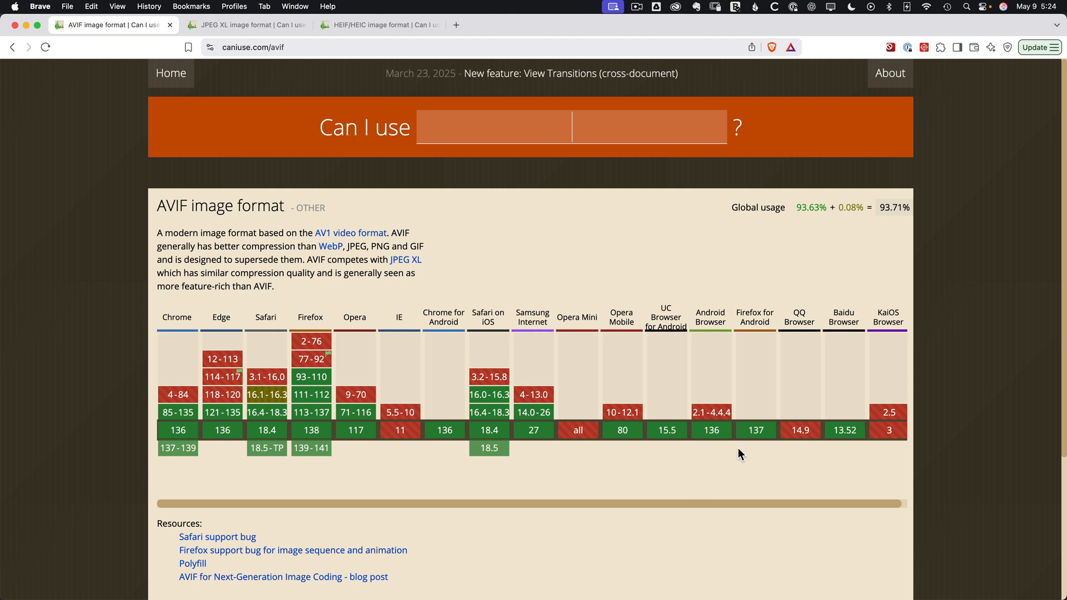
mouse_move(800, 430)
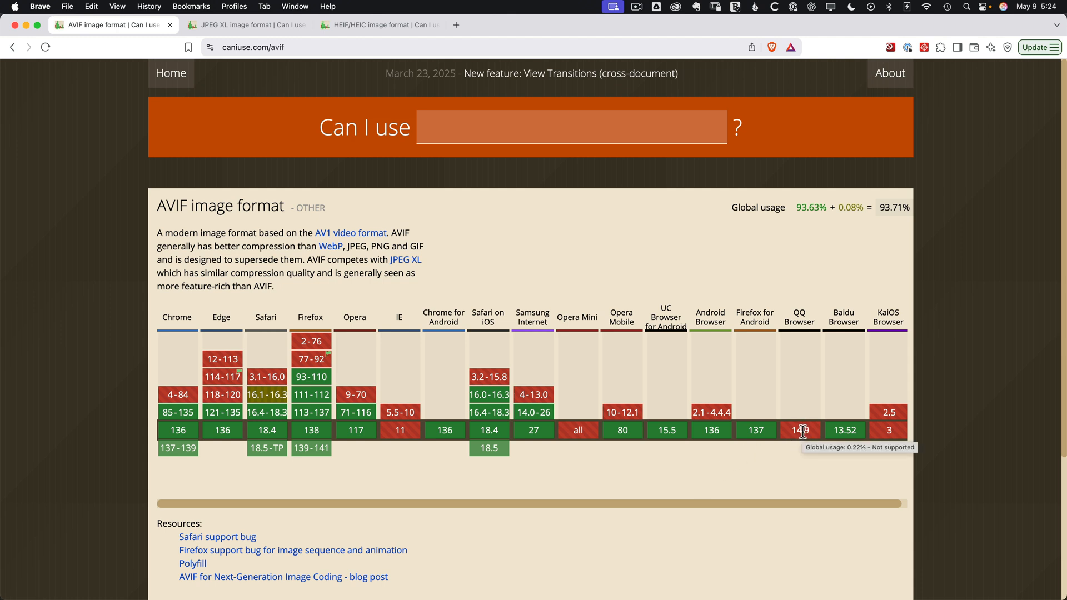
mouse_move(412, 434)
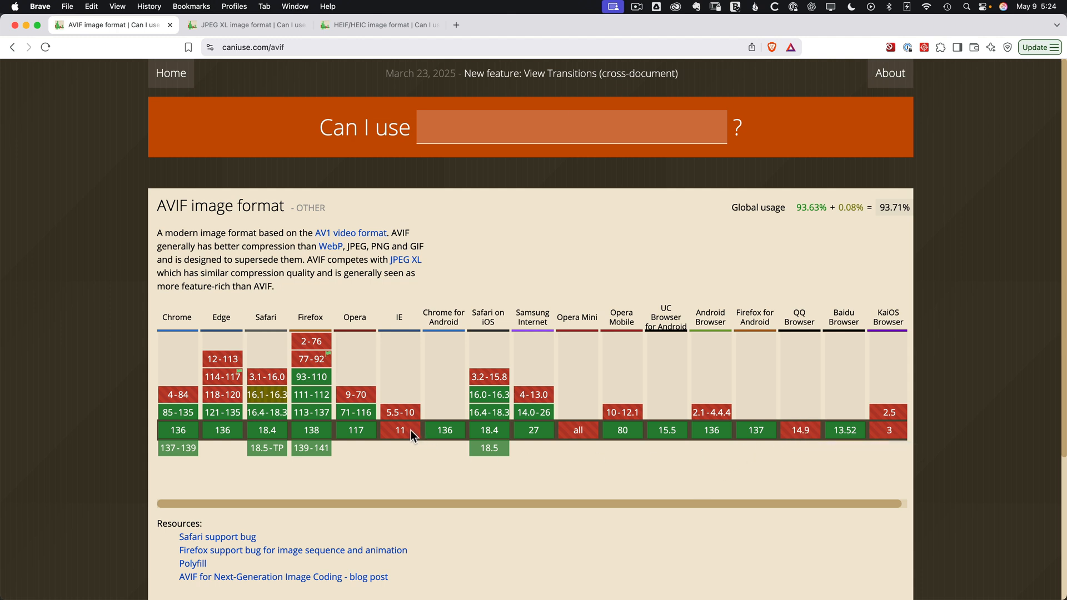
mouse_move(332, 390)
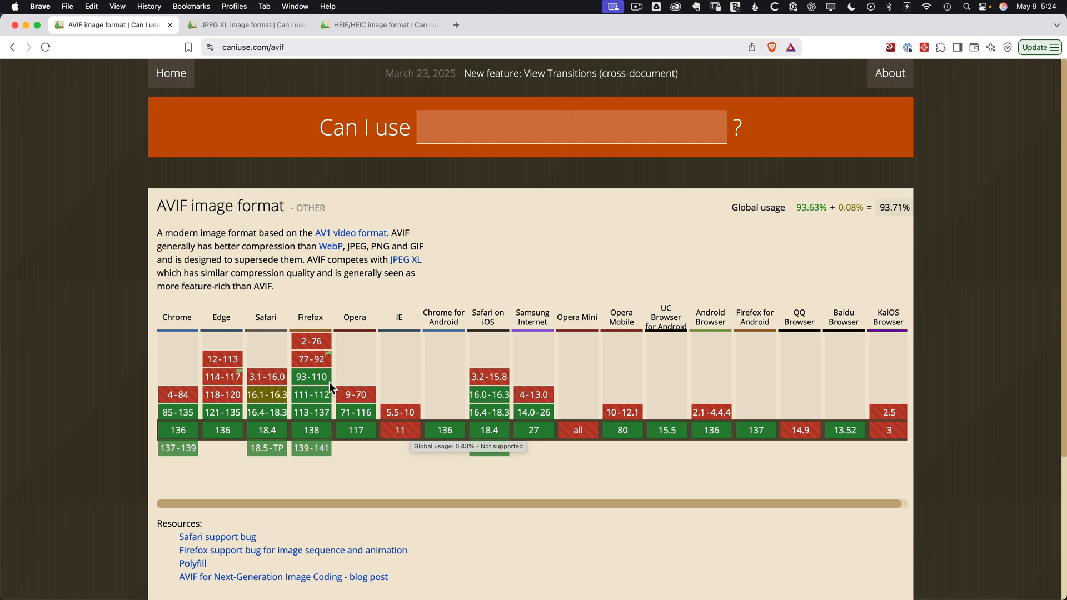
mouse_move(271, 391)
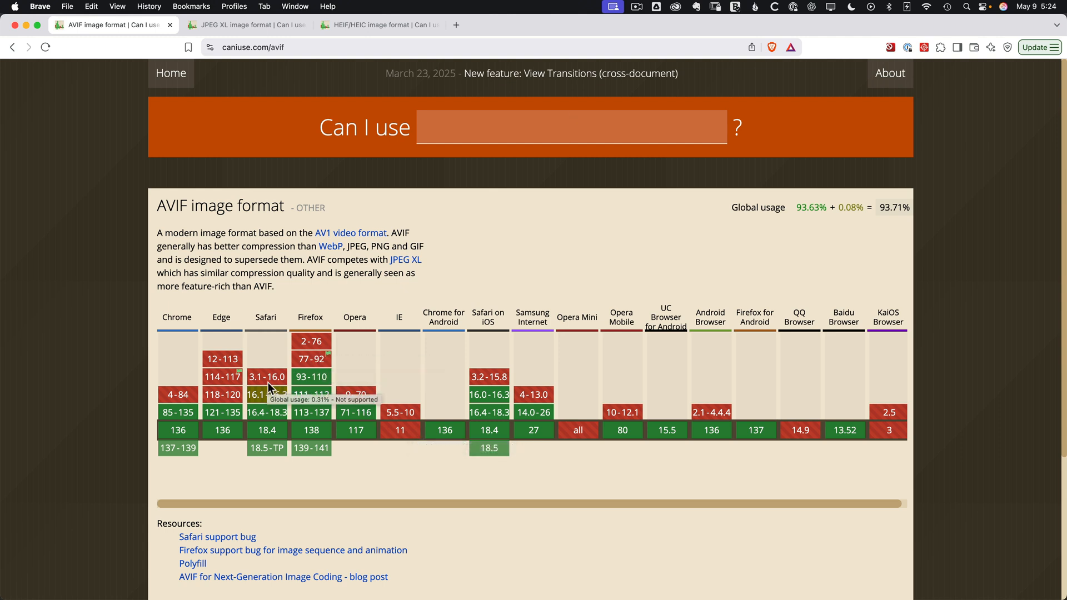
mouse_move(915, 217)
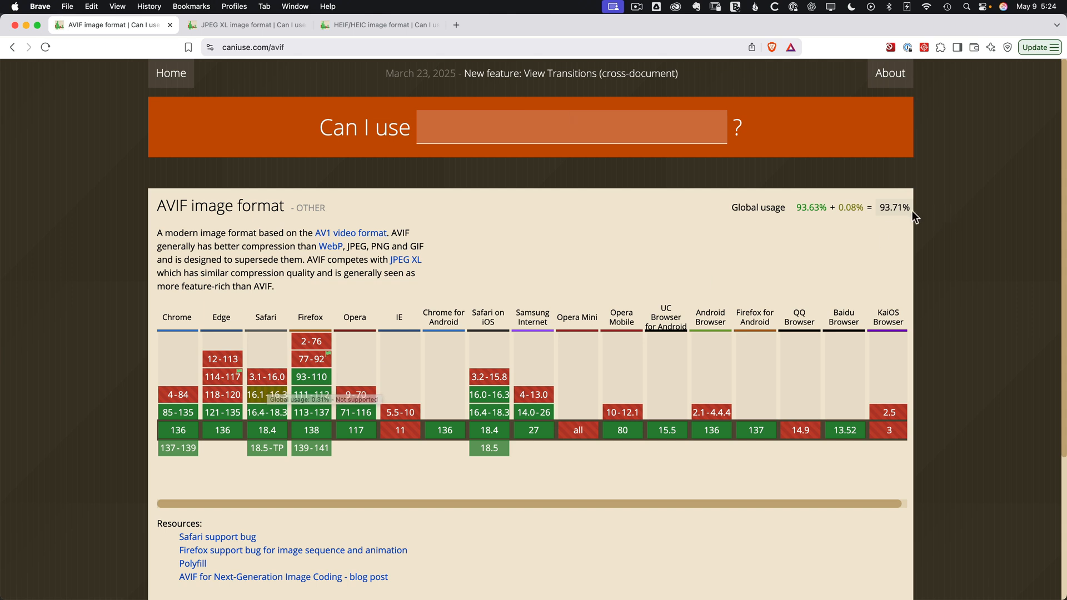
mouse_move(915, 218)
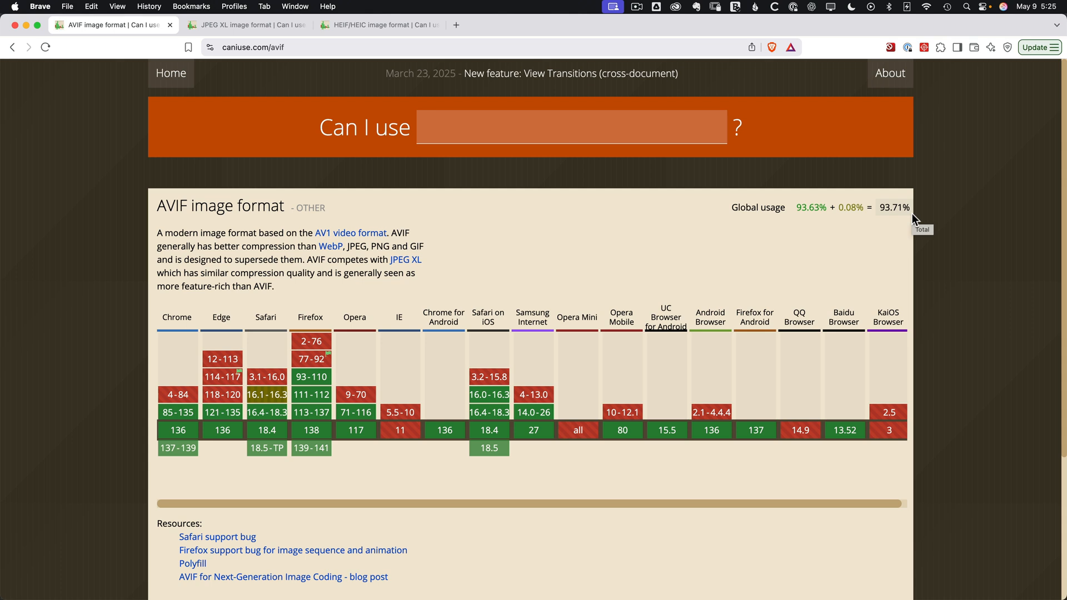
mouse_move(516, 366)
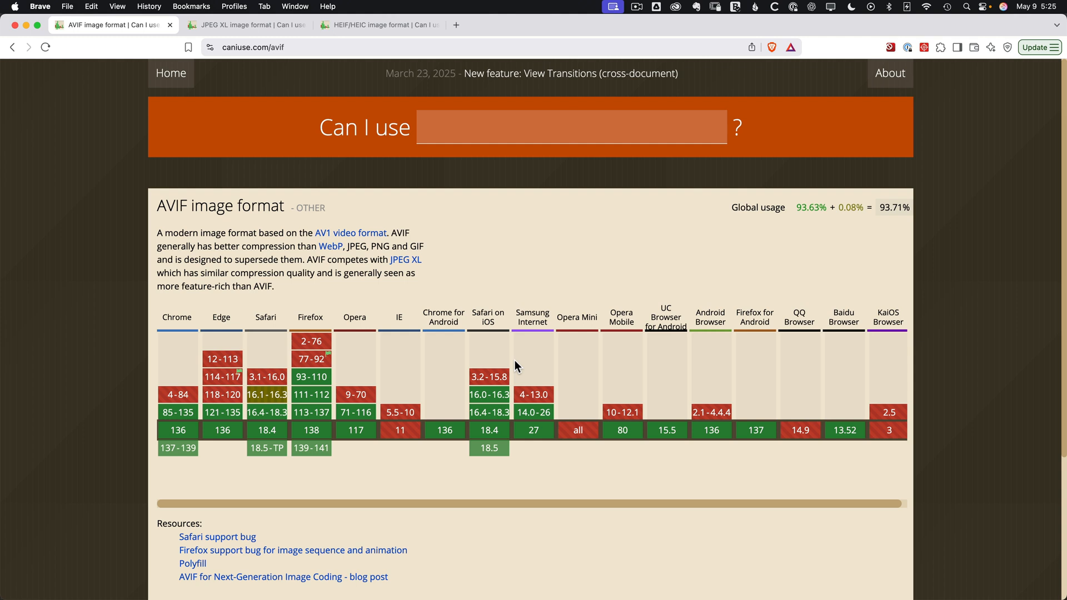
Review the AVIF support table at 93.71% usage, then switch to the JPEG XL page
left_click(572, 127)
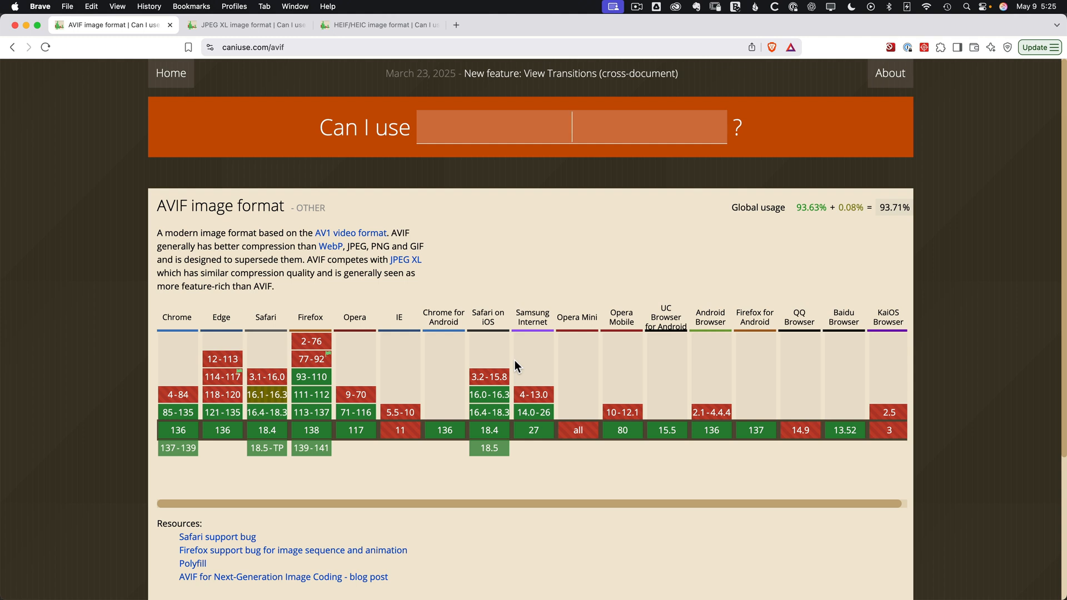
mouse_move(888, 246)
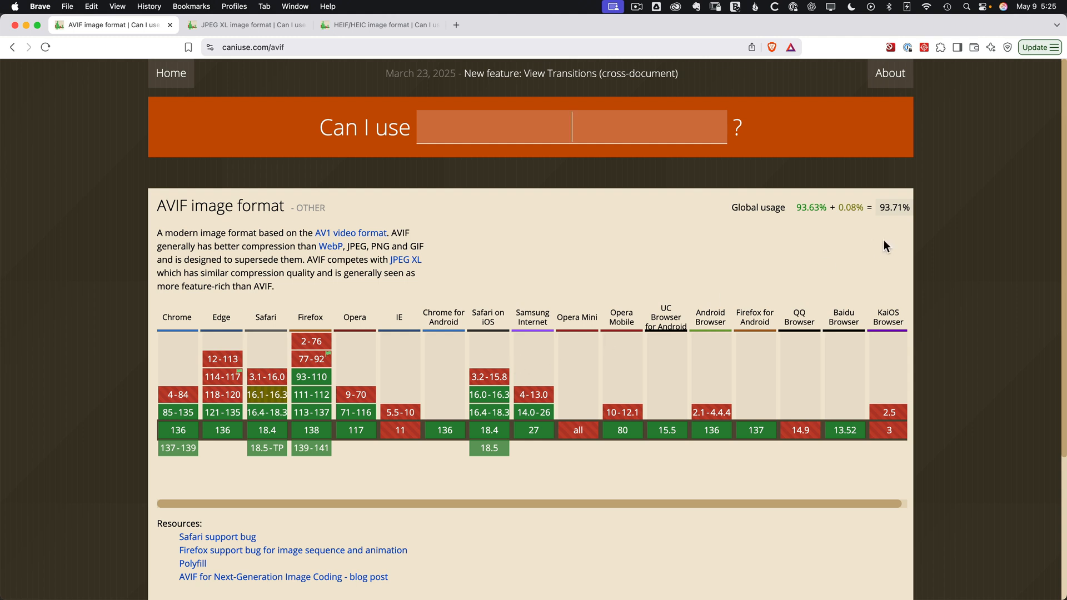
mouse_move(932, 219)
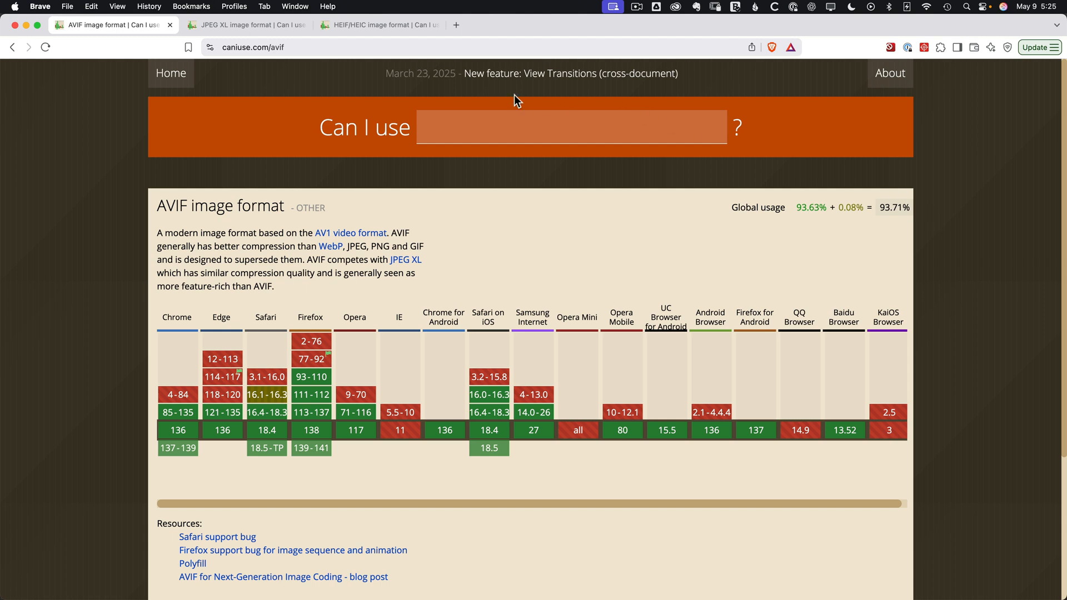
left_click(246, 25)
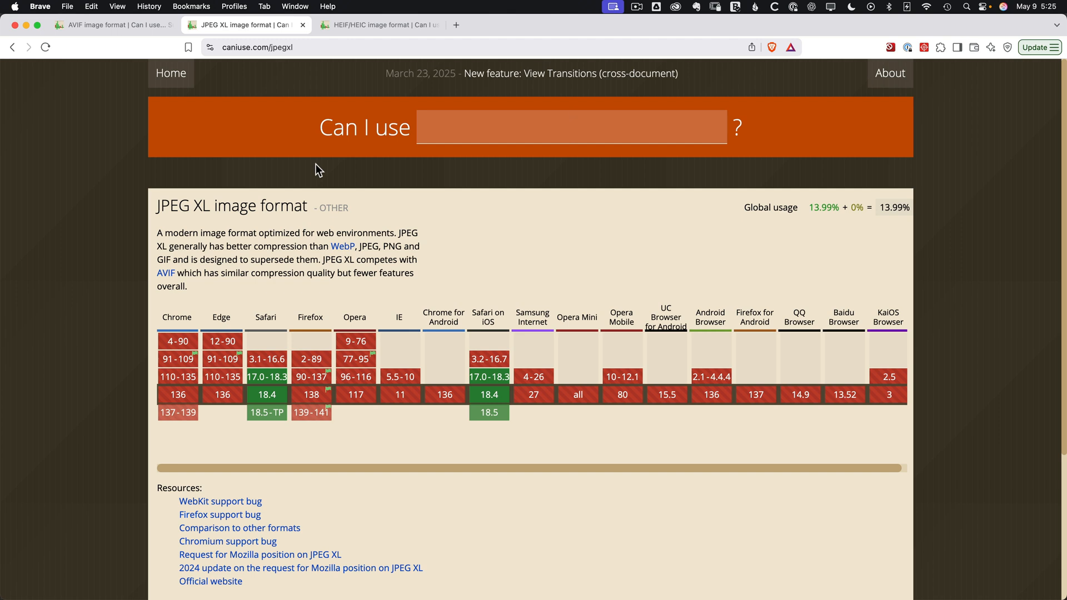
mouse_move(804, 376)
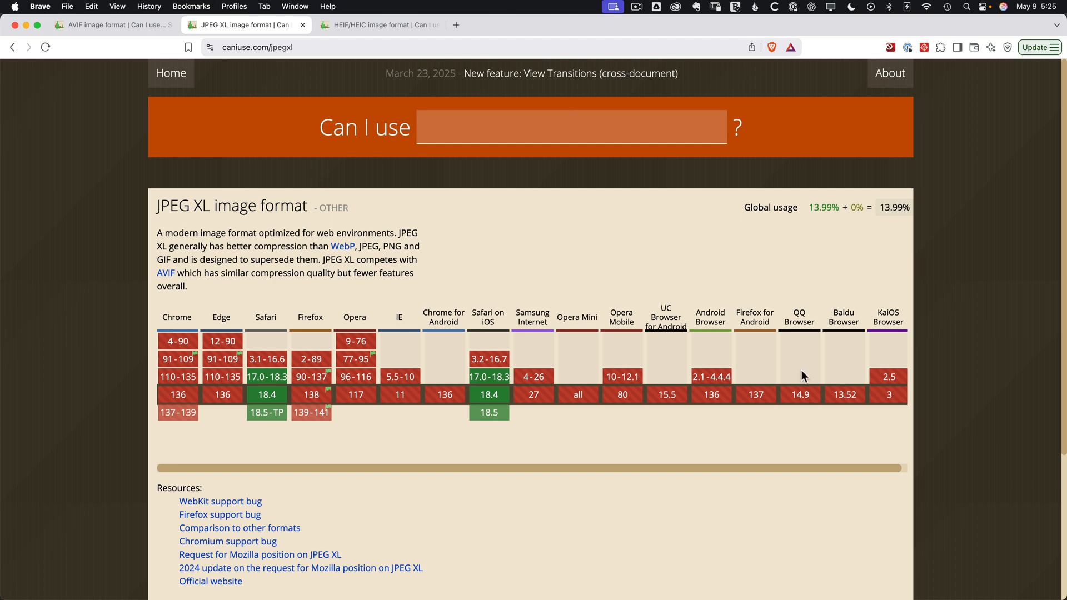
mouse_move(302, 389)
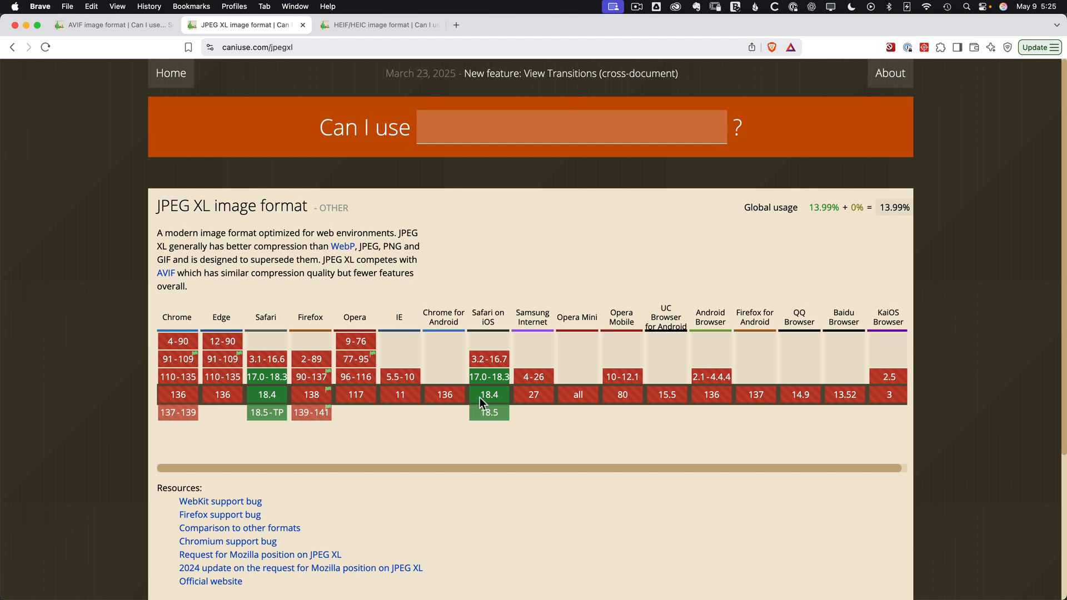
mouse_move(176, 412)
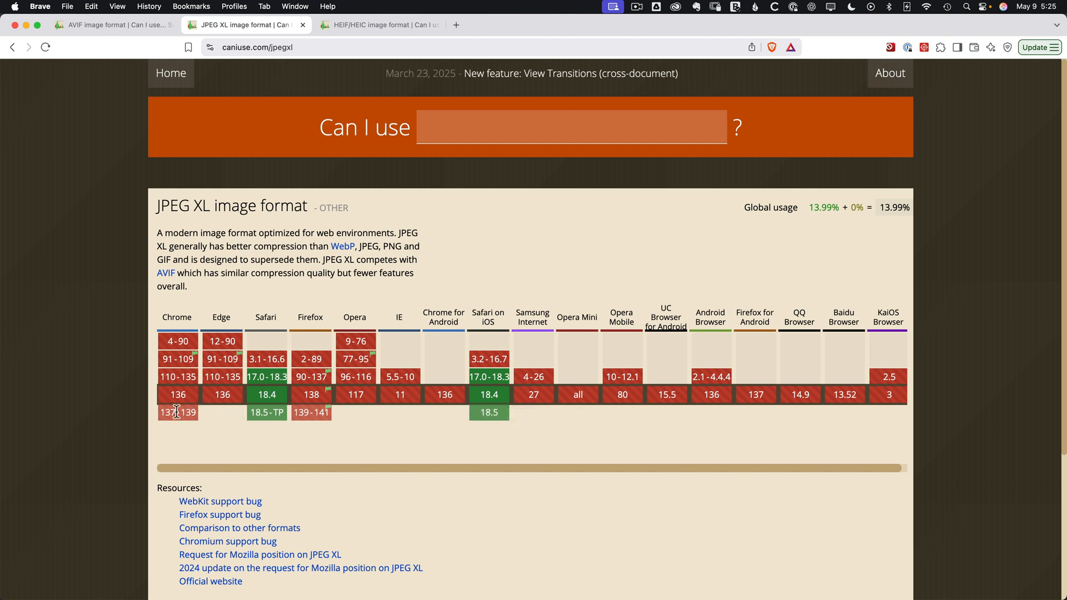
mouse_move(177, 413)
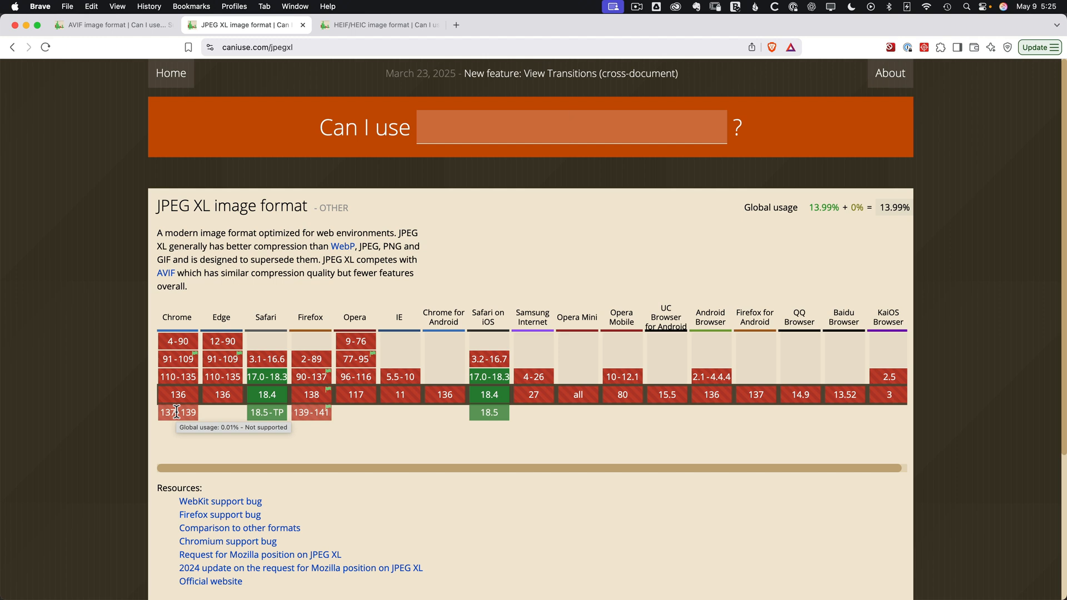
Inspect the JPEG XL support table cells showing Chrome 137–139 not supported
left_click(572, 128)
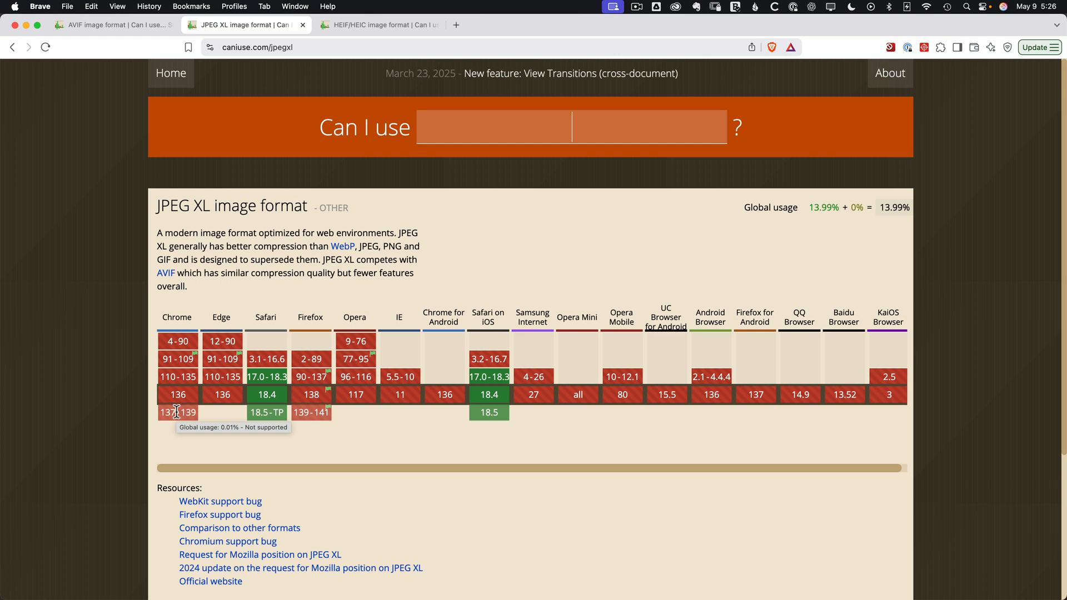
mouse_move(205, 227)
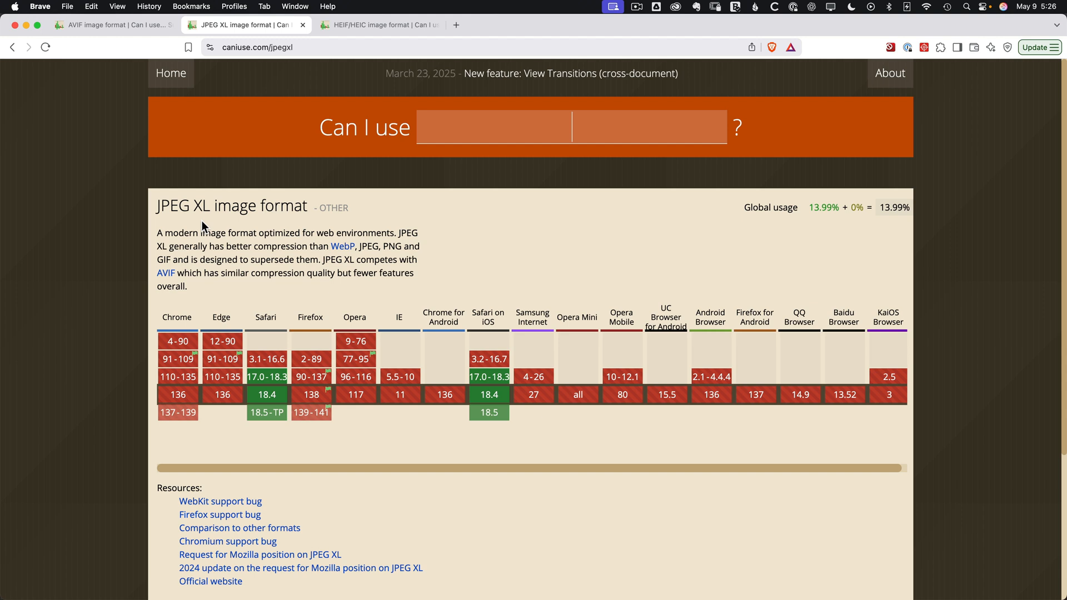
mouse_move(228, 226)
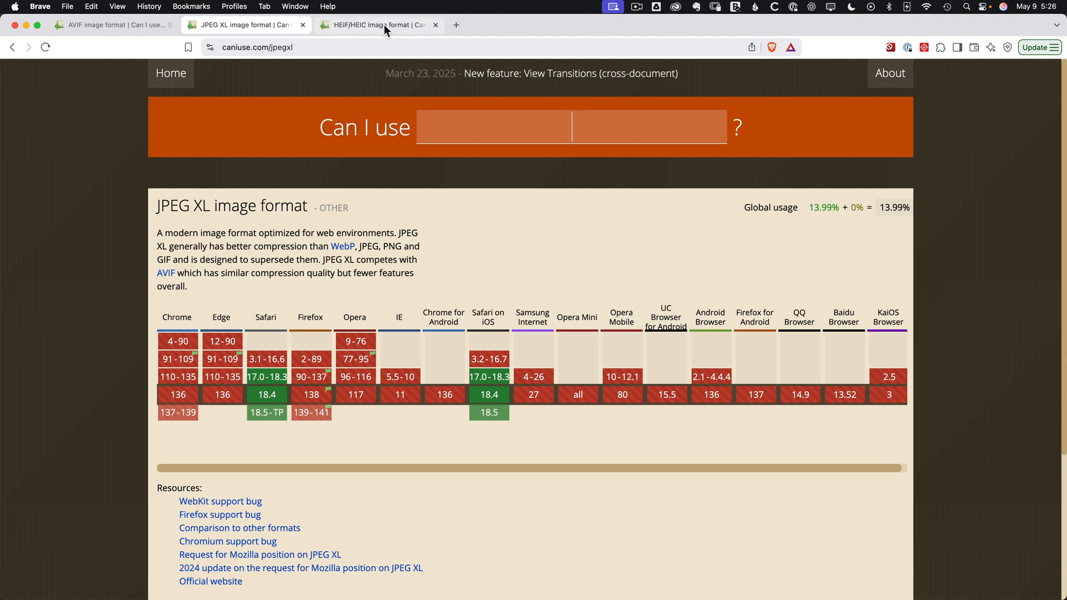
Show the HEIF/HEIC image format support table on Can I use (13.99% global usage)
left_click(374, 25)
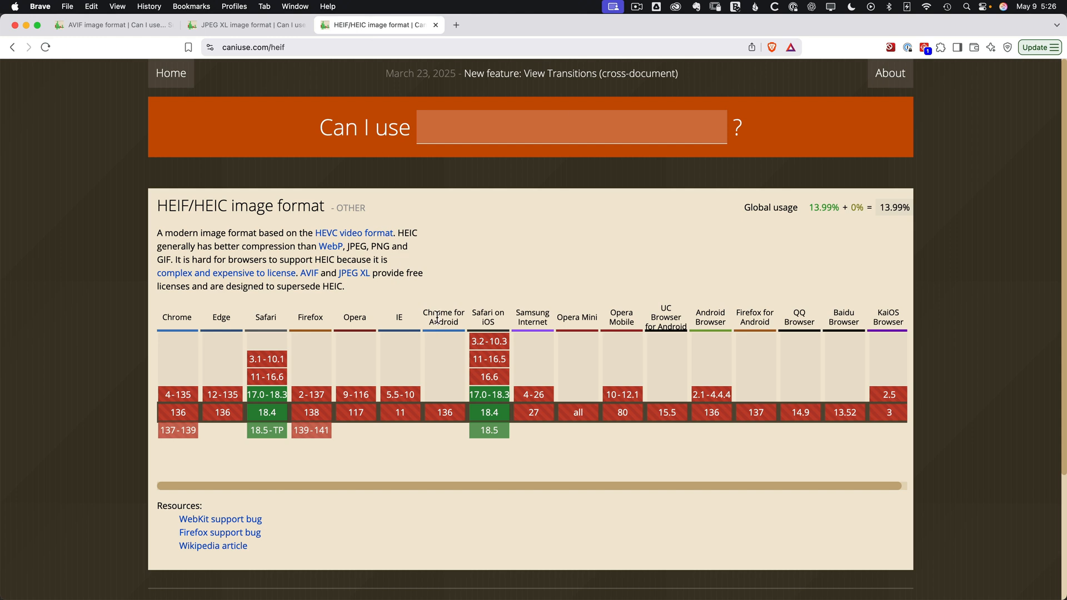
mouse_move(421, 480)
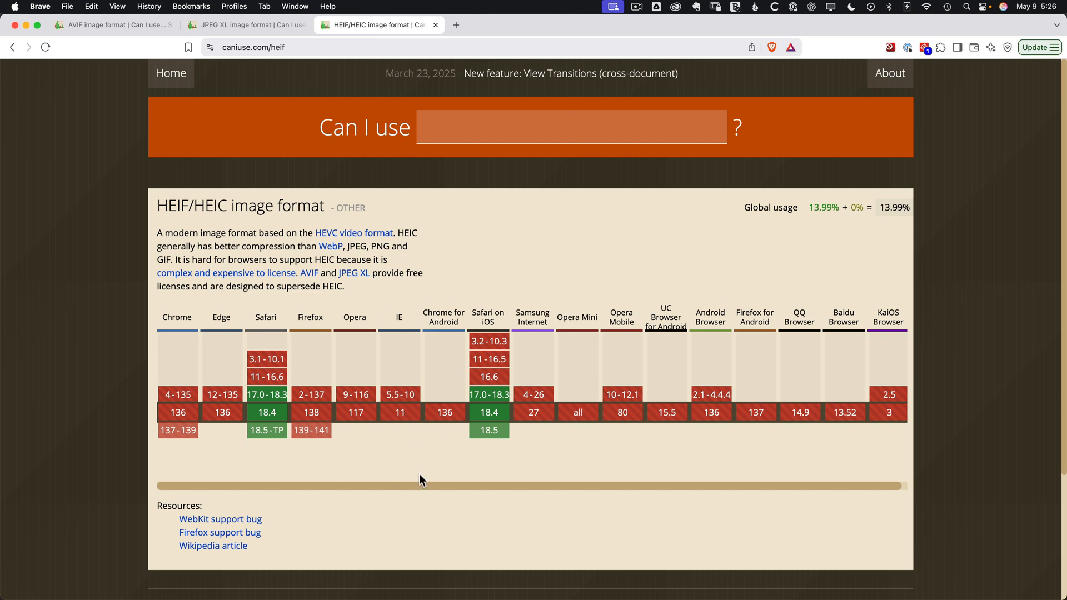
mouse_move(844, 409)
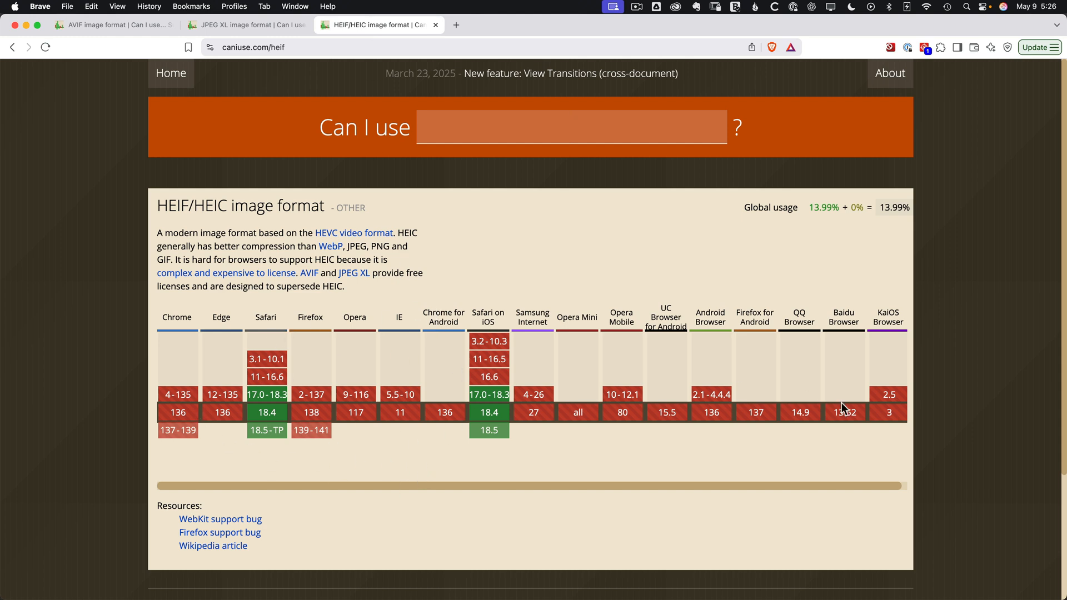
mouse_move(833, 458)
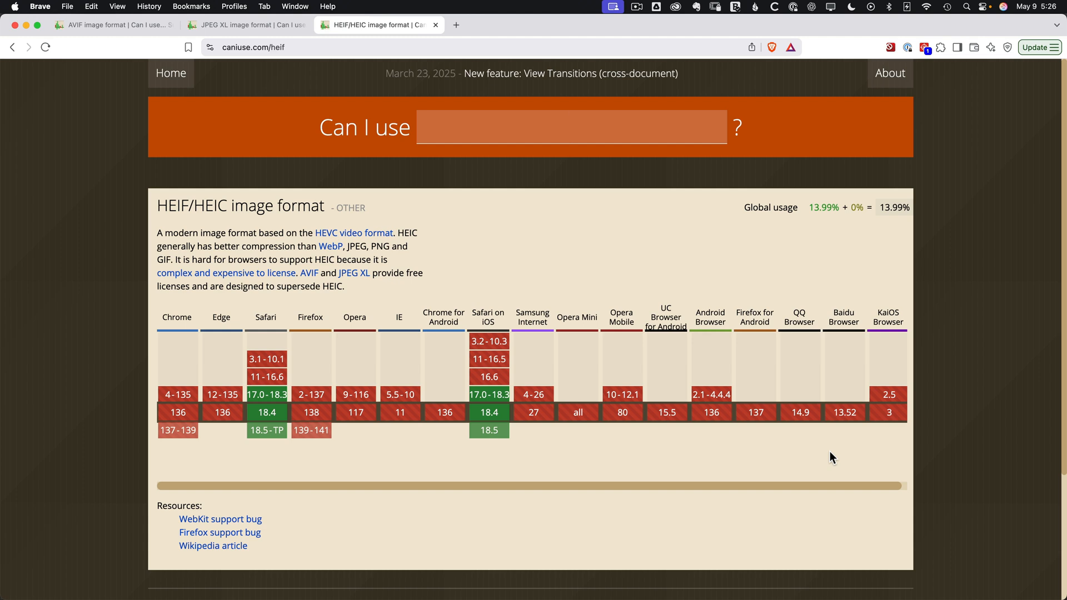
mouse_move(659, 355)
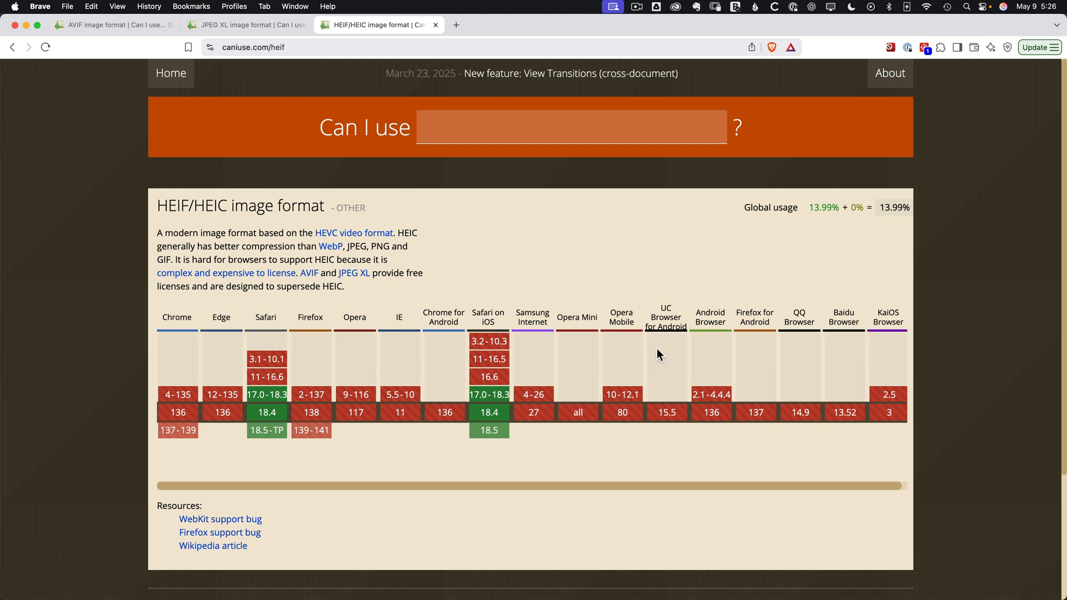
mouse_move(198, 213)
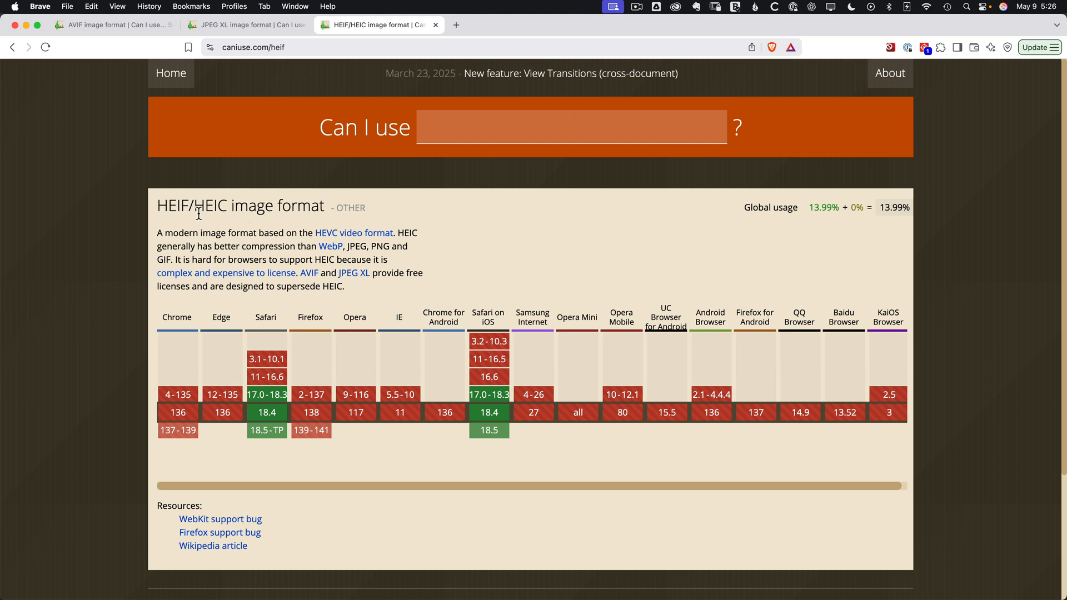
mouse_move(242, 25)
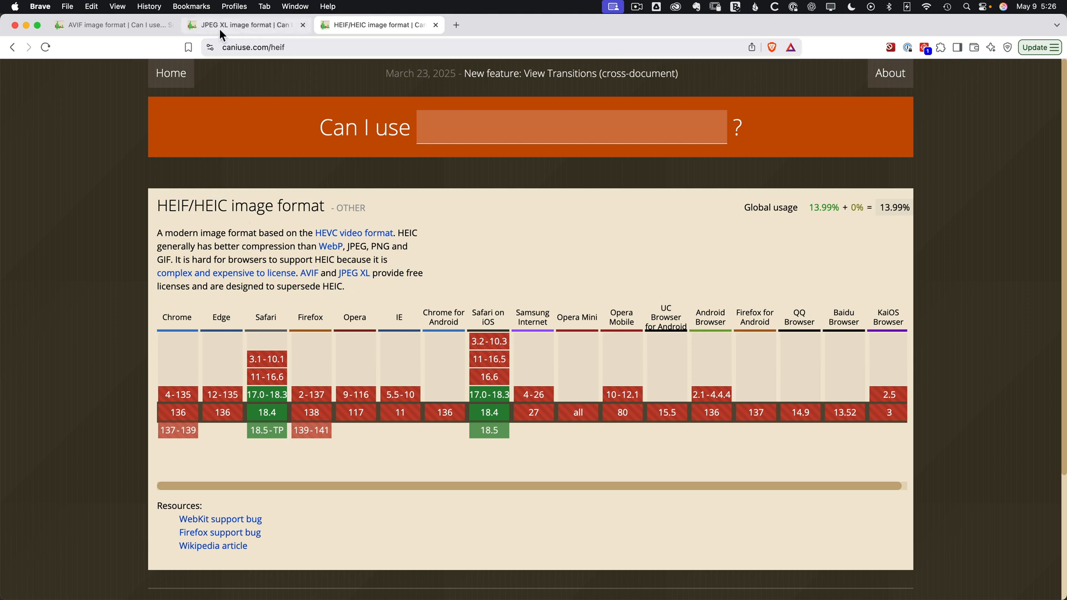